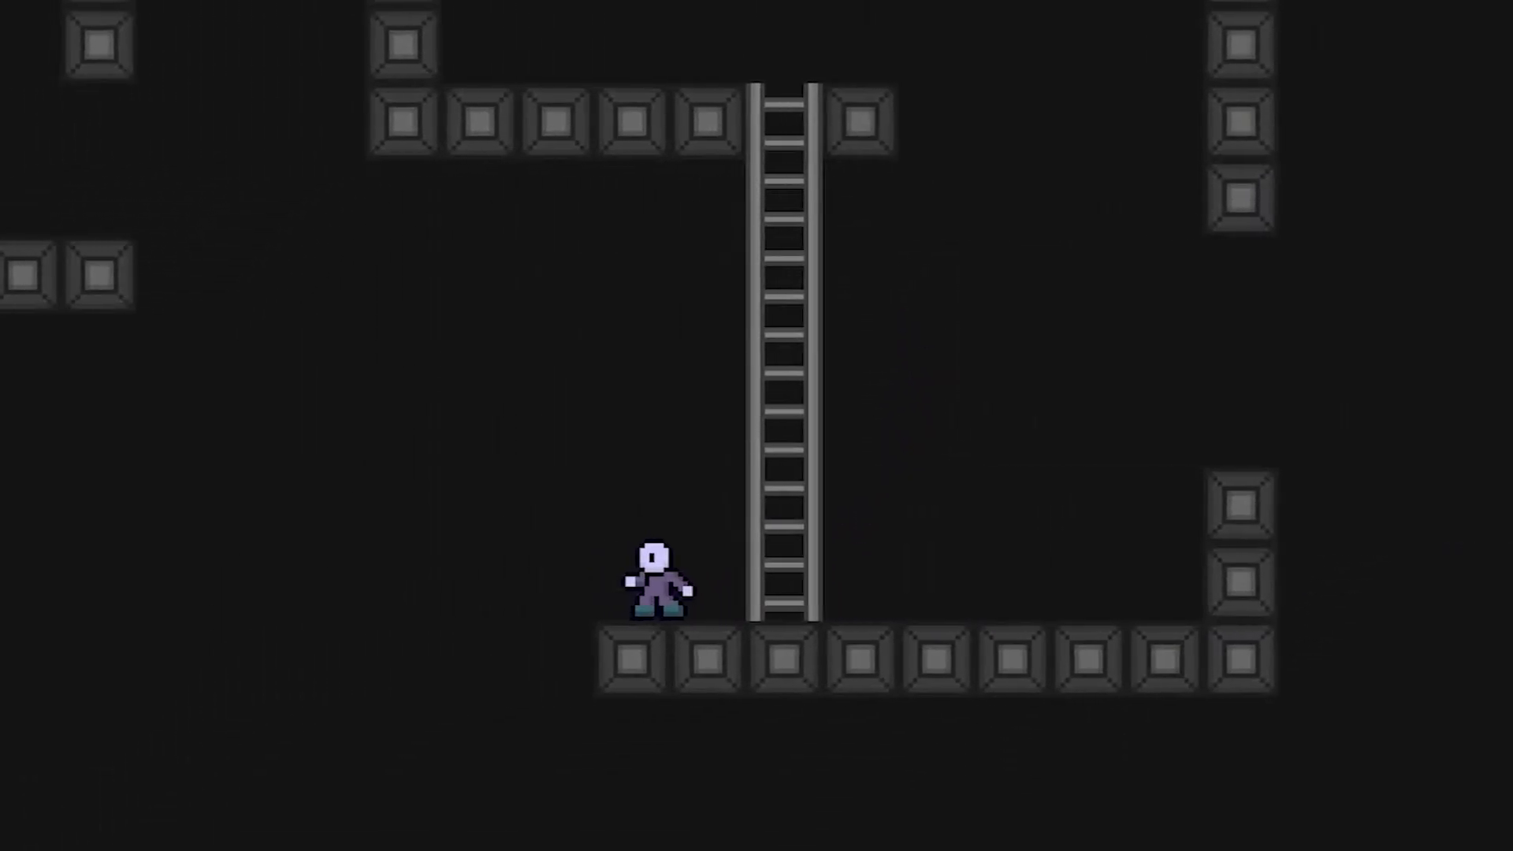
Step: Leave the platformer demo and show Unity Hub's Projects list
{"action": "key", "text": "Up"}
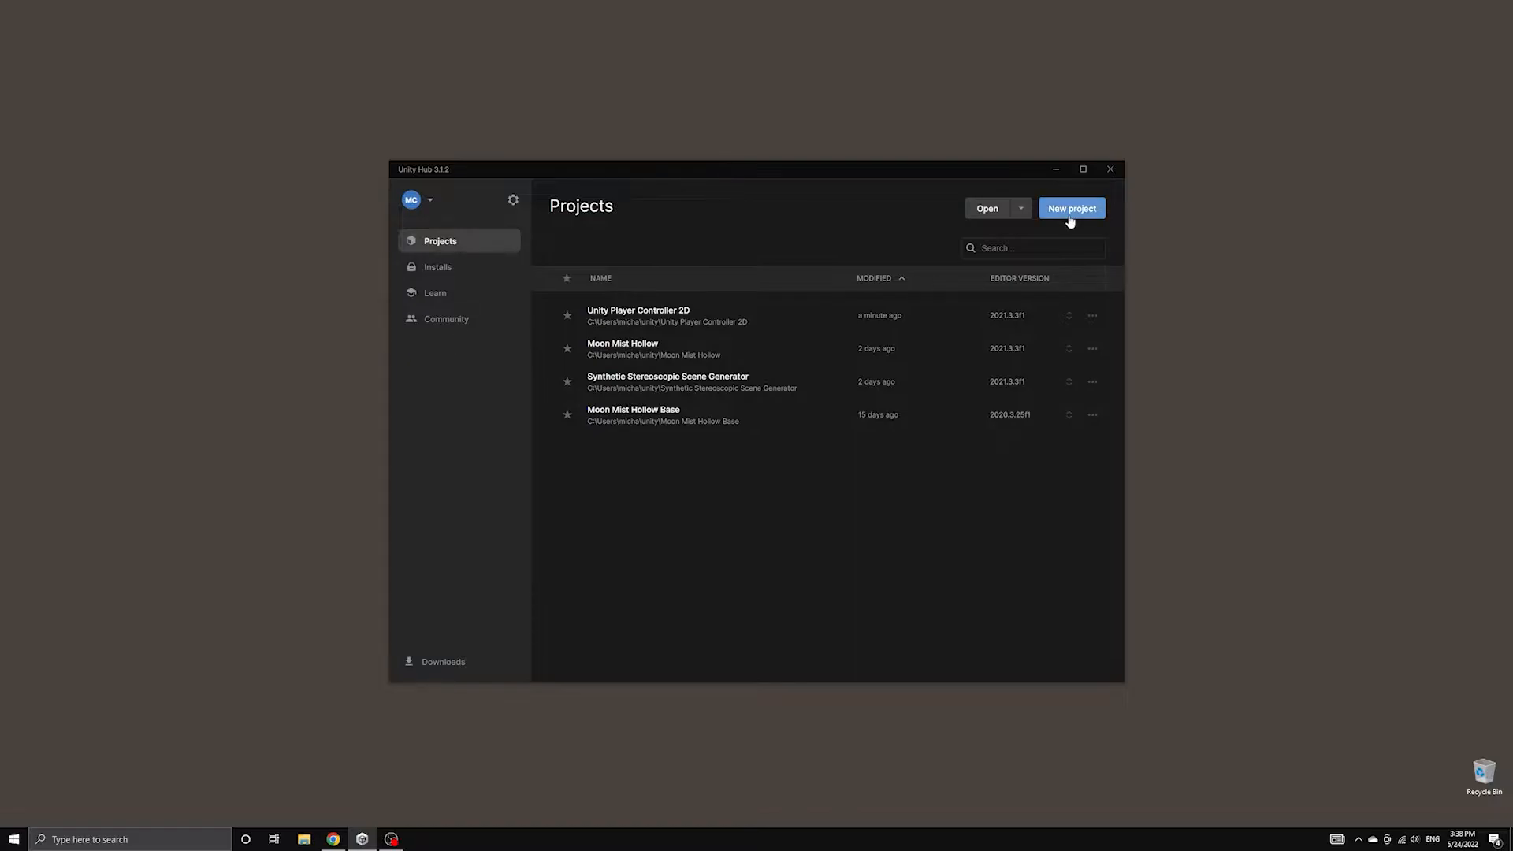
Step: Create a new 2D project named 'Unity Player Controller 2D Video' from Unity Hub
{"action": "left_click", "coordinate": [1072, 208]}
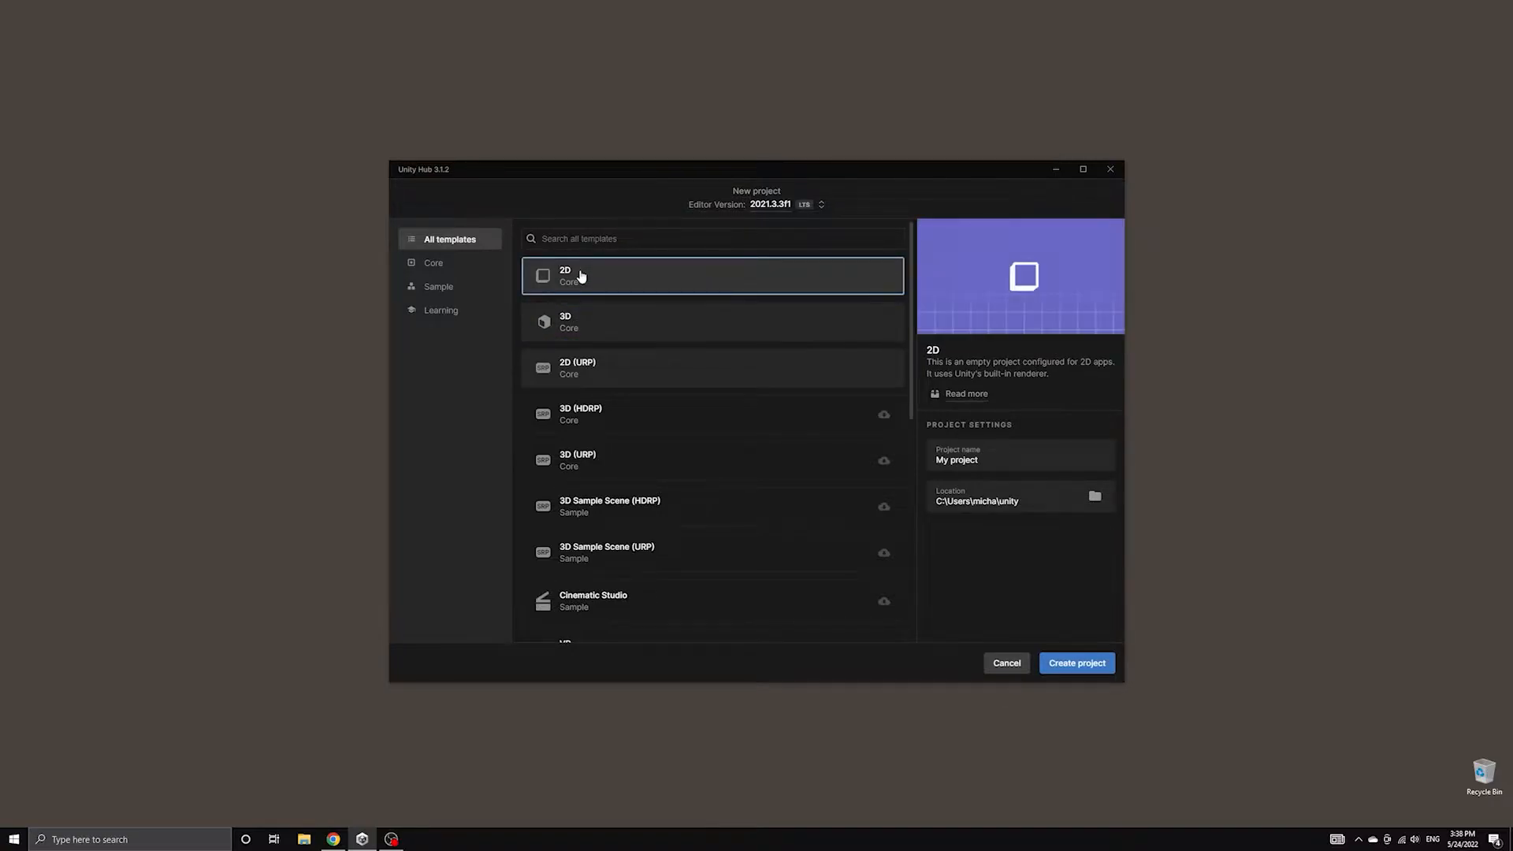
{"action": "left_click", "coordinate": [1018, 459]}
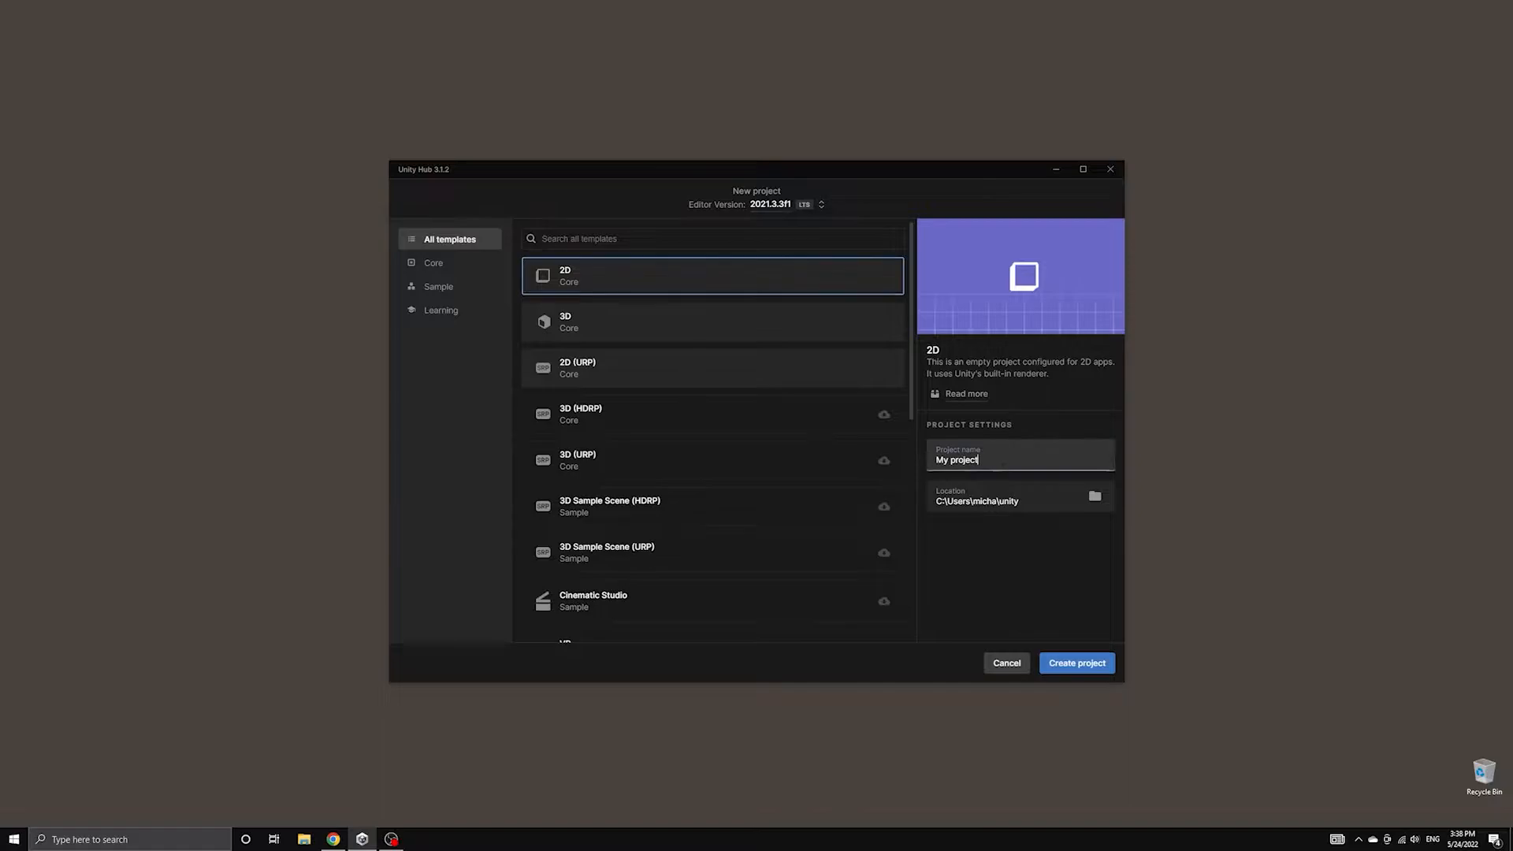
{"action": "type", "text": "U"}
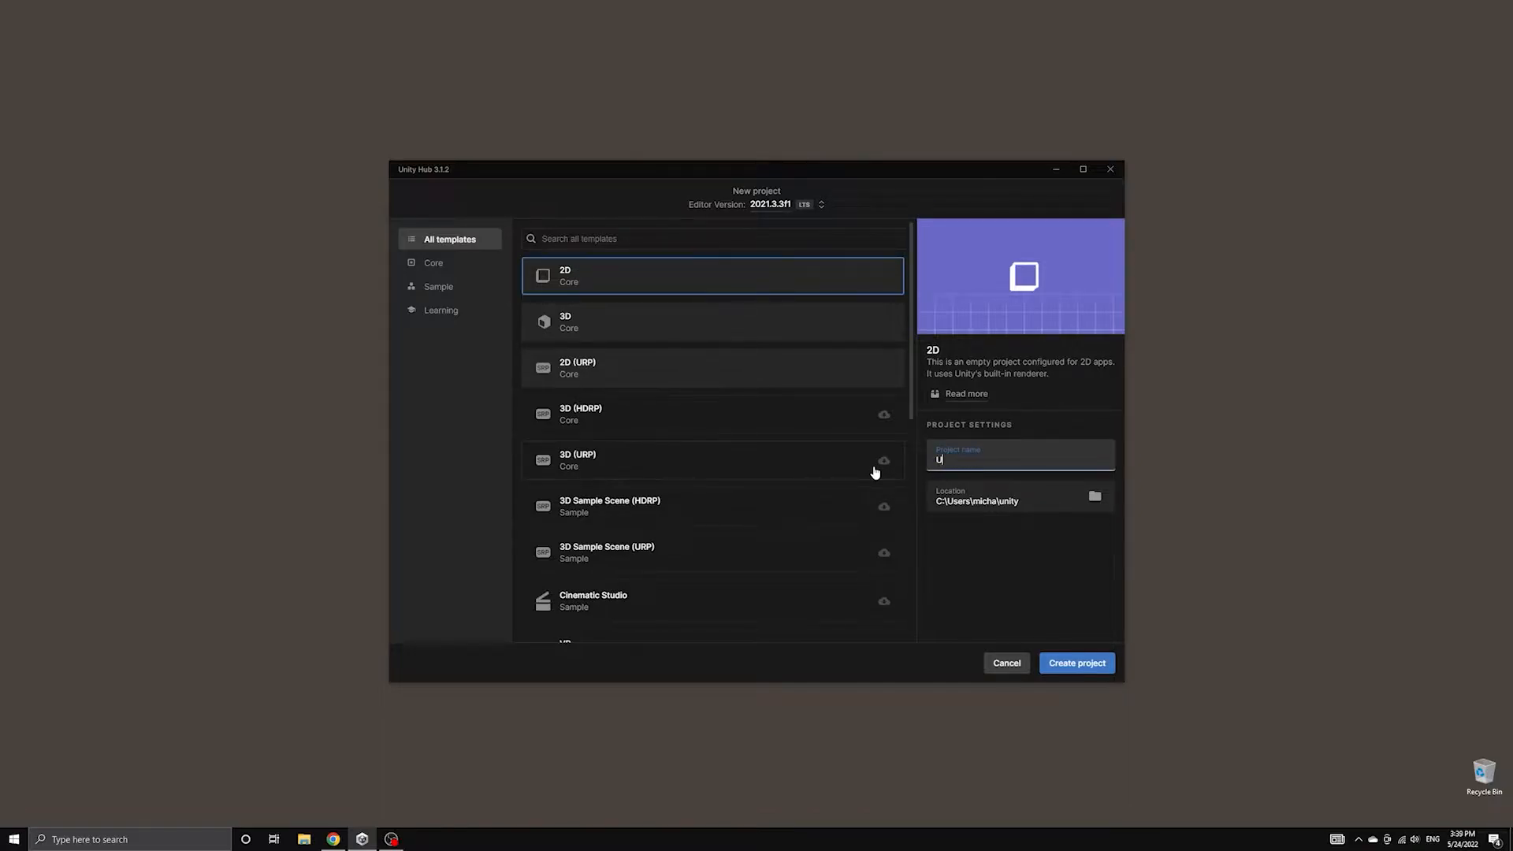
{"action": "type", "text": "nity Player Controller 2D Video"}
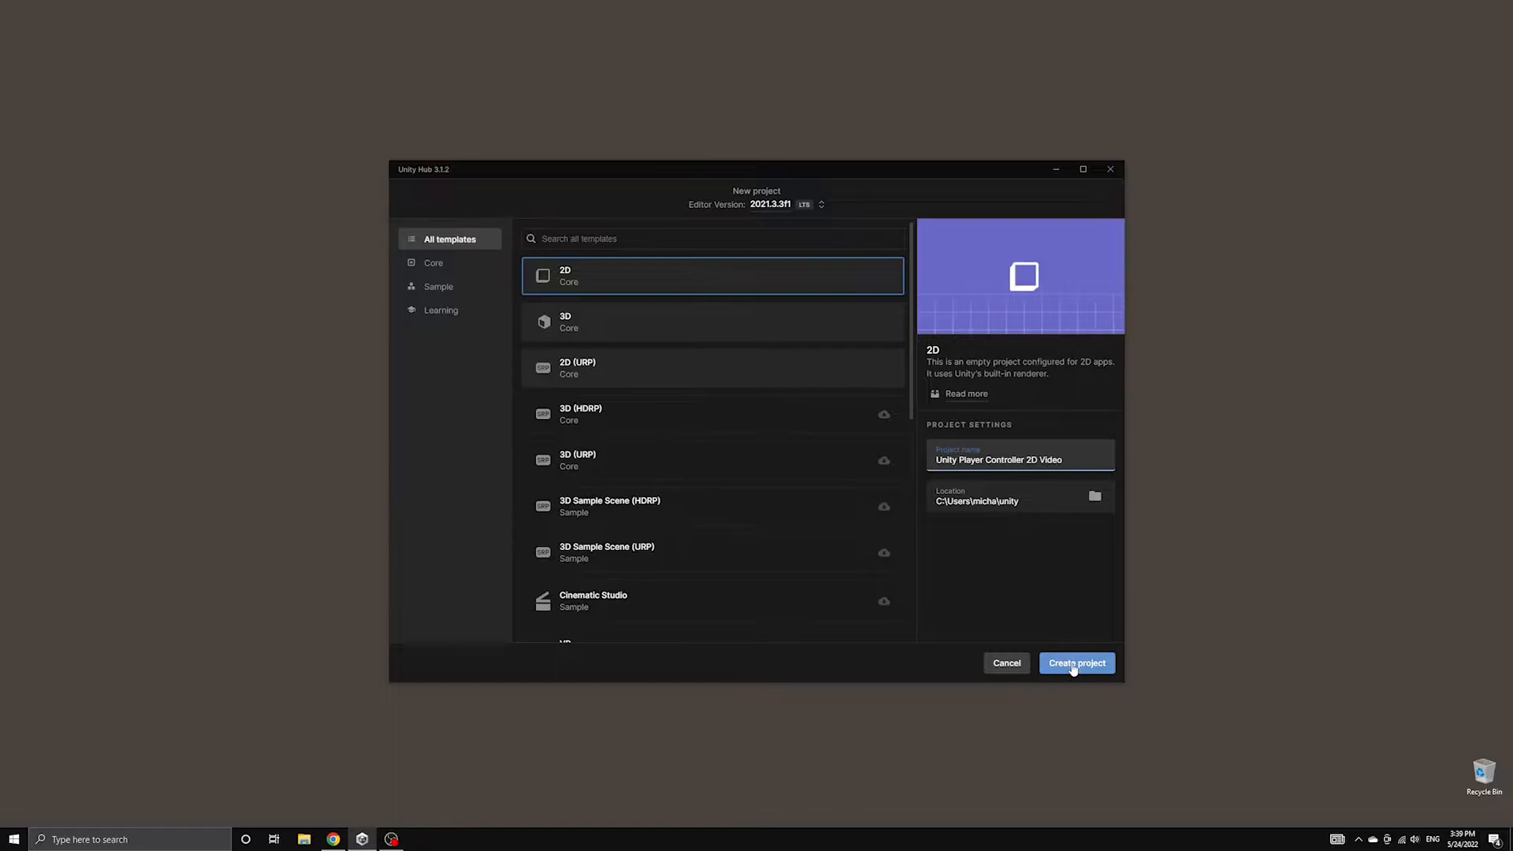
{"action": "left_click", "coordinate": [1076, 664]}
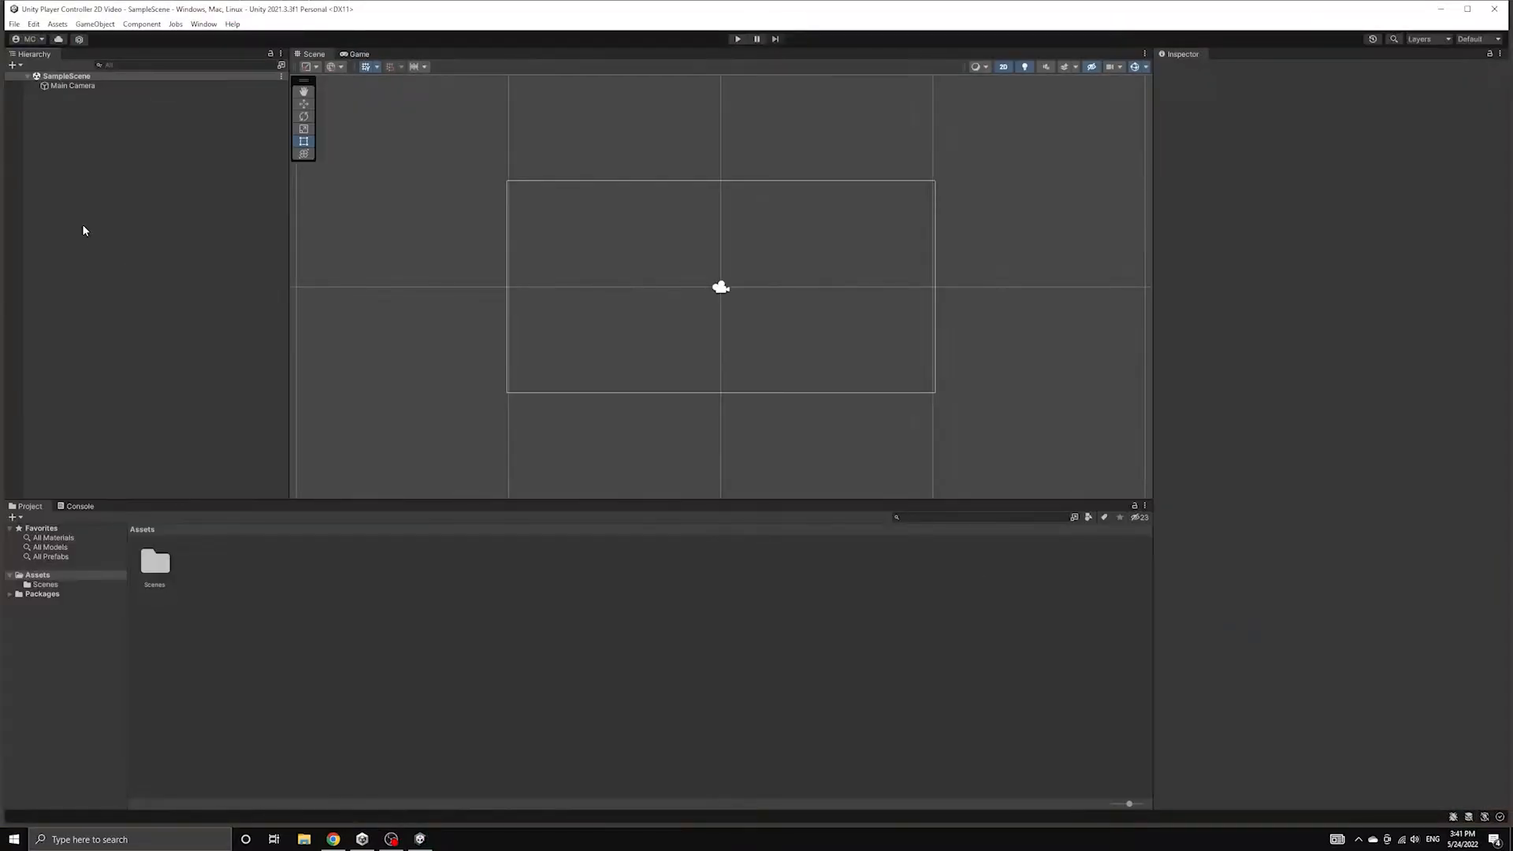
Step: Install the Universal RP package from the Unity Registry via the Package Manager
{"action": "left_click", "coordinate": [203, 23]}
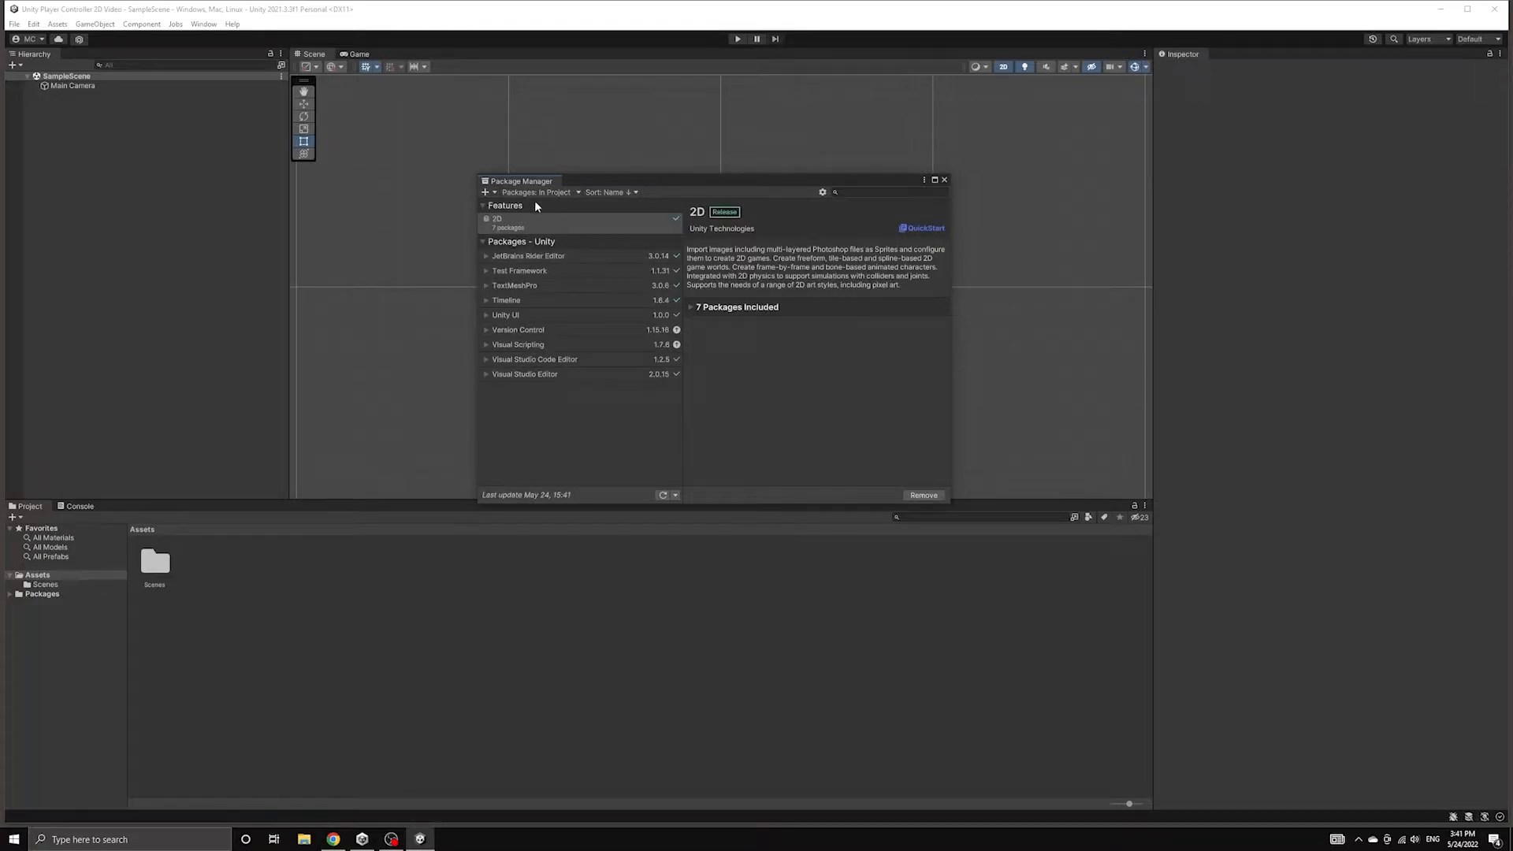
{"action": "left_click", "coordinate": [535, 192]}
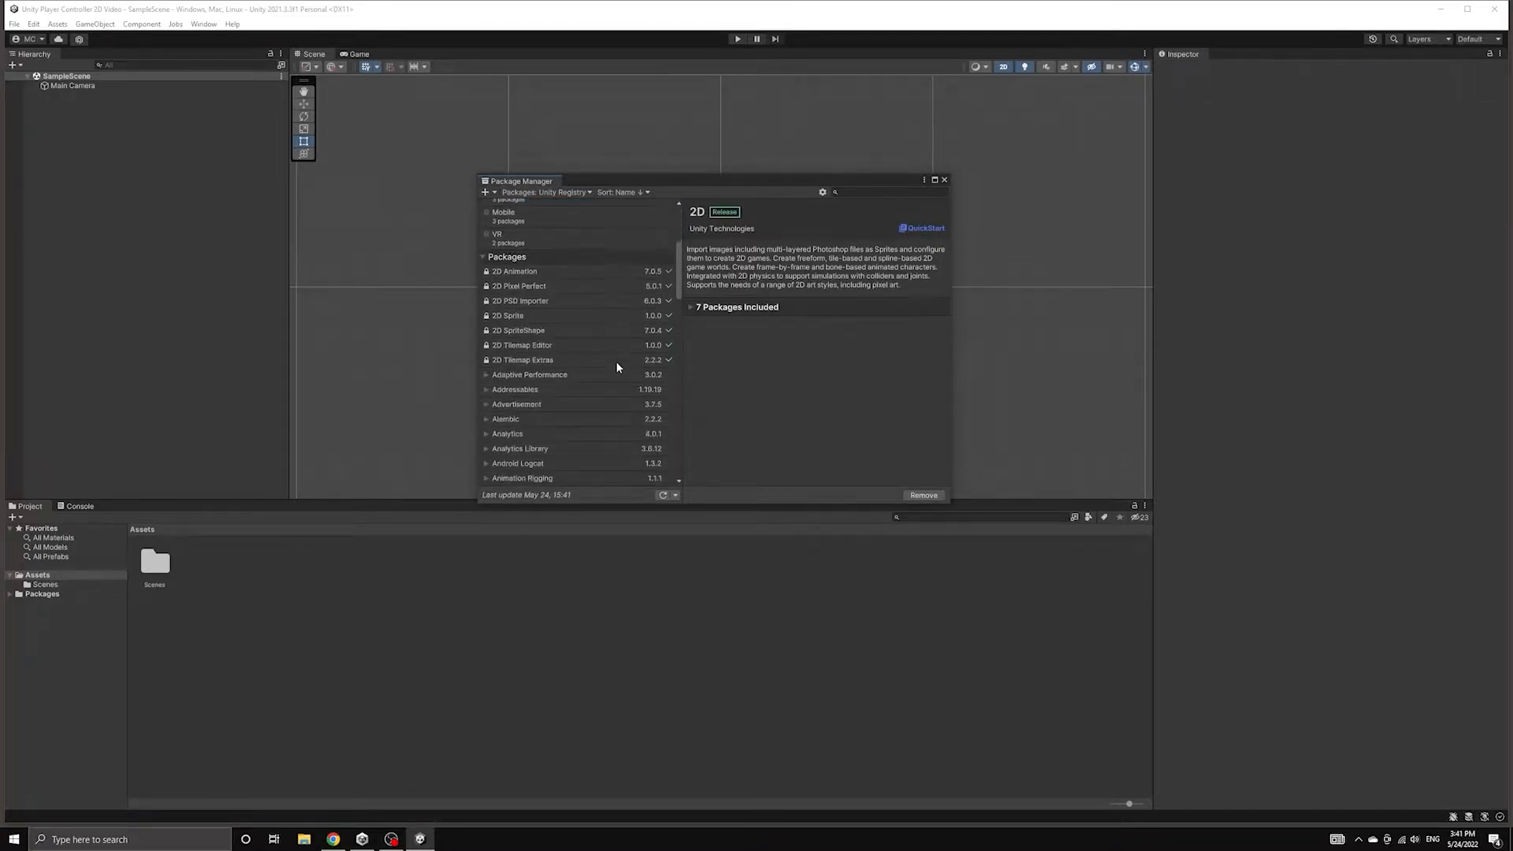
{"action": "scroll", "scroll_direction": "down", "scroll_amount": 3}
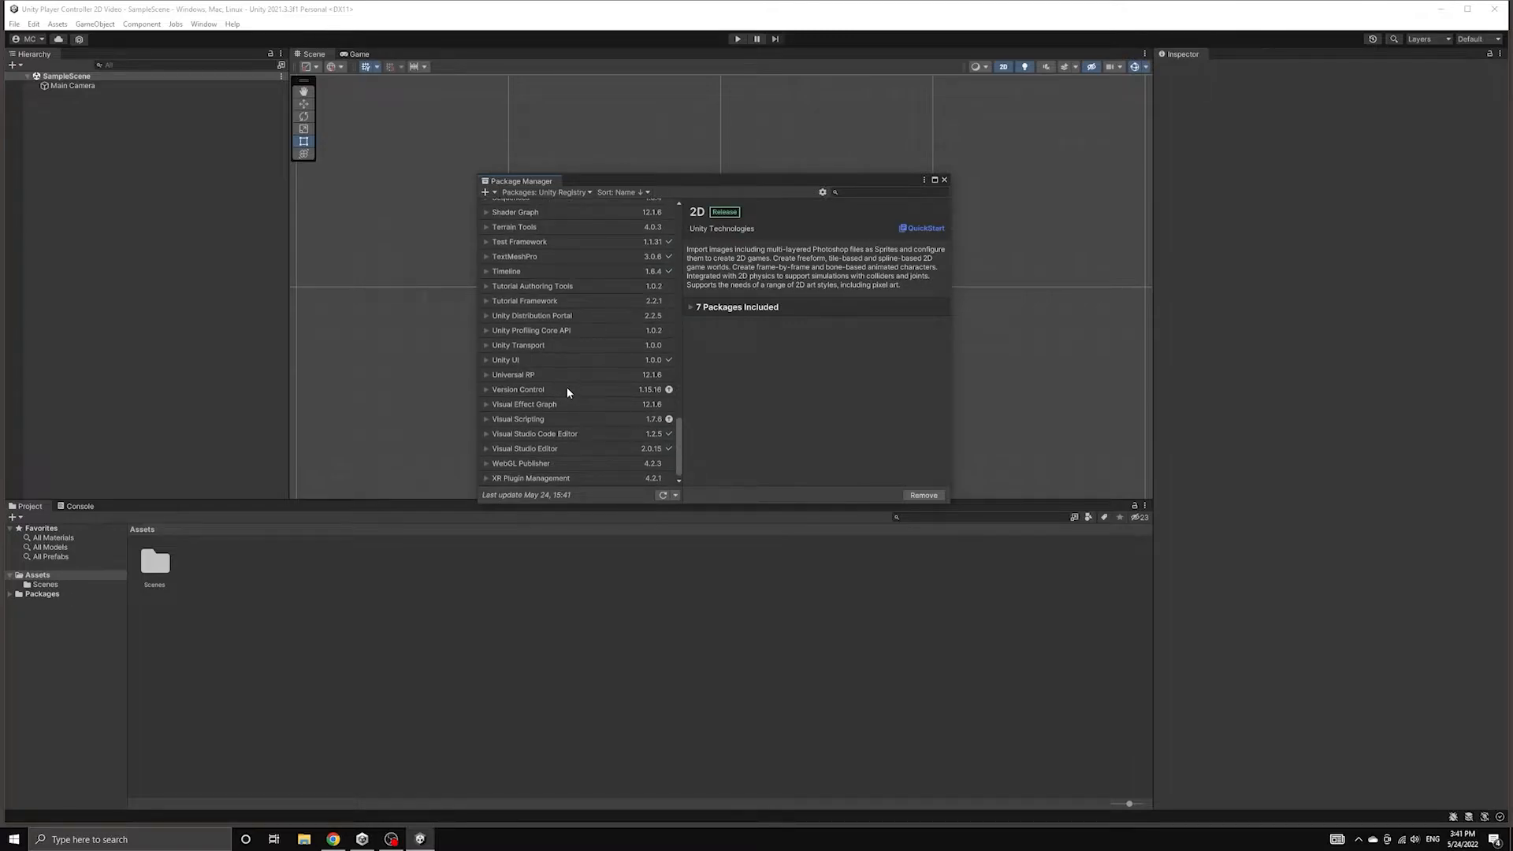
{"action": "left_click", "coordinate": [513, 375]}
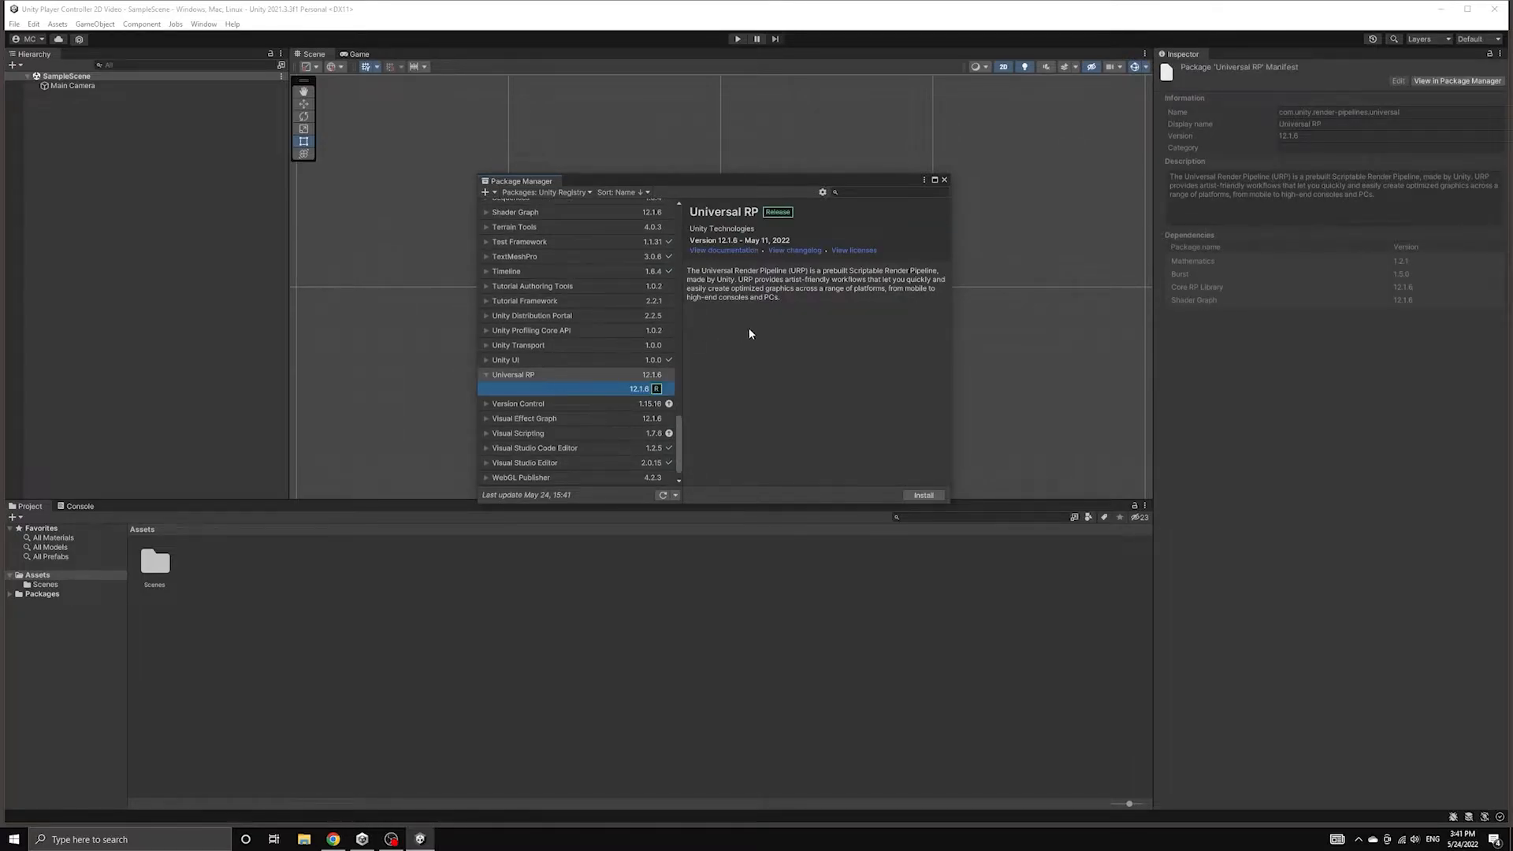
{"action": "left_click", "coordinate": [921, 493]}
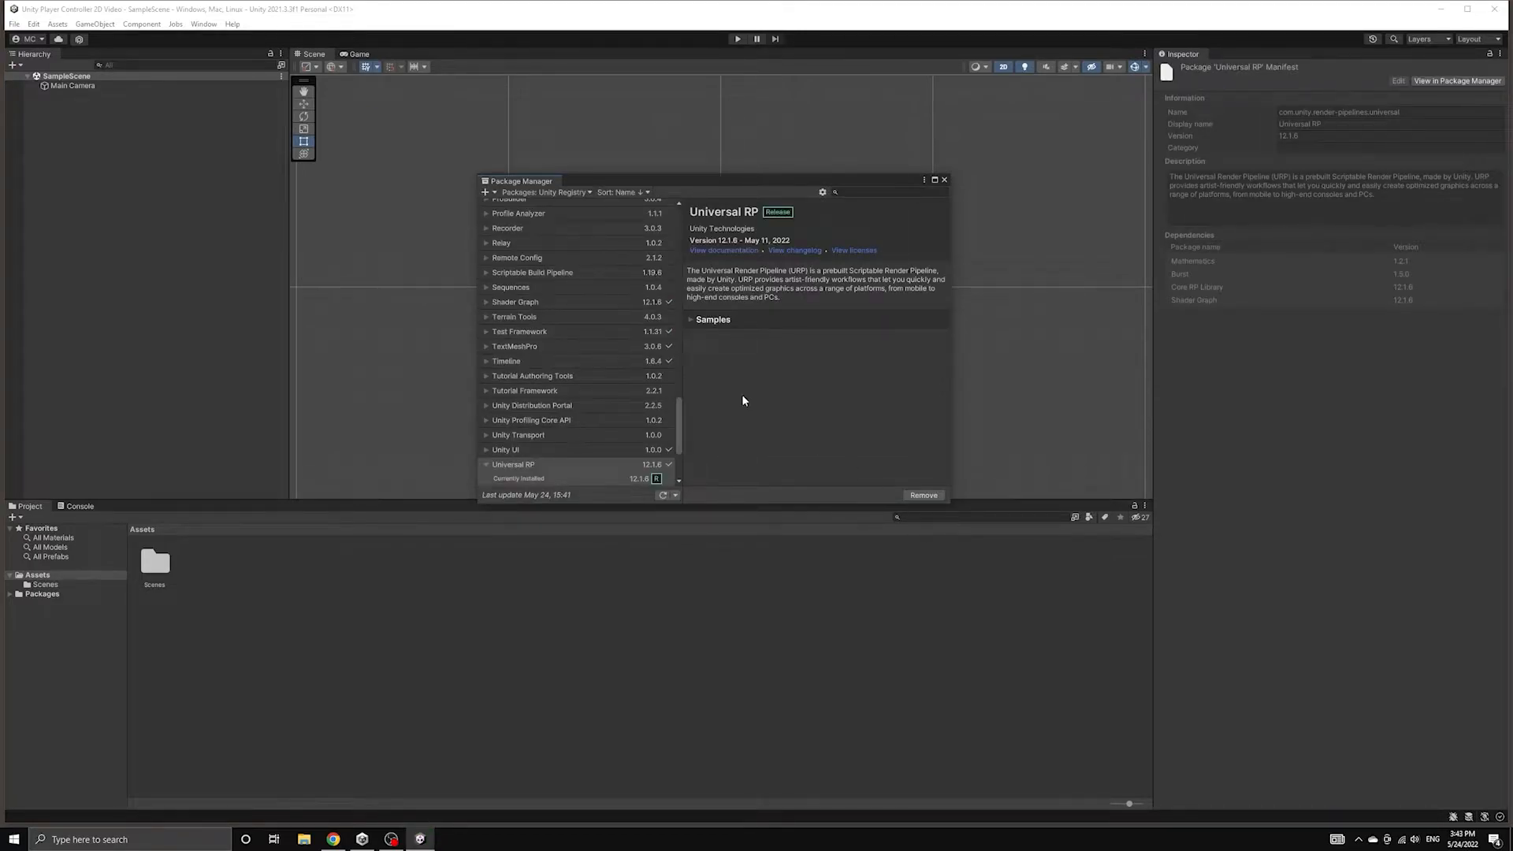
{"action": "left_click", "coordinate": [944, 180]}
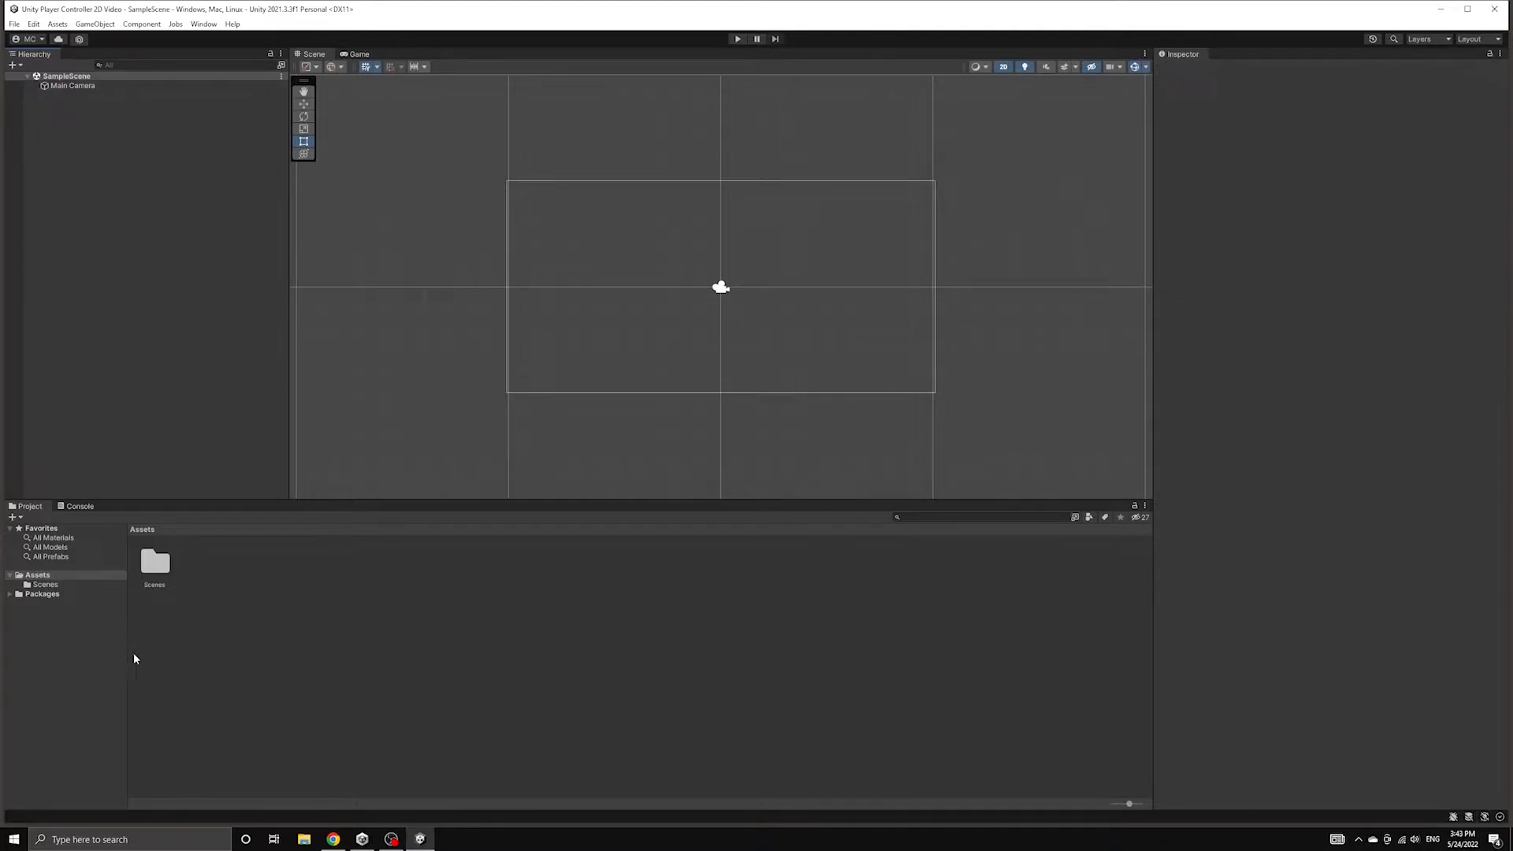
Step: Add a new folder named URP under Assets
{"action": "left_click", "coordinate": [38, 574]}
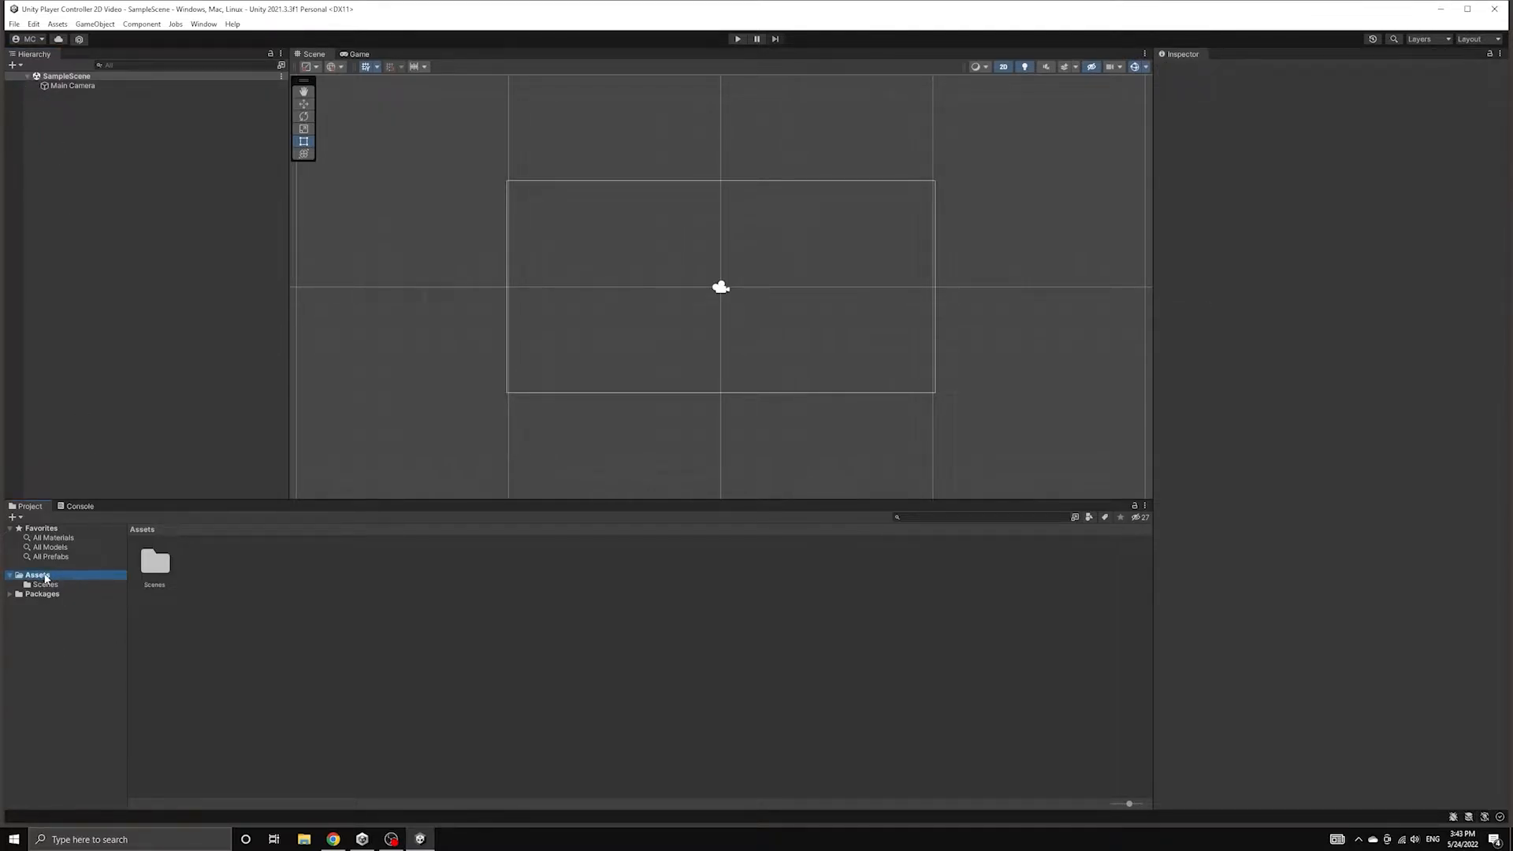
{"action": "right_click", "coordinate": [44, 578]}
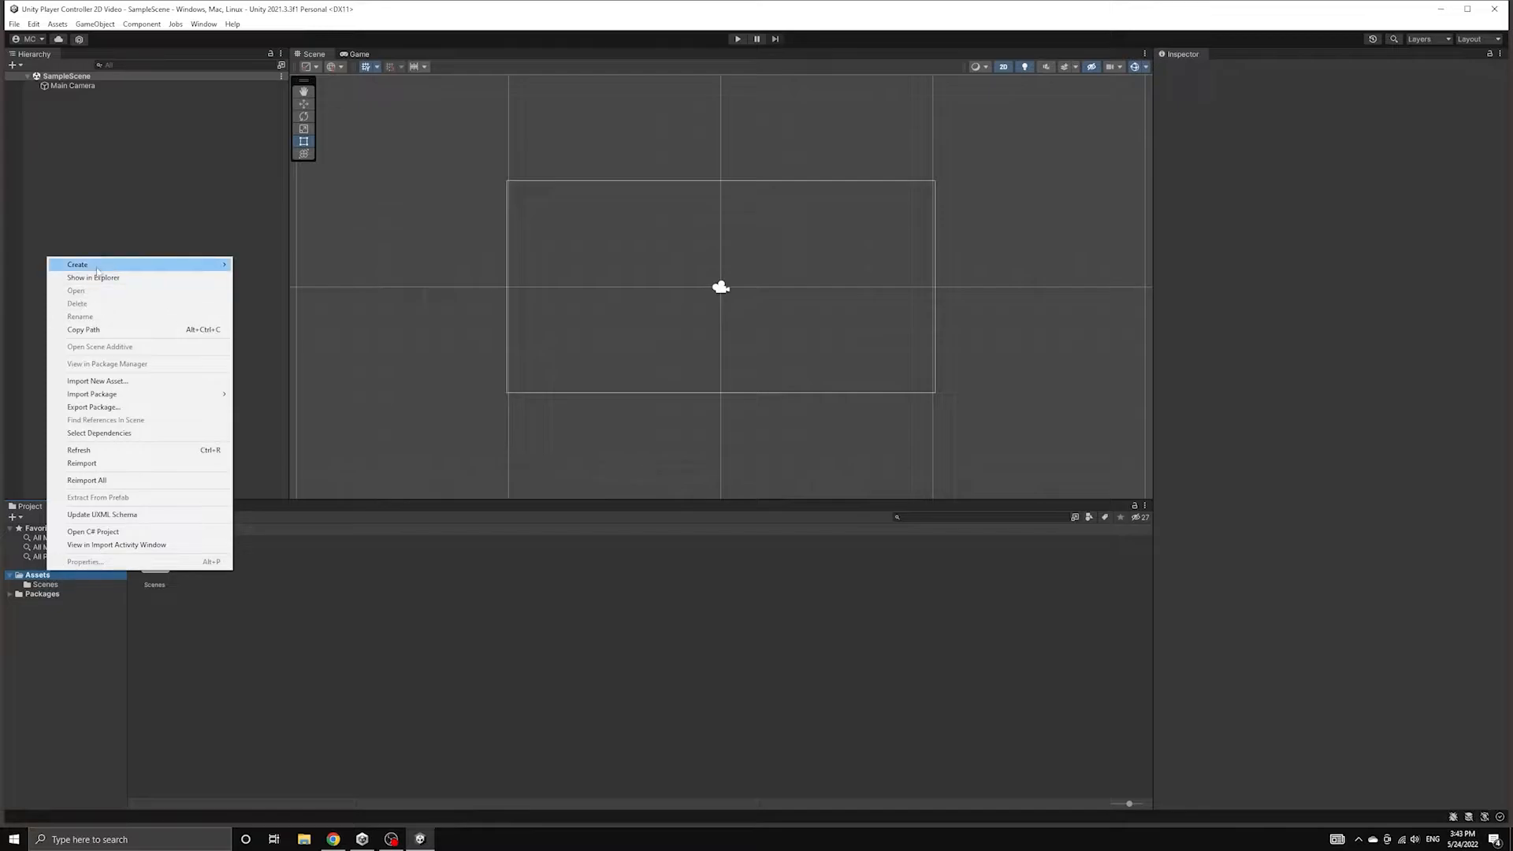
{"action": "left_click", "coordinate": [77, 264]}
{"action": "type", "text": "URP"}
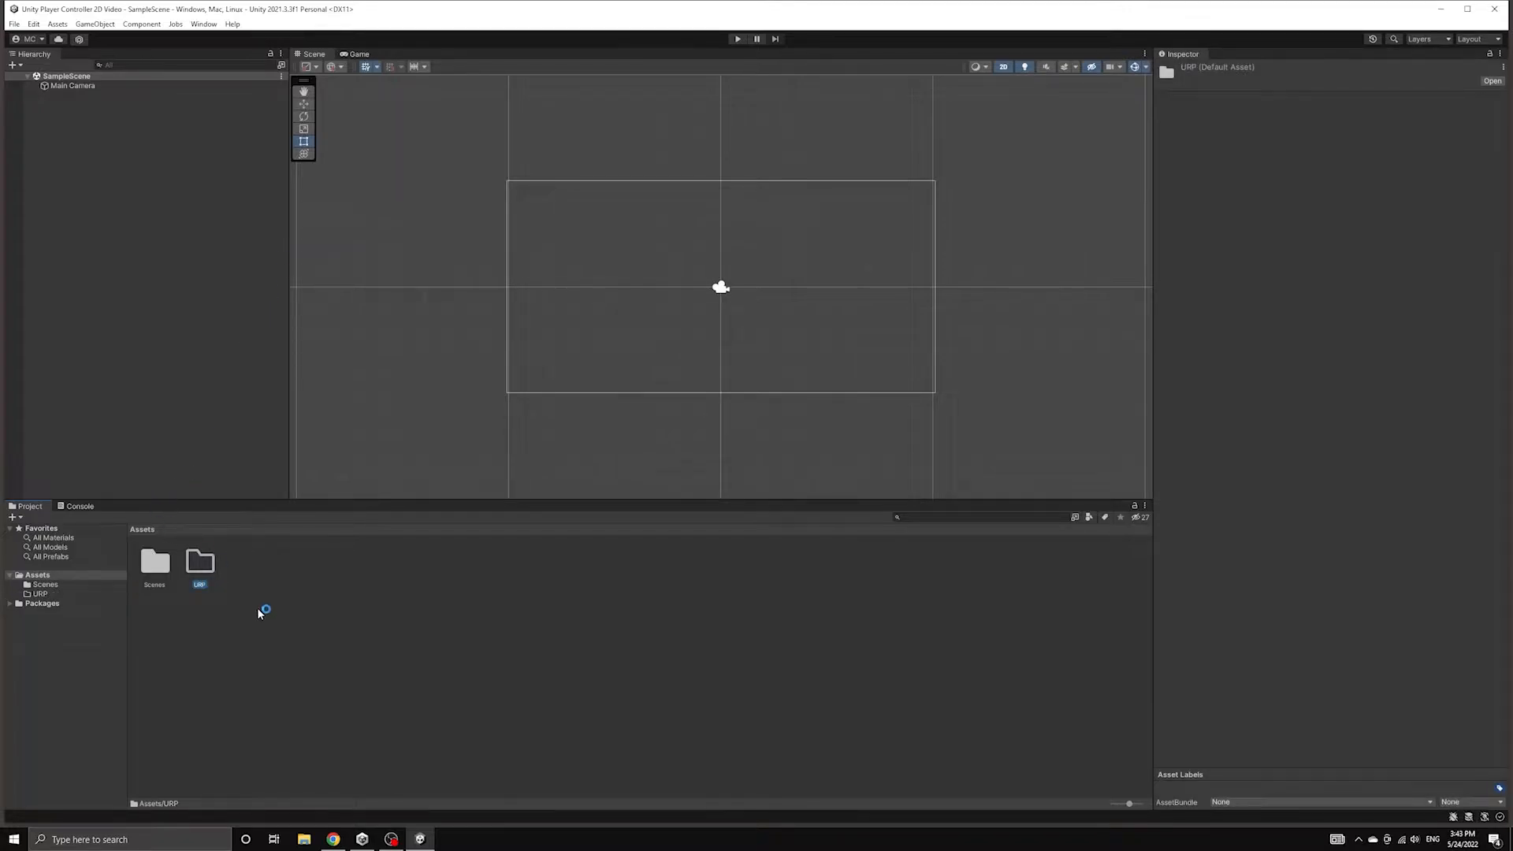
{"action": "mouse_move", "coordinate": [192, 562]}
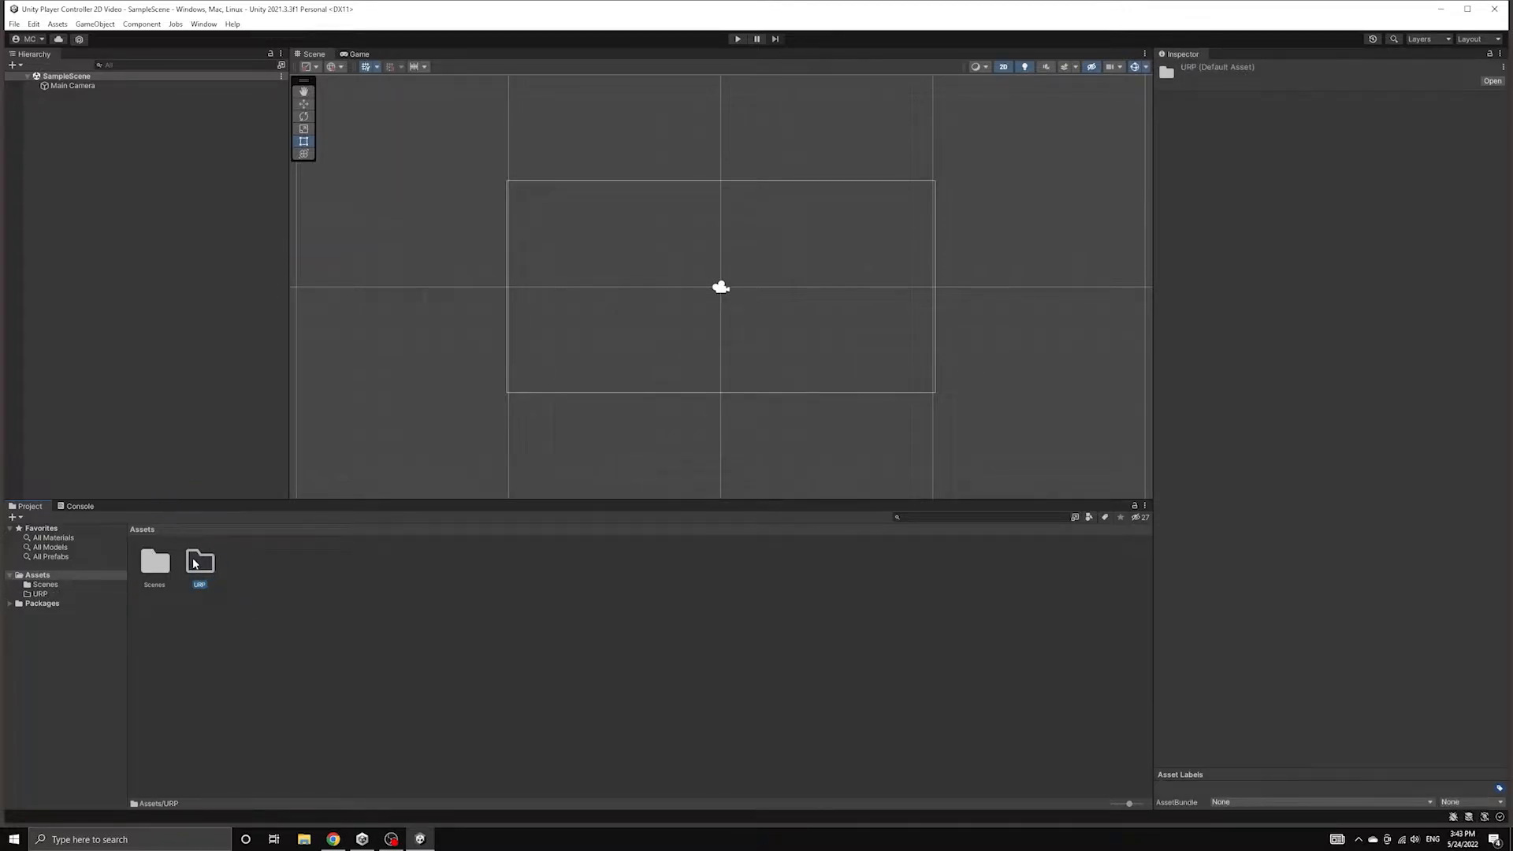
{"action": "right_click", "coordinate": [198, 563]}
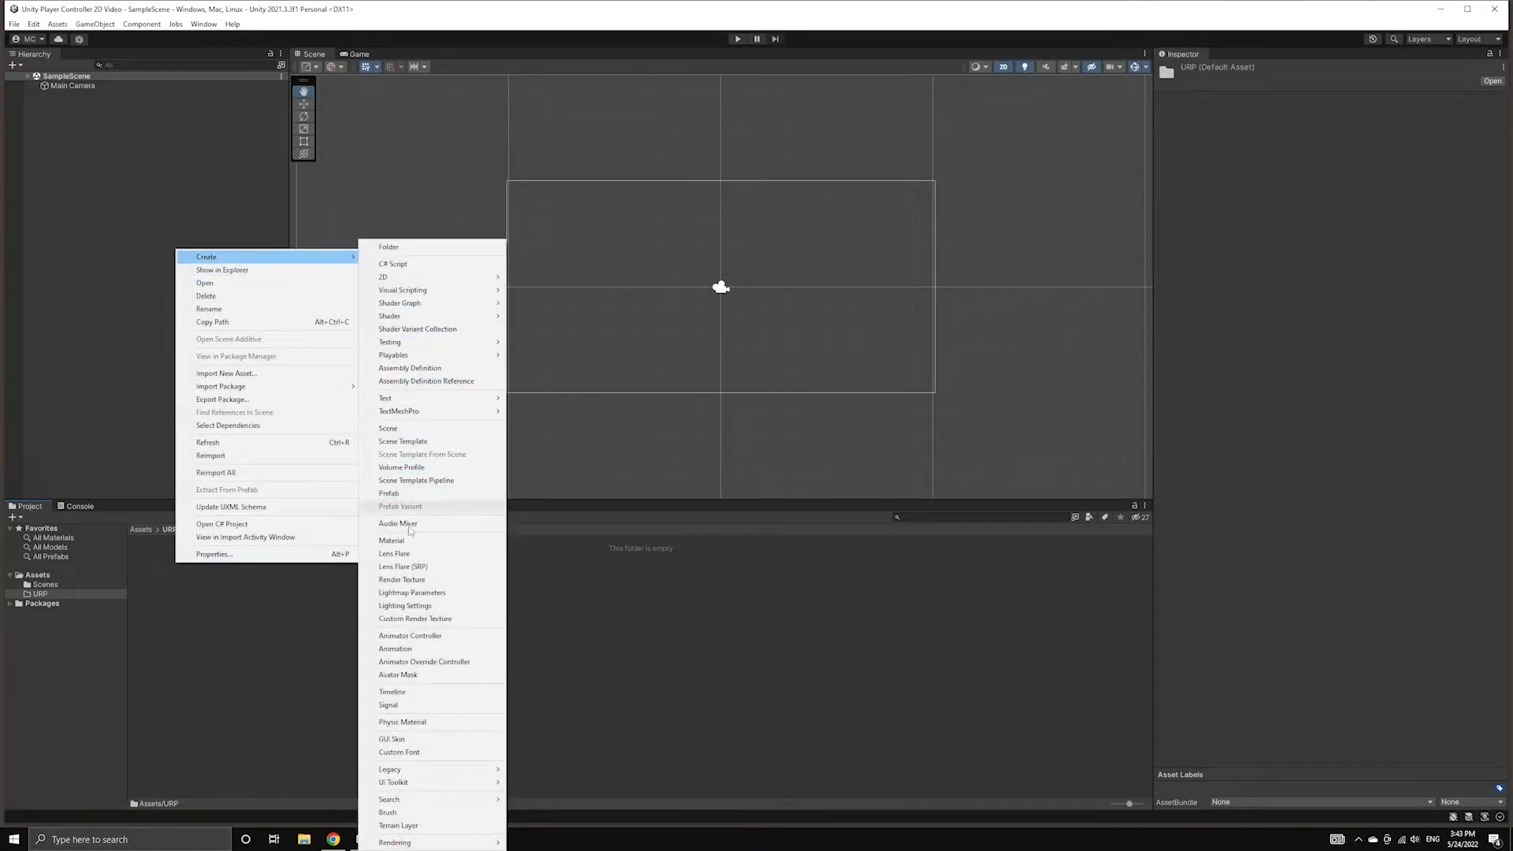
{"action": "mouse_move", "coordinate": [394, 842]}
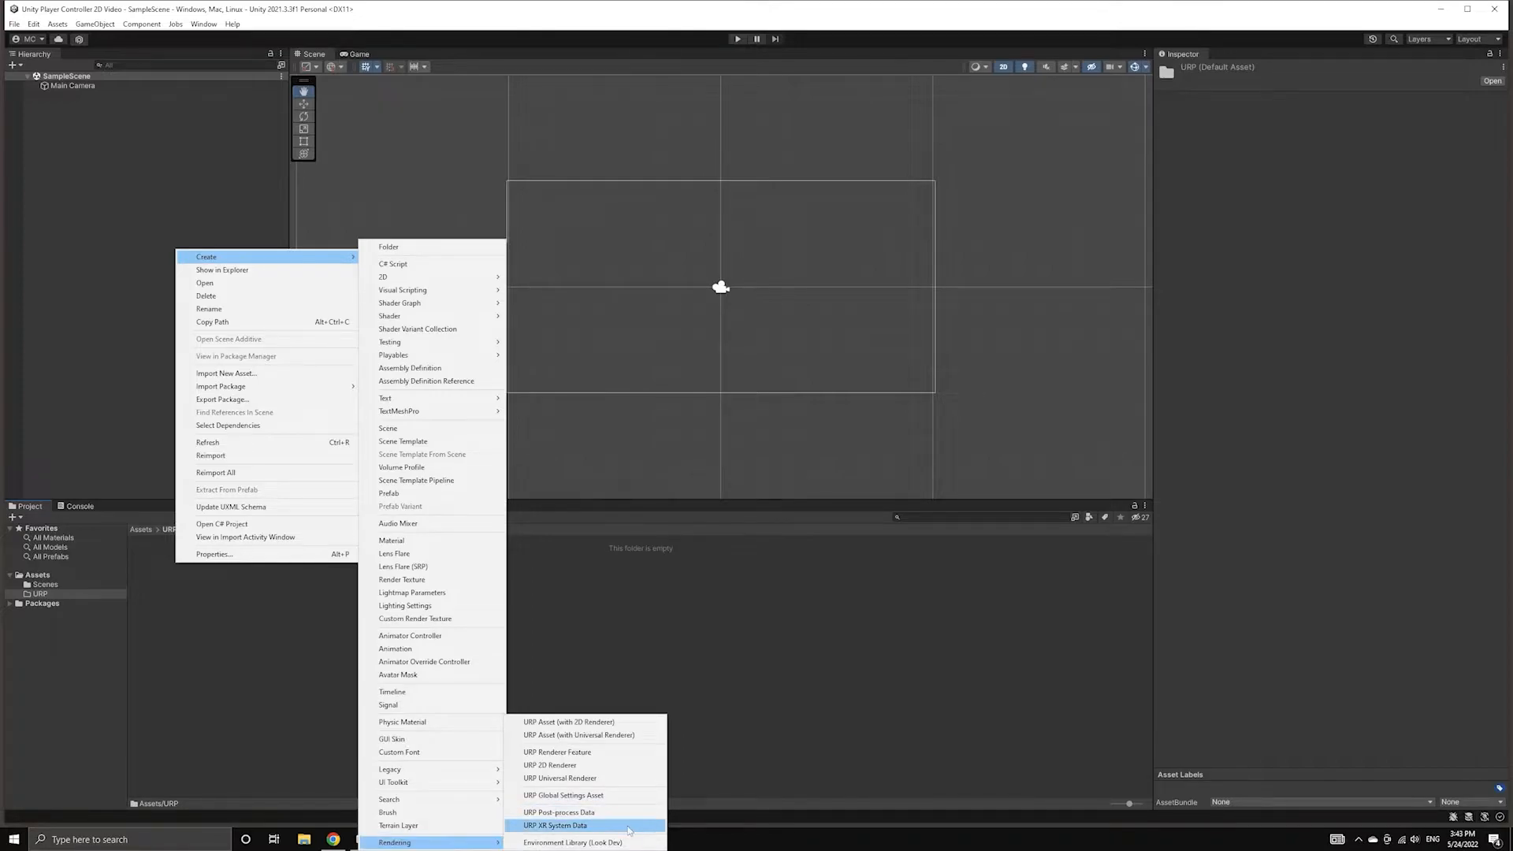
{"action": "mouse_move", "coordinate": [568, 721]}
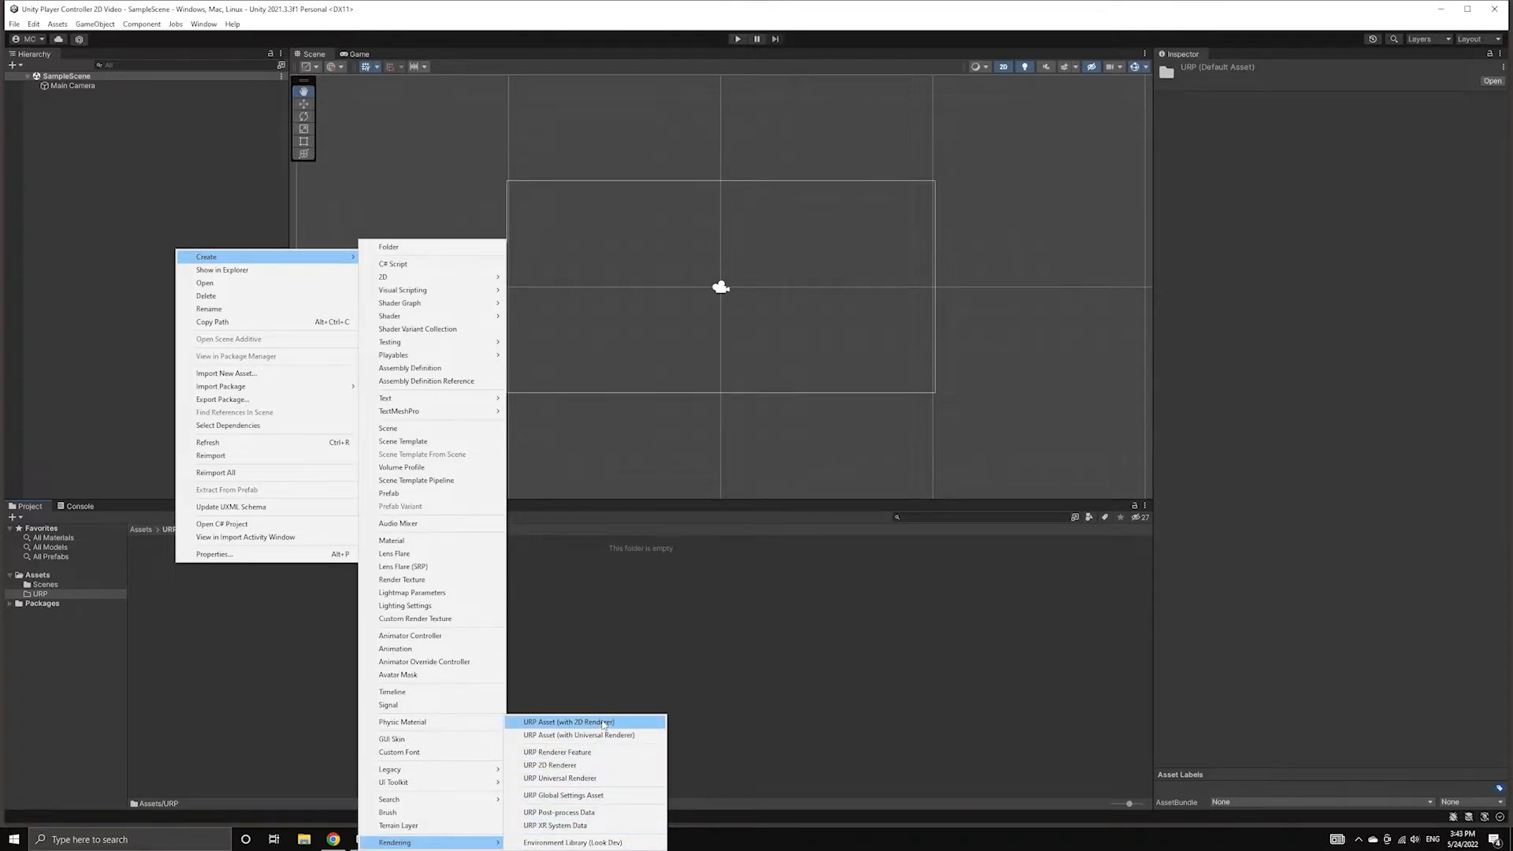
Step: Create a URP Asset with 2D Renderer inside the URP folder and inspect it
{"action": "left_click", "coordinate": [568, 722]}
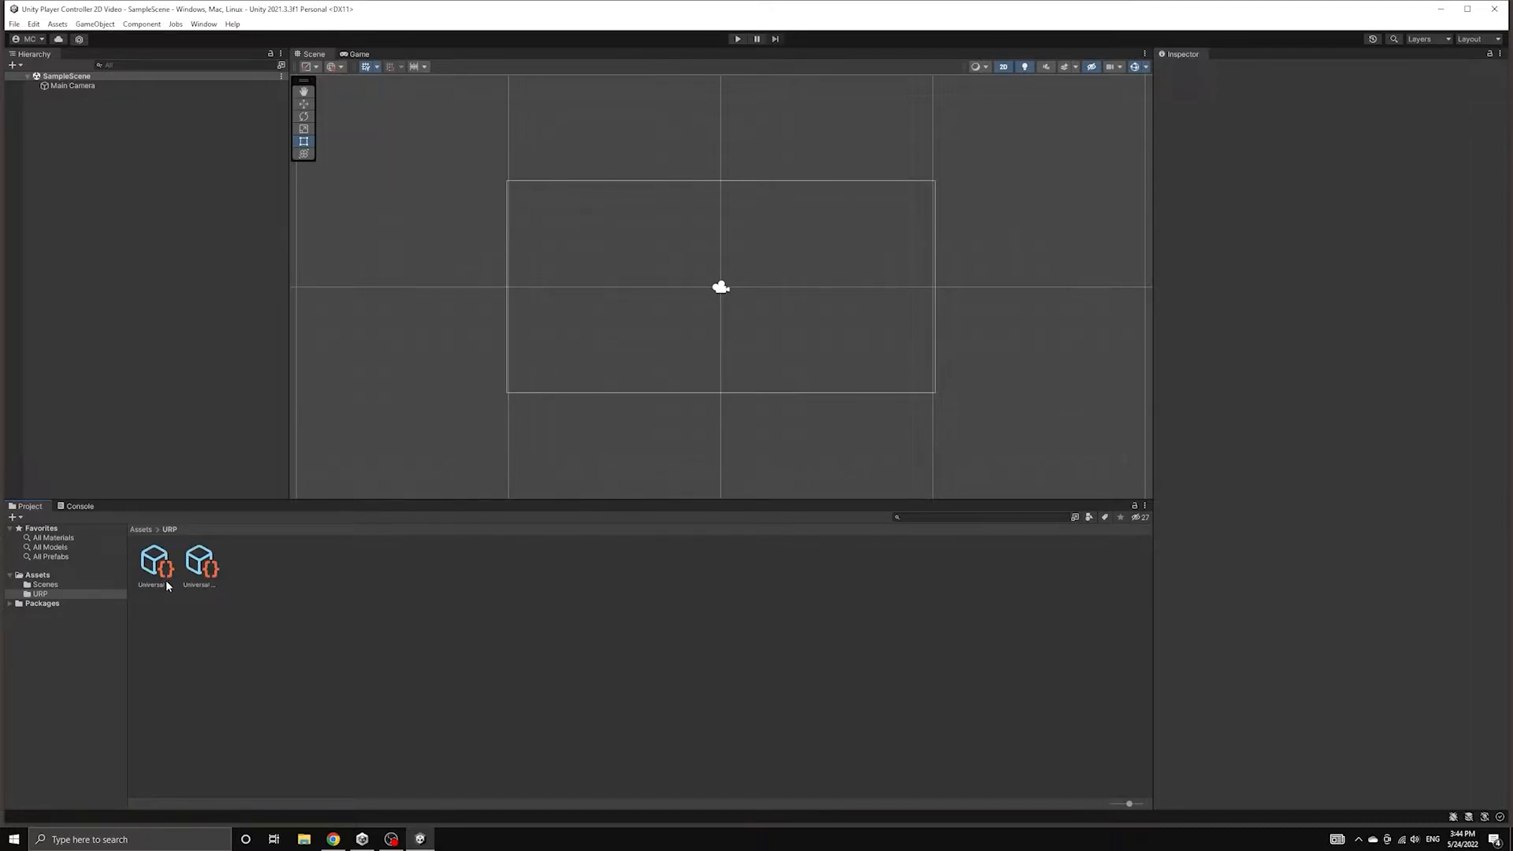
{"action": "left_click", "coordinate": [154, 560]}
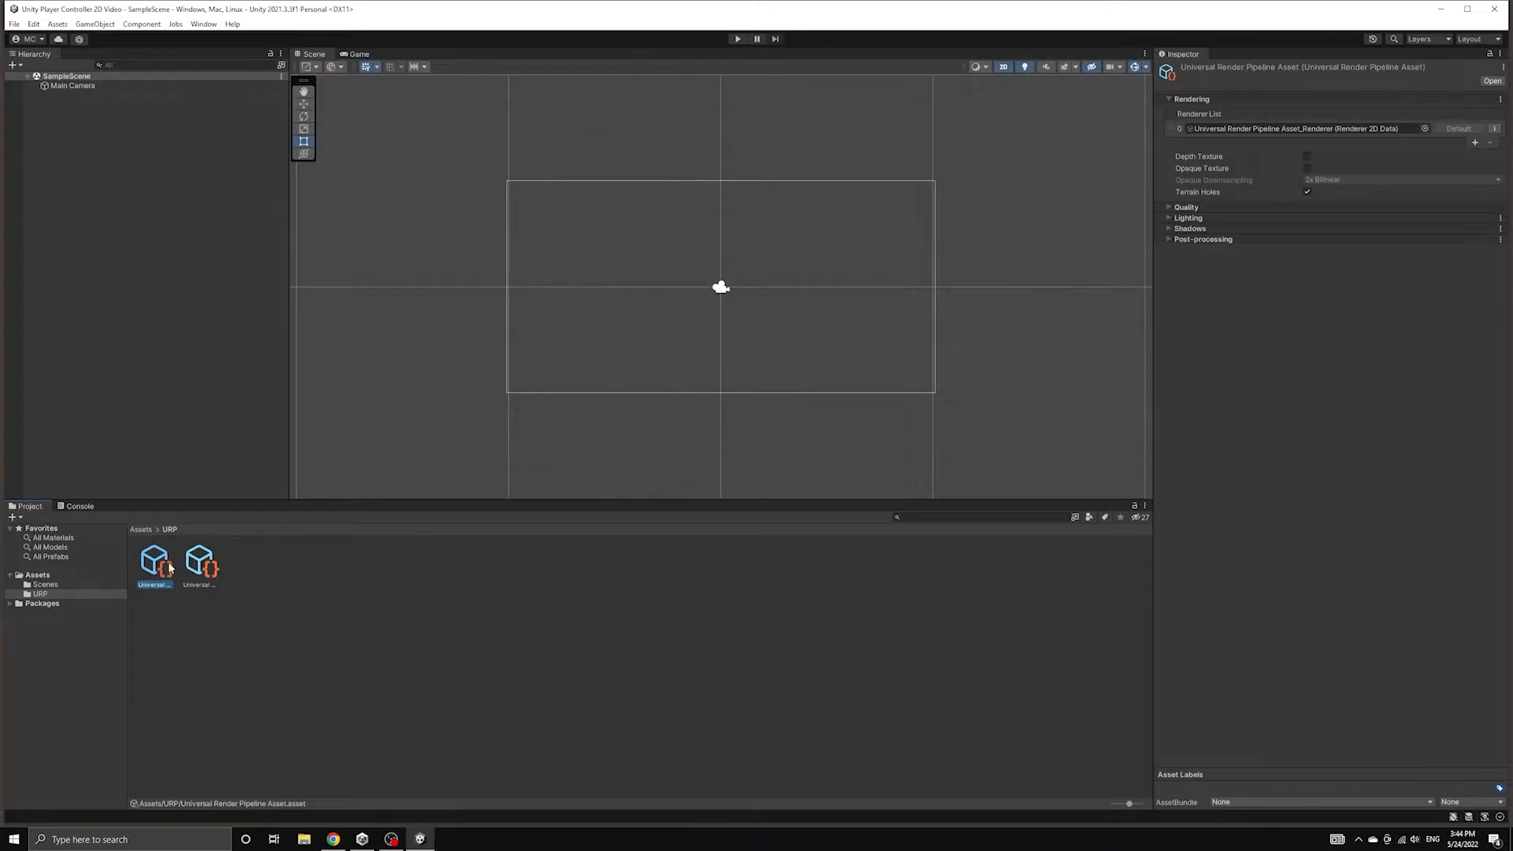
{"action": "left_click", "coordinate": [199, 559]}
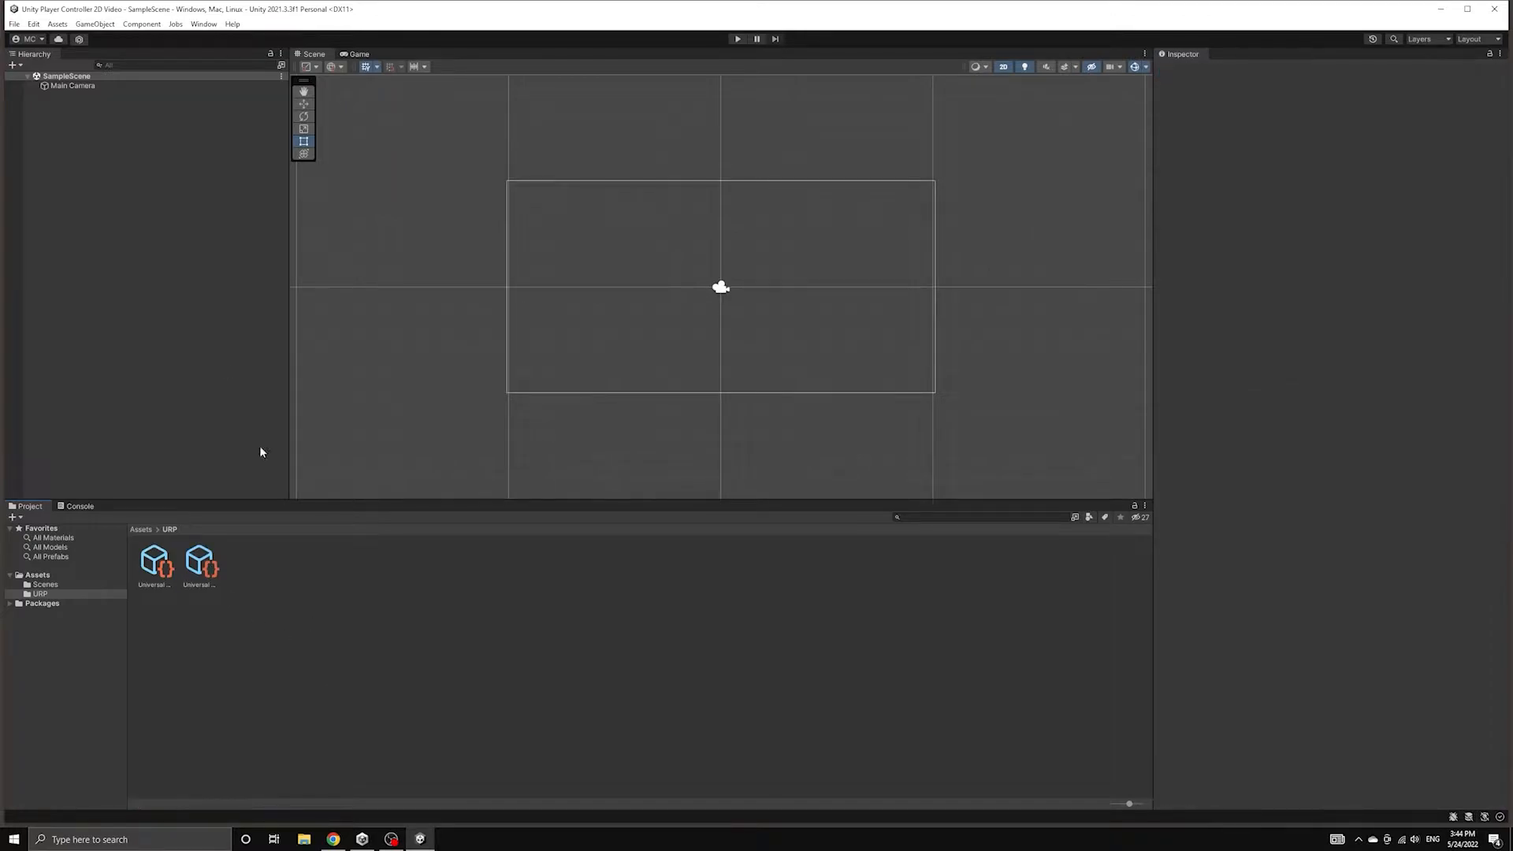
Step: Assign the Universal Render Pipeline Asset as the scriptable render pipeline in Graphics settings and confirm
{"action": "left_click", "coordinate": [33, 23]}
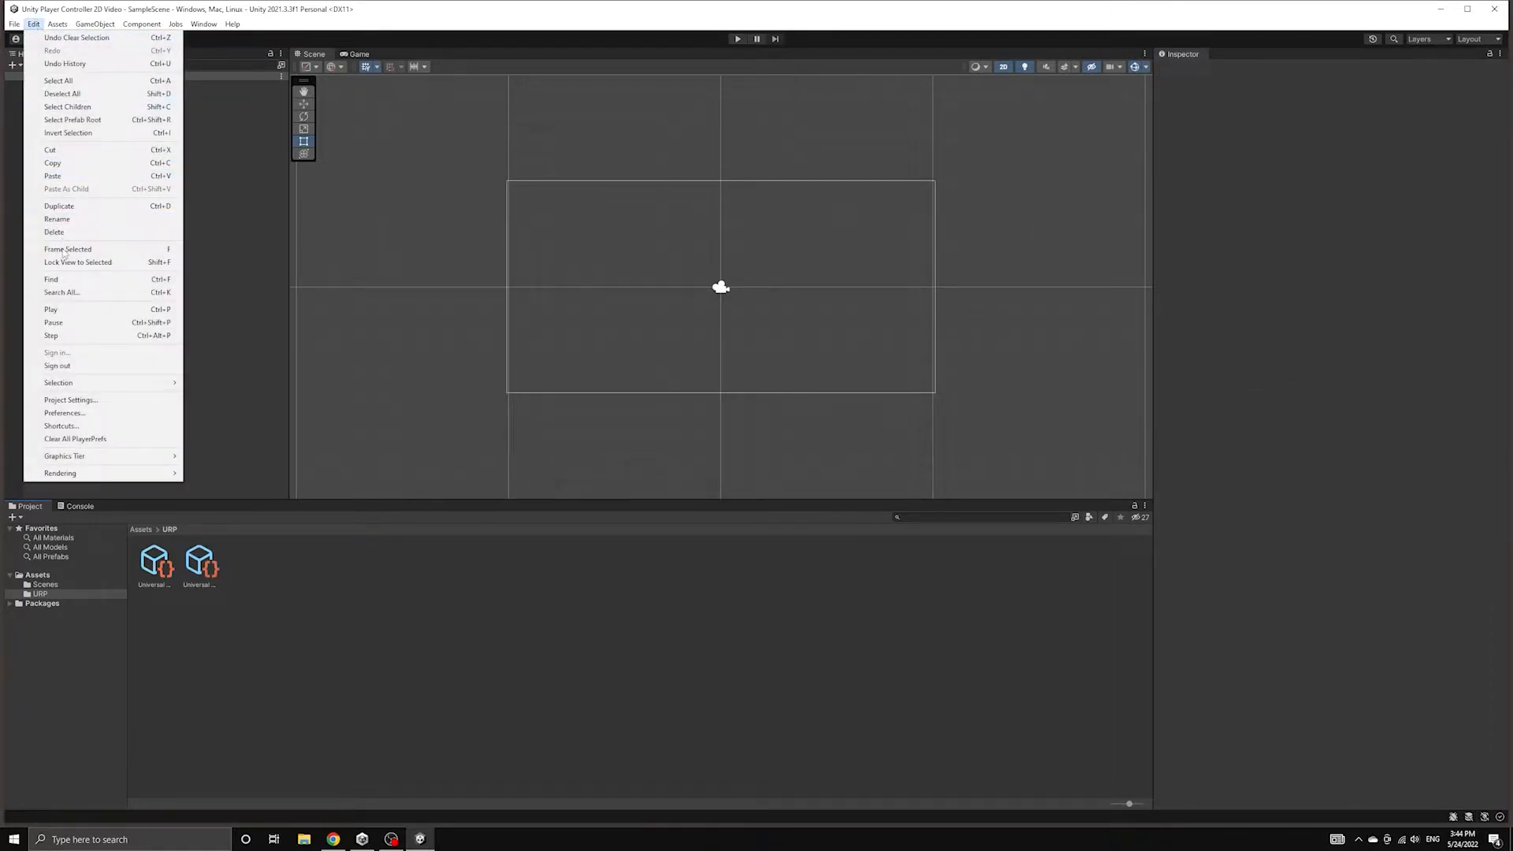
{"action": "left_click", "coordinate": [70, 398]}
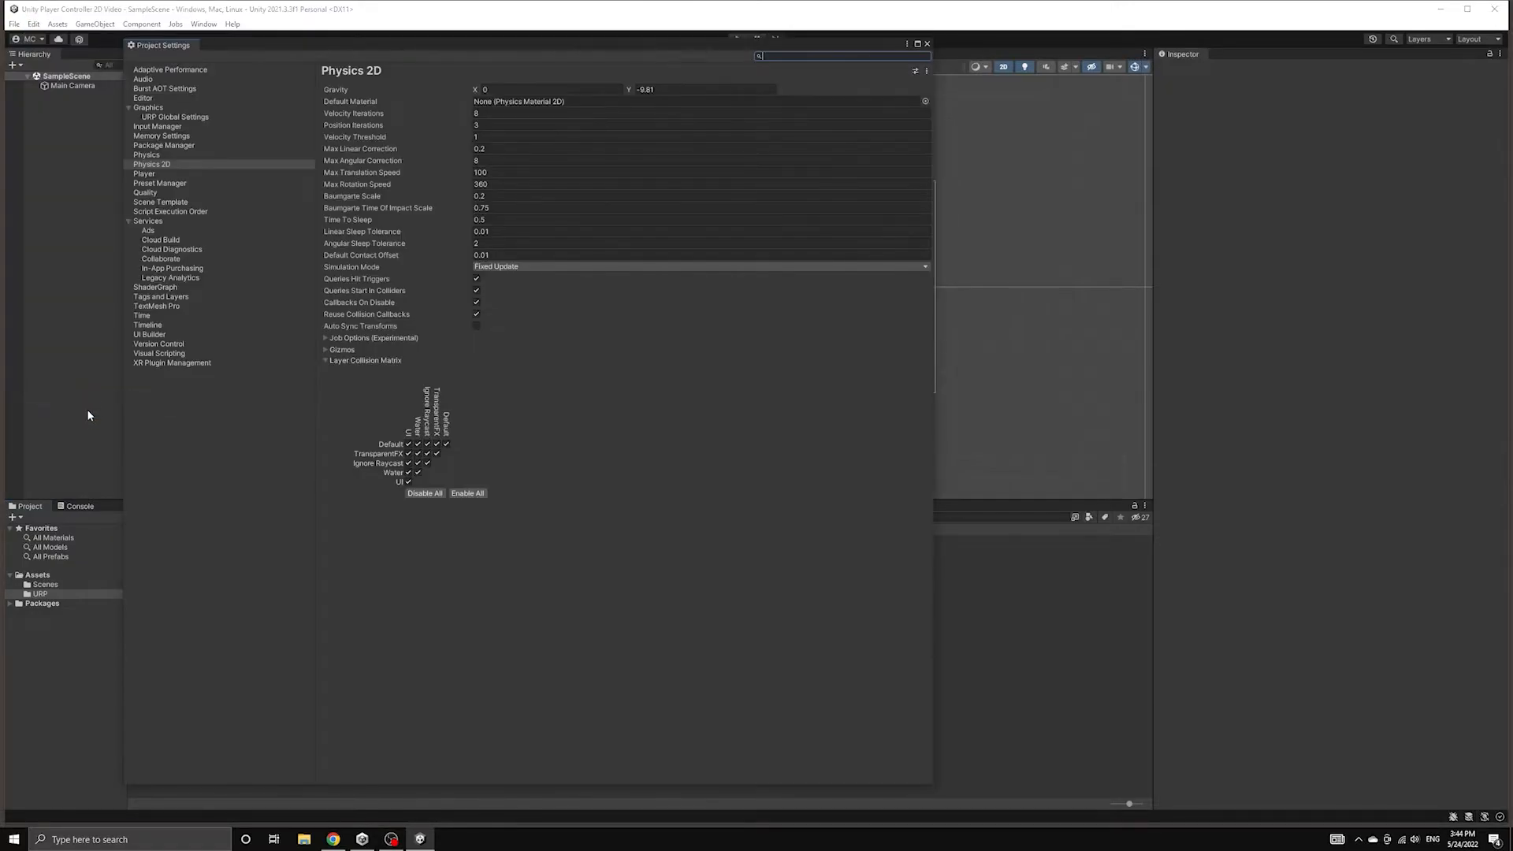
{"action": "left_click", "coordinate": [148, 108]}
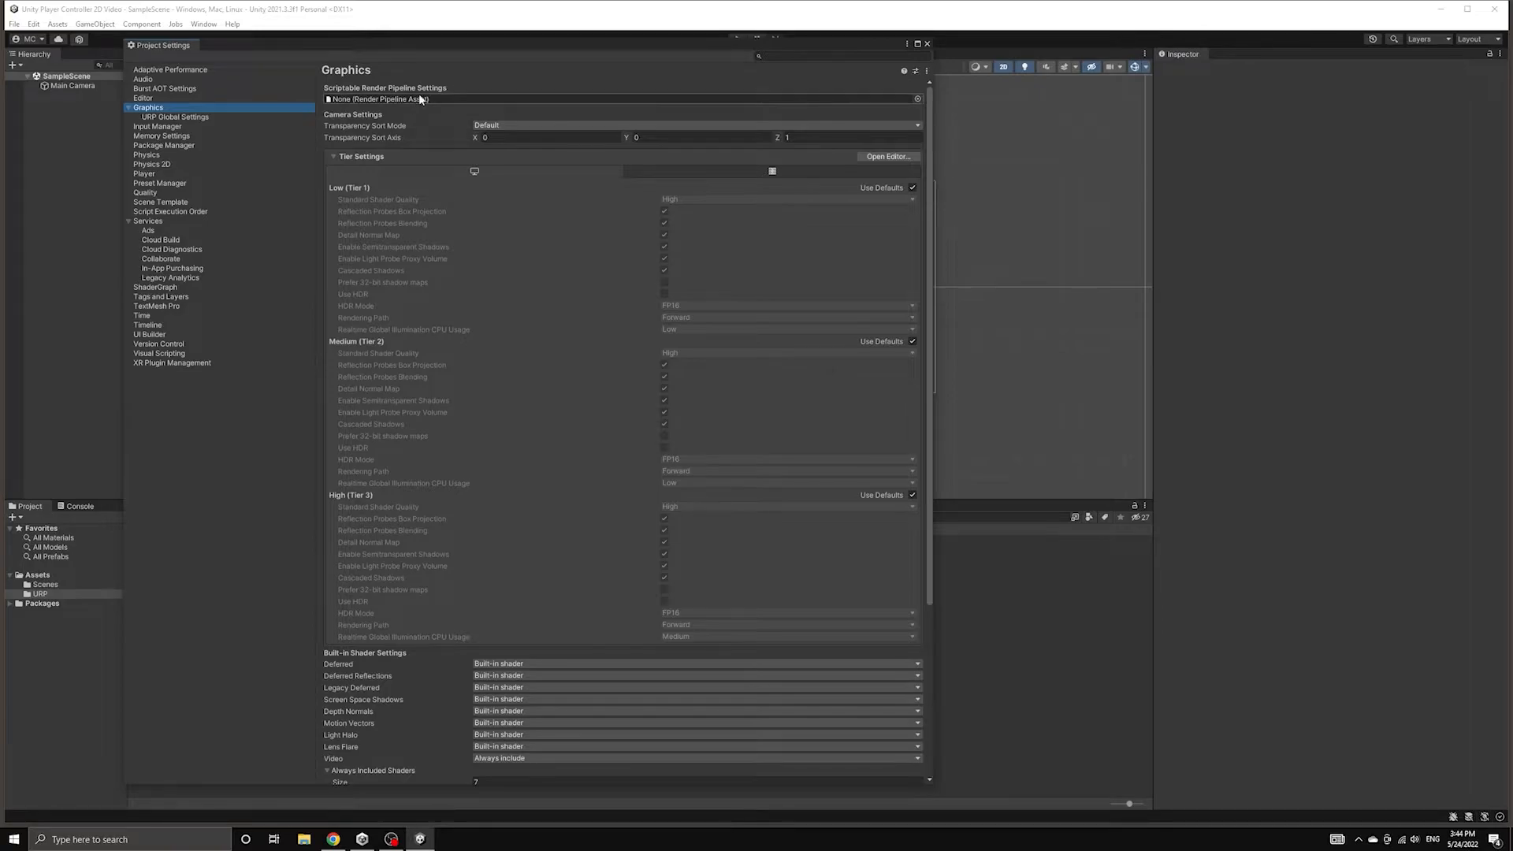
{"action": "left_click", "coordinate": [915, 99]}
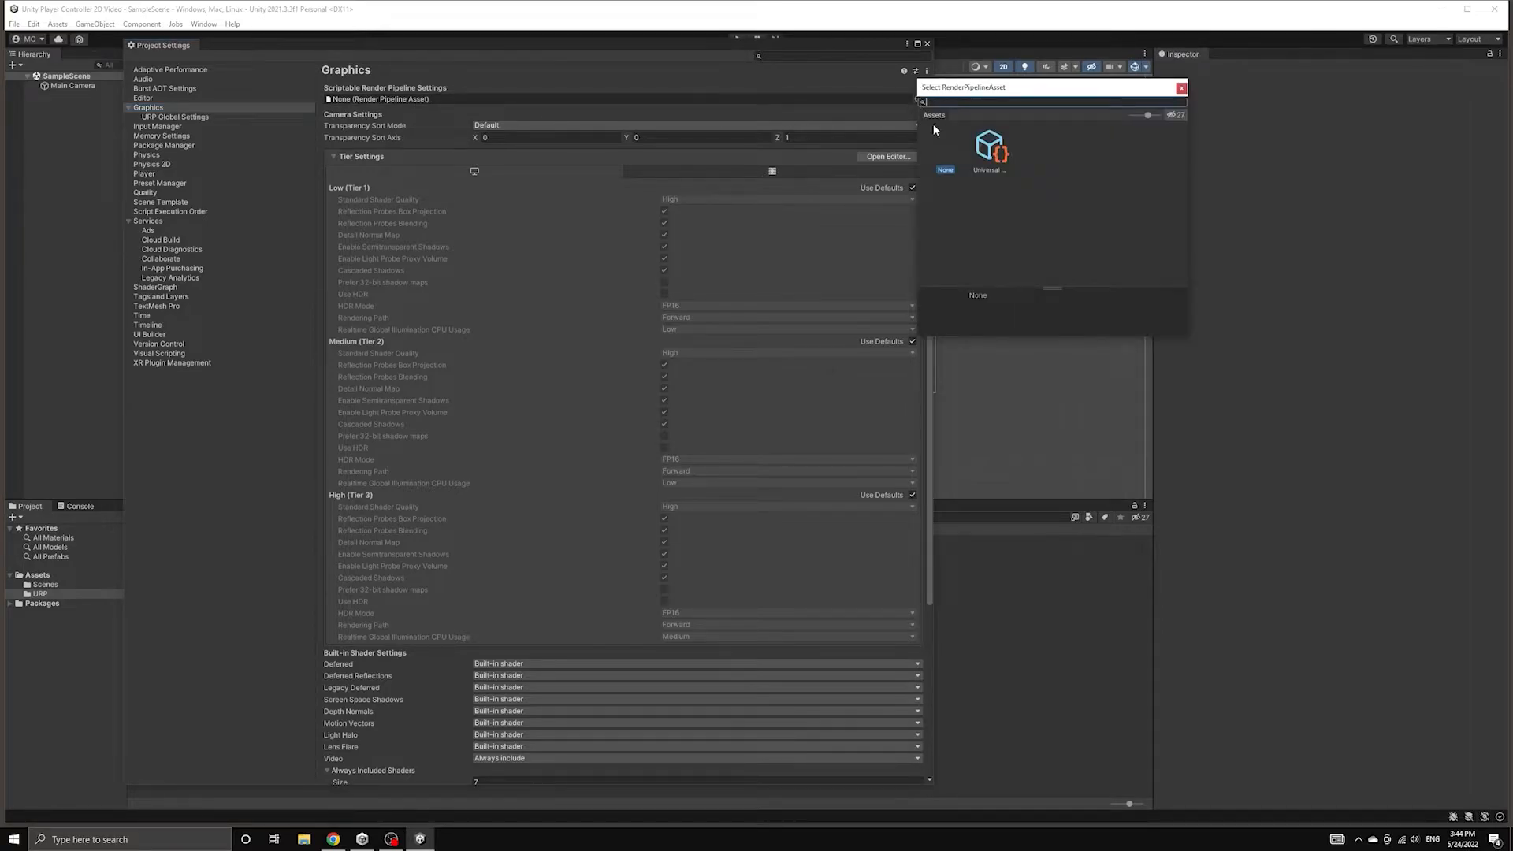
{"action": "left_click", "coordinate": [989, 145]}
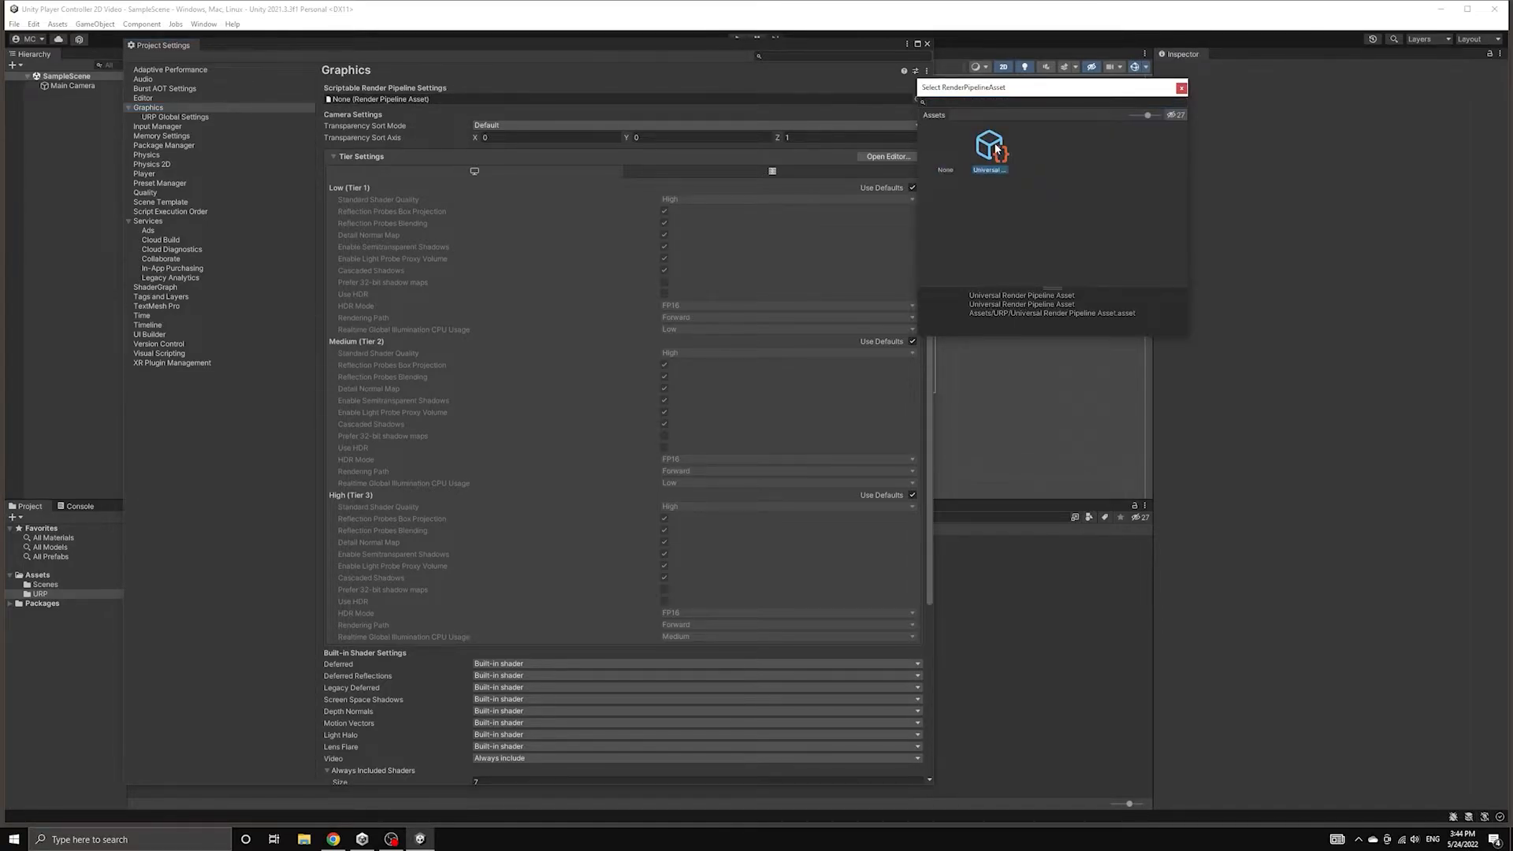
{"action": "left_click", "coordinate": [990, 145]}
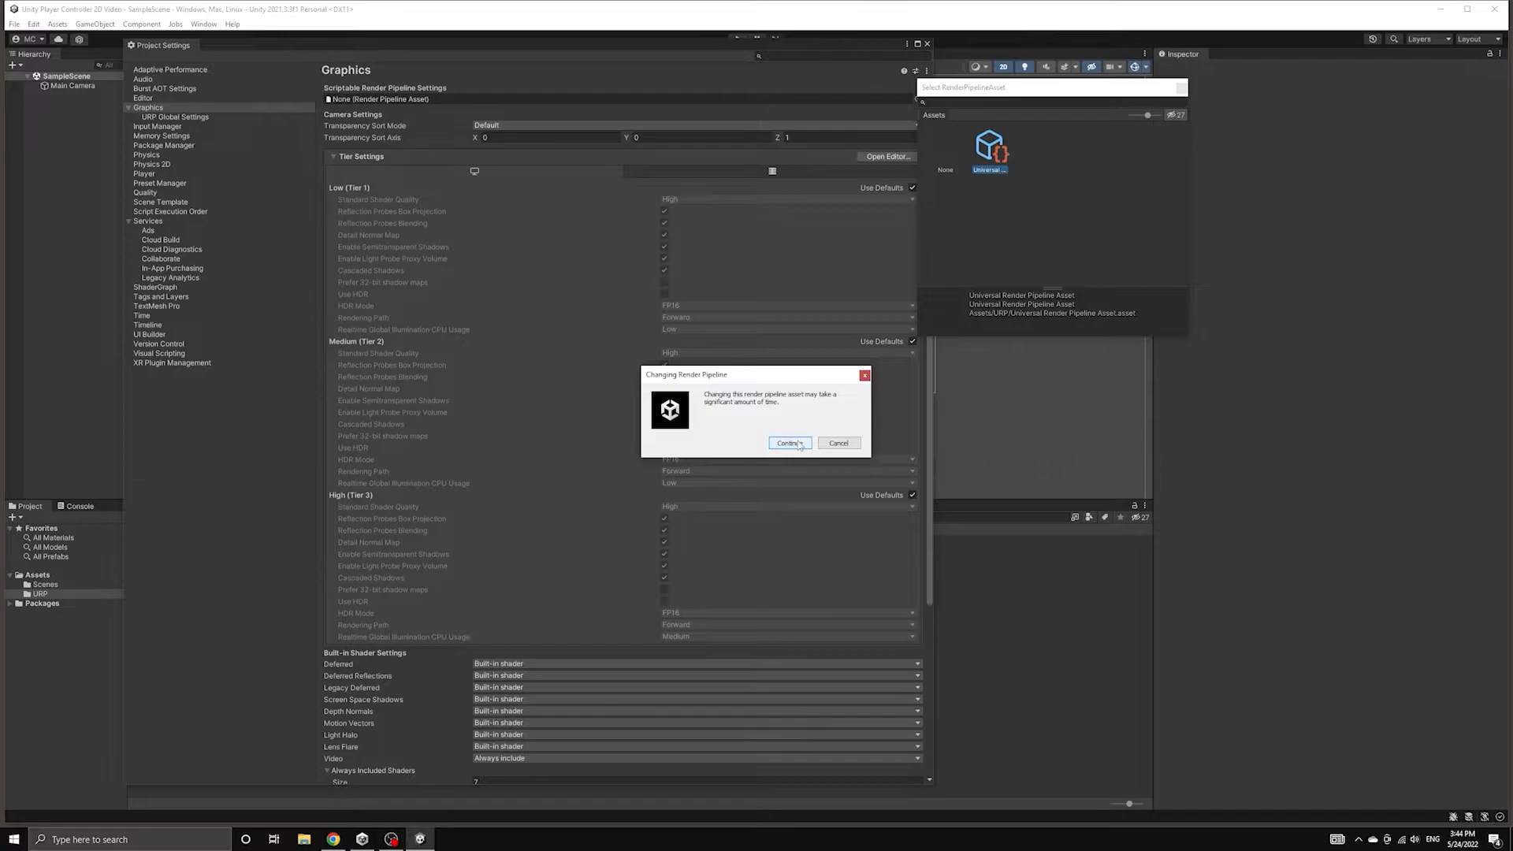
{"action": "left_click", "coordinate": [787, 443]}
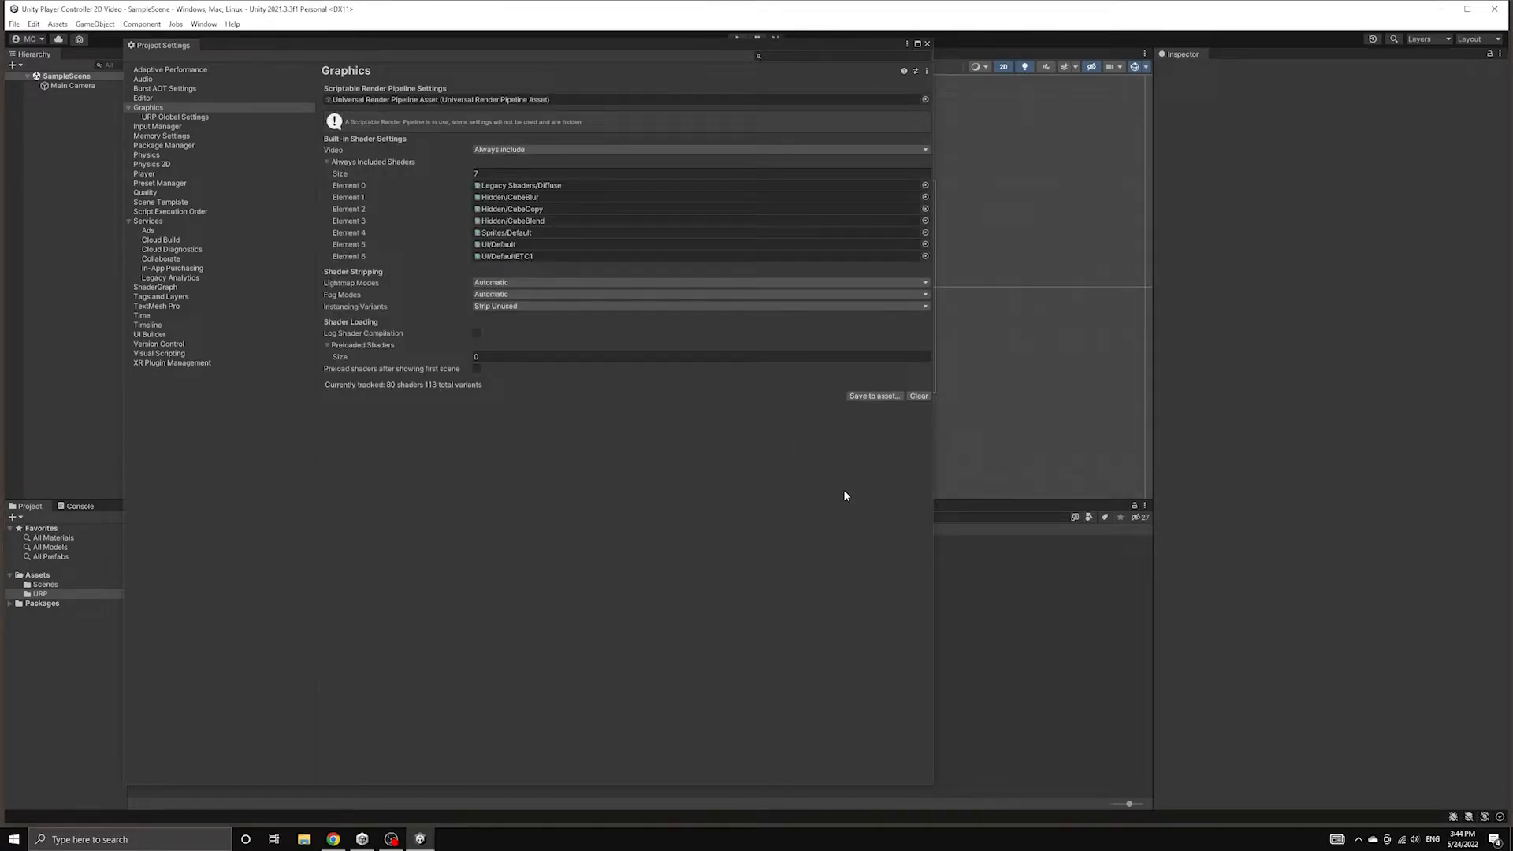
{"action": "mouse_move", "coordinate": [682, 489]}
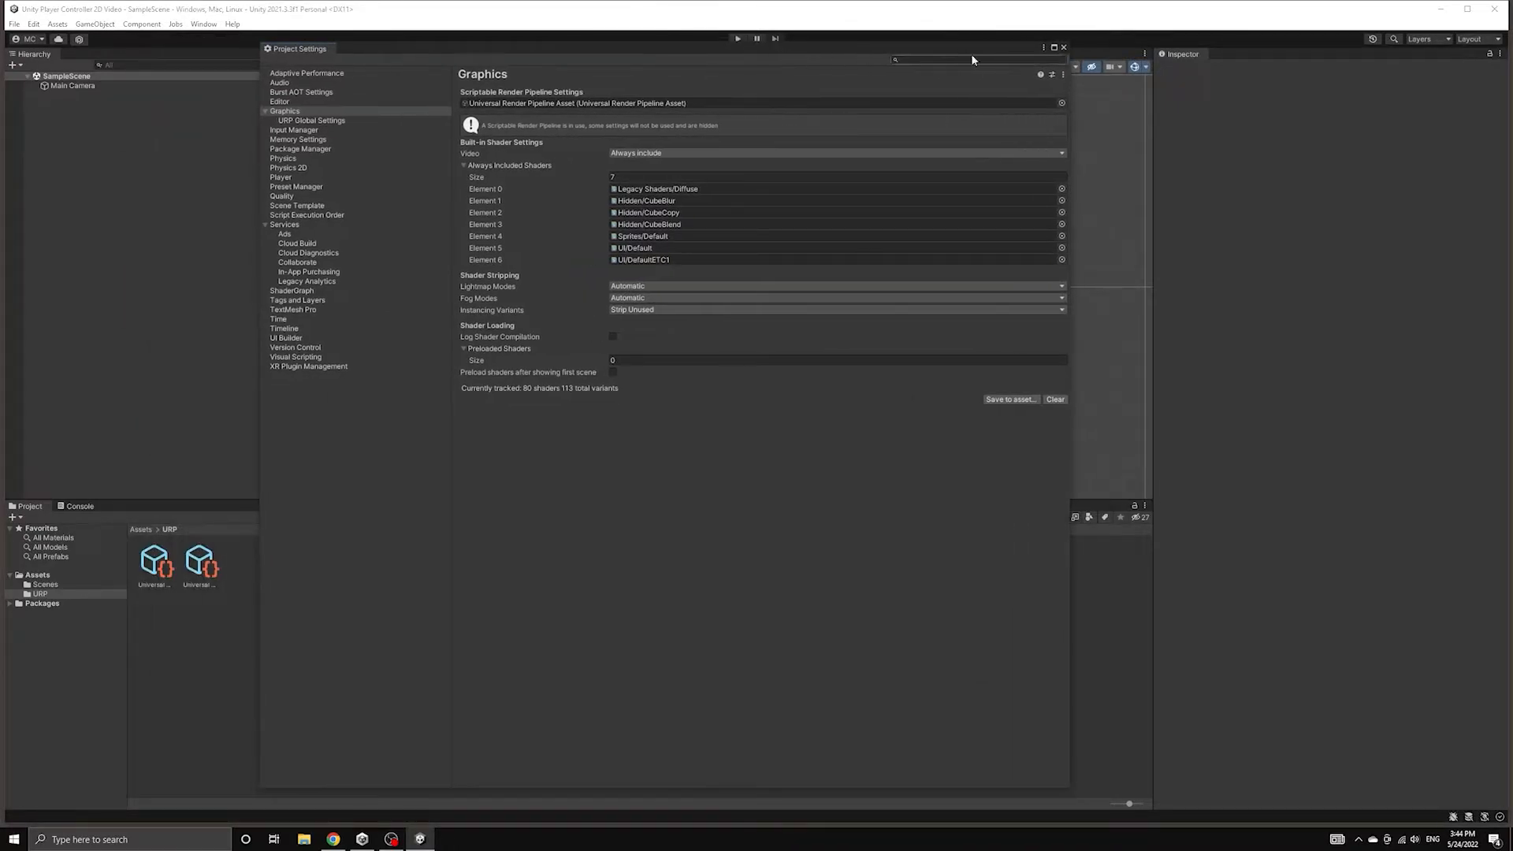
Step: Save the sample scene as 'World' in the Scenes folder
{"action": "left_click", "coordinate": [1063, 47]}
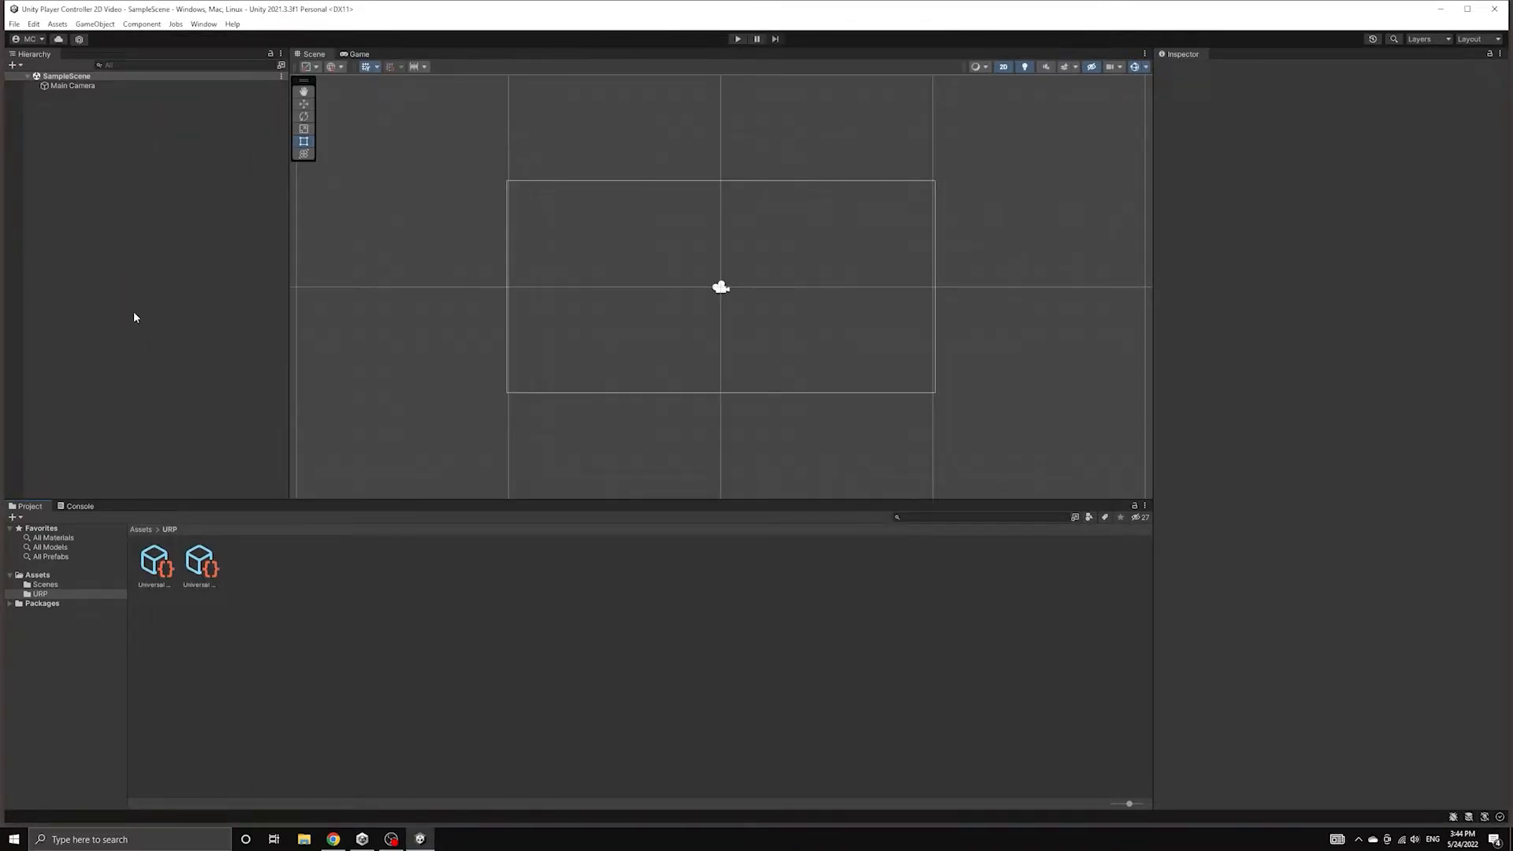
{"action": "right_click", "coordinate": [66, 75]}
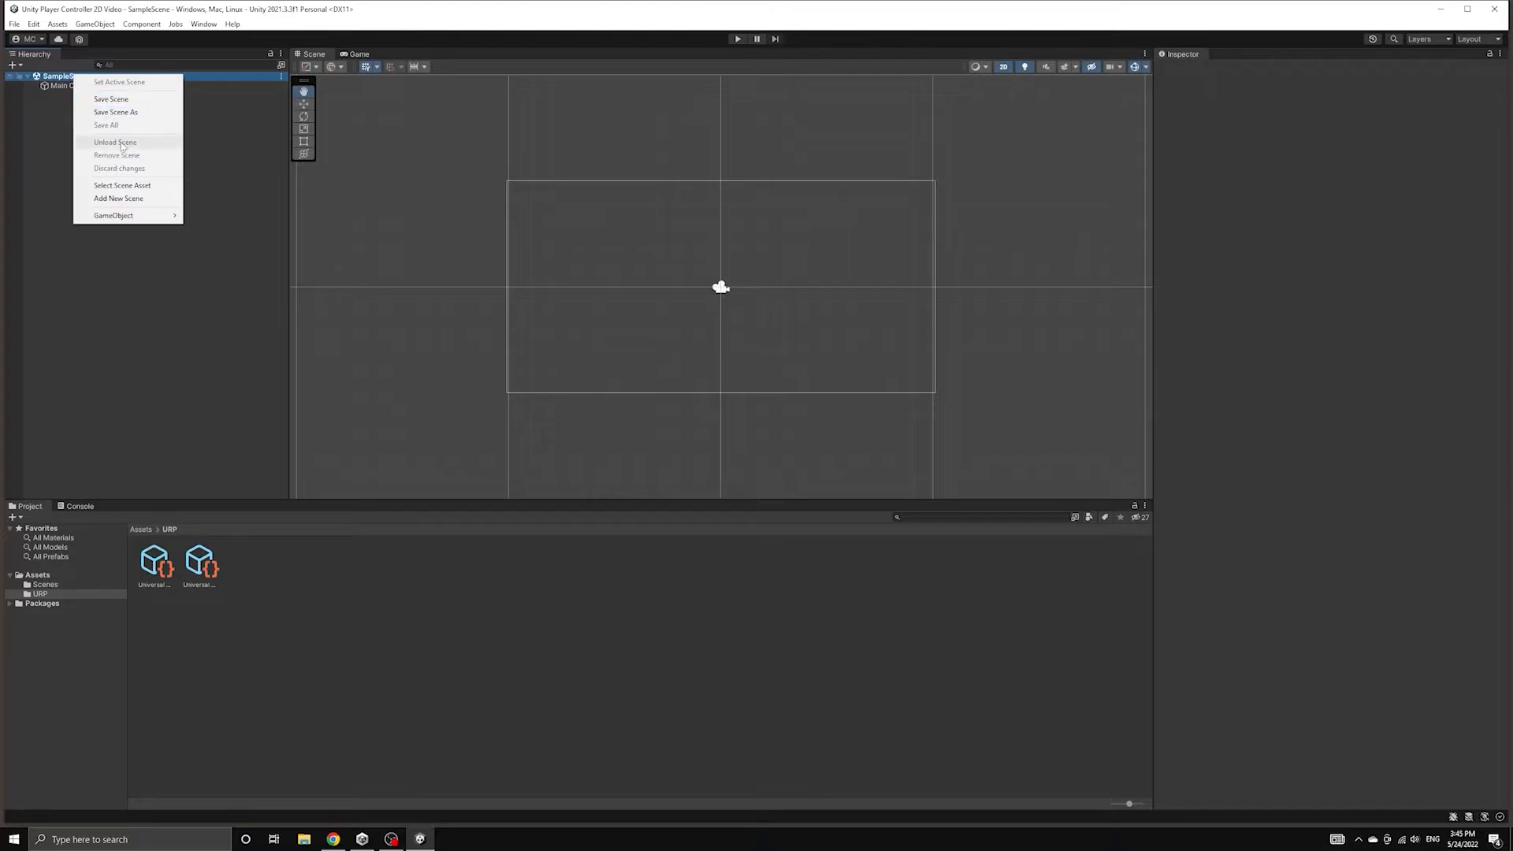
{"action": "left_click", "coordinate": [115, 112]}
{"action": "type", "text": "Work"}
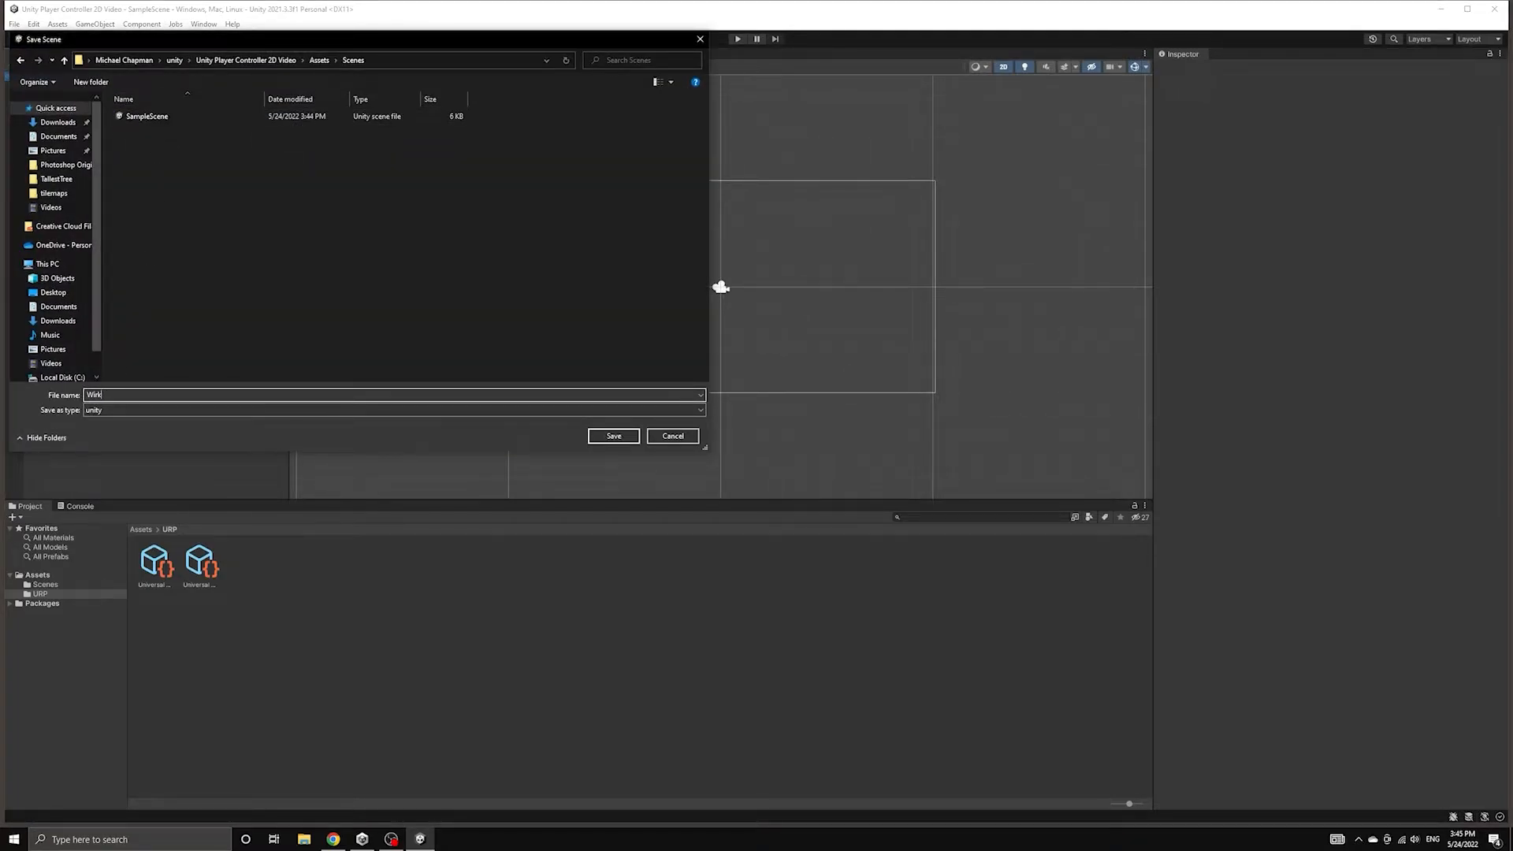
{"action": "left_click", "coordinate": [613, 435]}
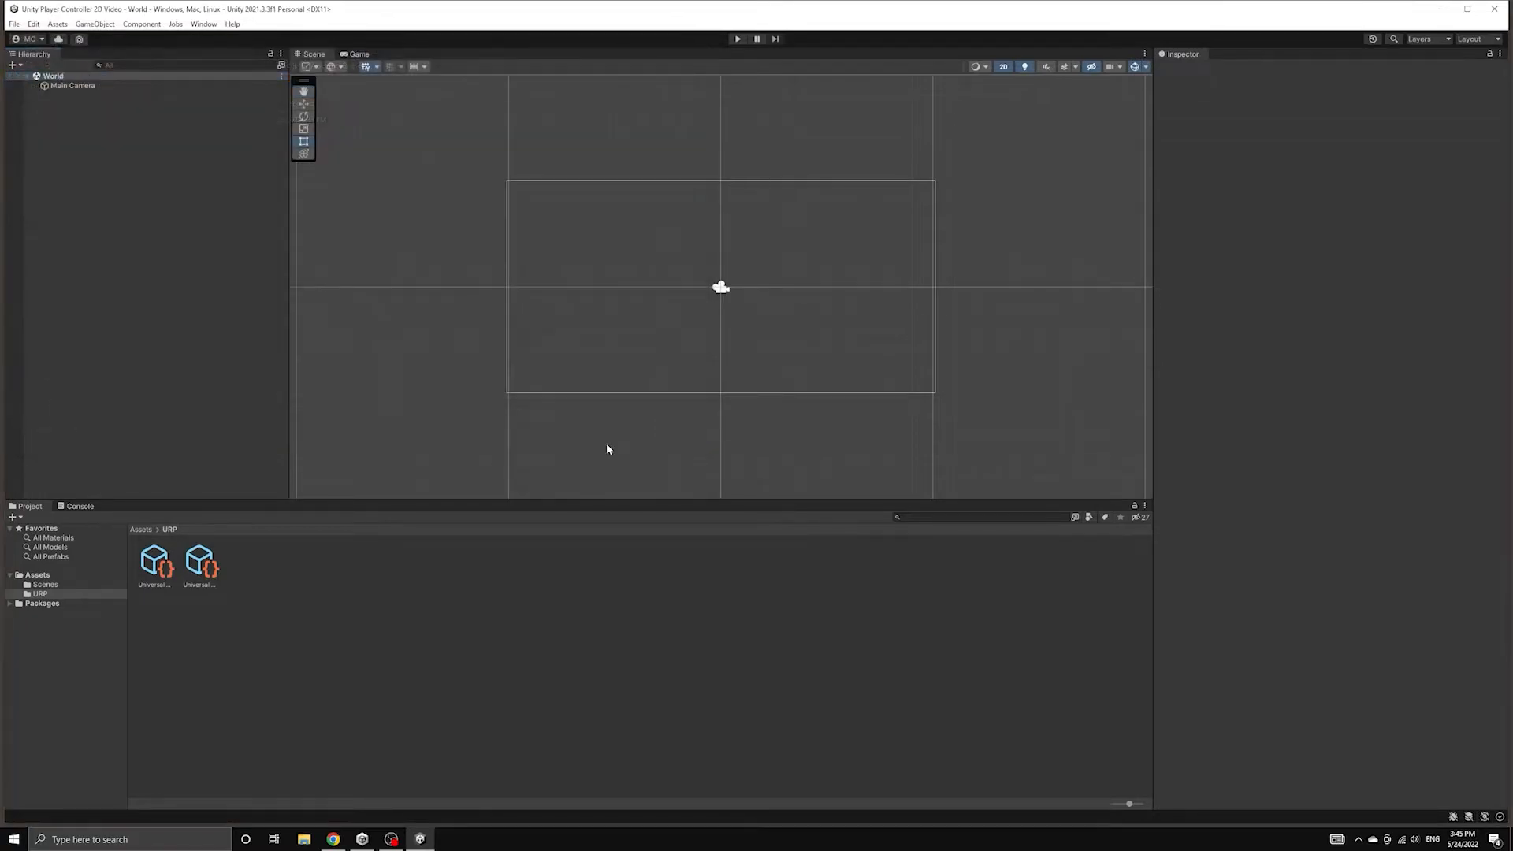
{"action": "left_click", "coordinate": [44, 584]}
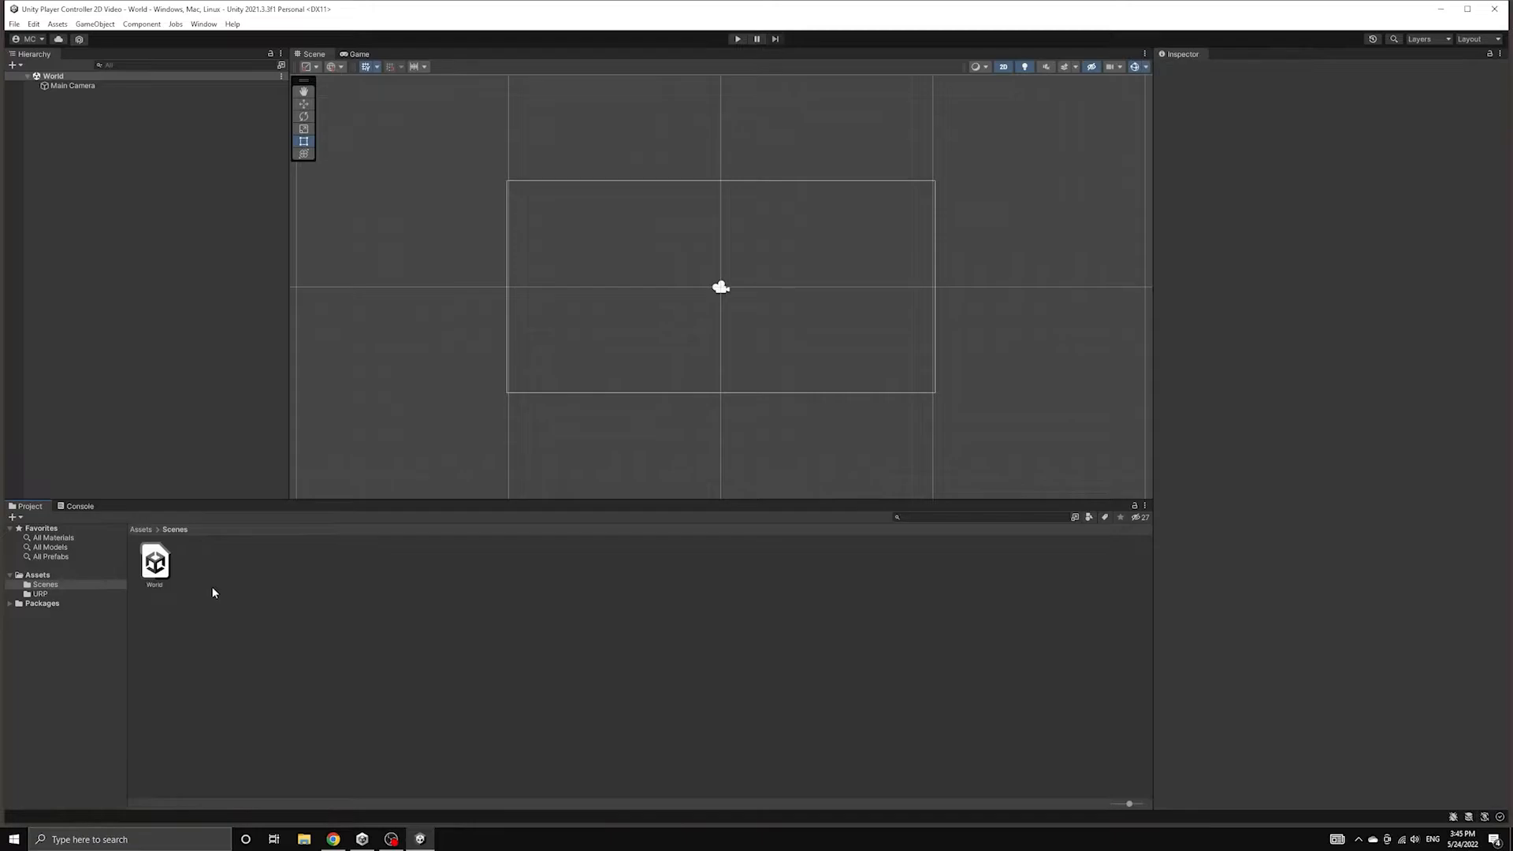
{"action": "left_click", "coordinate": [203, 24]}
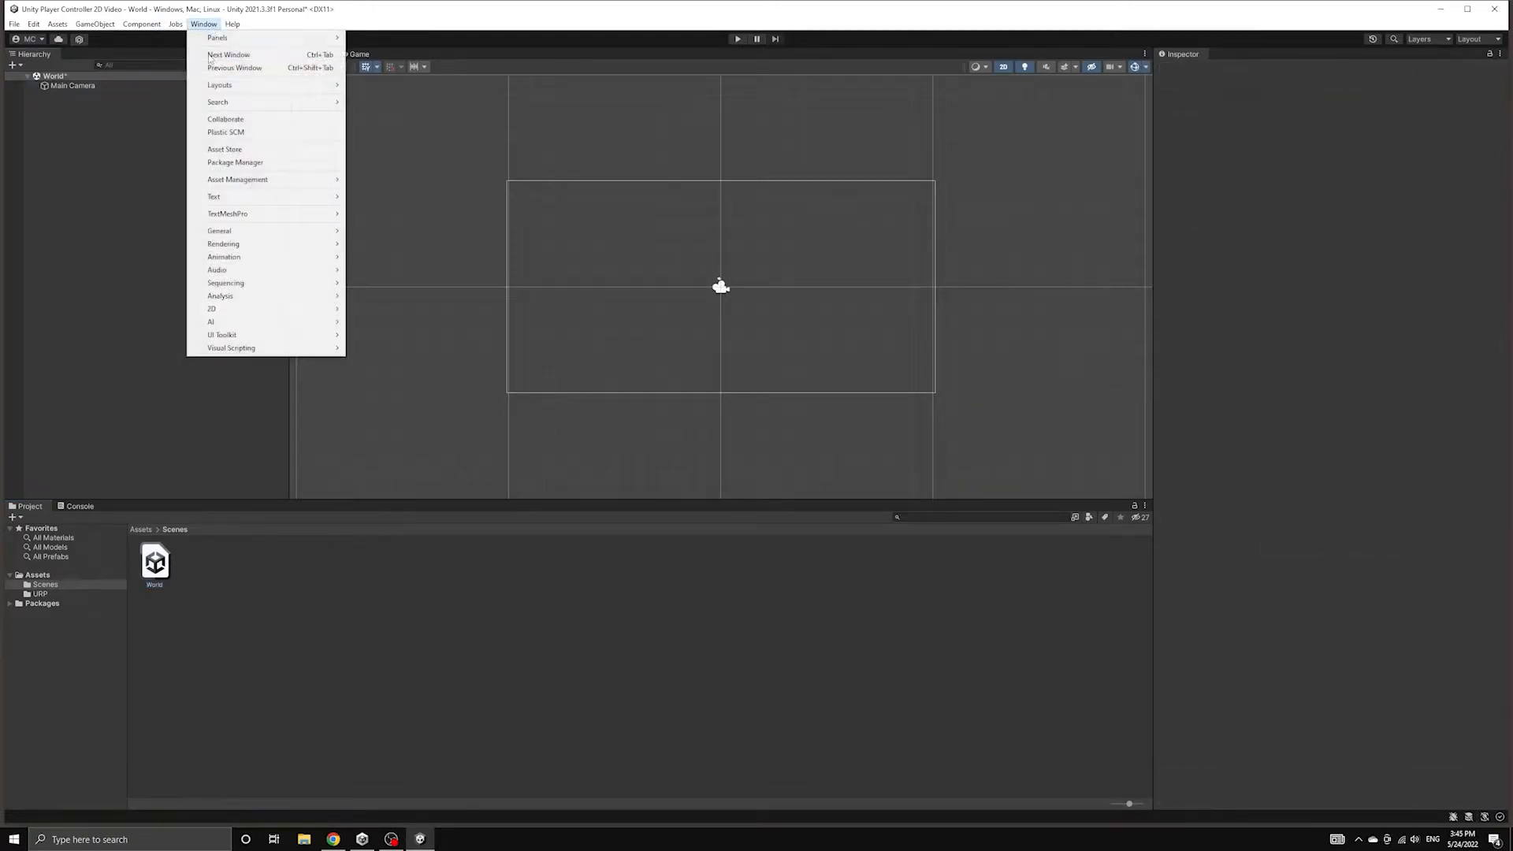
{"action": "left_click", "coordinate": [235, 162]}
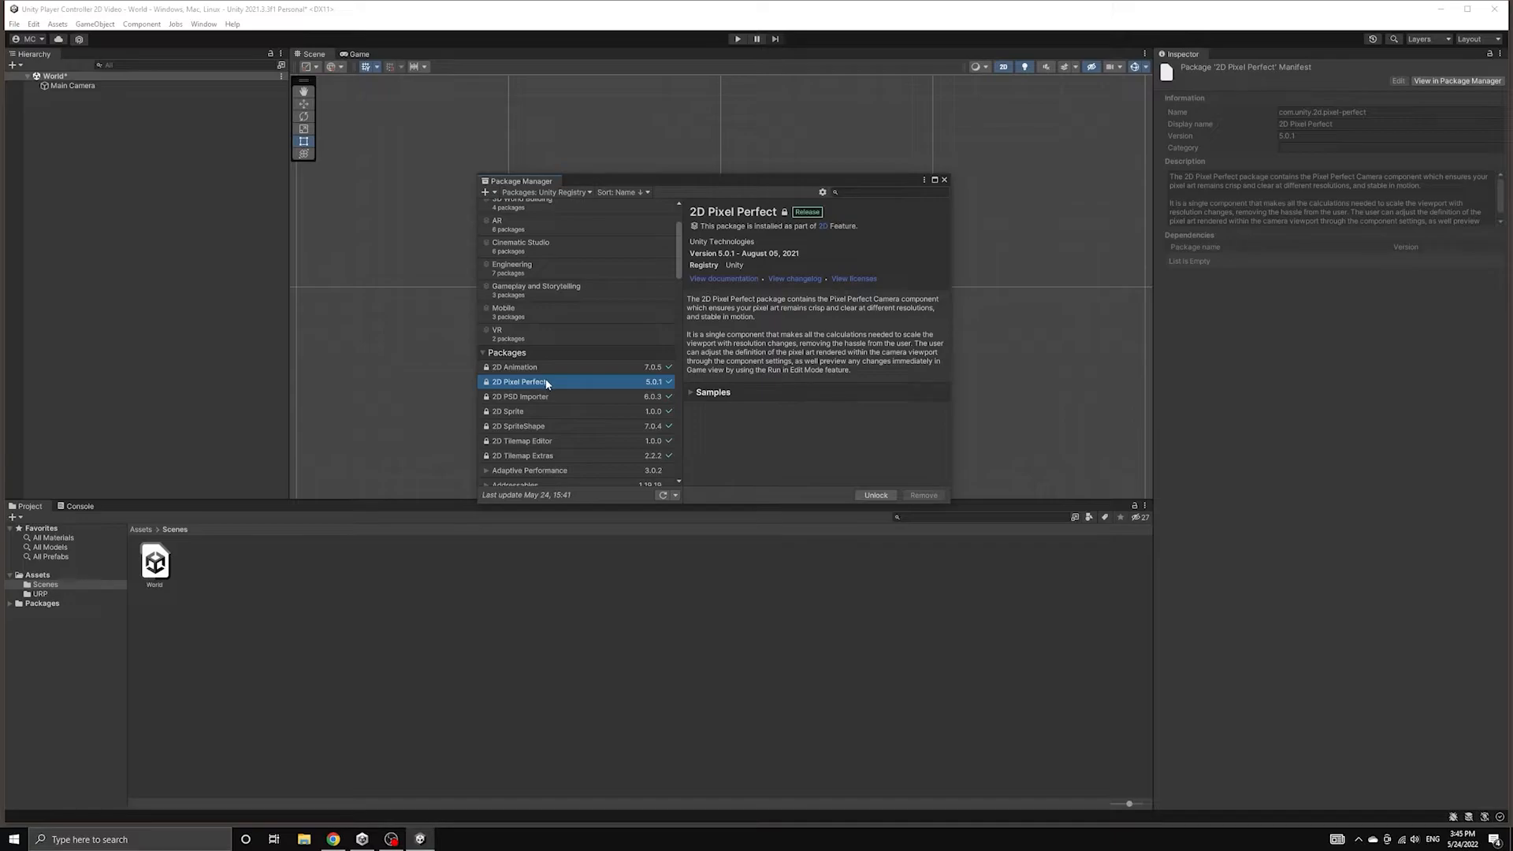
{"action": "mouse_move", "coordinate": [542, 396]}
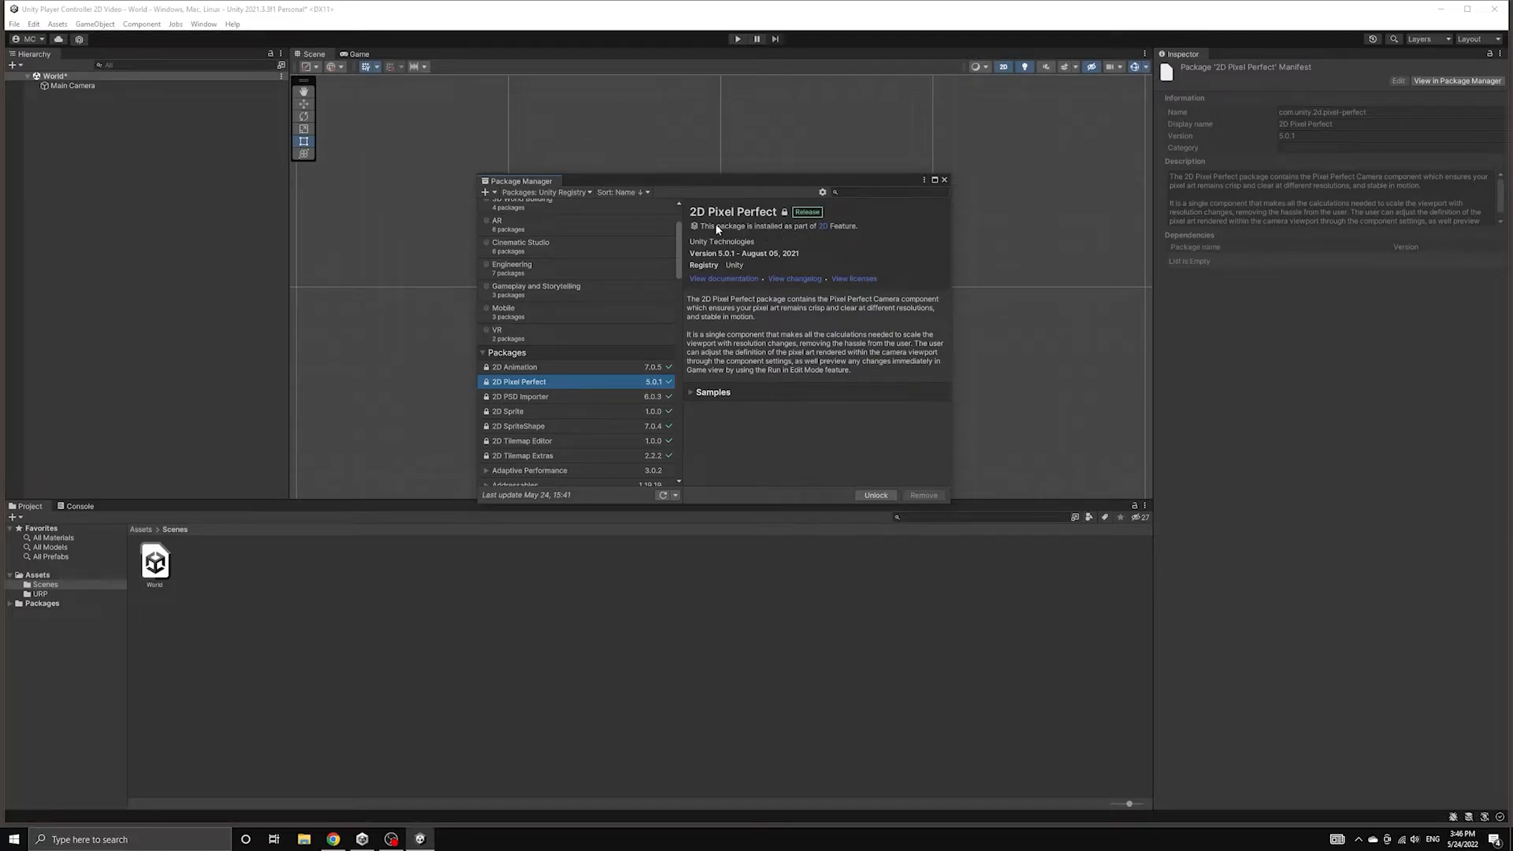
{"action": "left_click", "coordinate": [942, 179]}
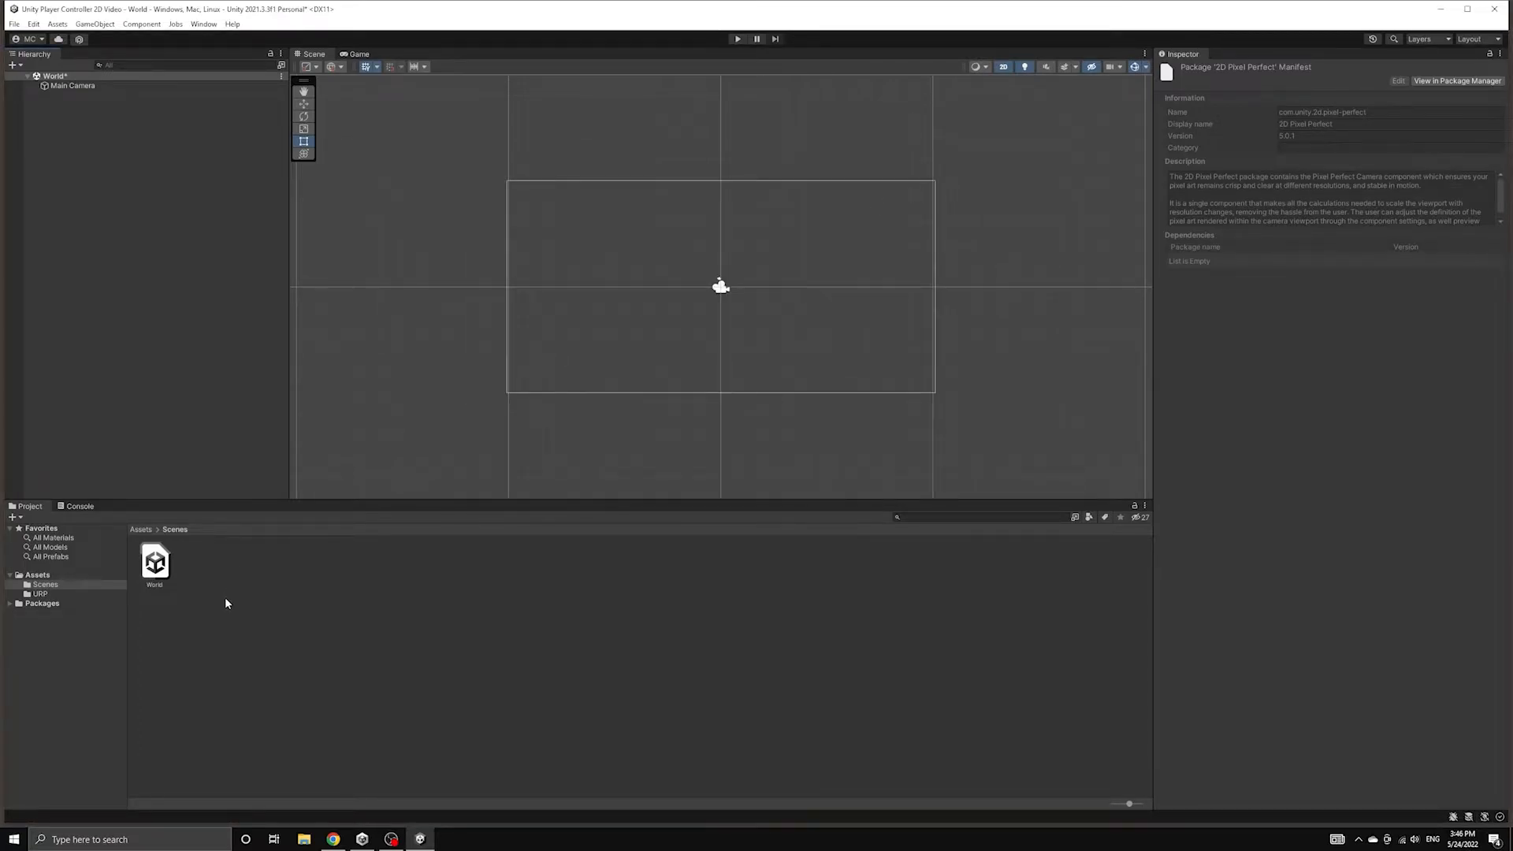
Step: Add a Pixel Perfect Camera to Main Camera with Assets Pixels Per Unit 16
{"action": "left_click", "coordinate": [73, 85]}
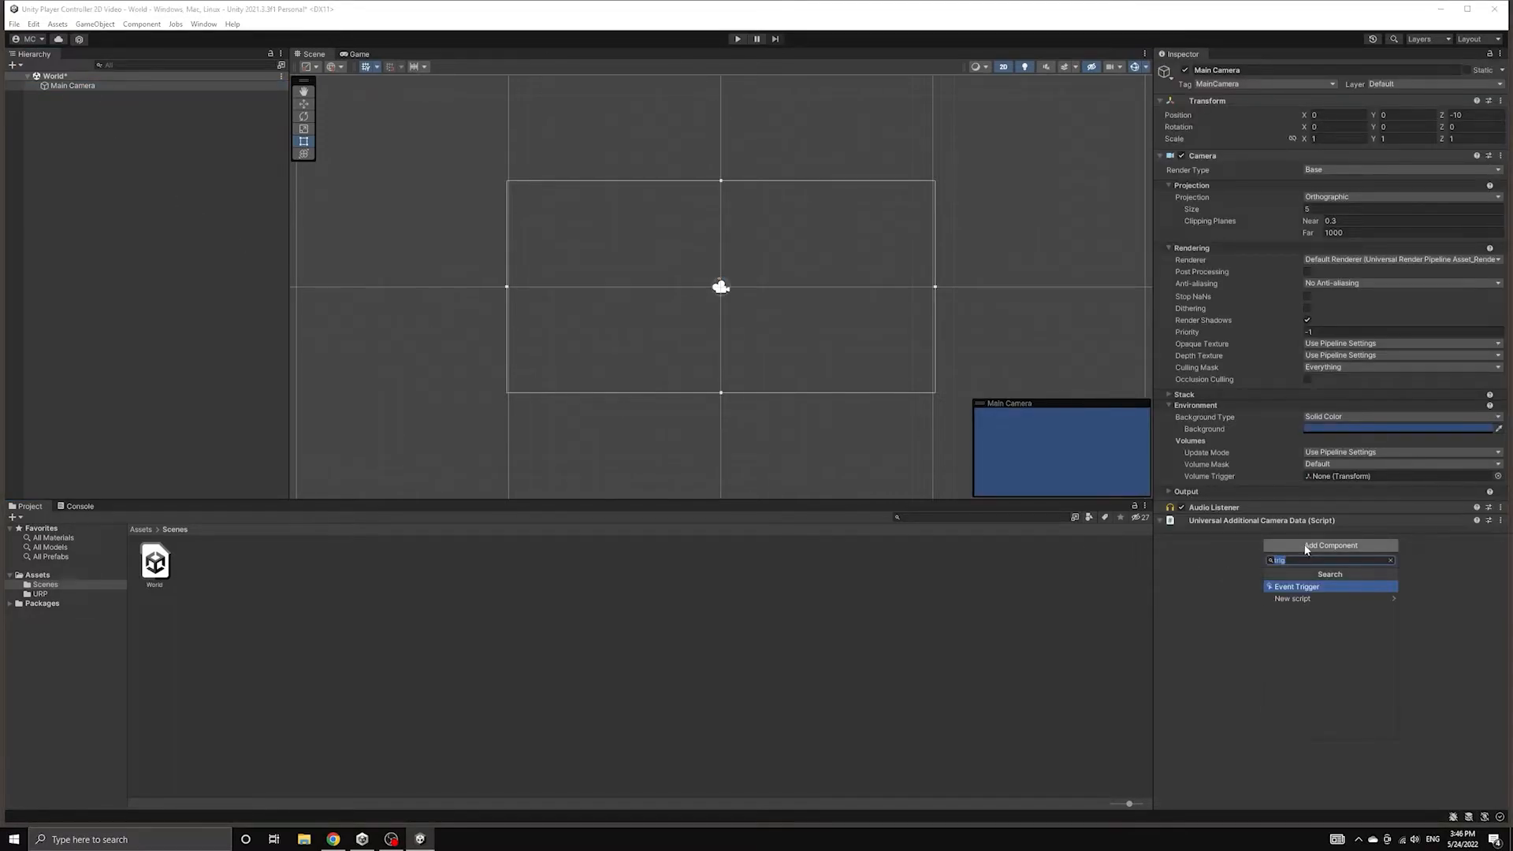
{"action": "type", "text": "pixel"}
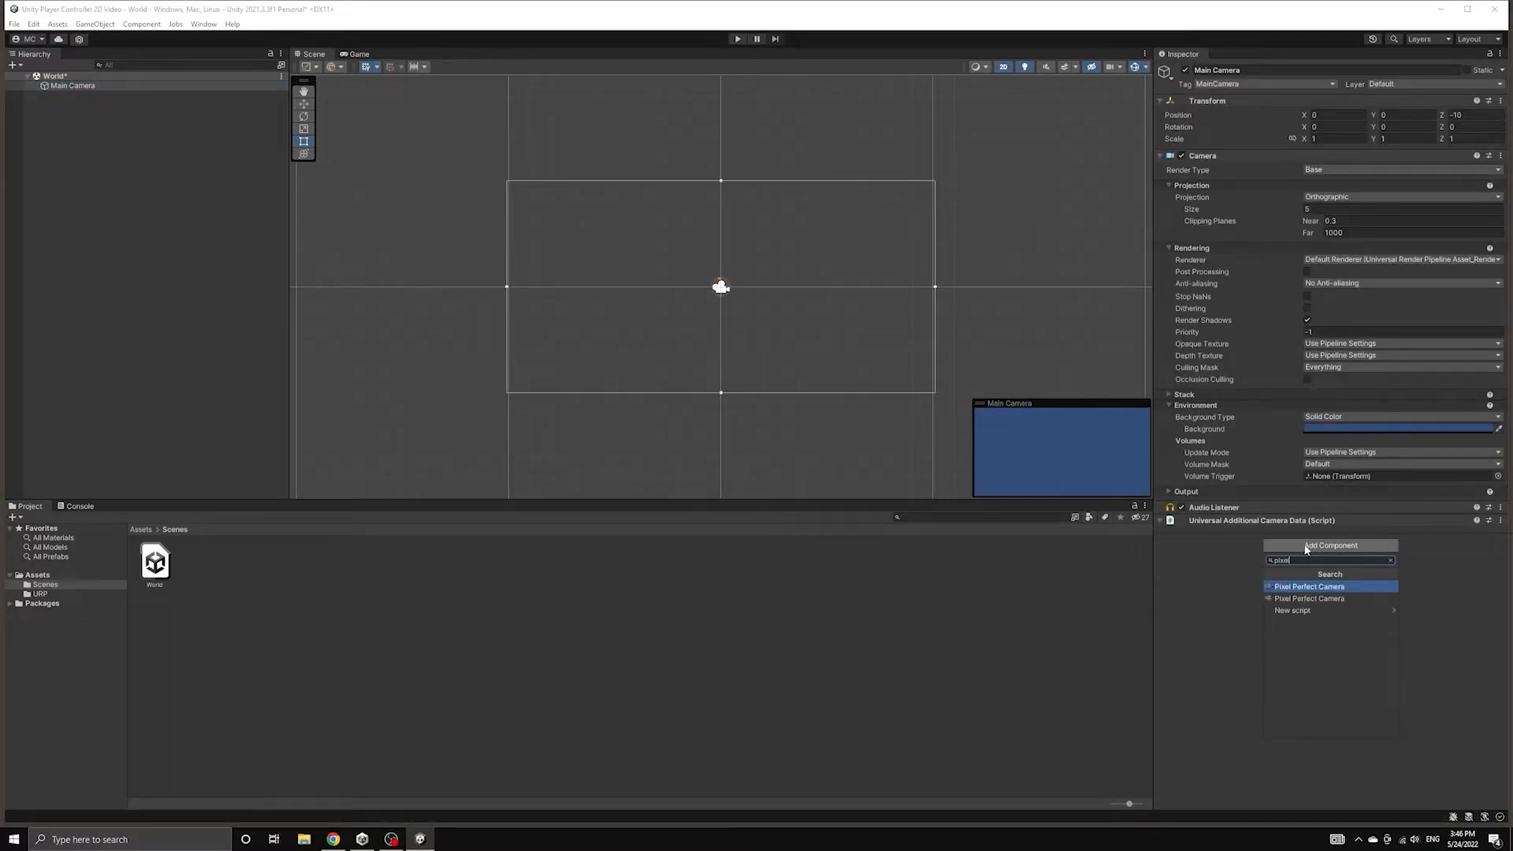
{"action": "left_click", "coordinate": [1309, 586]}
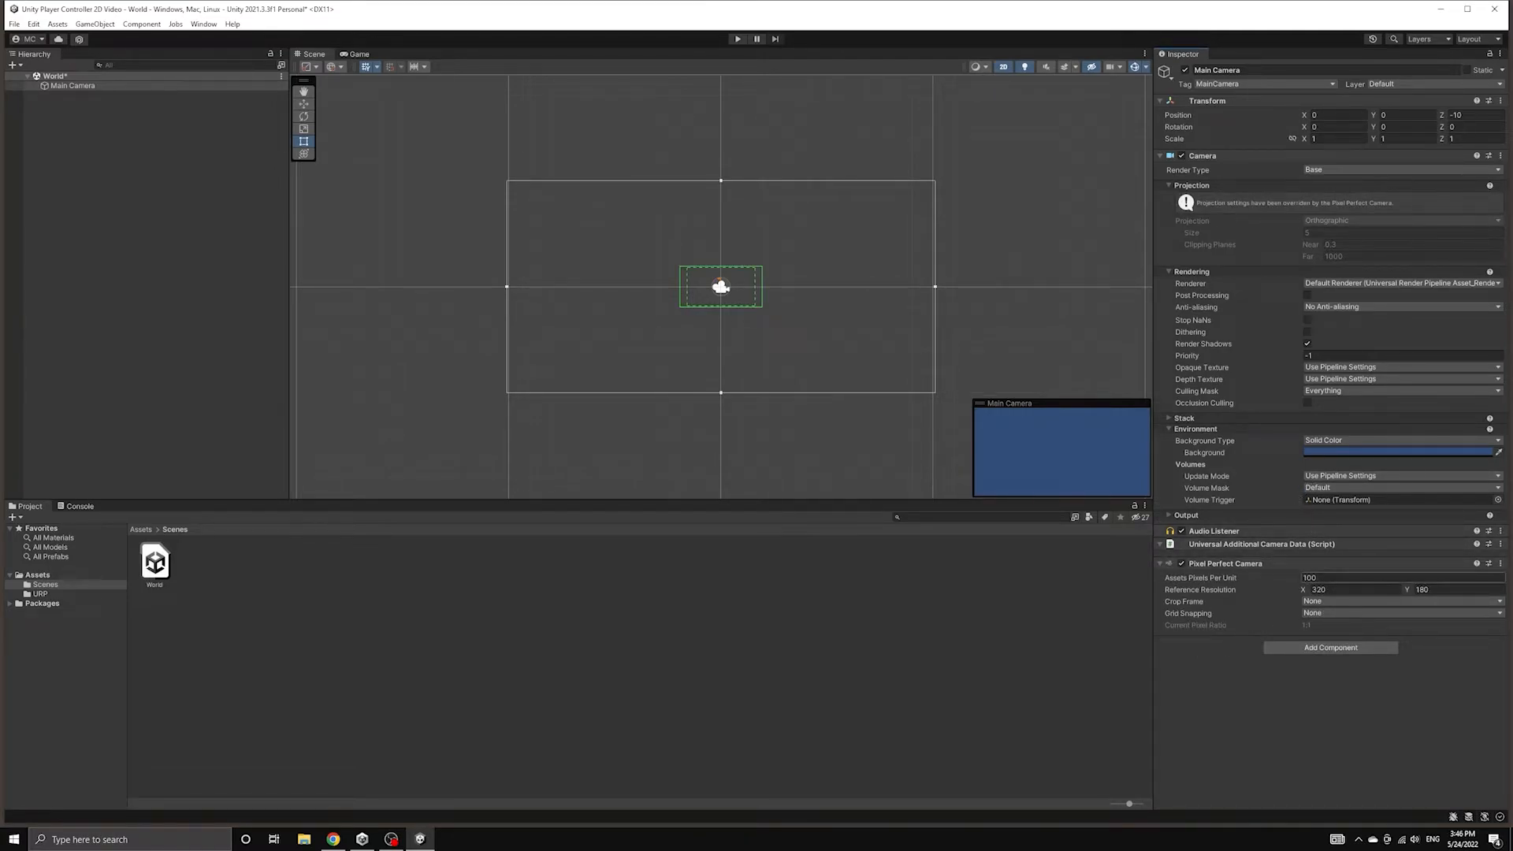
{"action": "left_click", "coordinate": [1400, 577]}
{"action": "type", "text": "16"}
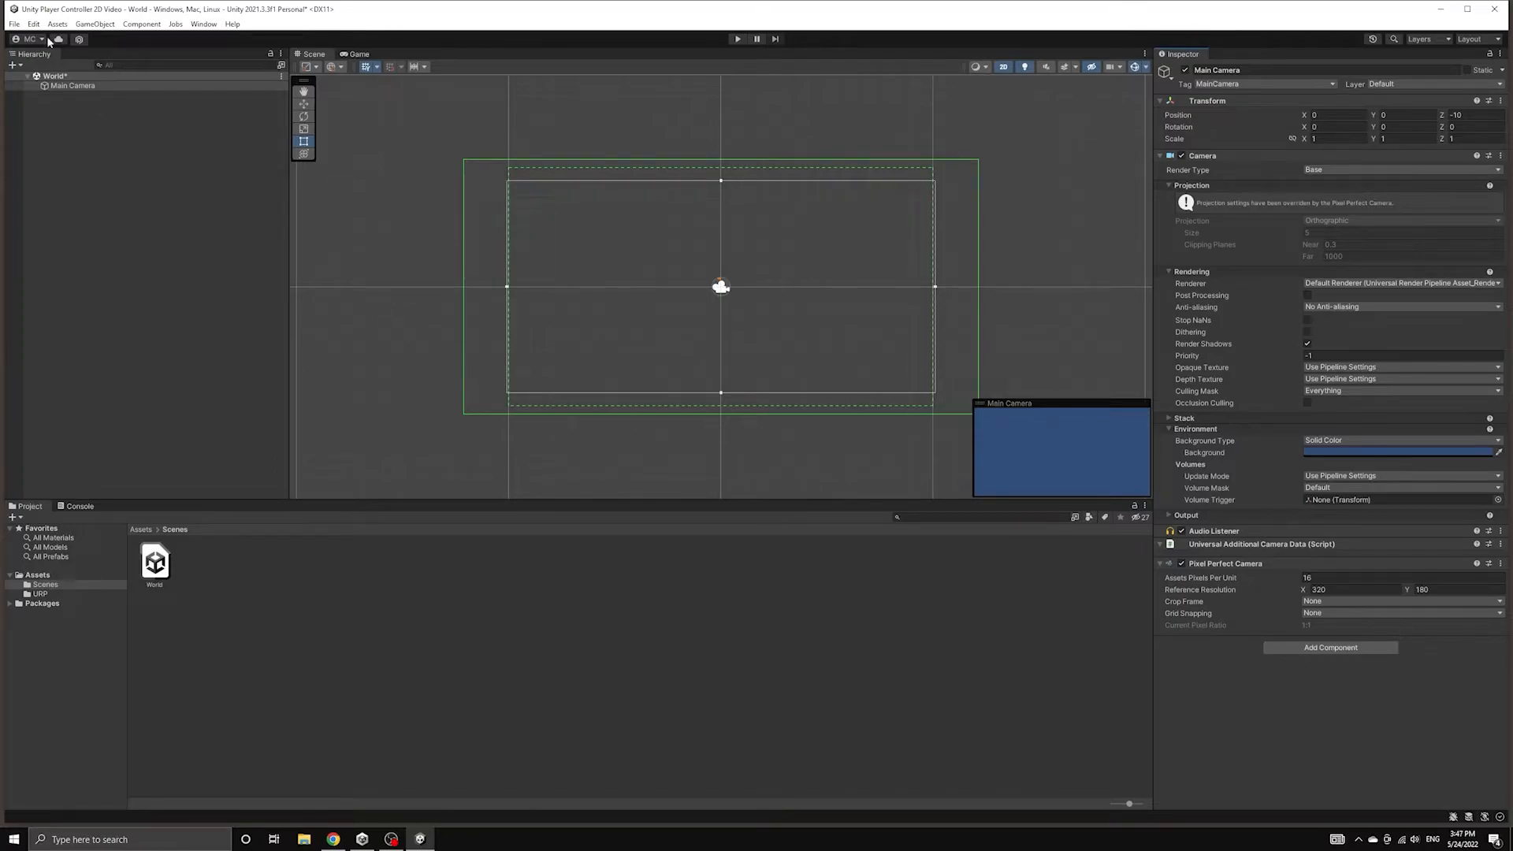
Step: Save the World scene and play-test it with the Game view at Full HD 1920x1080
{"action": "left_click", "coordinate": [14, 23]}
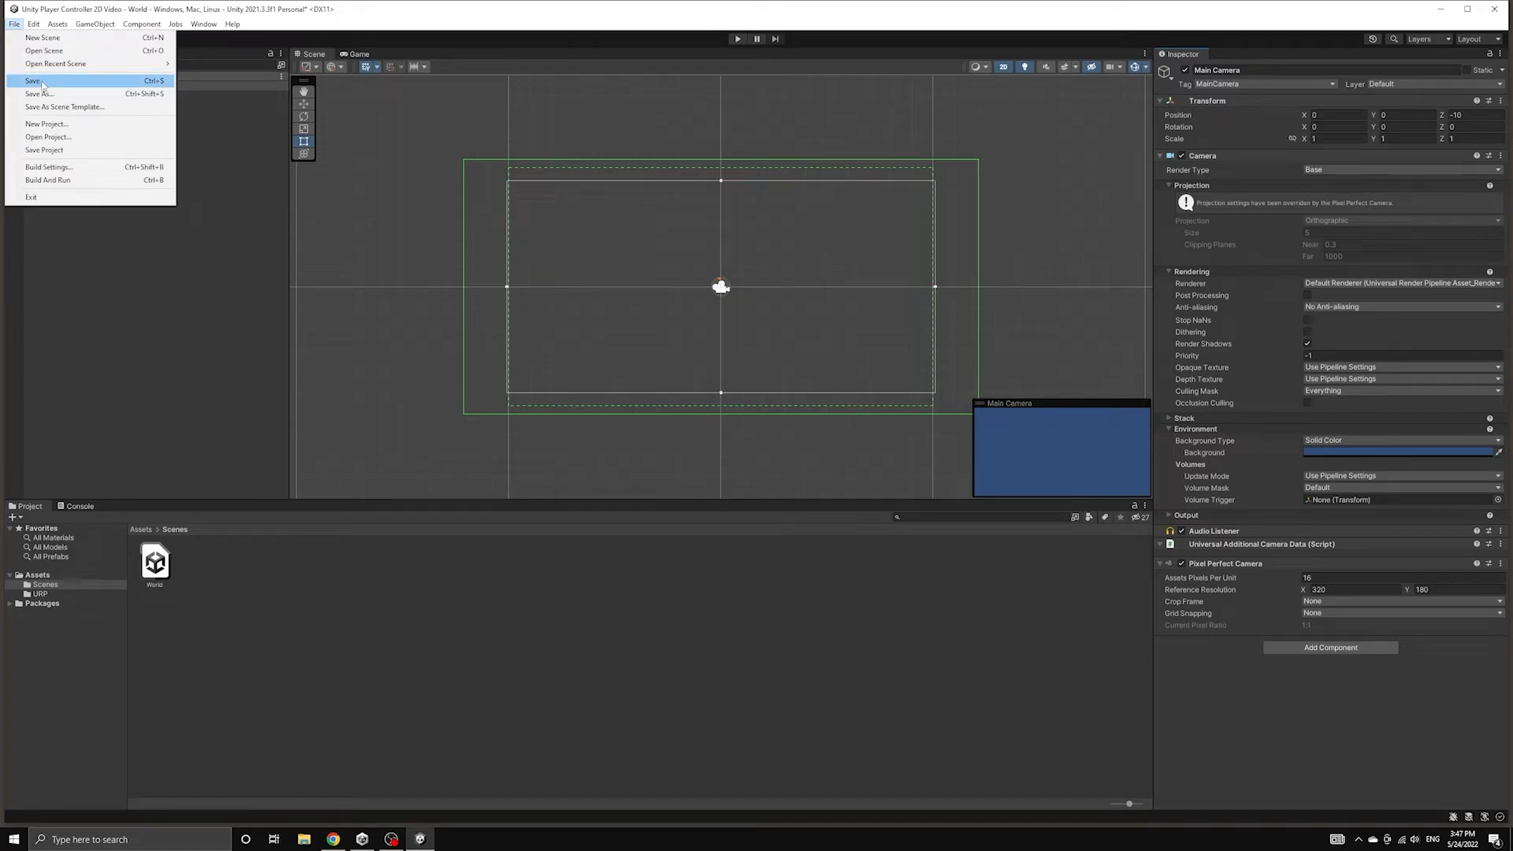
{"action": "left_click", "coordinate": [33, 80]}
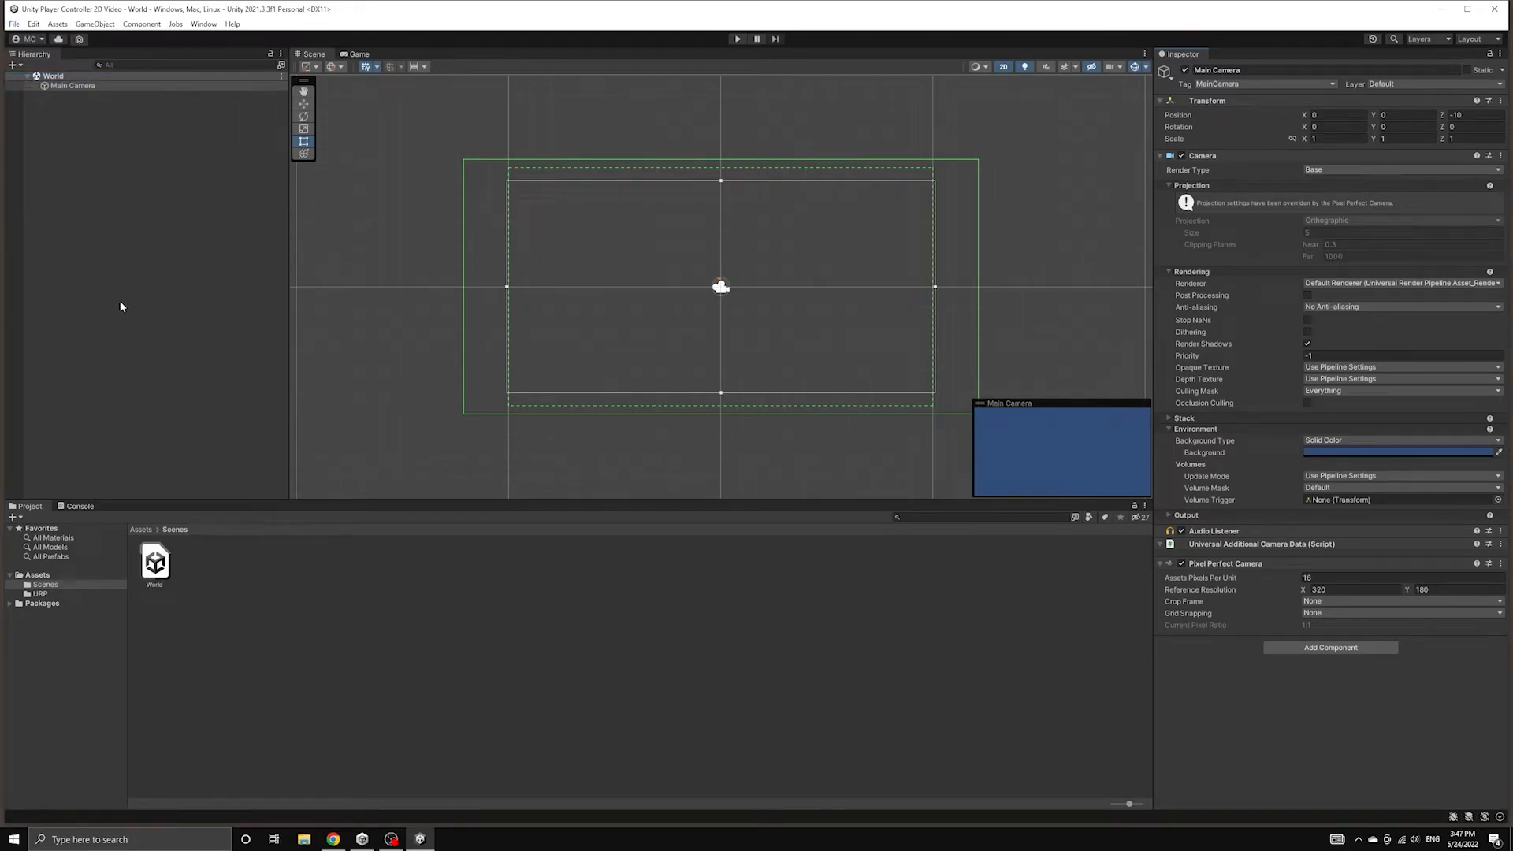
{"action": "mouse_move", "coordinate": [662, 63]}
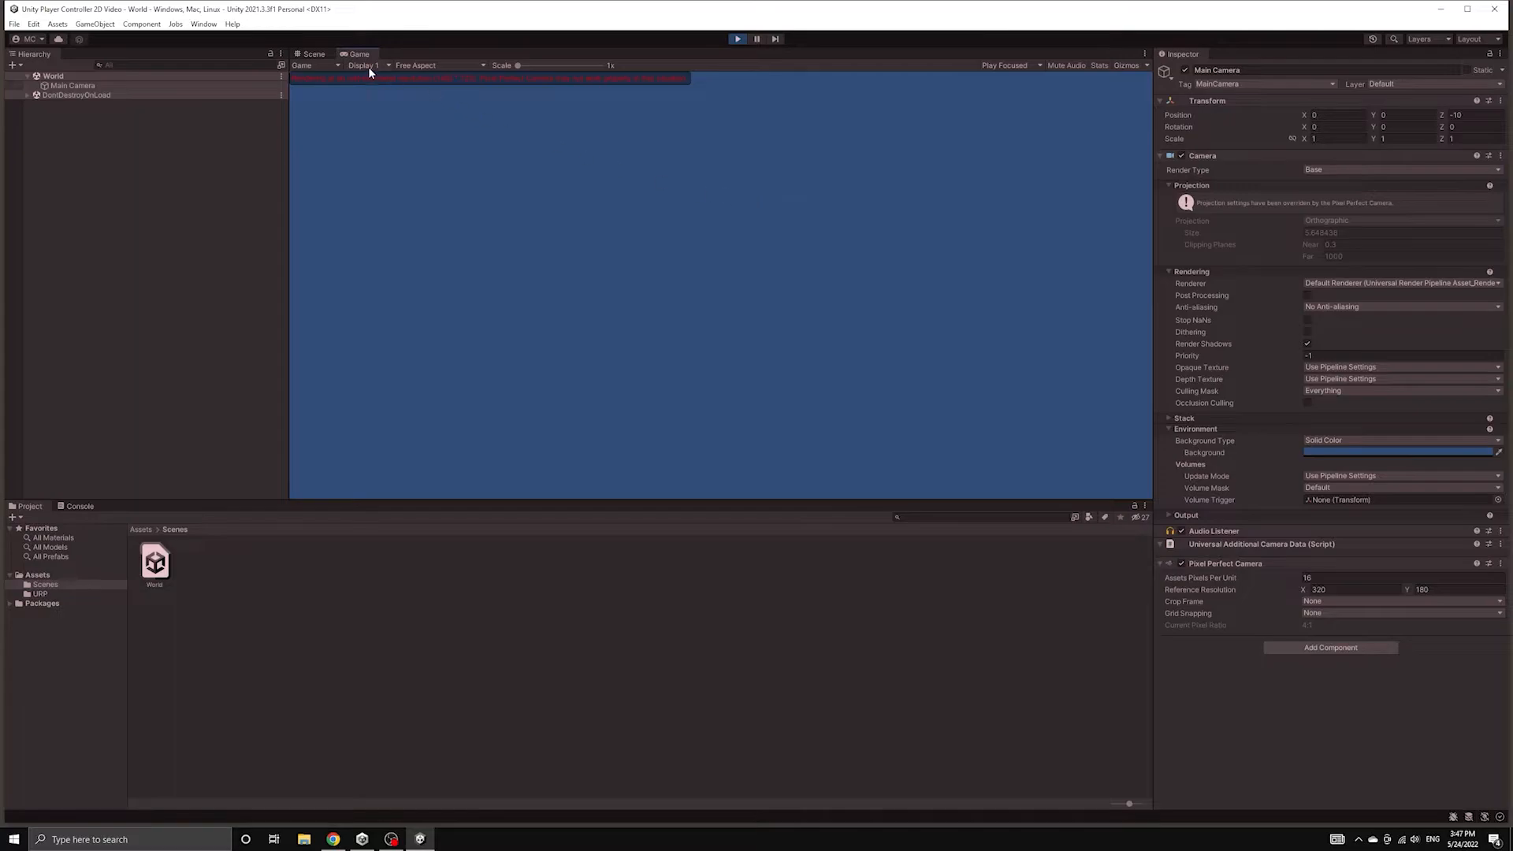
{"action": "left_click", "coordinate": [364, 65]}
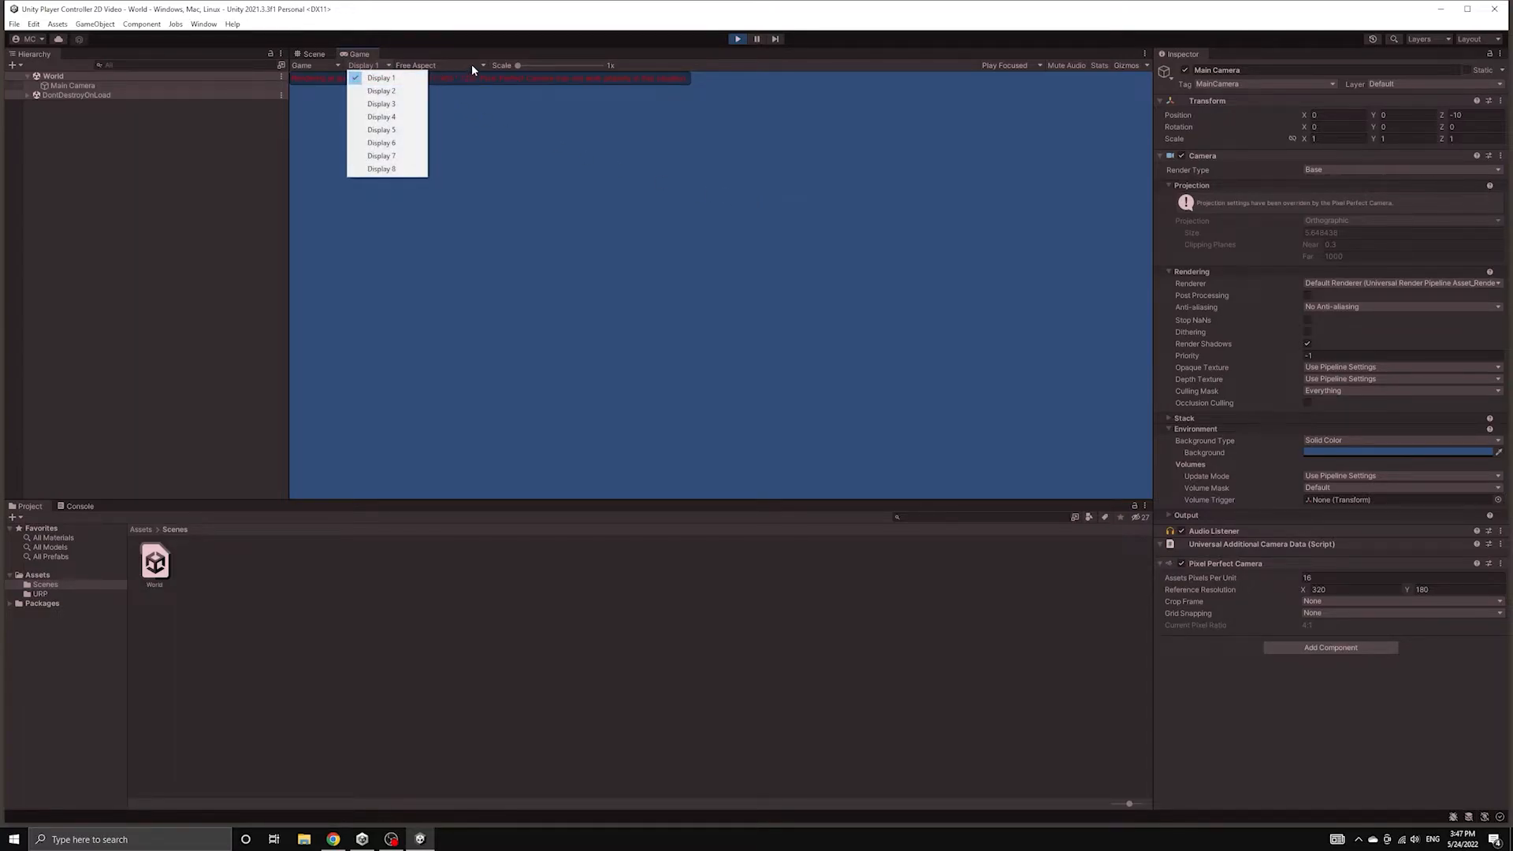
{"action": "left_click", "coordinate": [440, 64]}
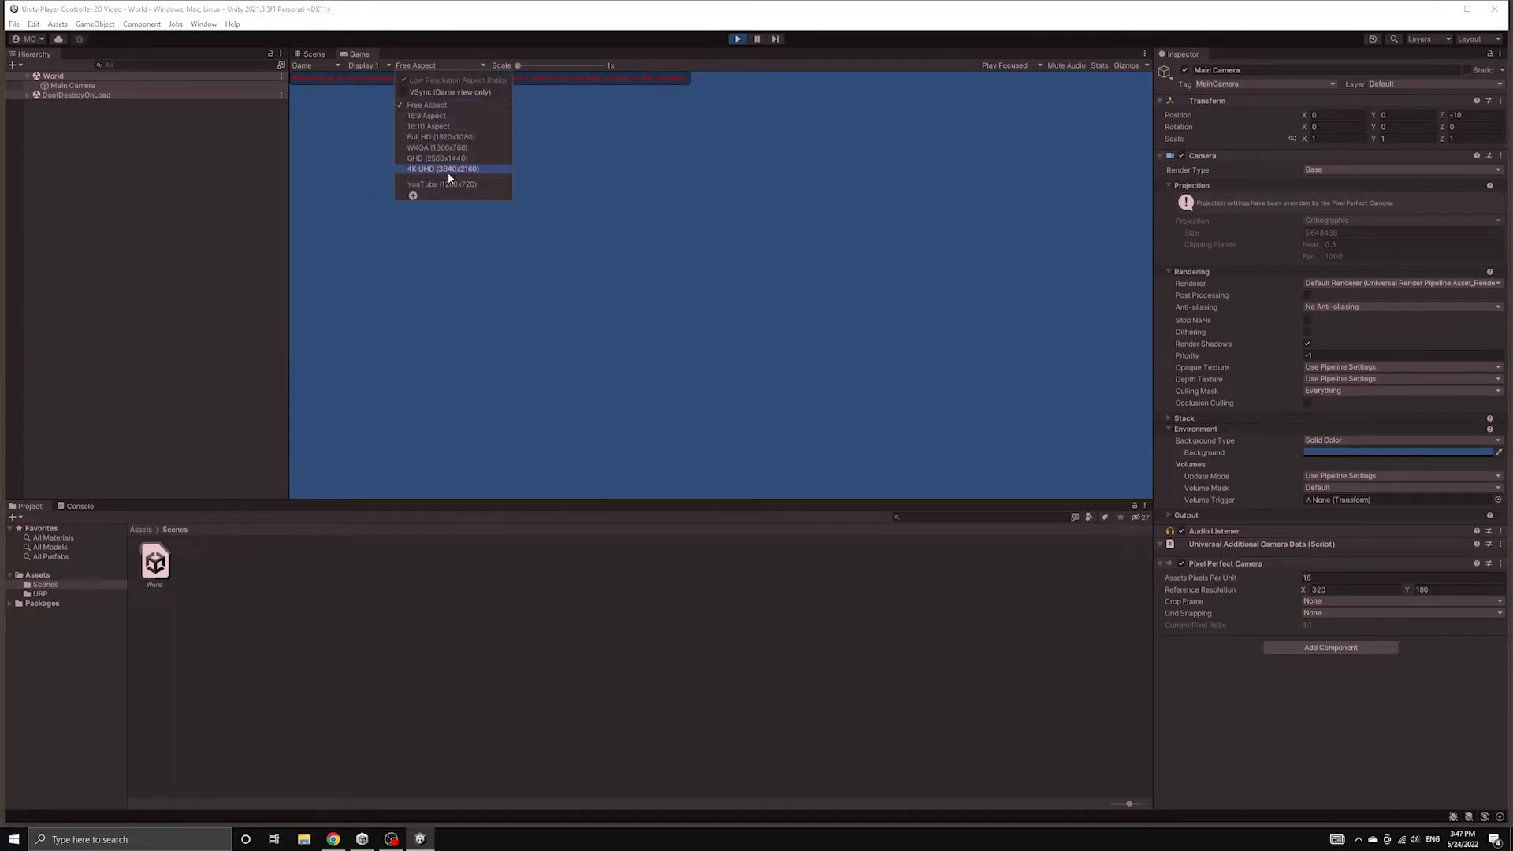
{"action": "mouse_move", "coordinate": [463, 157]}
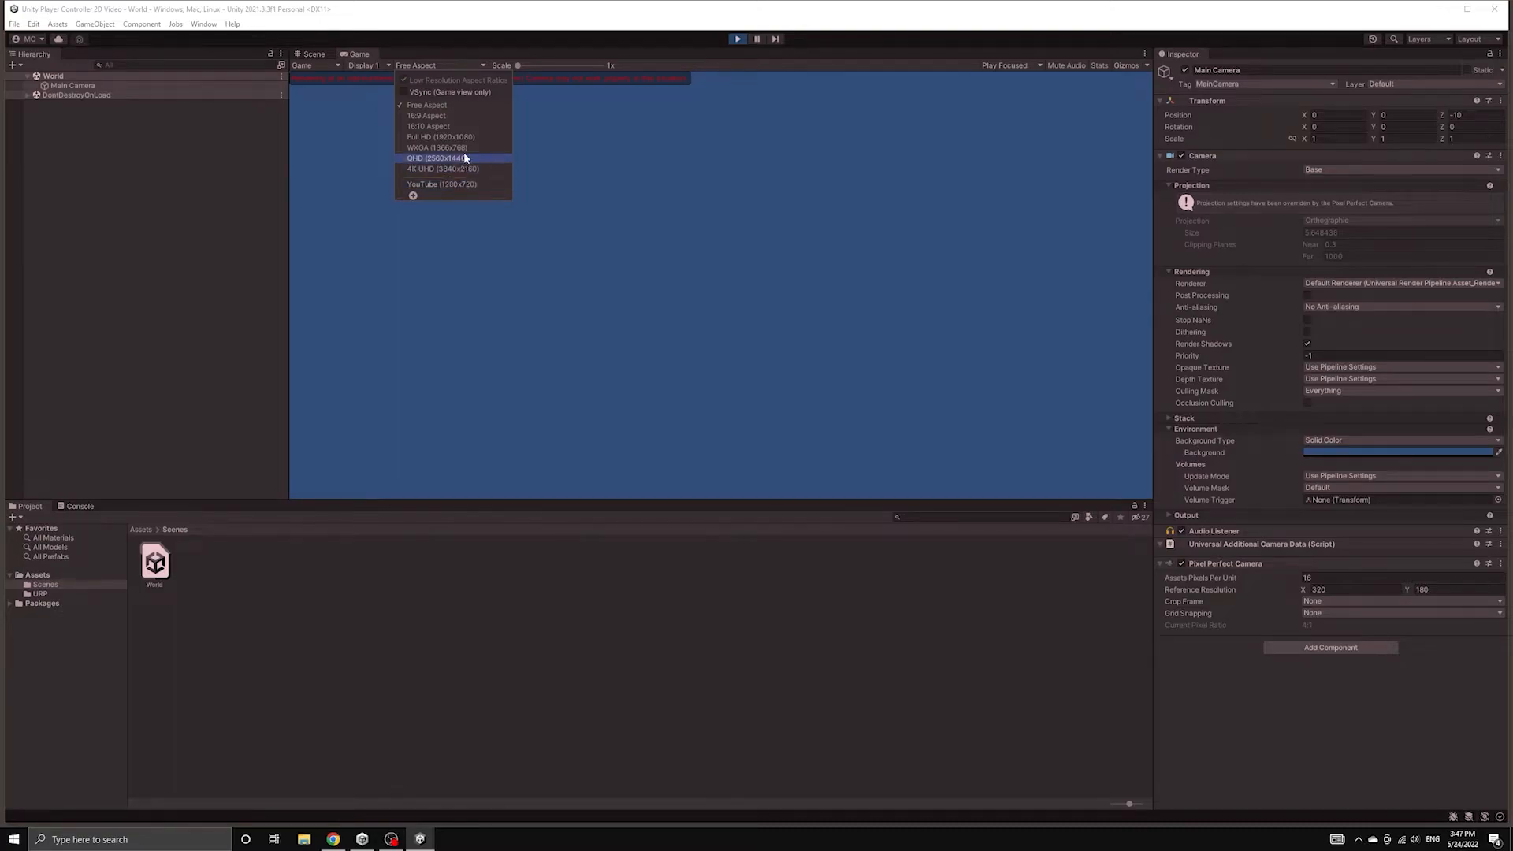
{"action": "left_click", "coordinate": [440, 136]}
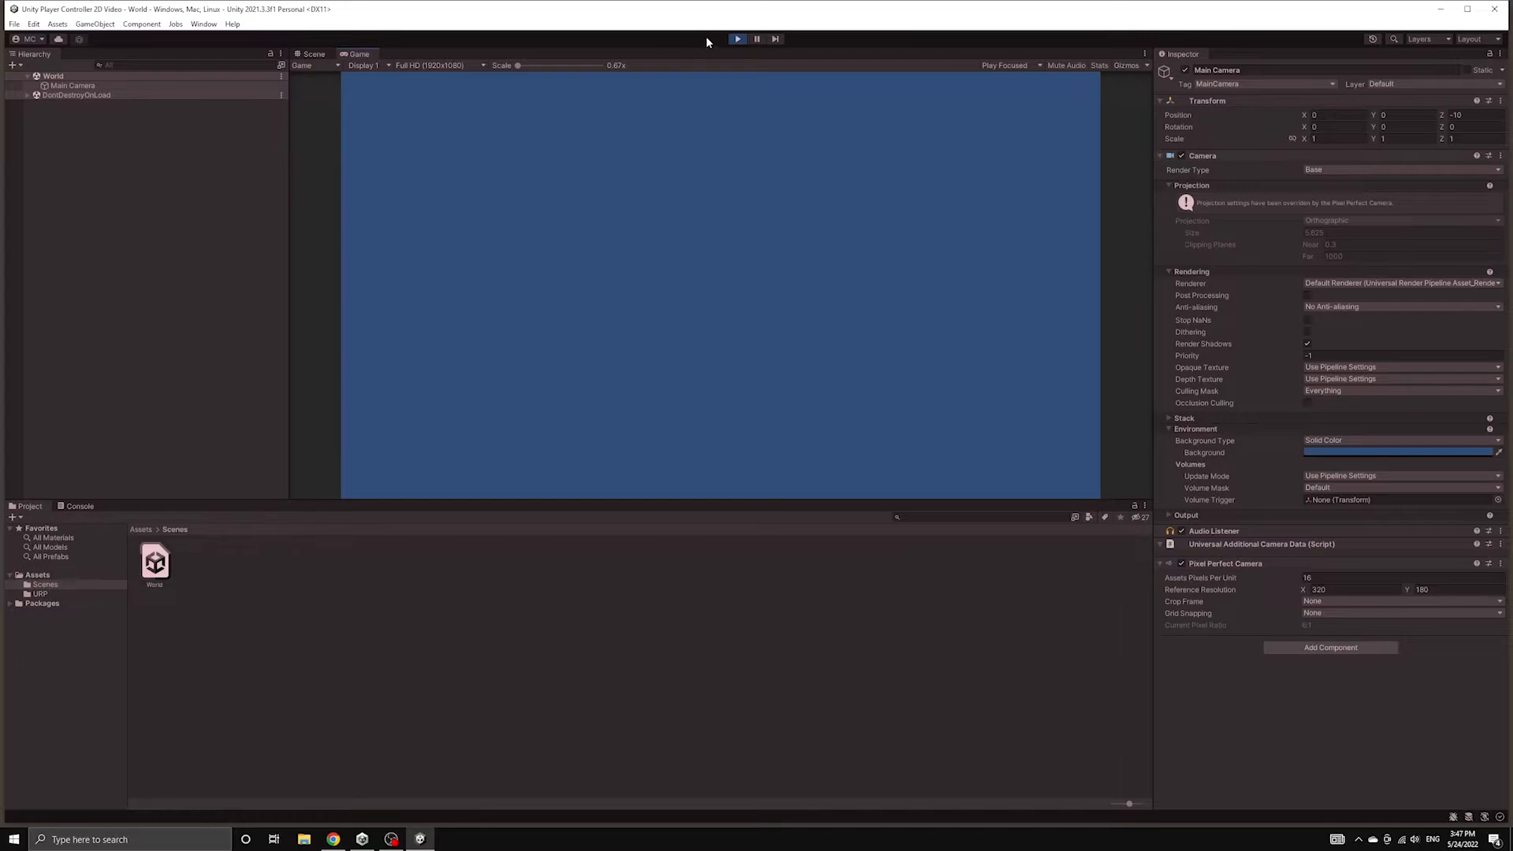
{"action": "left_click", "coordinate": [736, 38]}
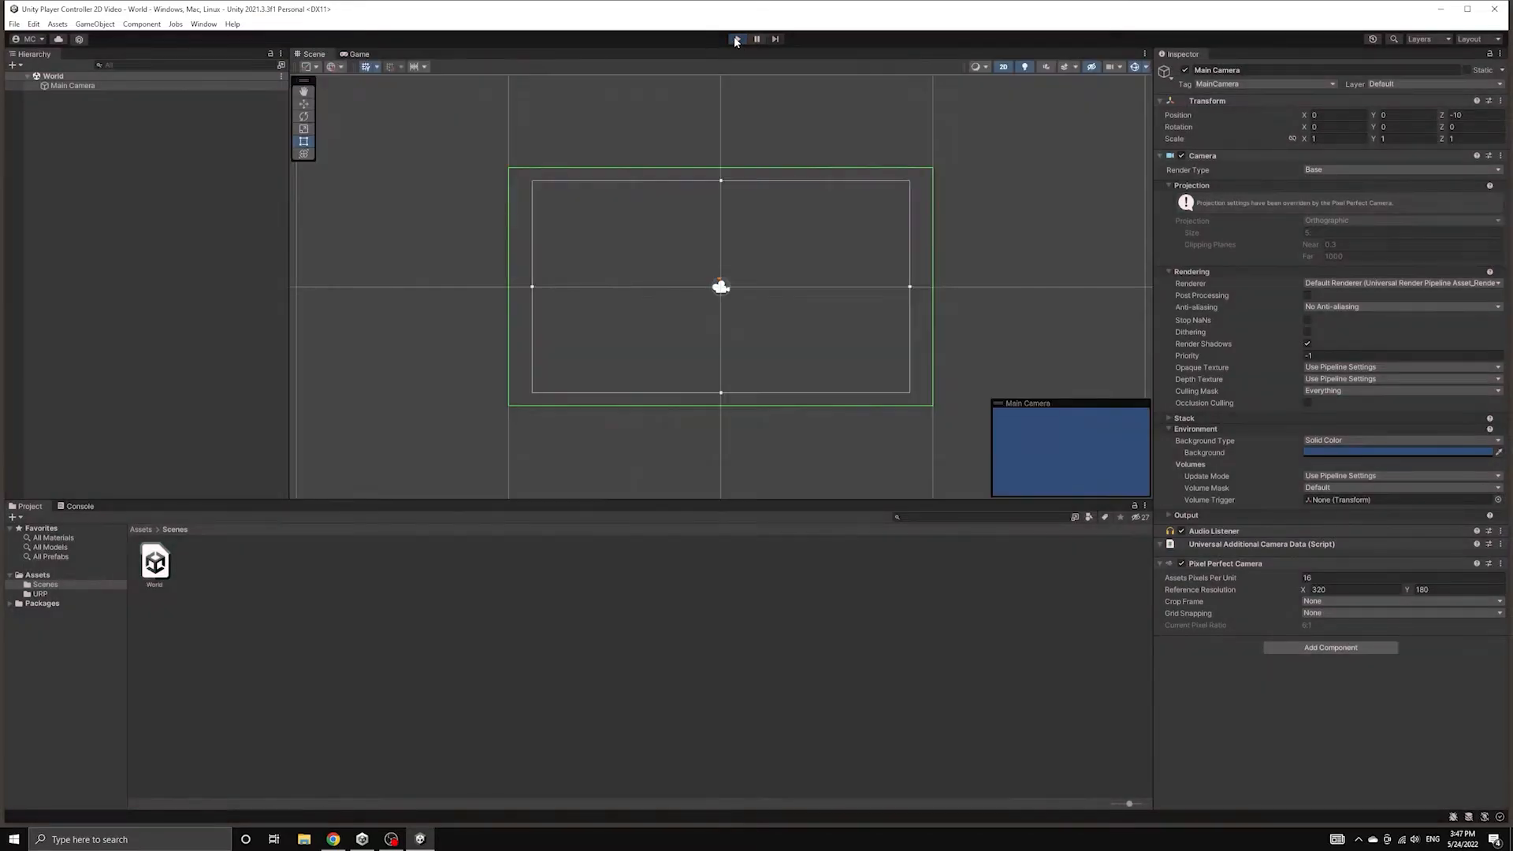
Step: Move UniversalRenderPipelineGlobalSettings into the URP folder and verify Assets holds only Scenes and URP
{"action": "left_click", "coordinate": [736, 37]}
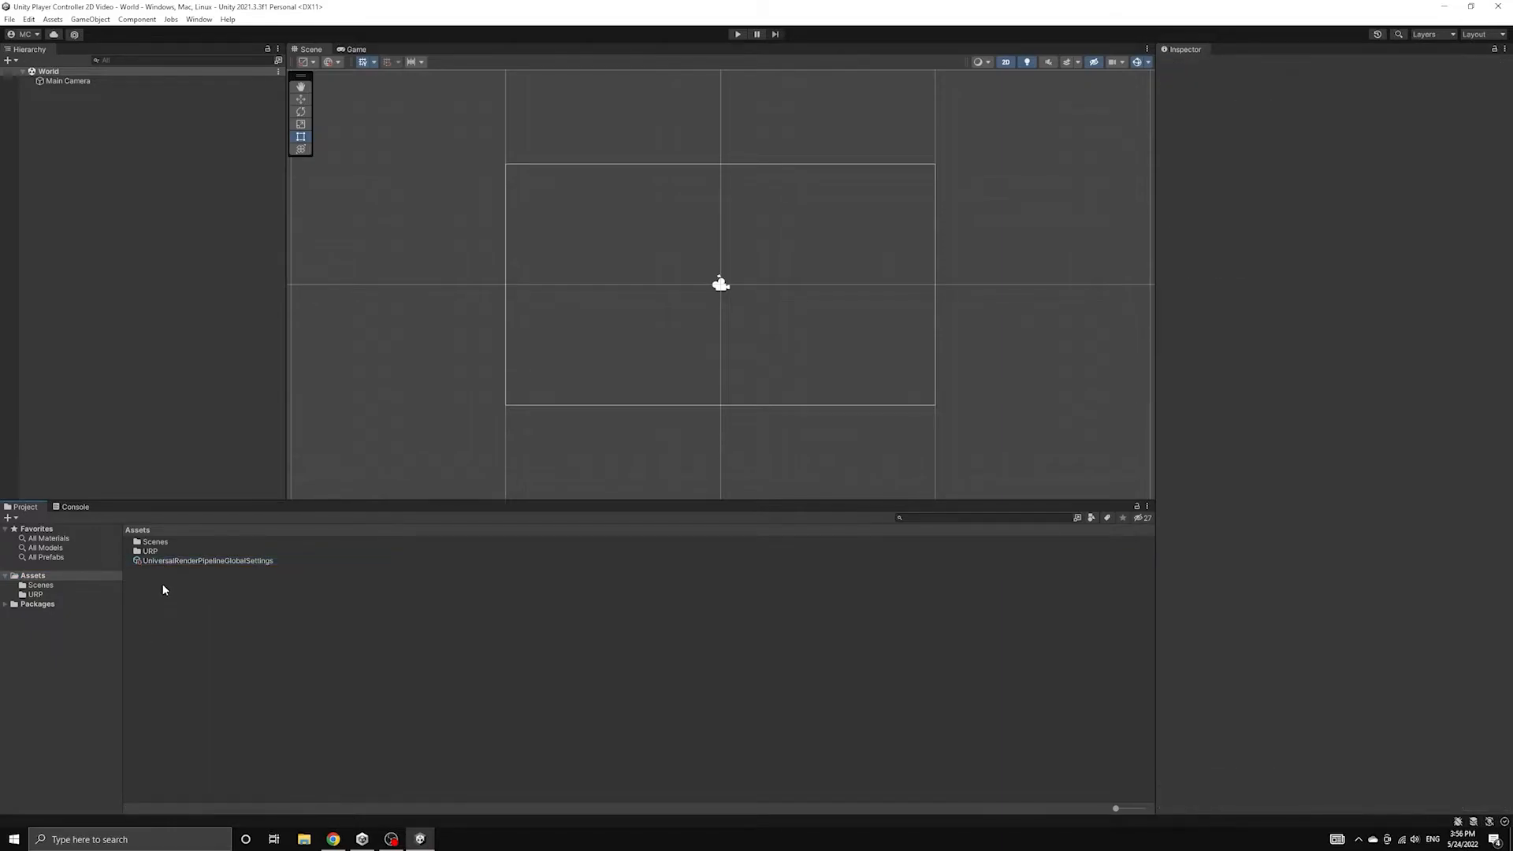
{"action": "left_click", "coordinate": [205, 561]}
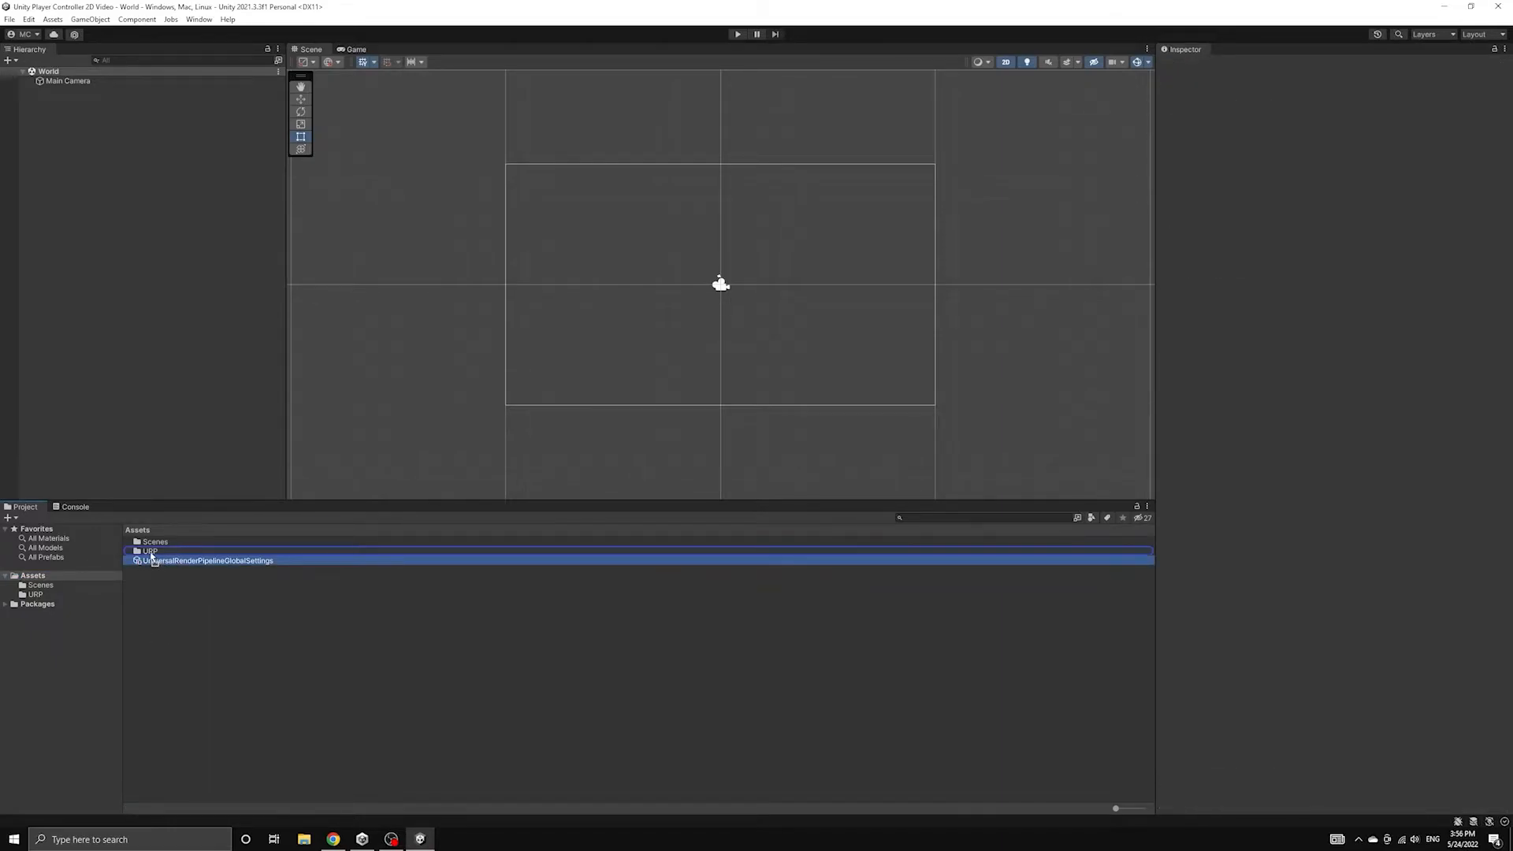
{"action": "double_click", "coordinate": [148, 551]}
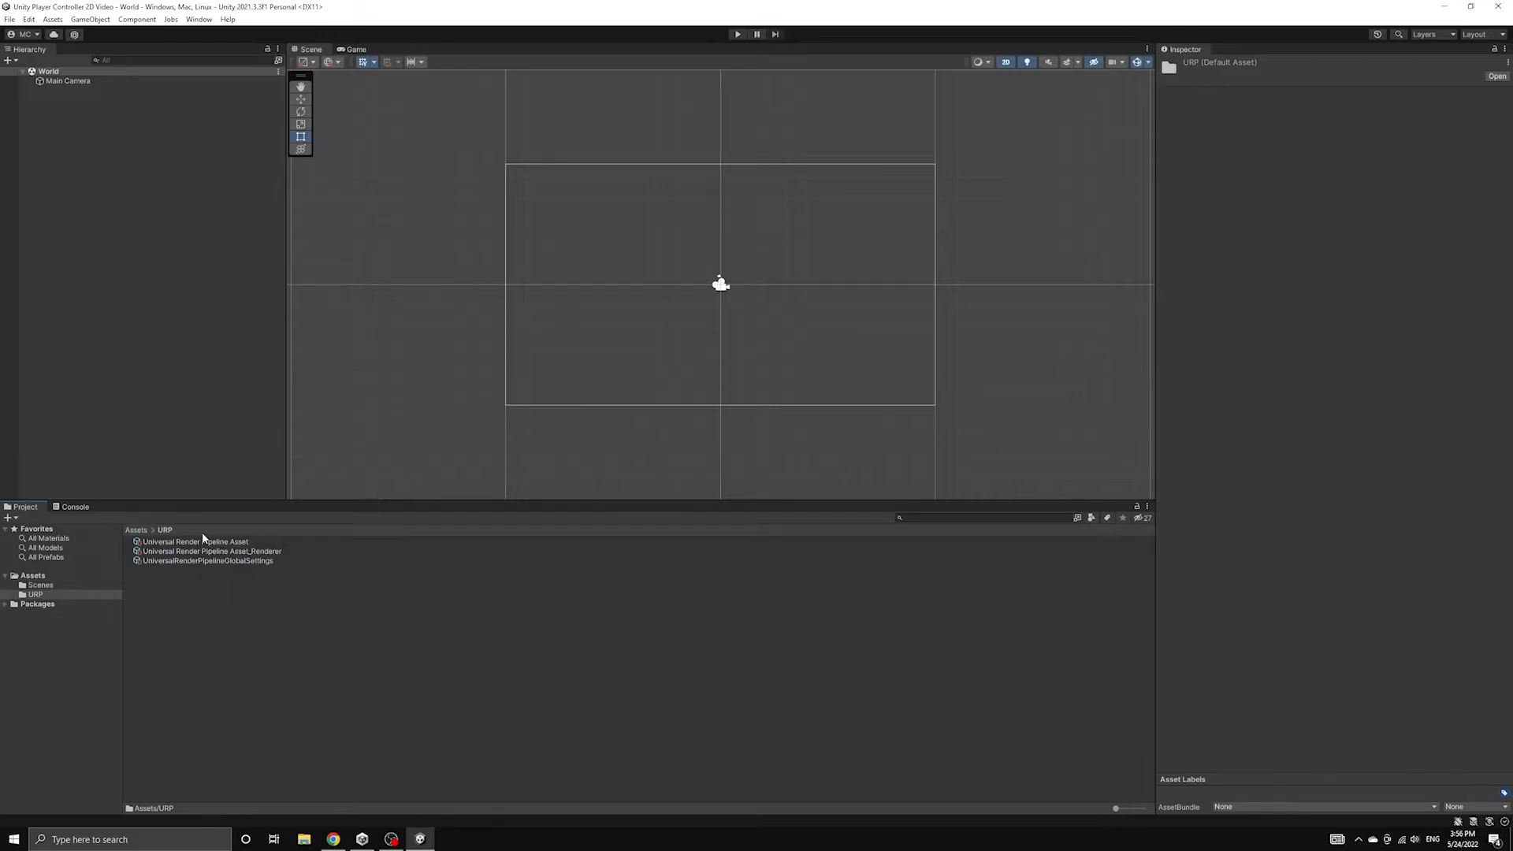
{"action": "left_click", "coordinate": [31, 576]}
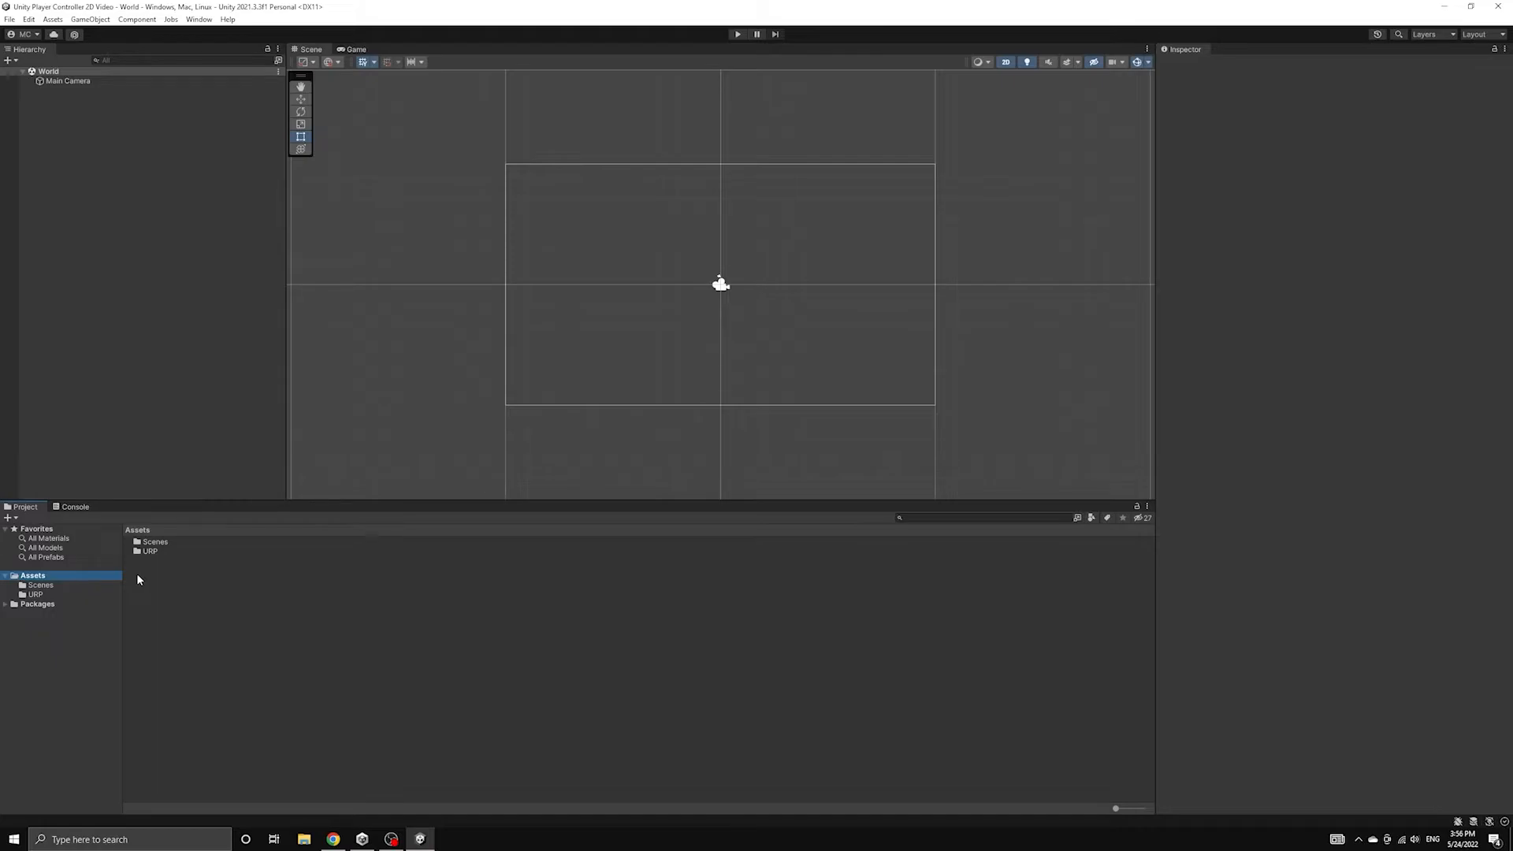
Step: Show the project assets in File Explorer and open the empty Resources folder
{"action": "right_click", "coordinate": [139, 578]}
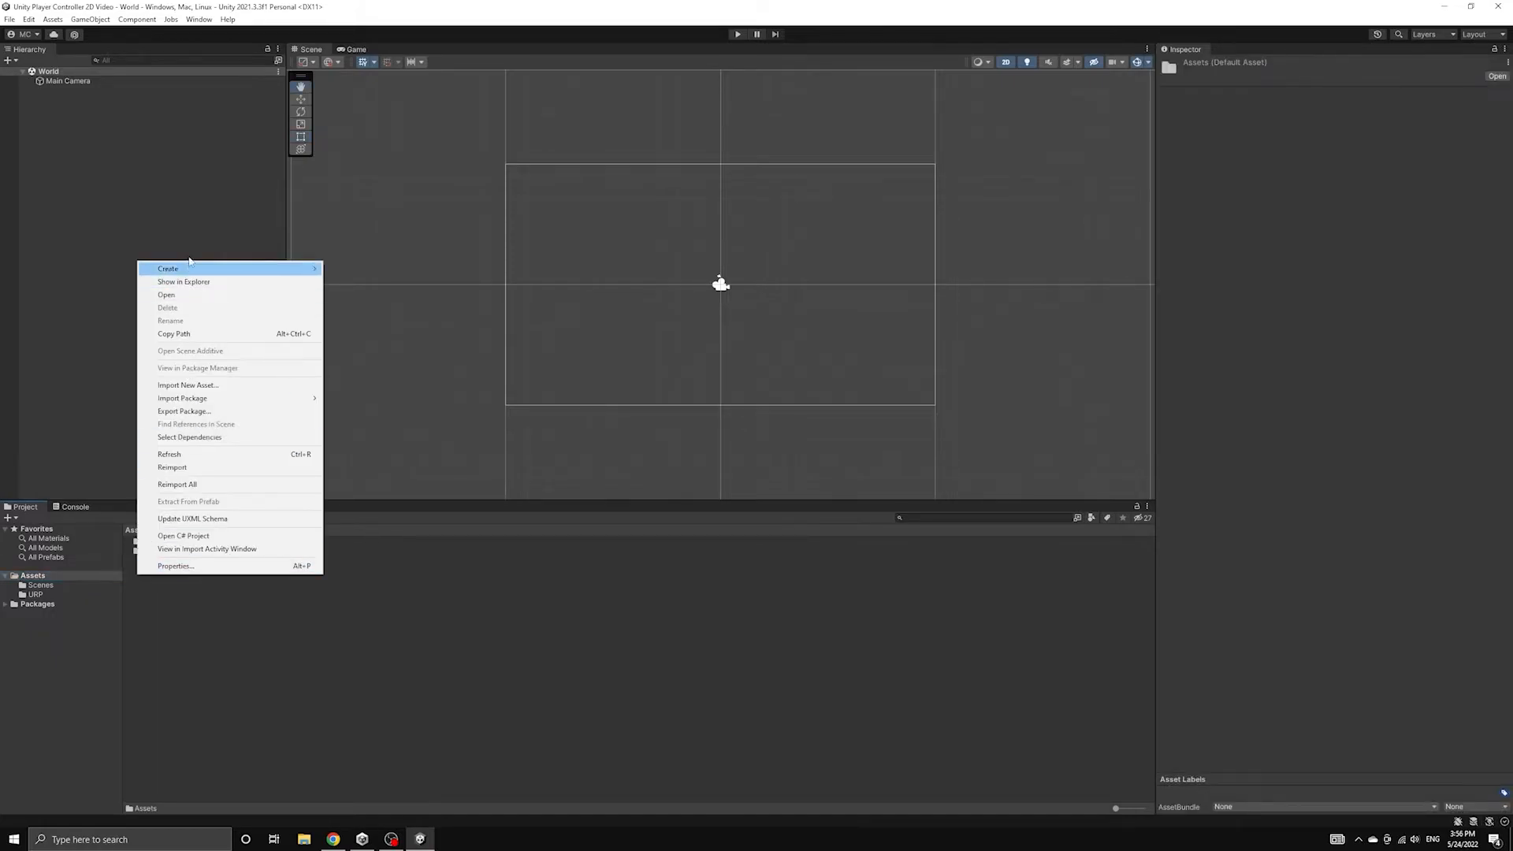
{"action": "left_click", "coordinate": [167, 268]}
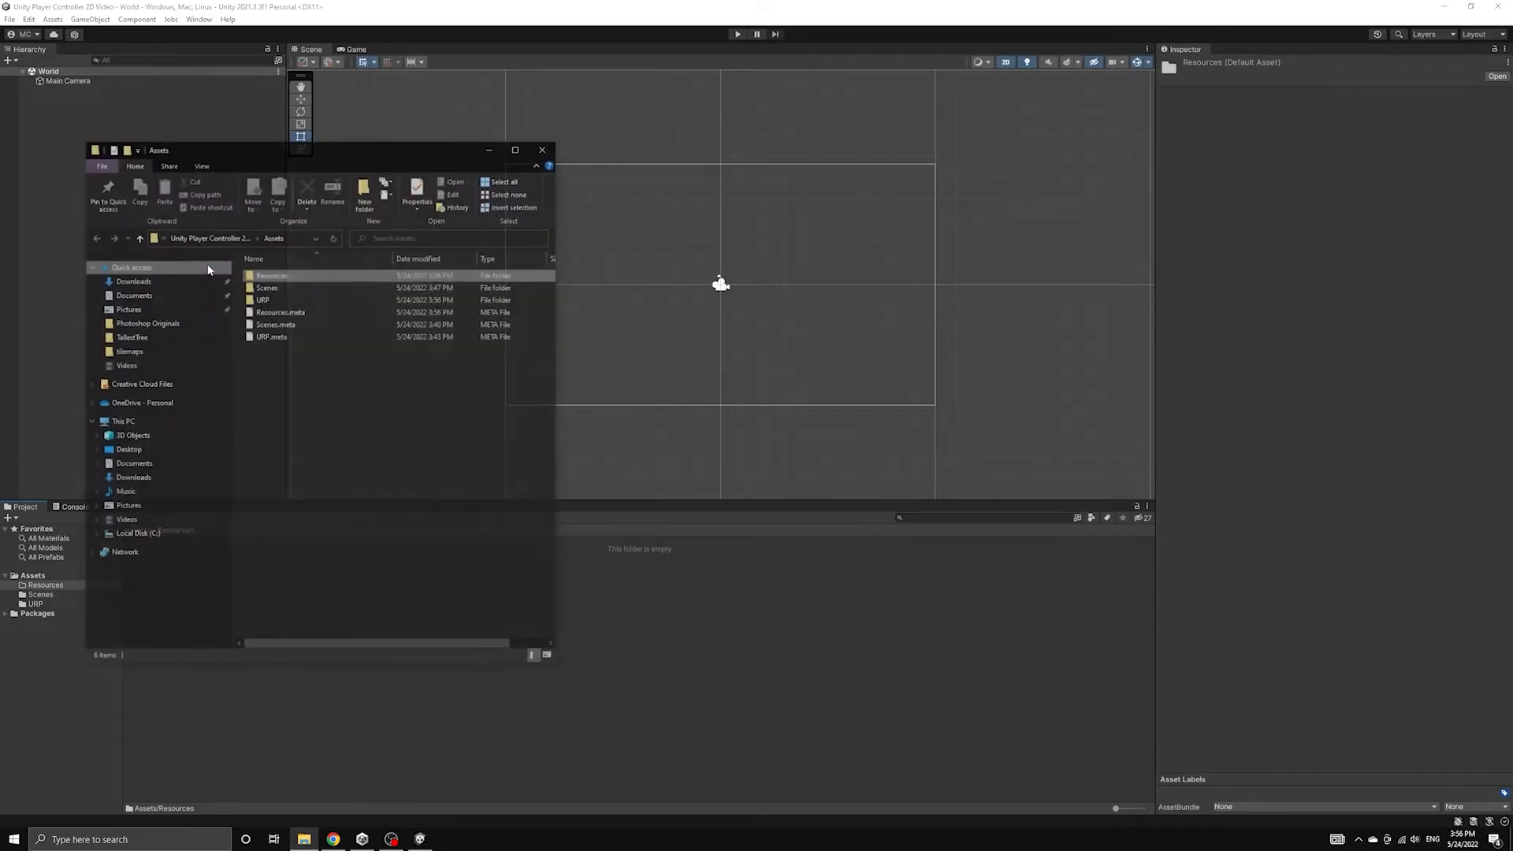
{"action": "double_click", "coordinate": [271, 276]}
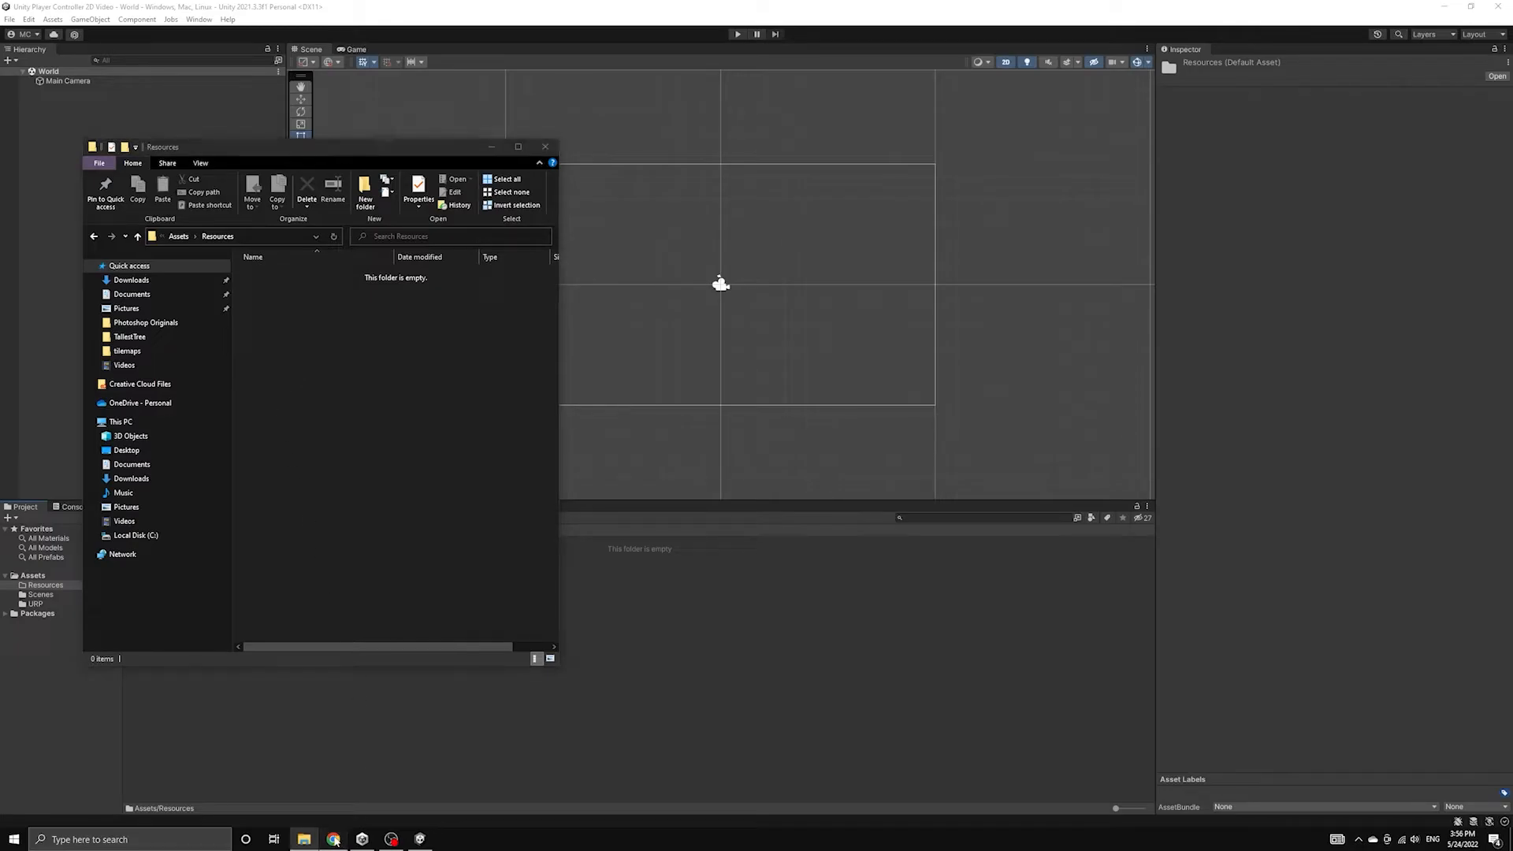
Step: Copy the unity-player-controller-2d repository's HTTPS clone address from its GitHub Code menu
{"action": "left_click", "coordinate": [332, 839]}
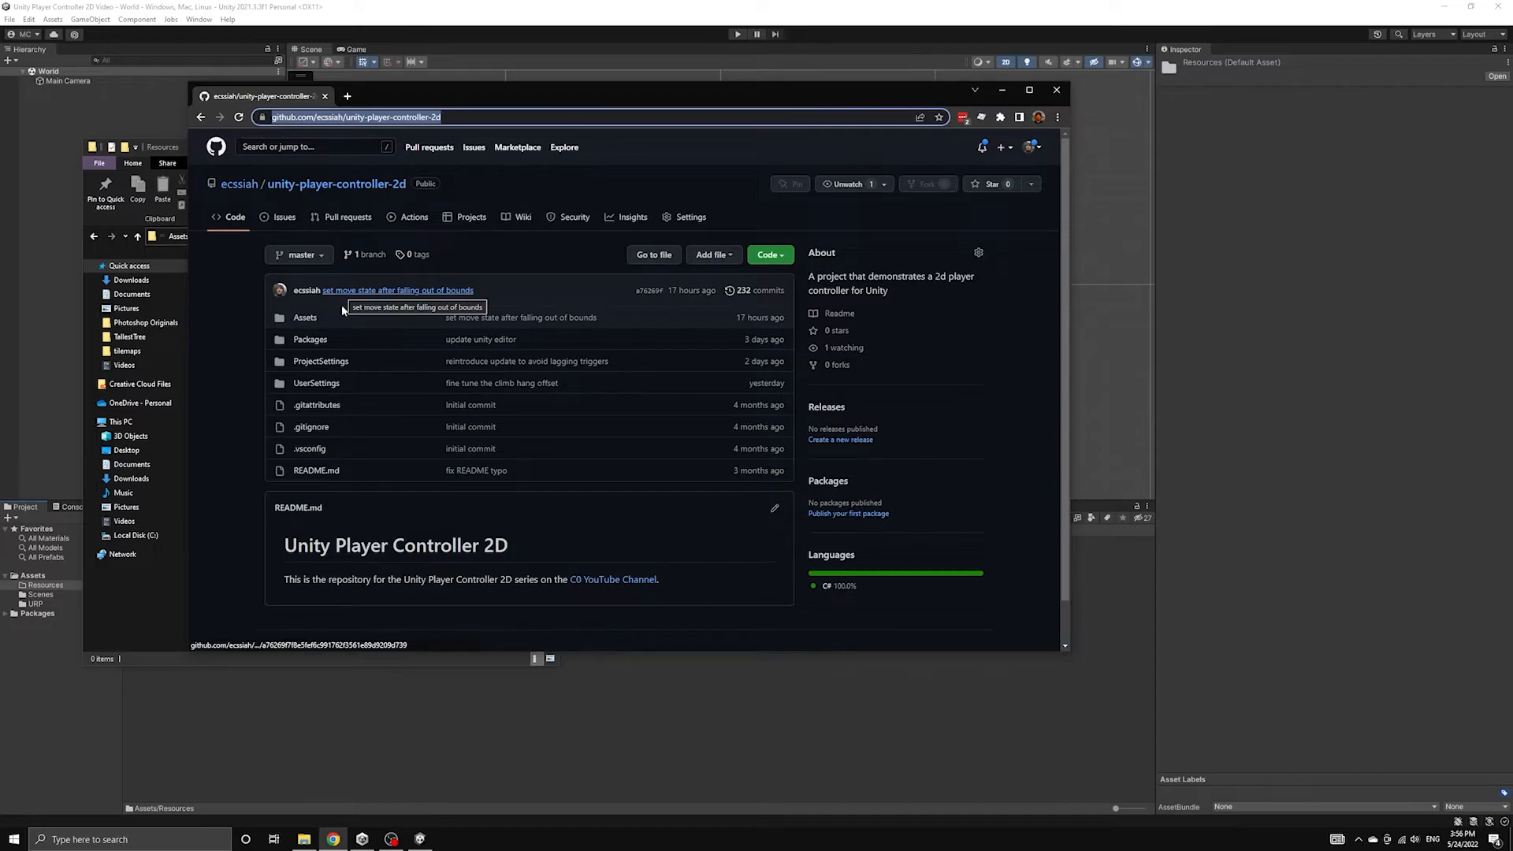
{"action": "left_click", "coordinate": [767, 255]}
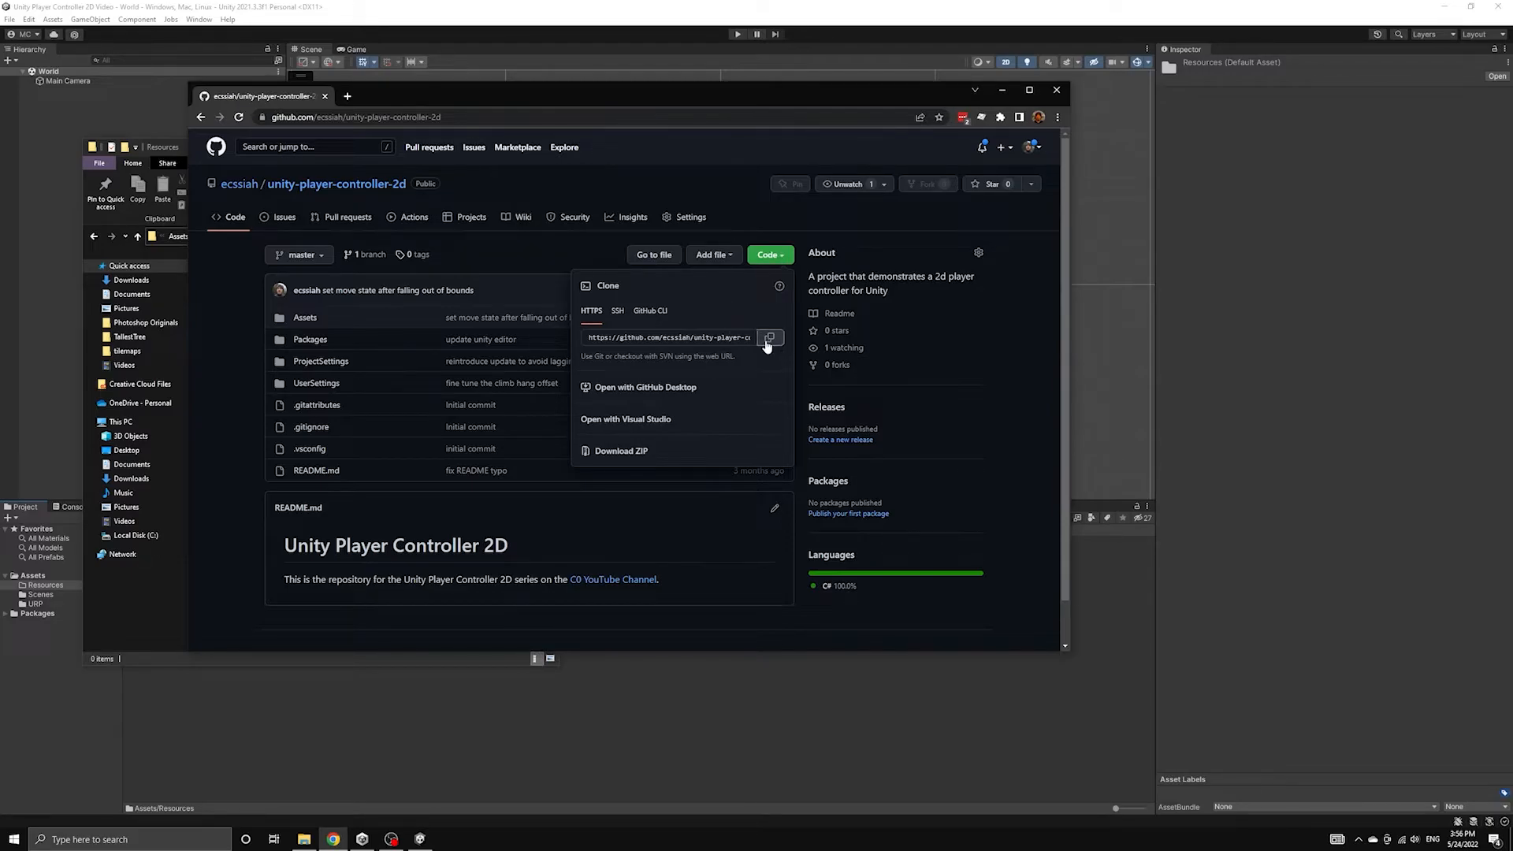
{"action": "left_click", "coordinate": [770, 337]}
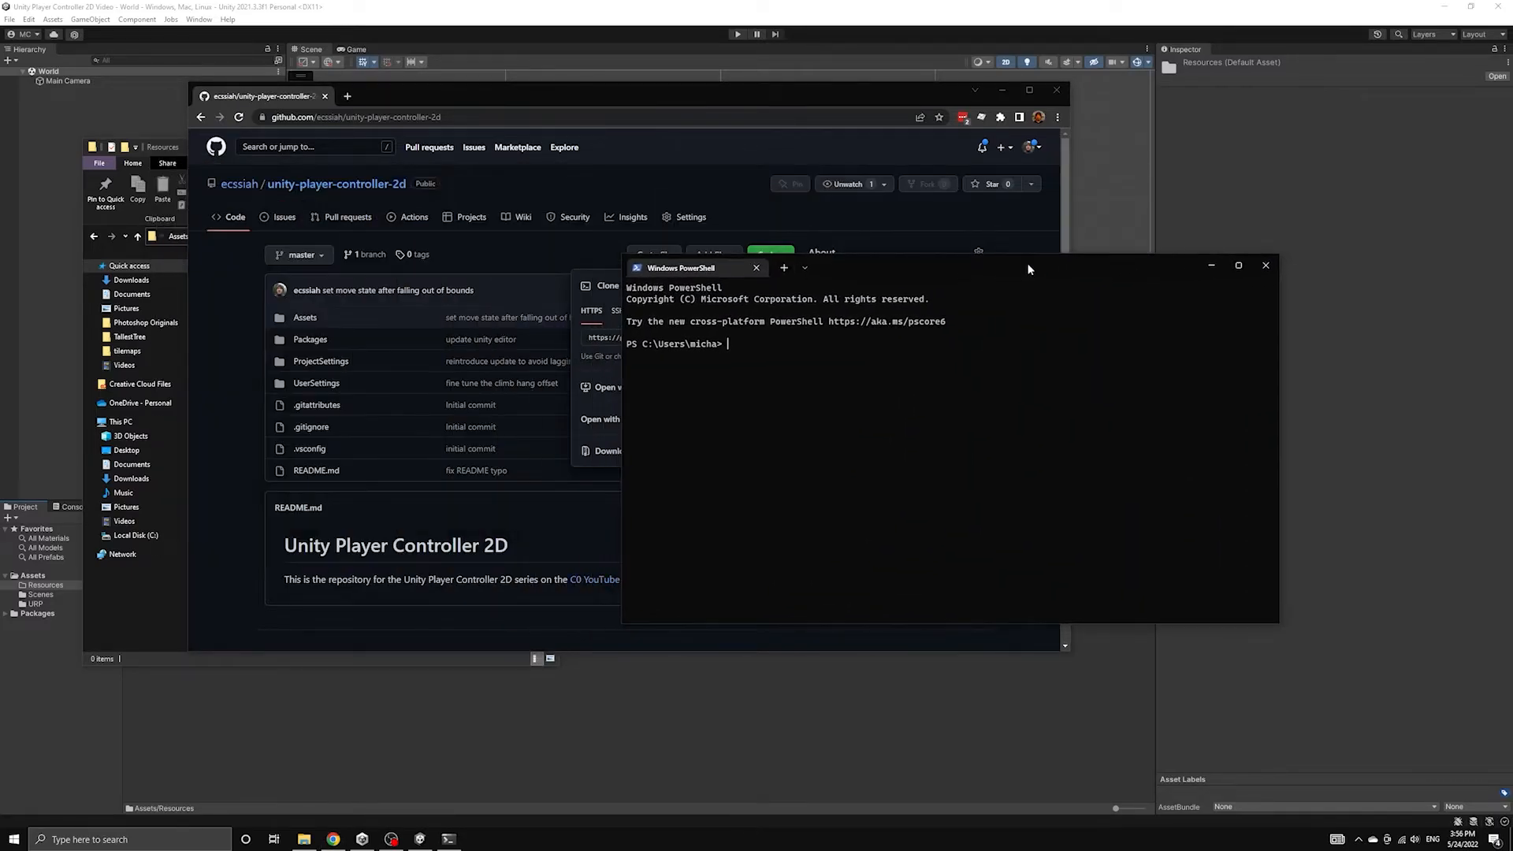
Step: cd into Downloads and git clone the unity-player-controller-2d repository there
{"action": "type", "text": "cd .\\Downloads\\"}
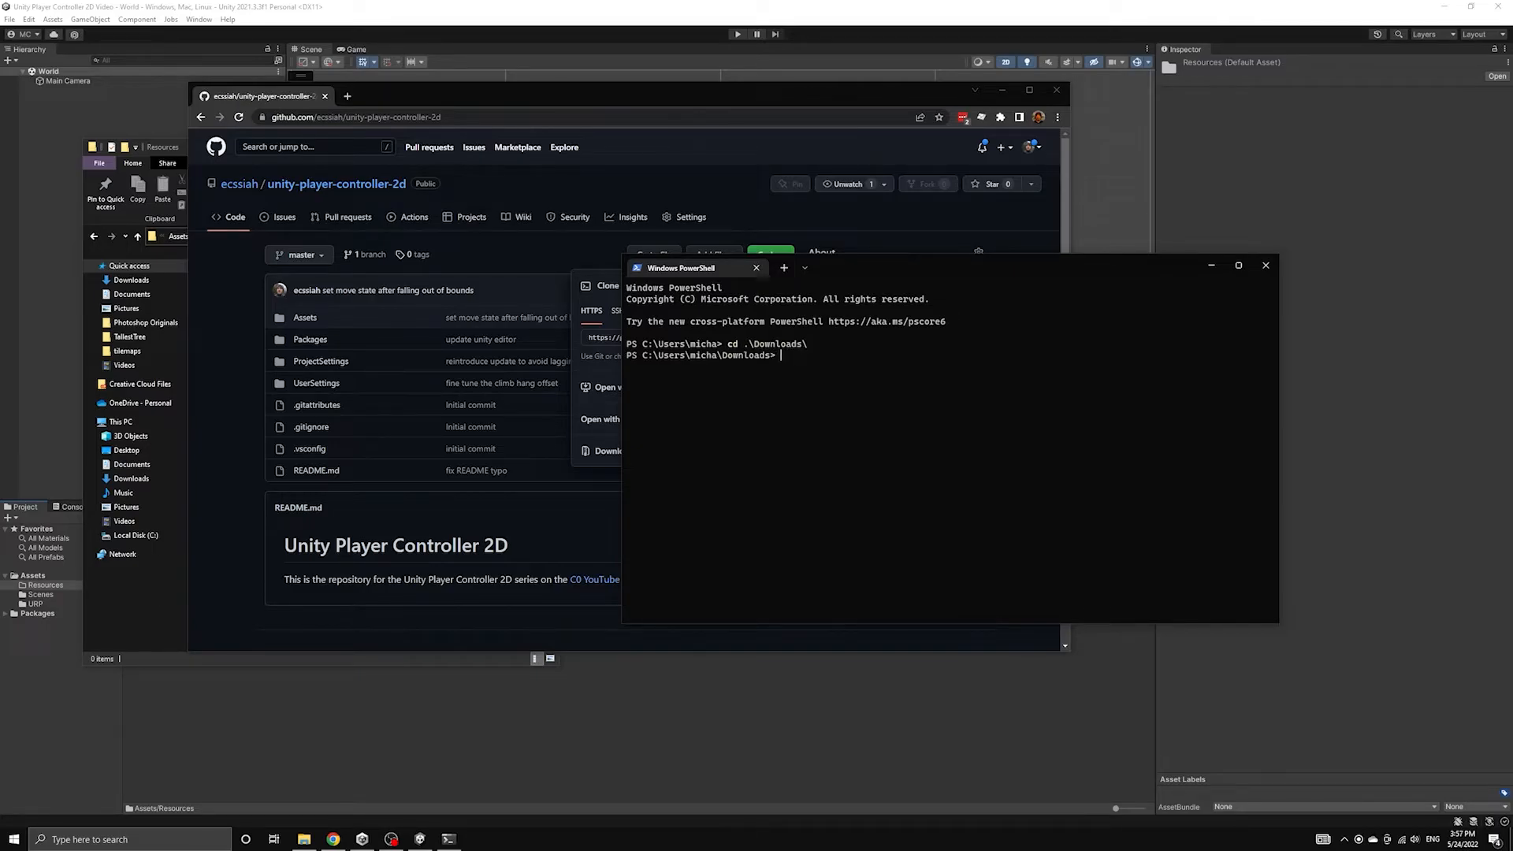
{"action": "type", "text": "git cl"}
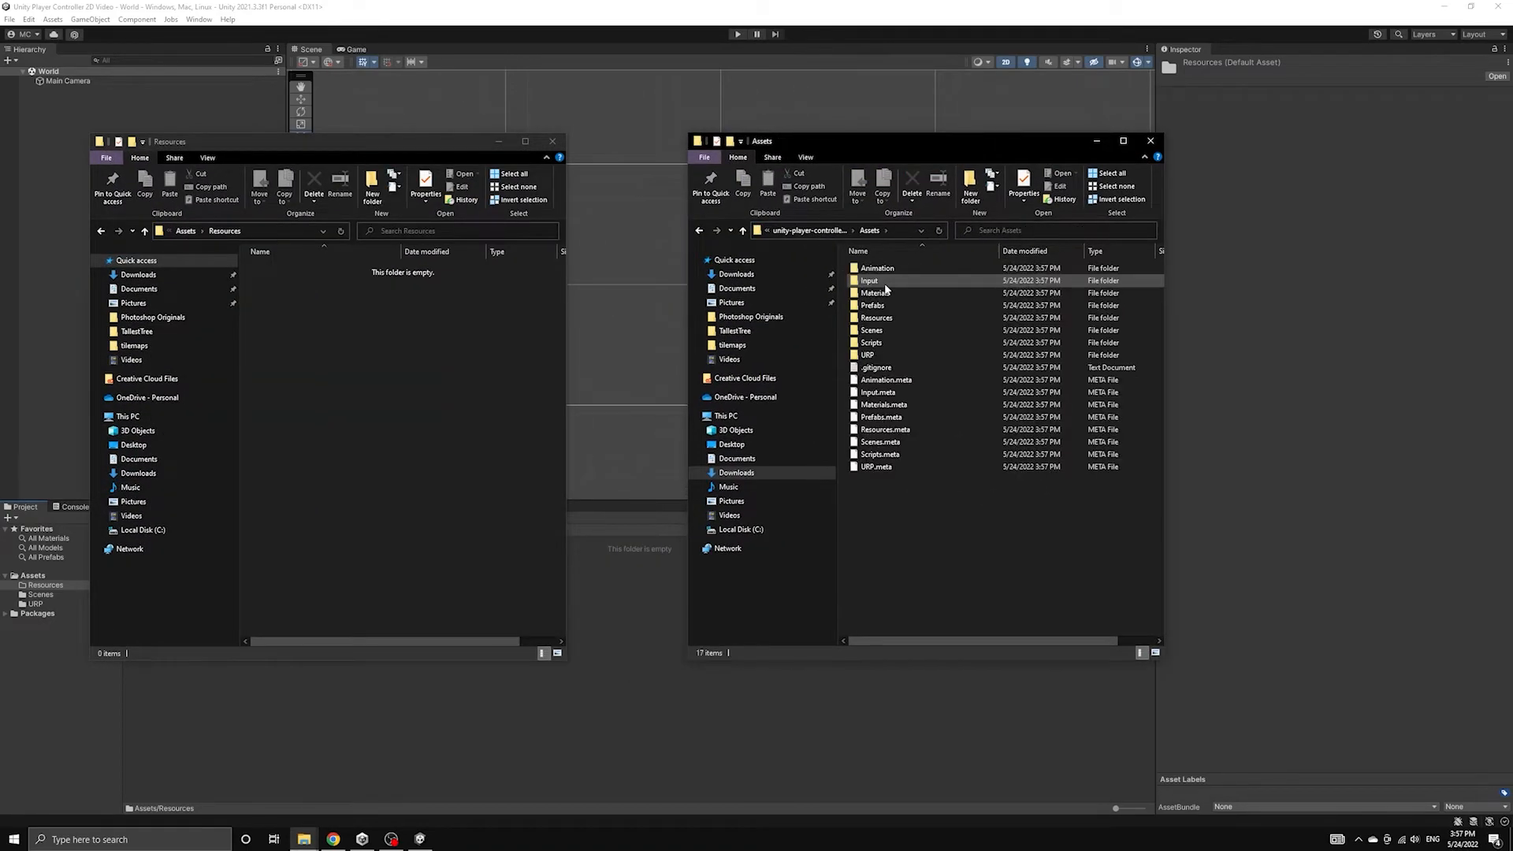
Step: Paste the cloned Images folder (player, tilemaps) into the project's Resources and close File Explorer
{"action": "double_click", "coordinate": [876, 317]}
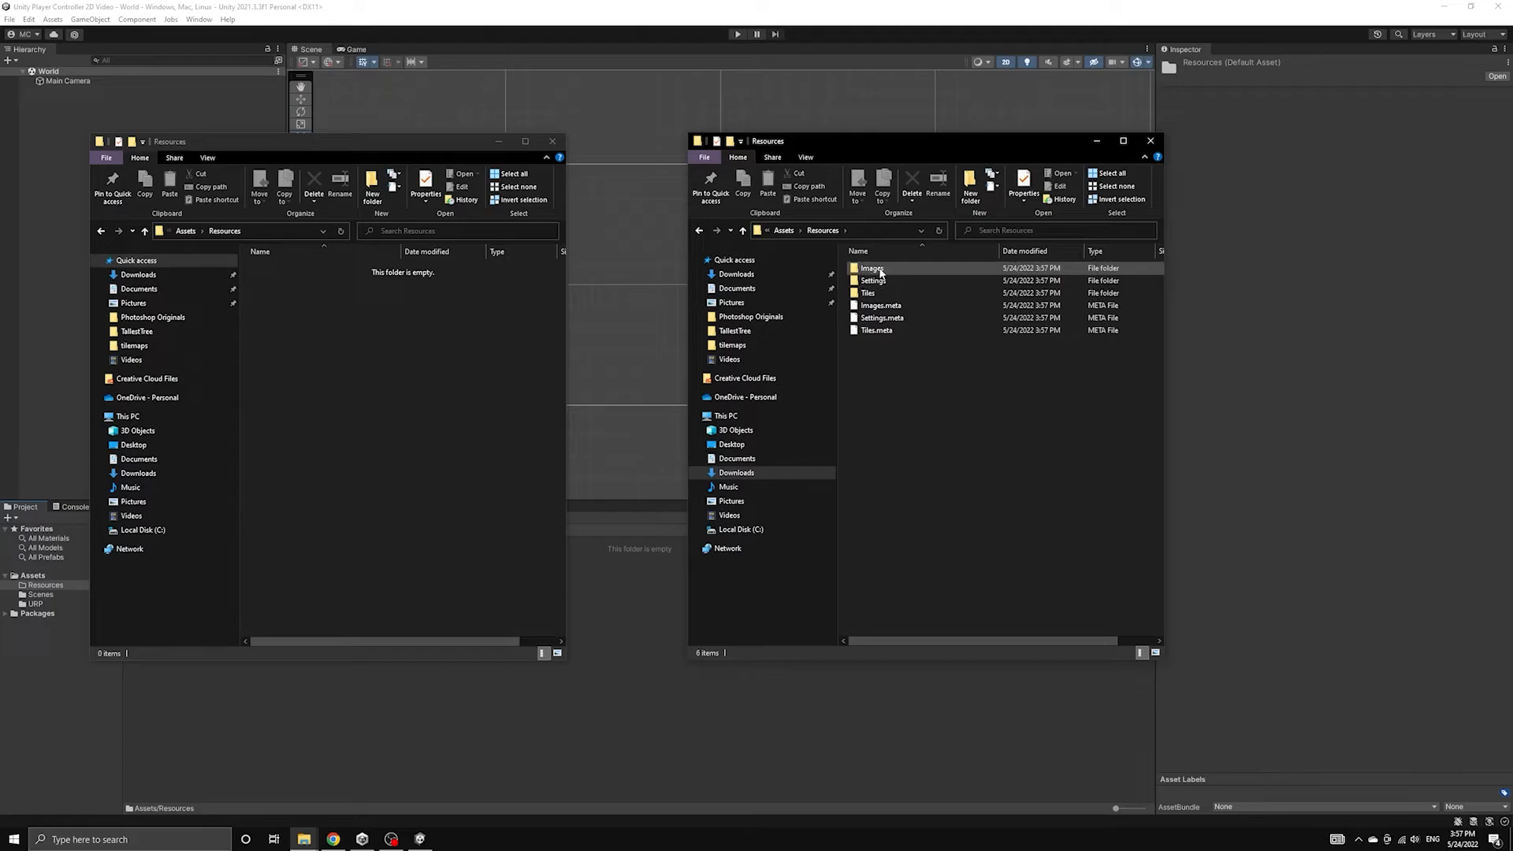
{"action": "right_click", "coordinate": [870, 268]}
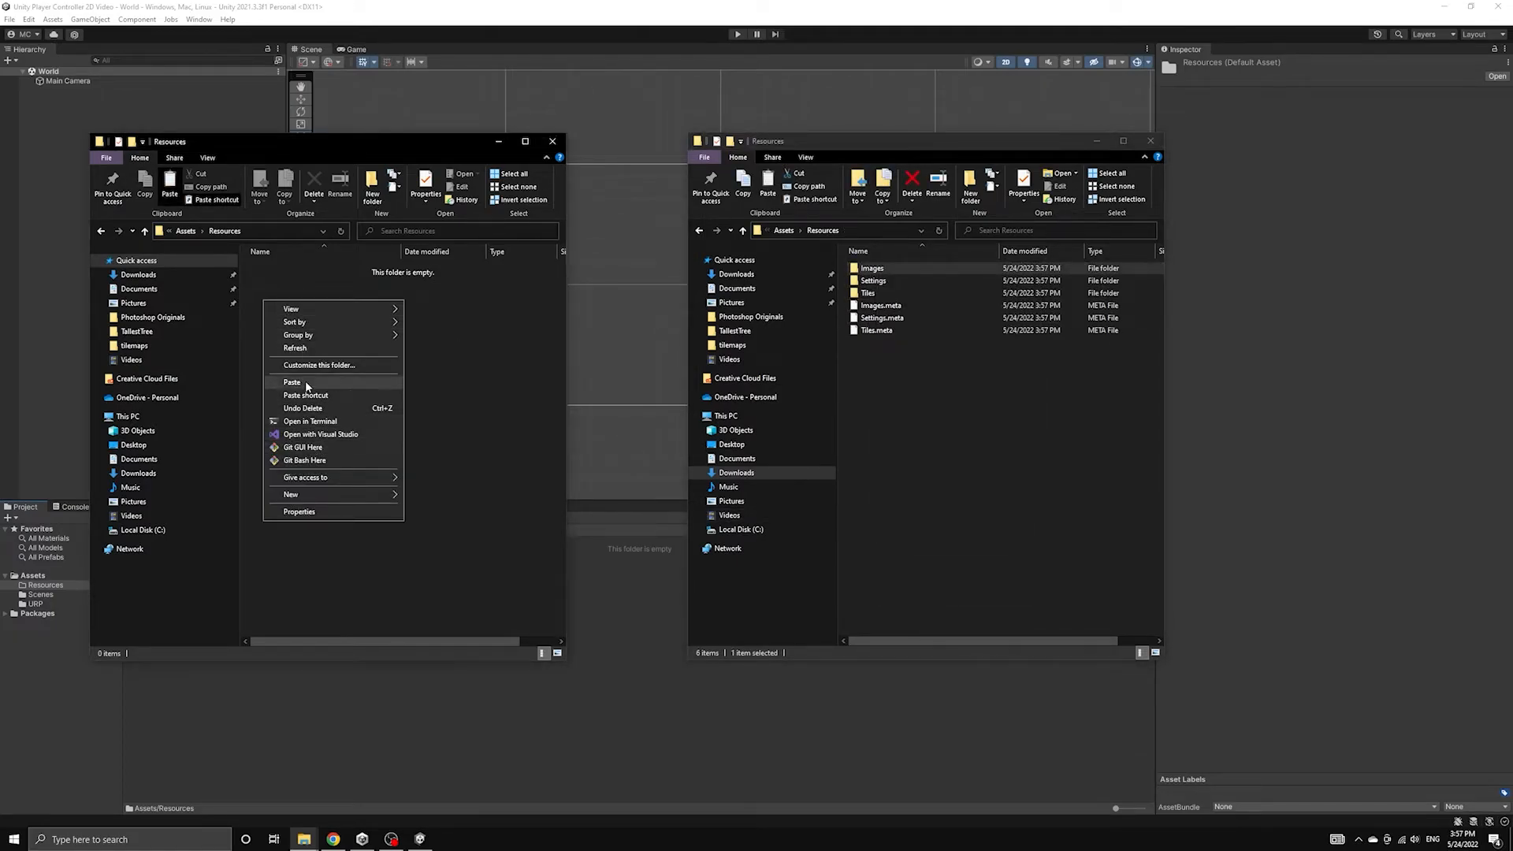
{"action": "left_click", "coordinate": [292, 381]}
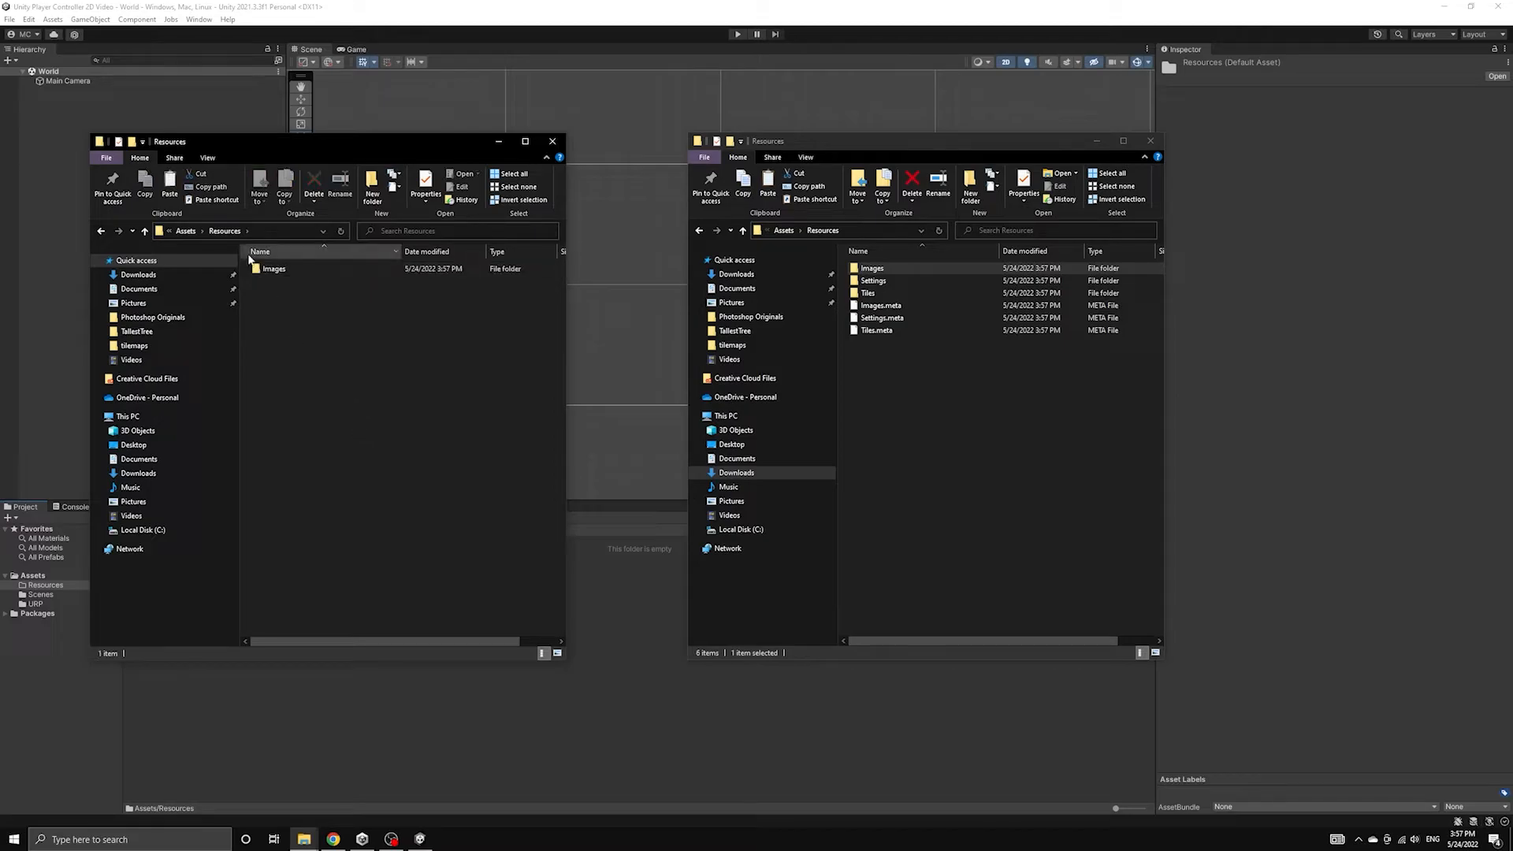
{"action": "double_click", "coordinate": [274, 268]}
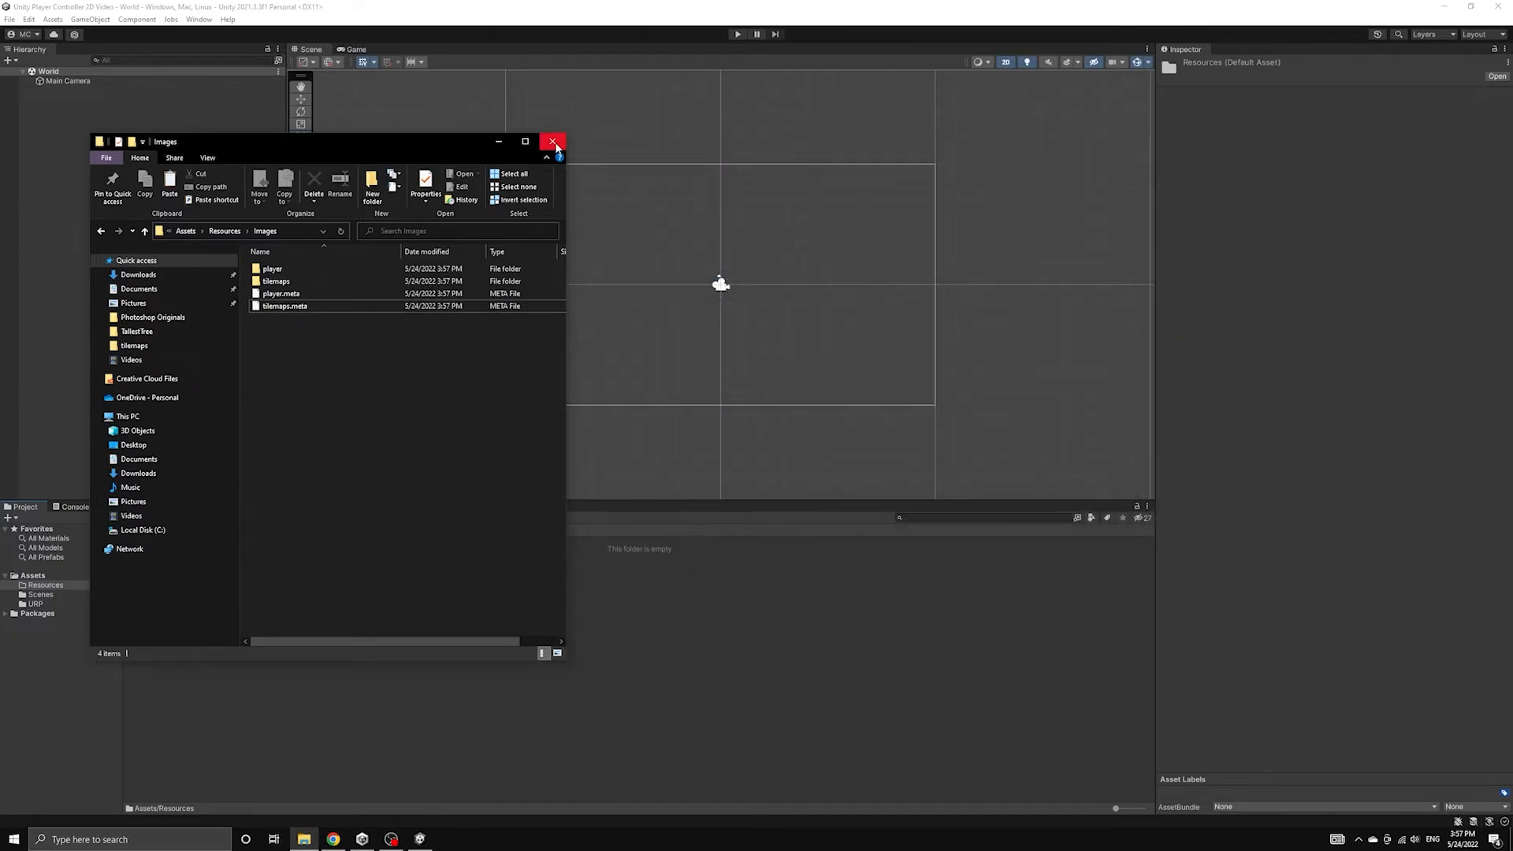
{"action": "left_click", "coordinate": [553, 141]}
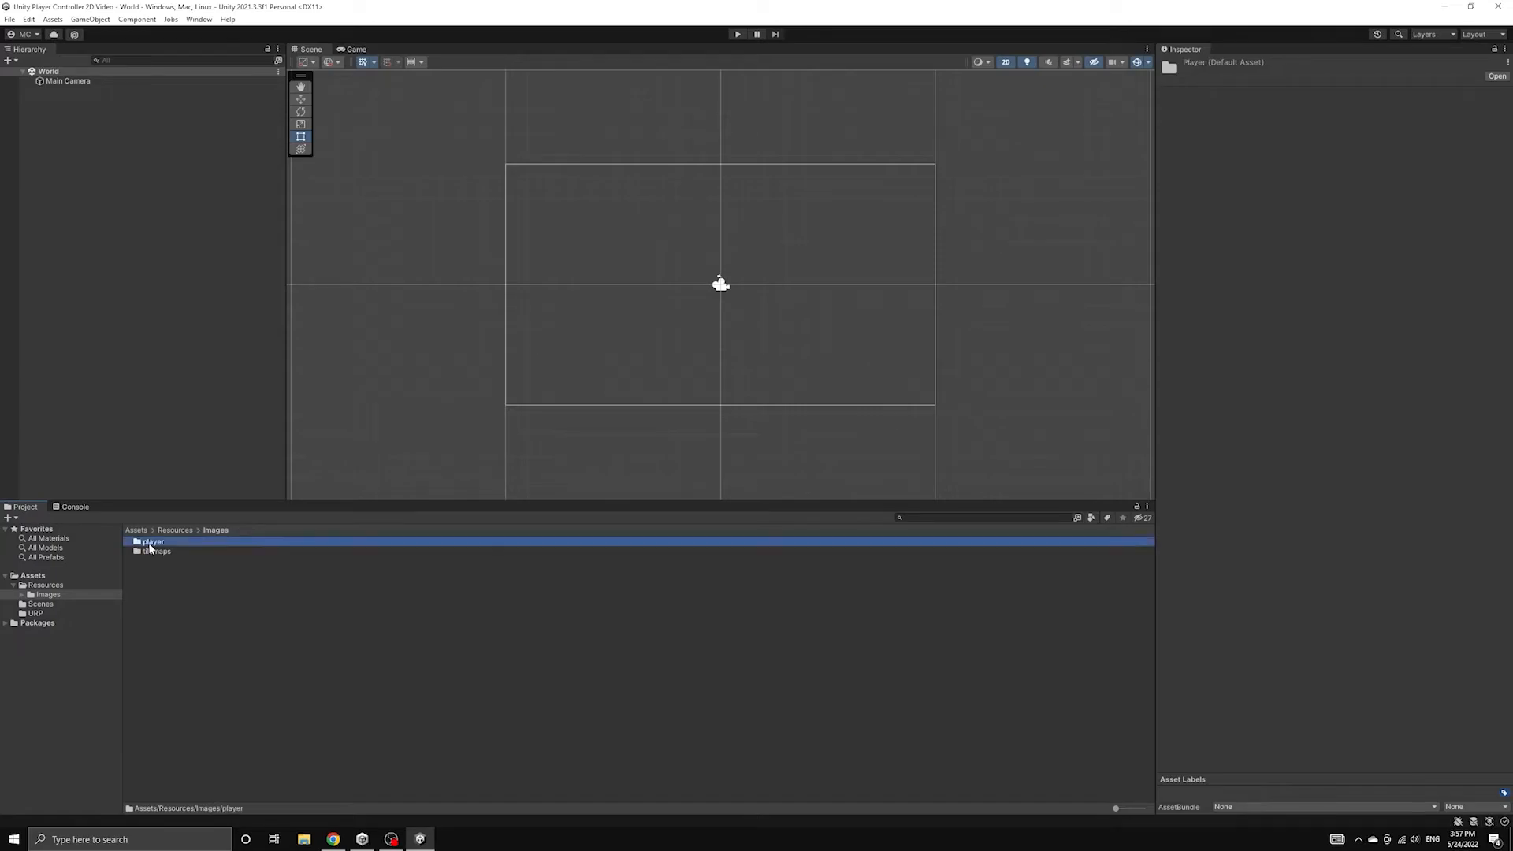
Step: Browse player/player-run and load player-run-1 into the Sprite Editor
{"action": "double_click", "coordinate": [151, 540]}
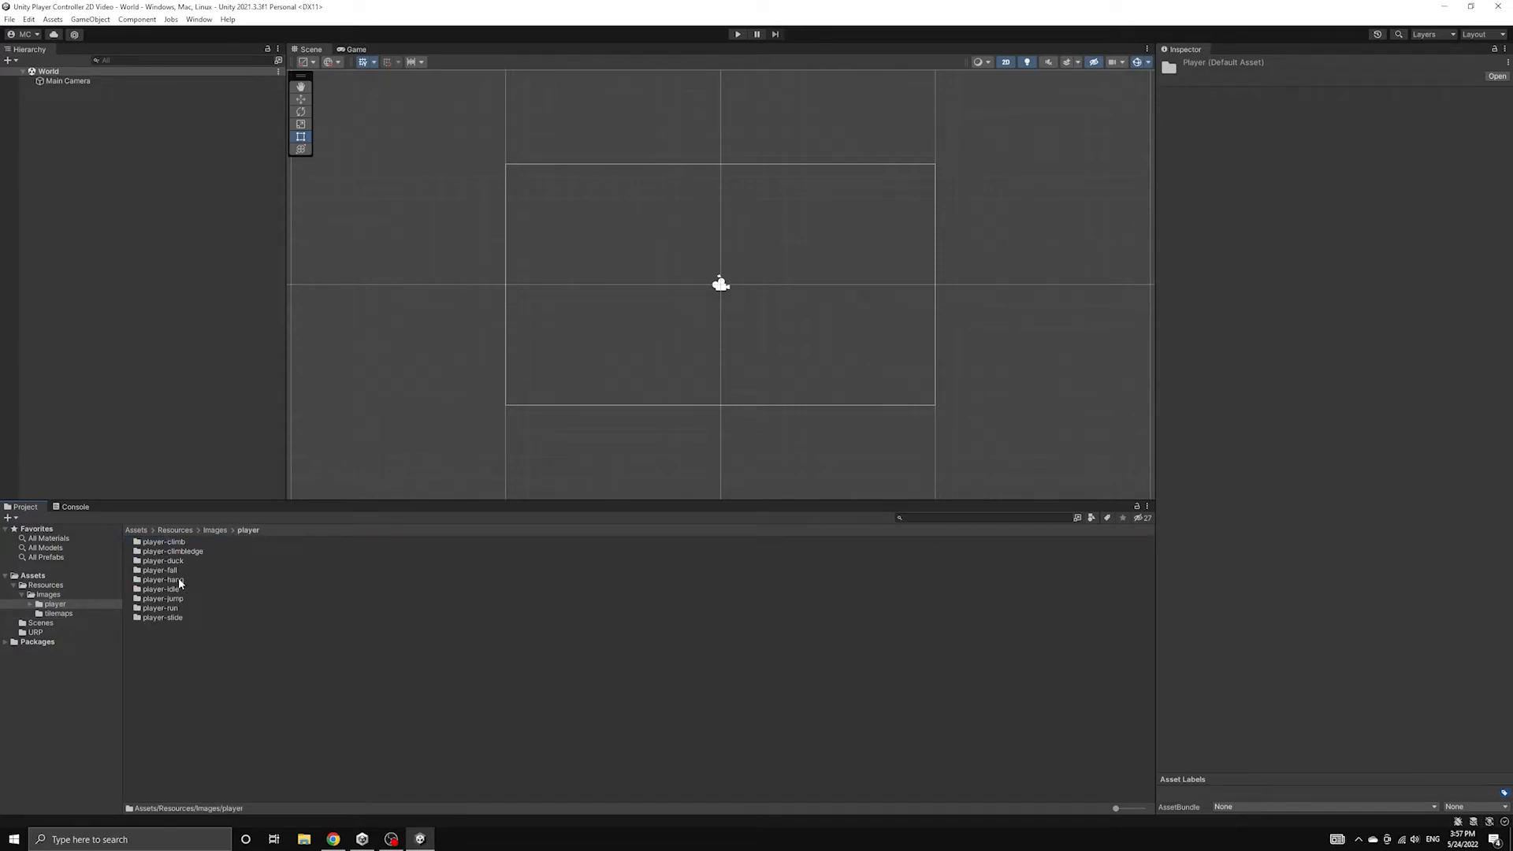
{"action": "left_click", "coordinate": [161, 608]}
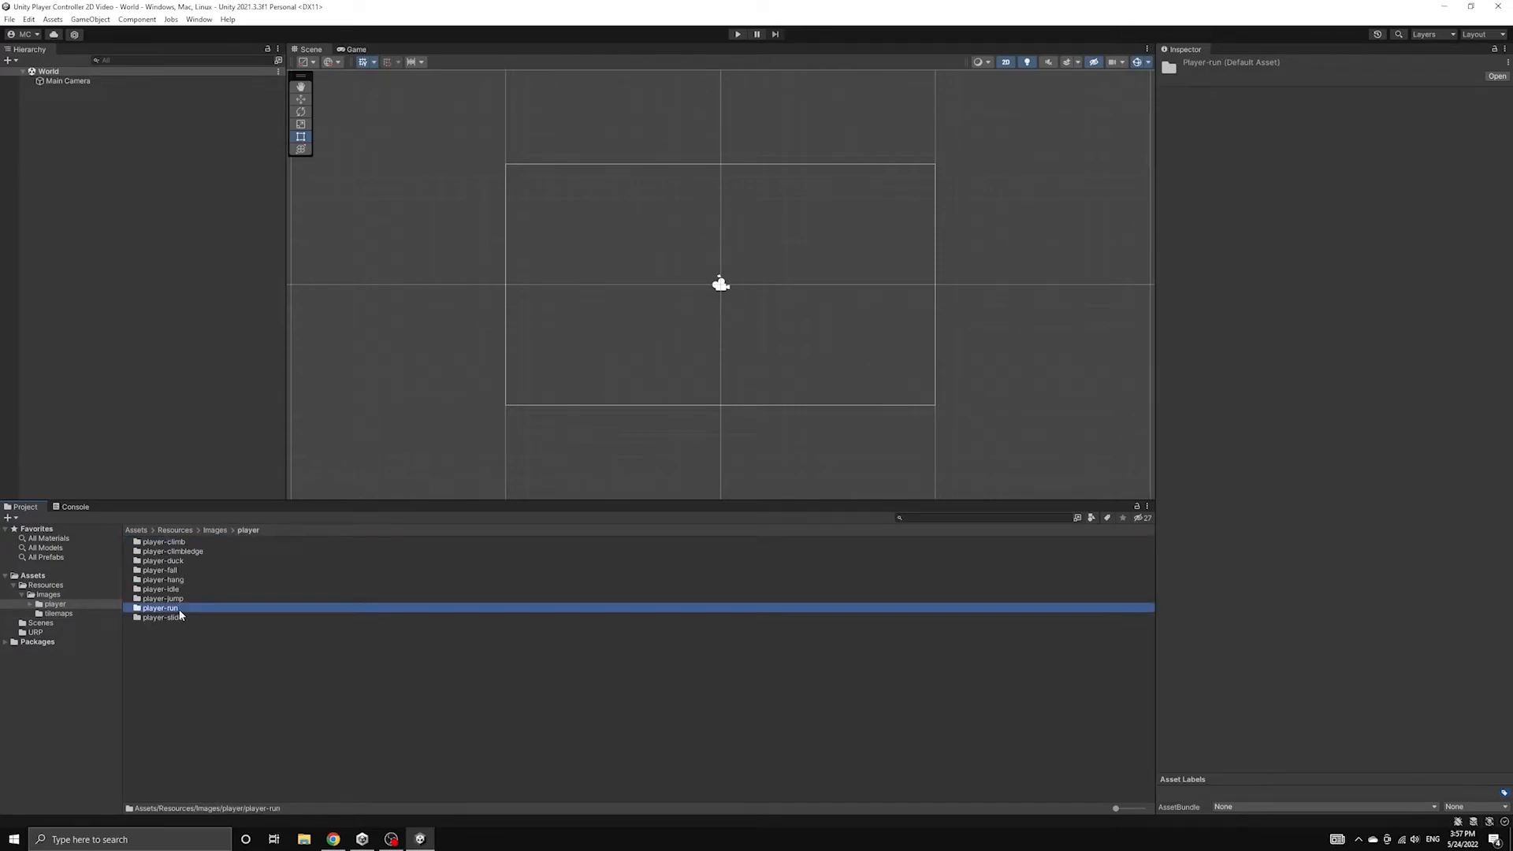
{"action": "double_click", "coordinate": [159, 608]}
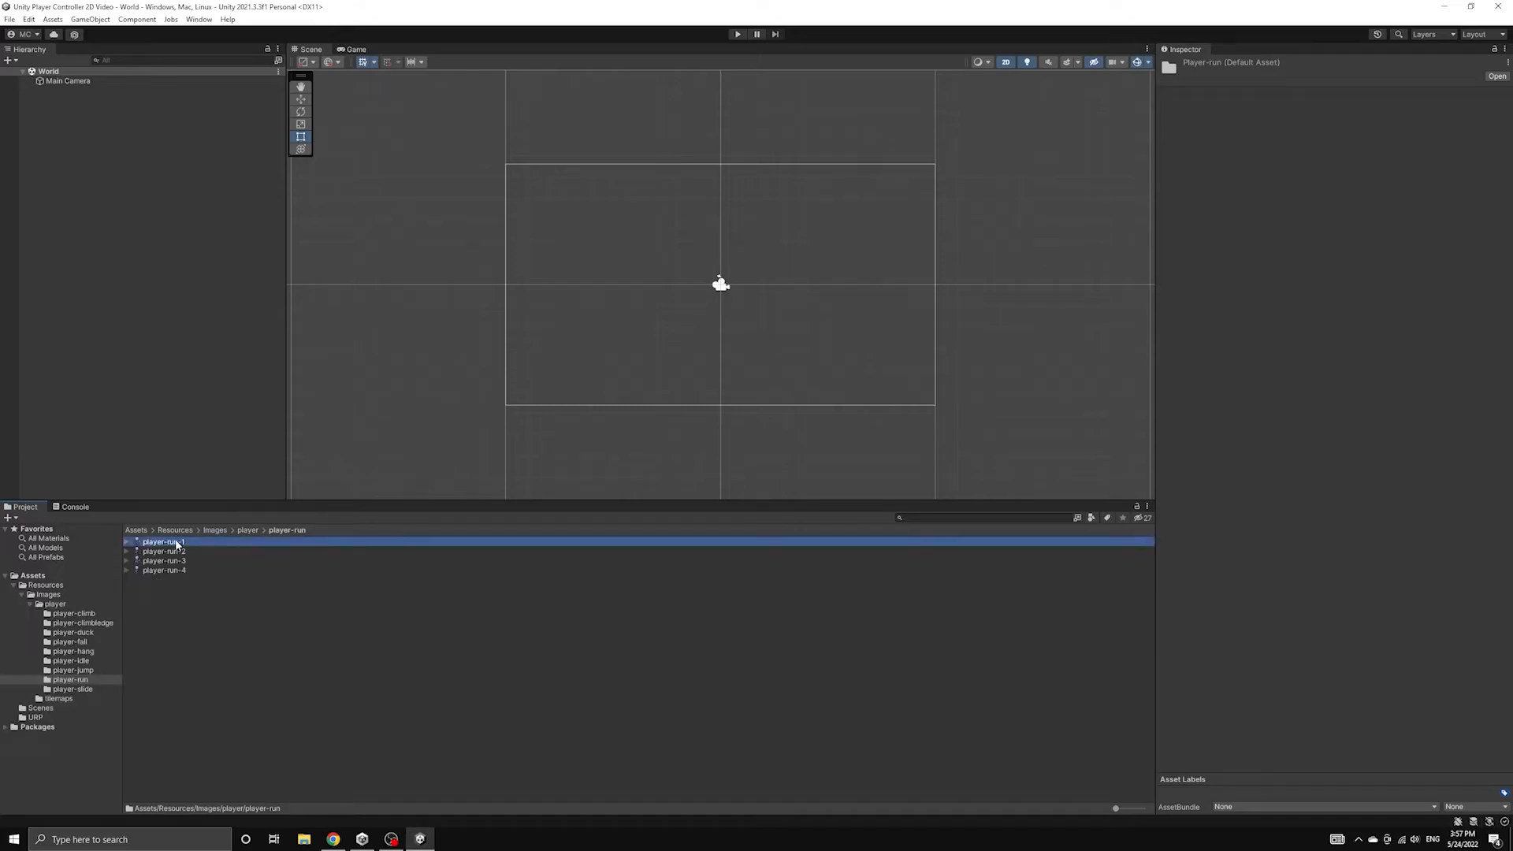
{"action": "left_click", "coordinate": [163, 541]}
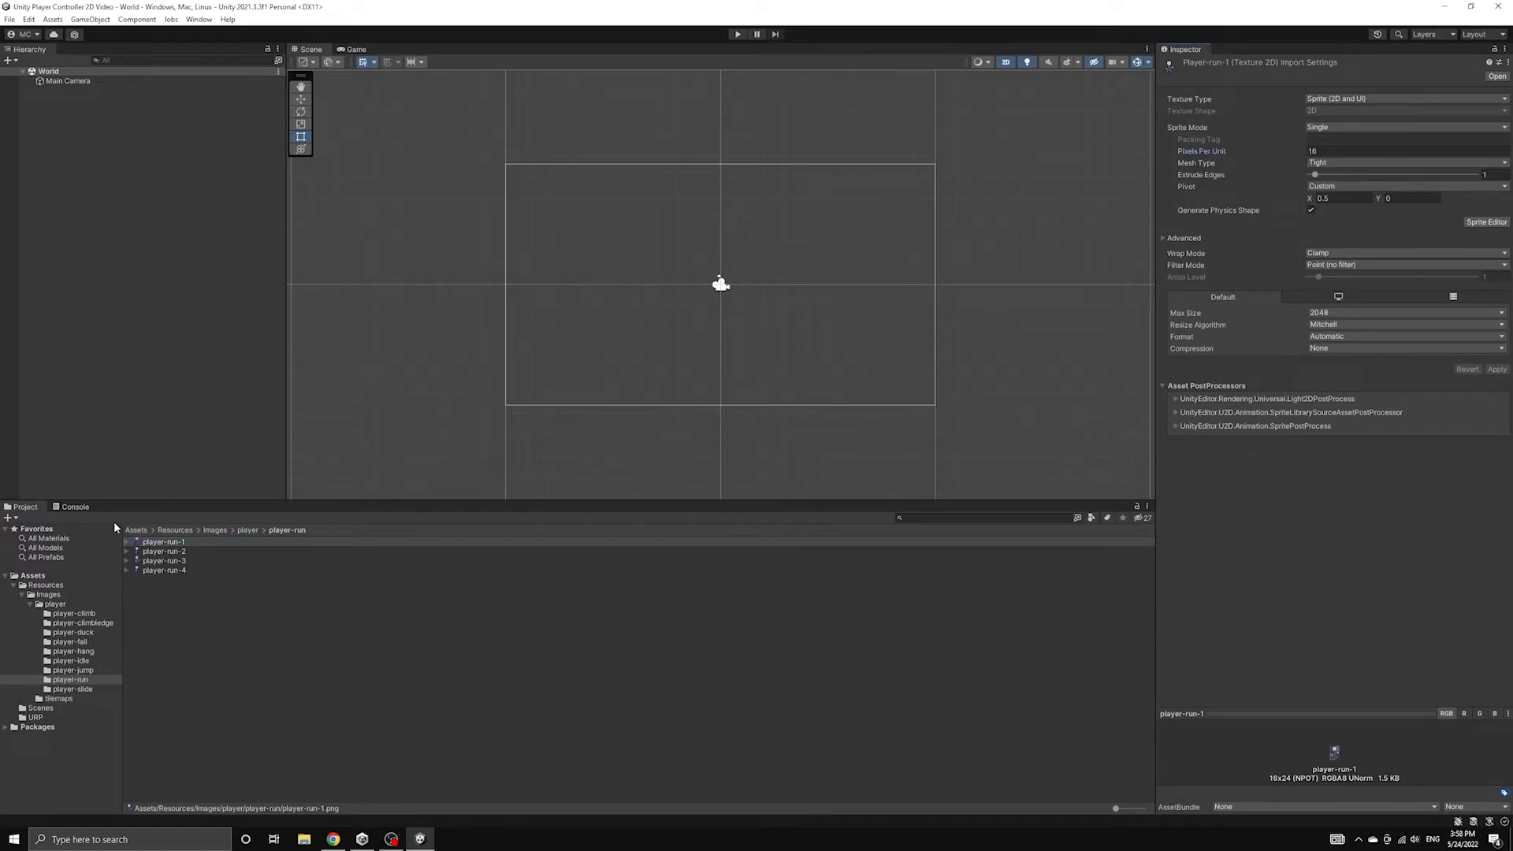
{"action": "left_click", "coordinate": [163, 540]}
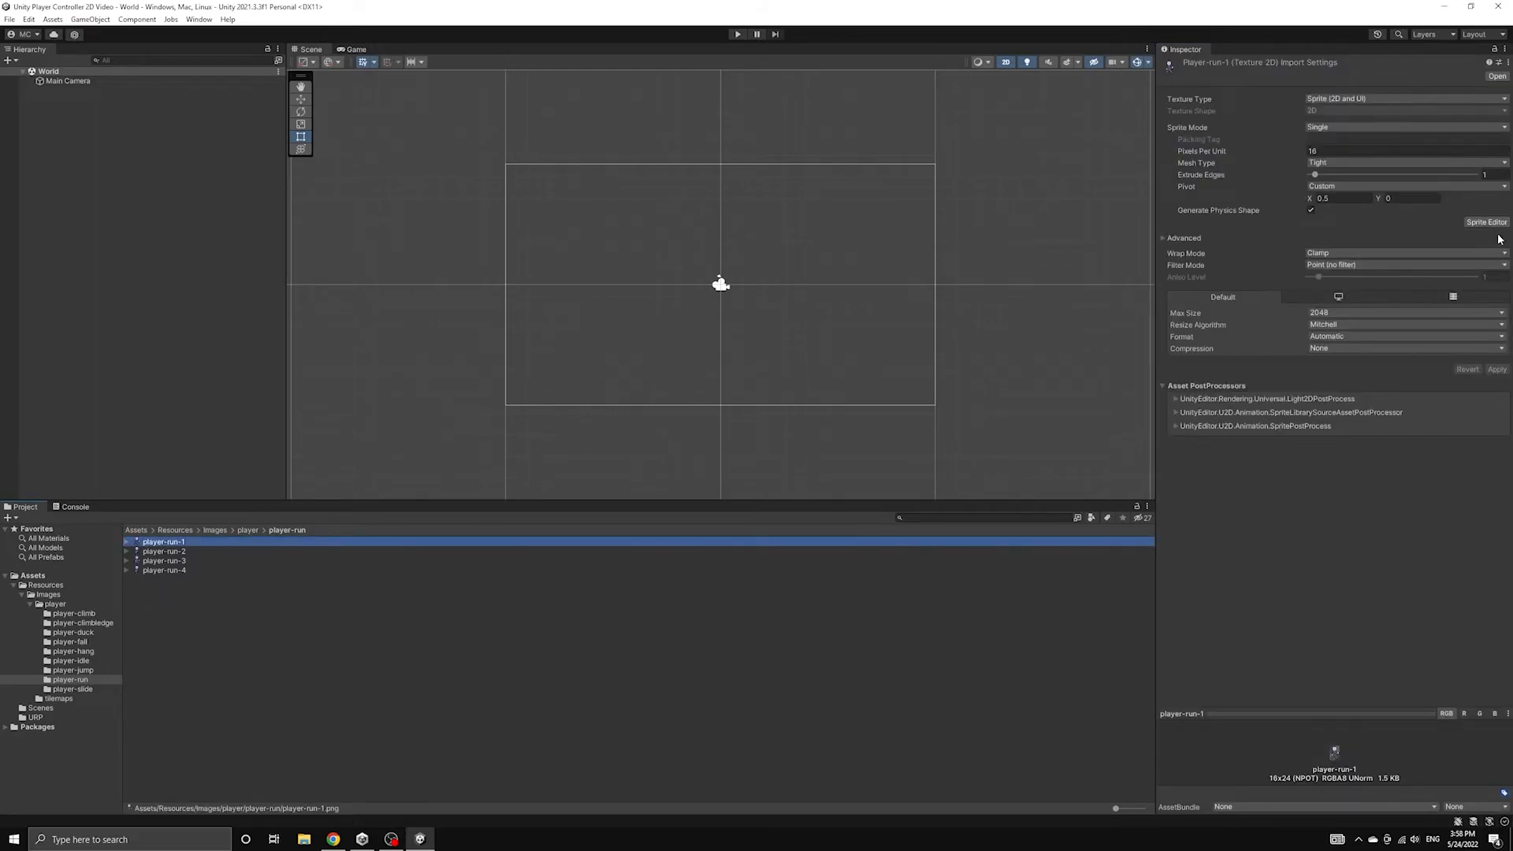
{"action": "left_click", "coordinate": [1486, 223]}
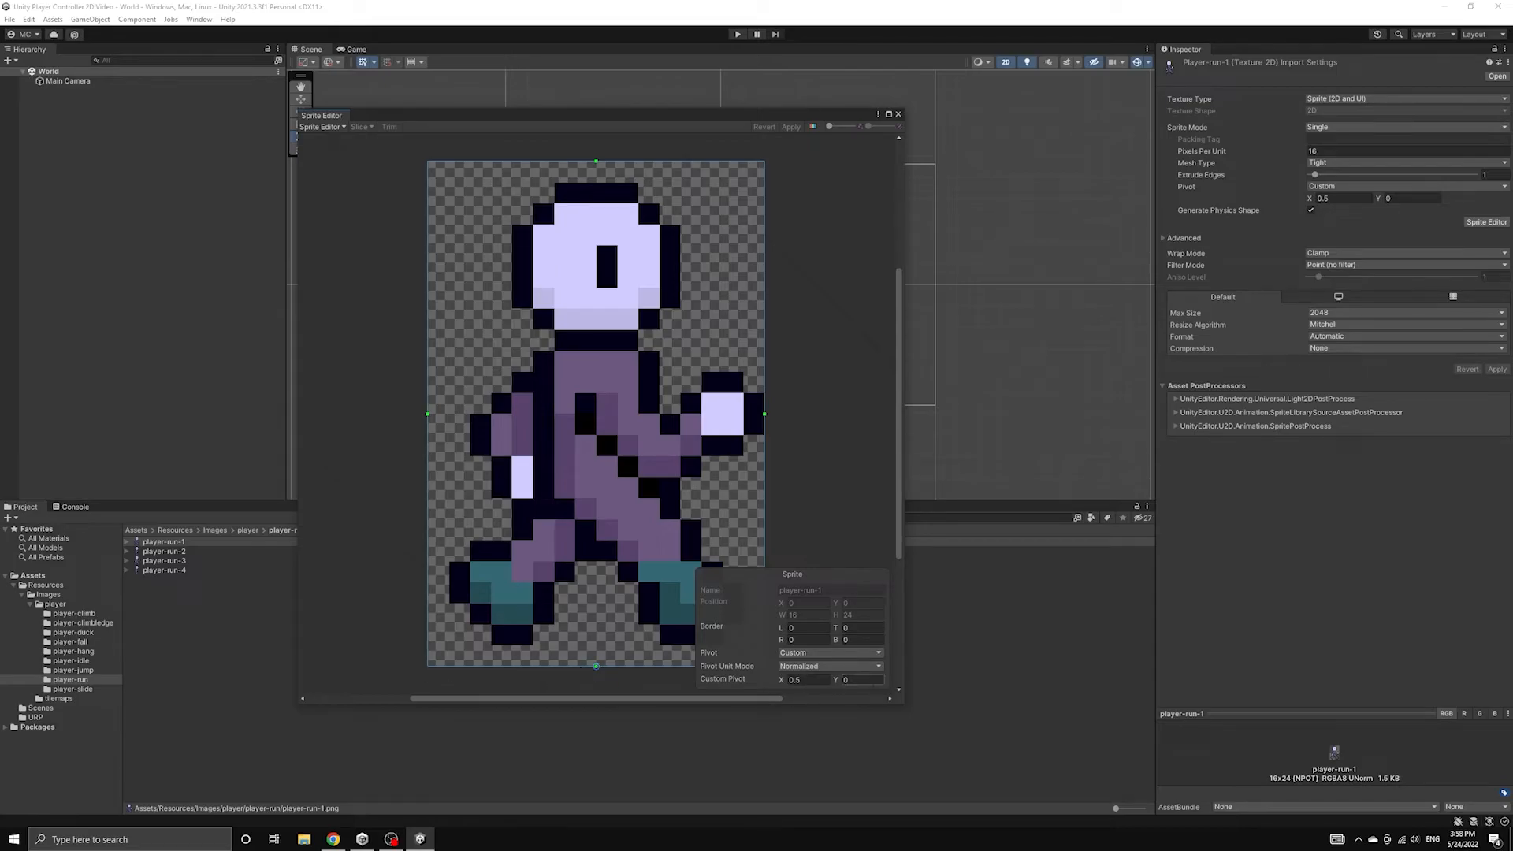
{"action": "mouse_move", "coordinate": [436, 652]}
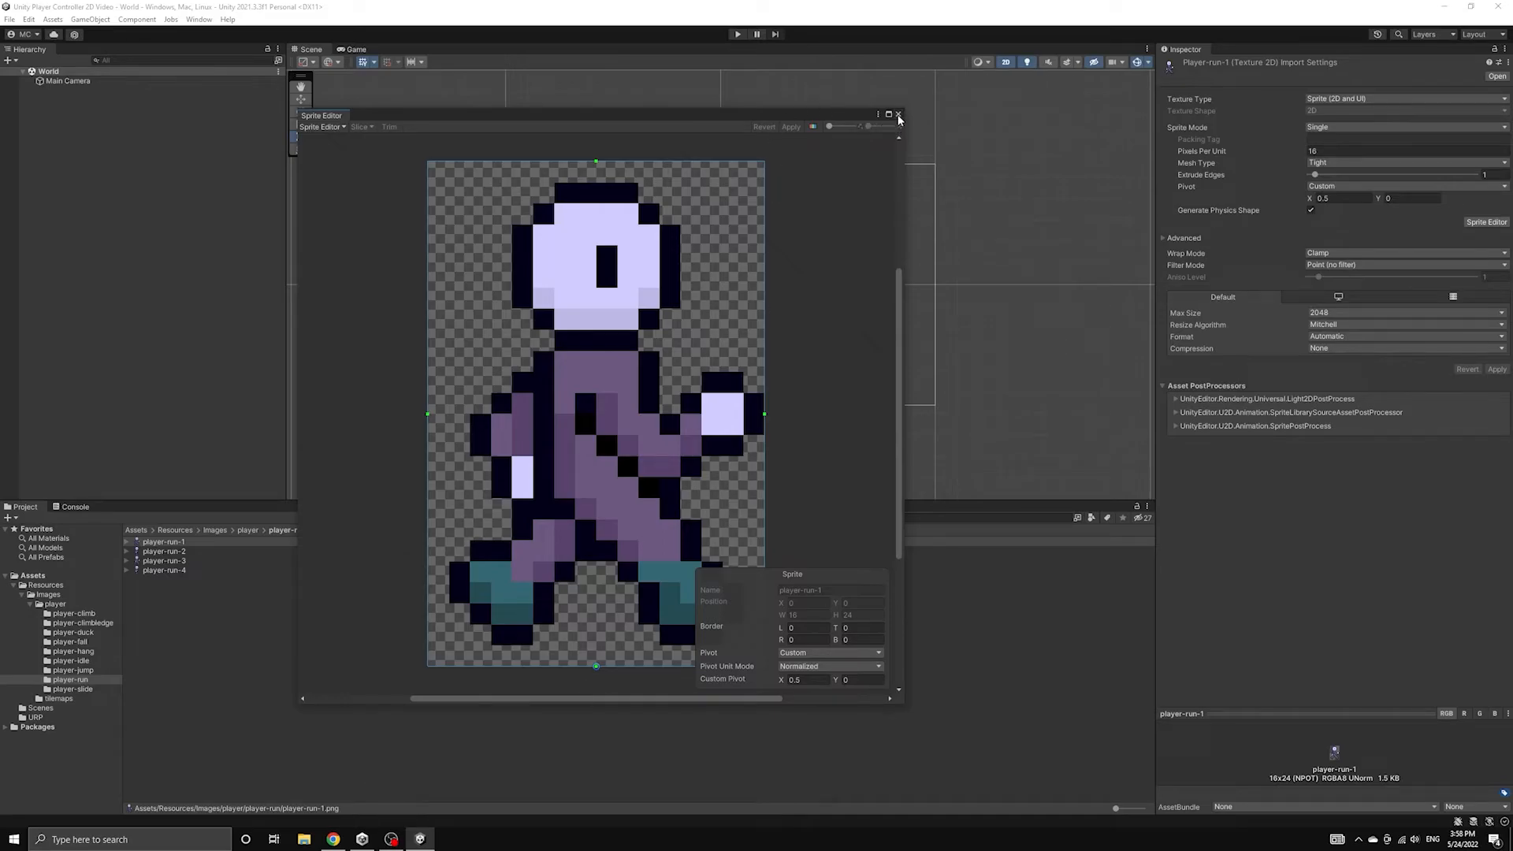
{"action": "left_click", "coordinate": [897, 115]}
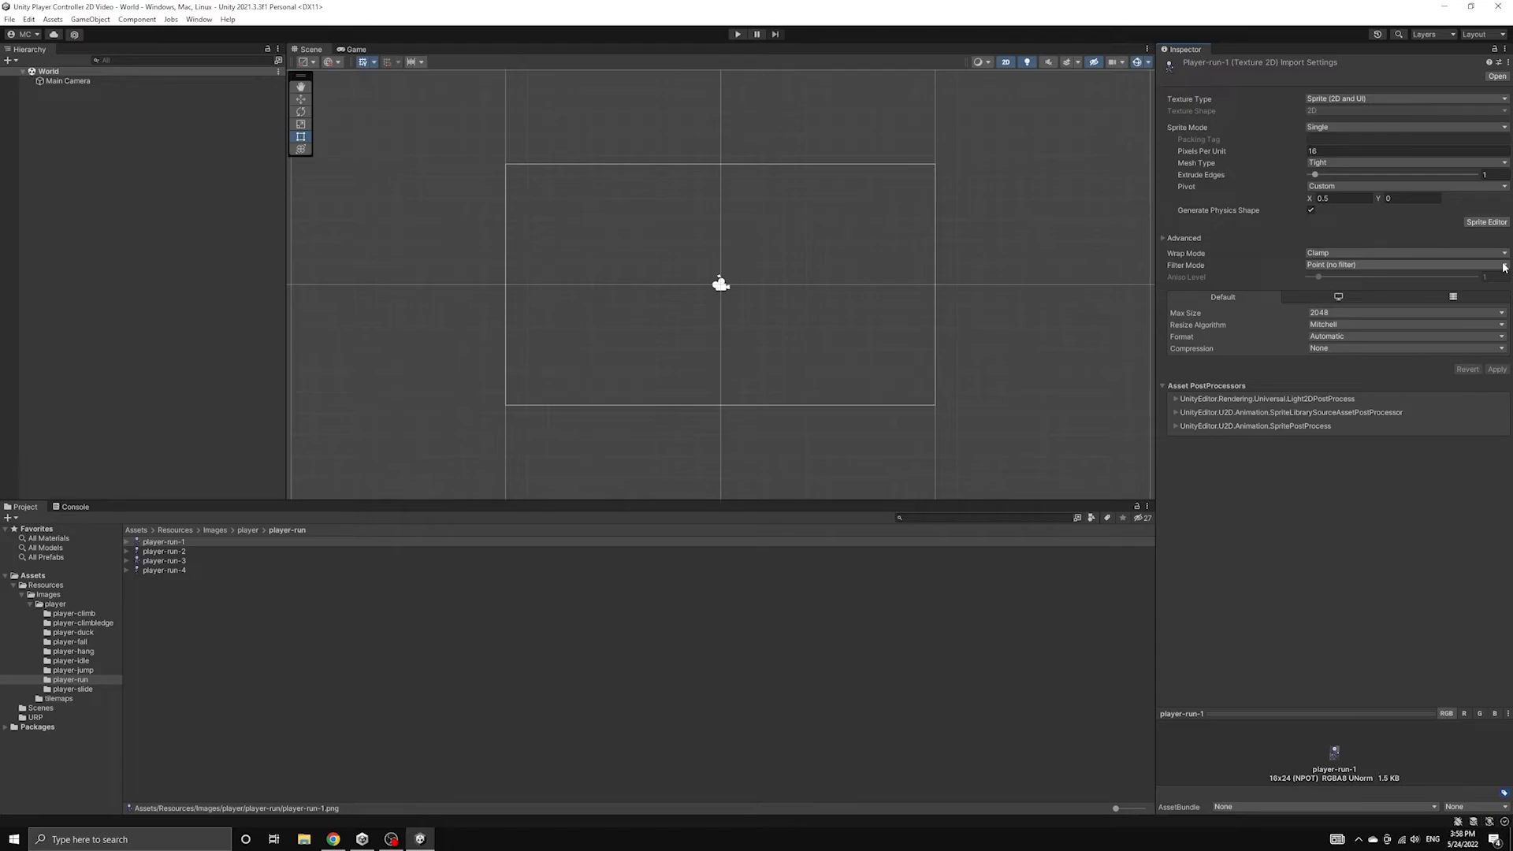
Step: Keep player-run-1 at Filter Mode Point (no filter) and Compression None
{"action": "left_click", "coordinate": [1404, 264]}
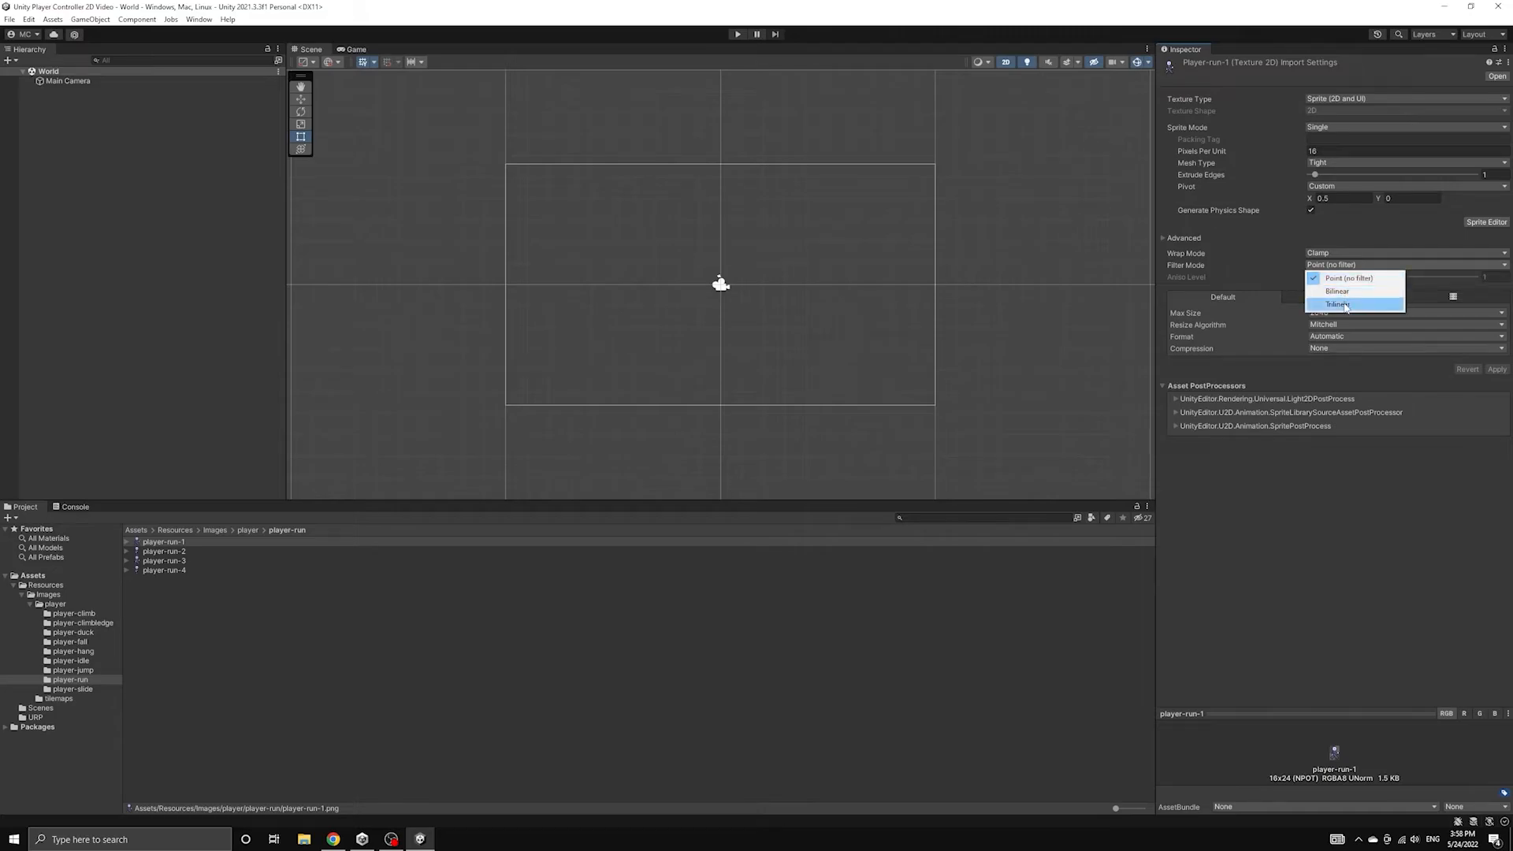
{"action": "left_click", "coordinate": [1347, 278]}
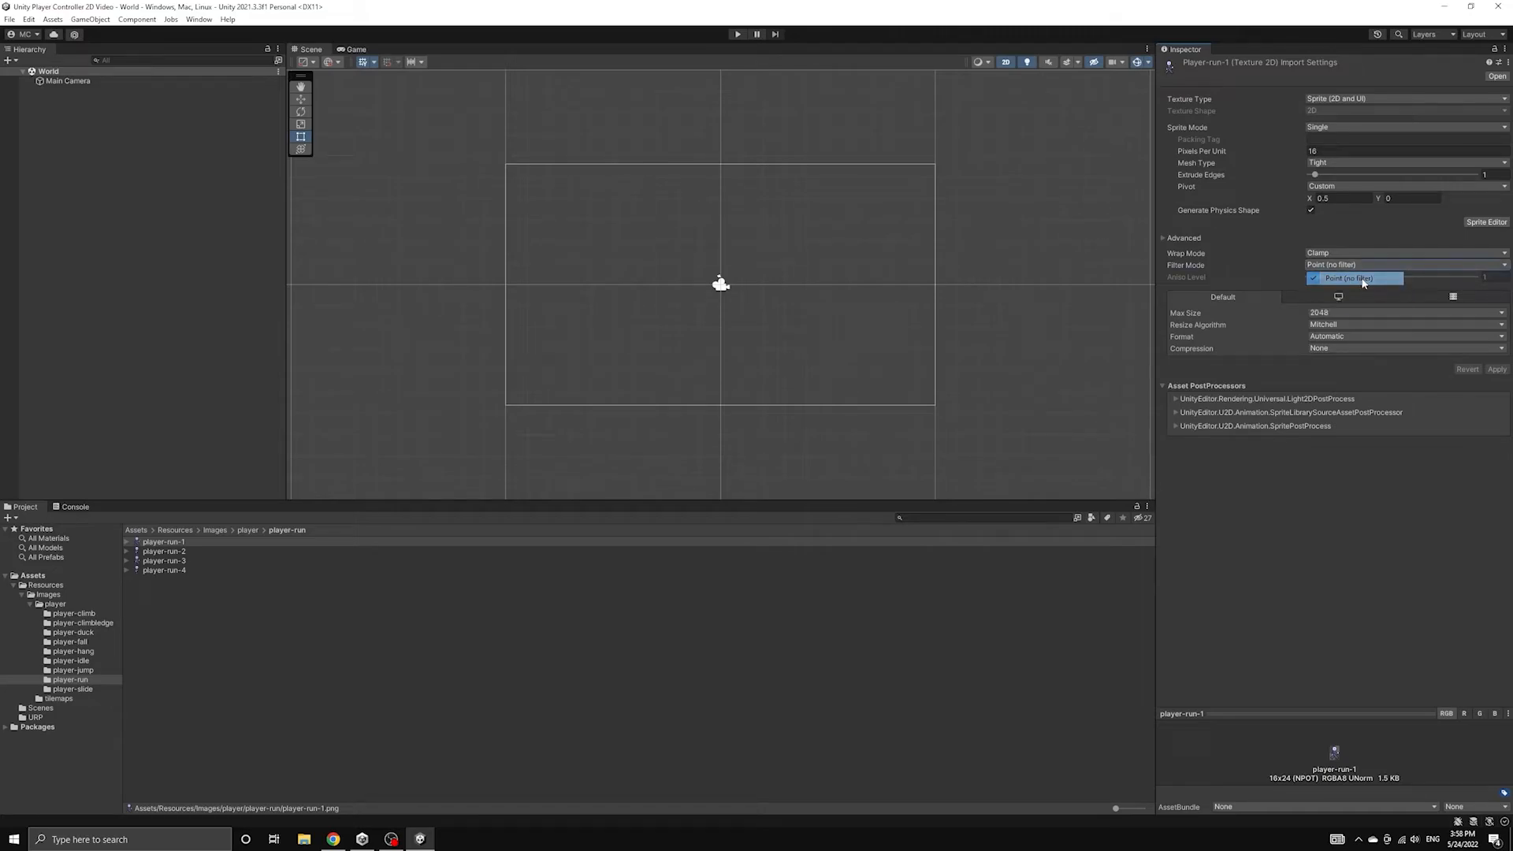
{"action": "left_click", "coordinate": [1351, 277]}
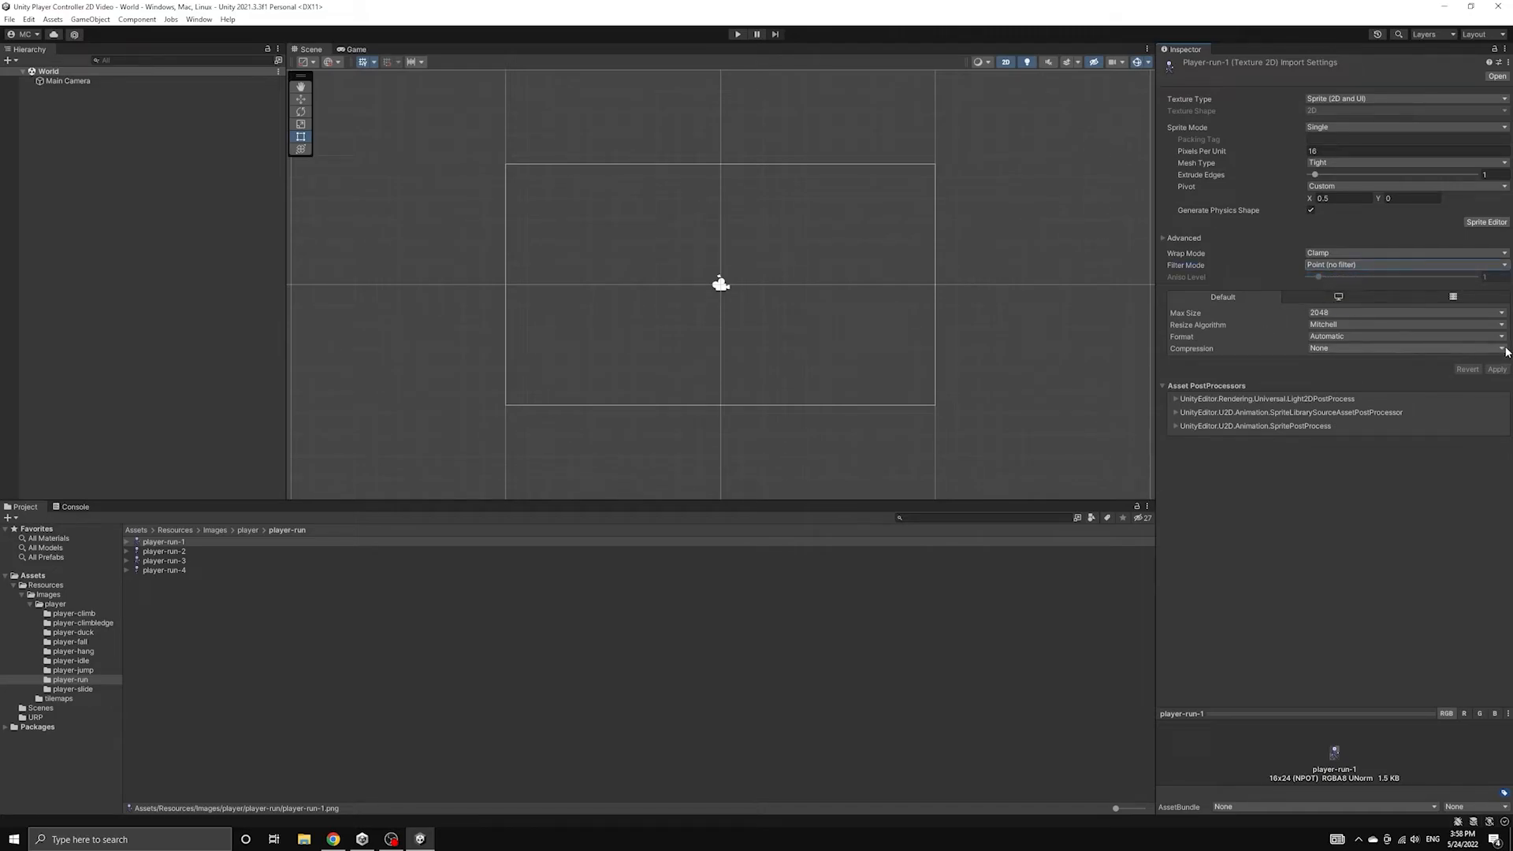
{"action": "left_click", "coordinate": [1400, 349]}
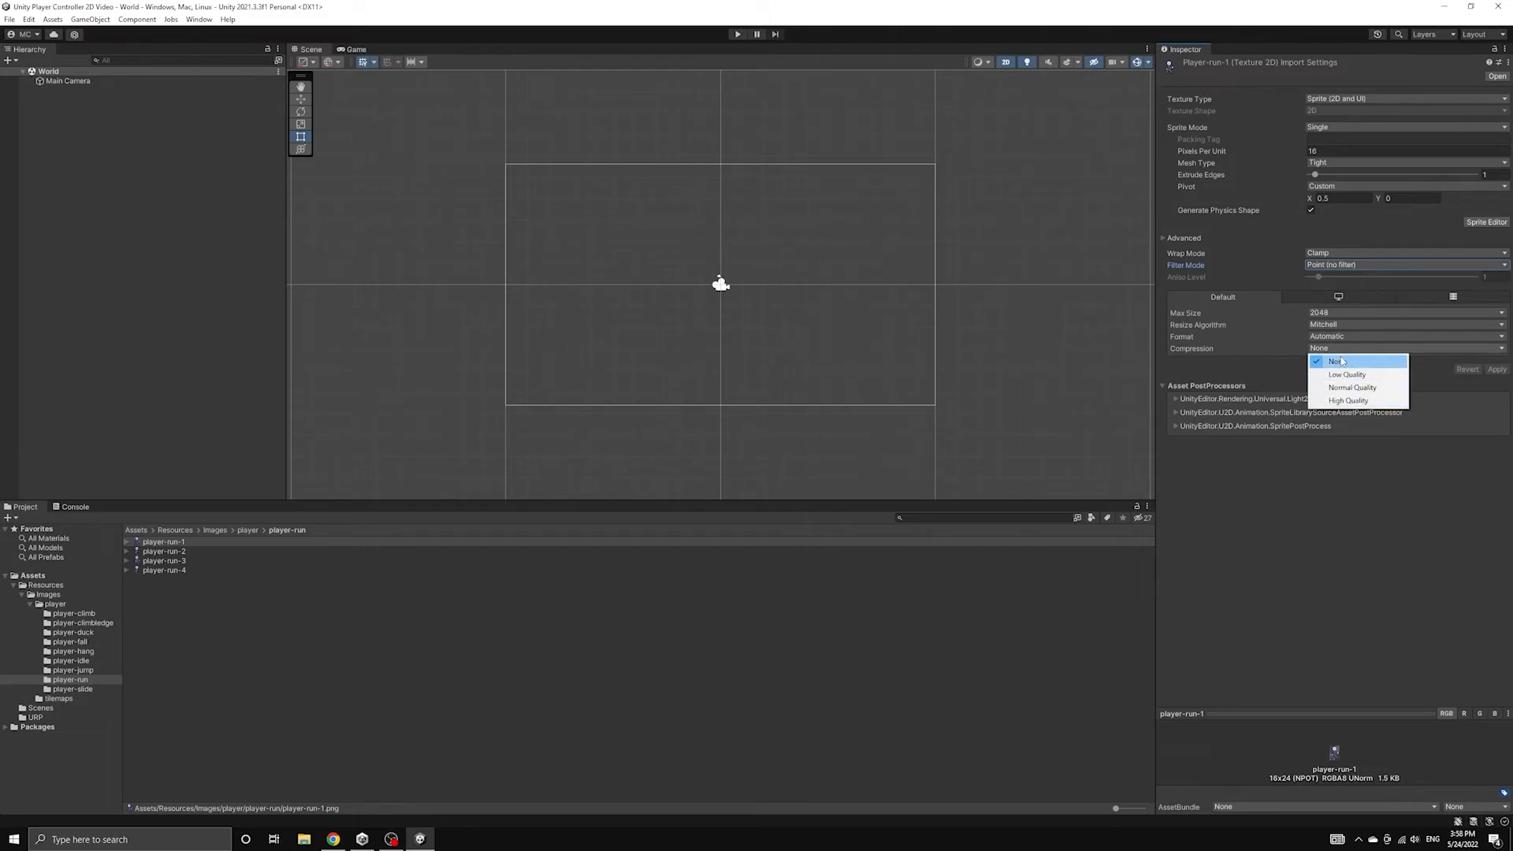
{"action": "left_click", "coordinate": [1337, 361]}
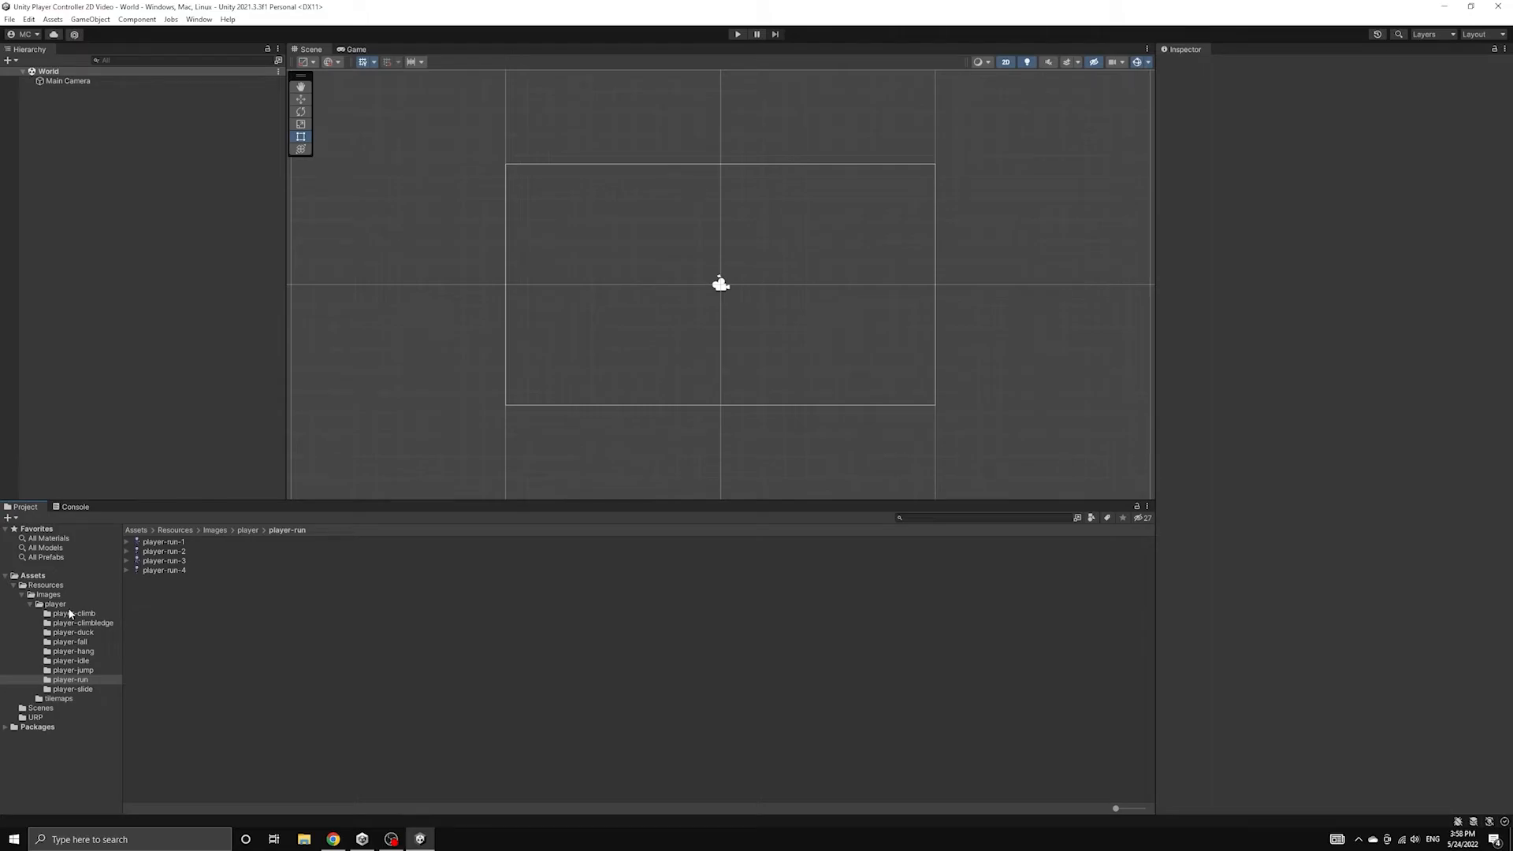
{"action": "mouse_move", "coordinate": [67, 624]}
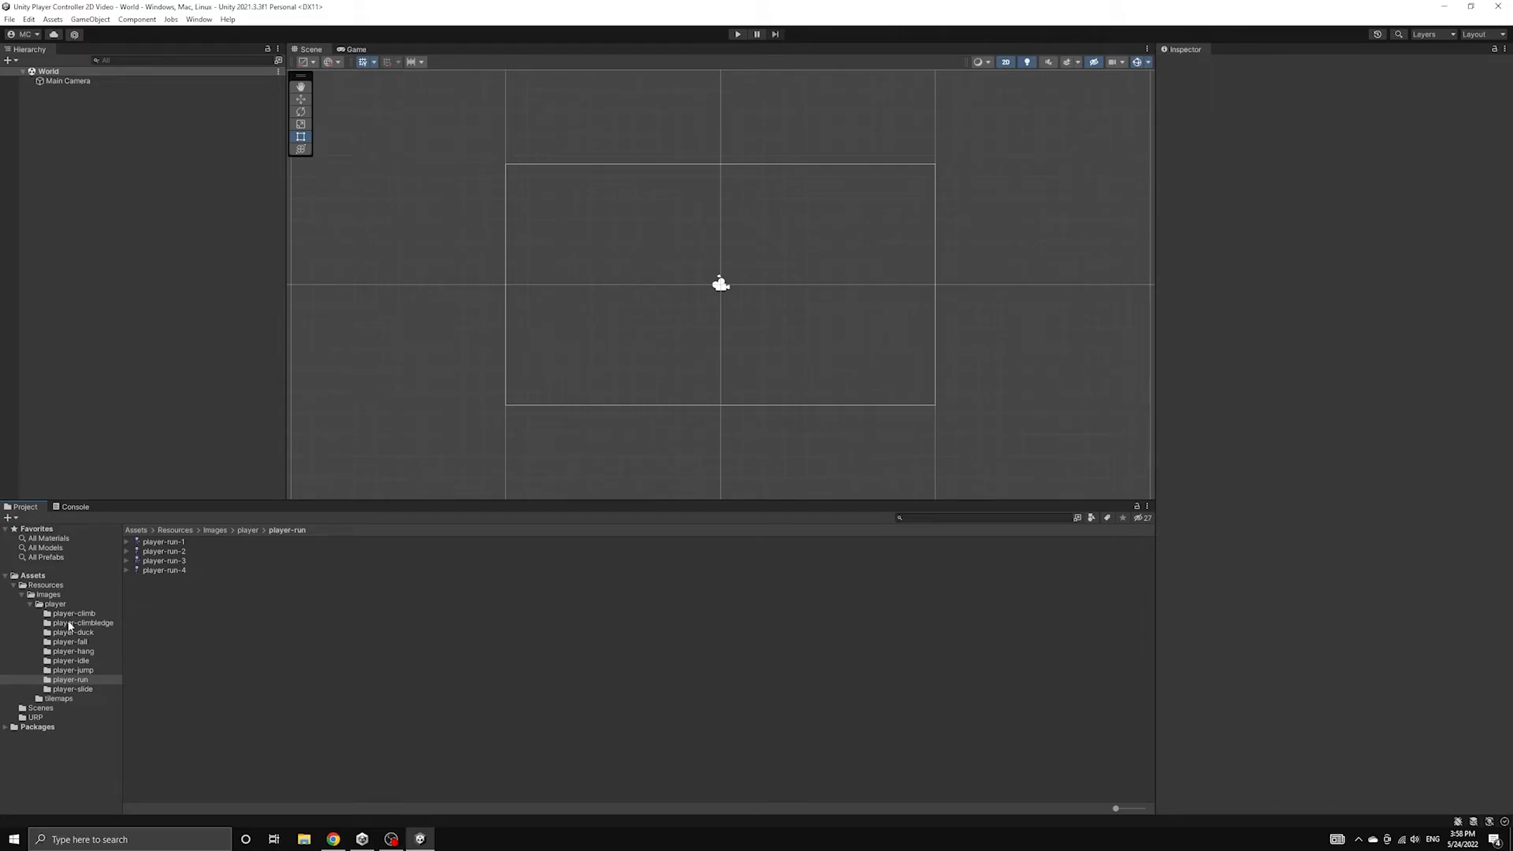
Step: Step through player-climbledge-1 to -5, checking each shows custom pivot X 0.25, Y 0
{"action": "left_click", "coordinate": [84, 623]}
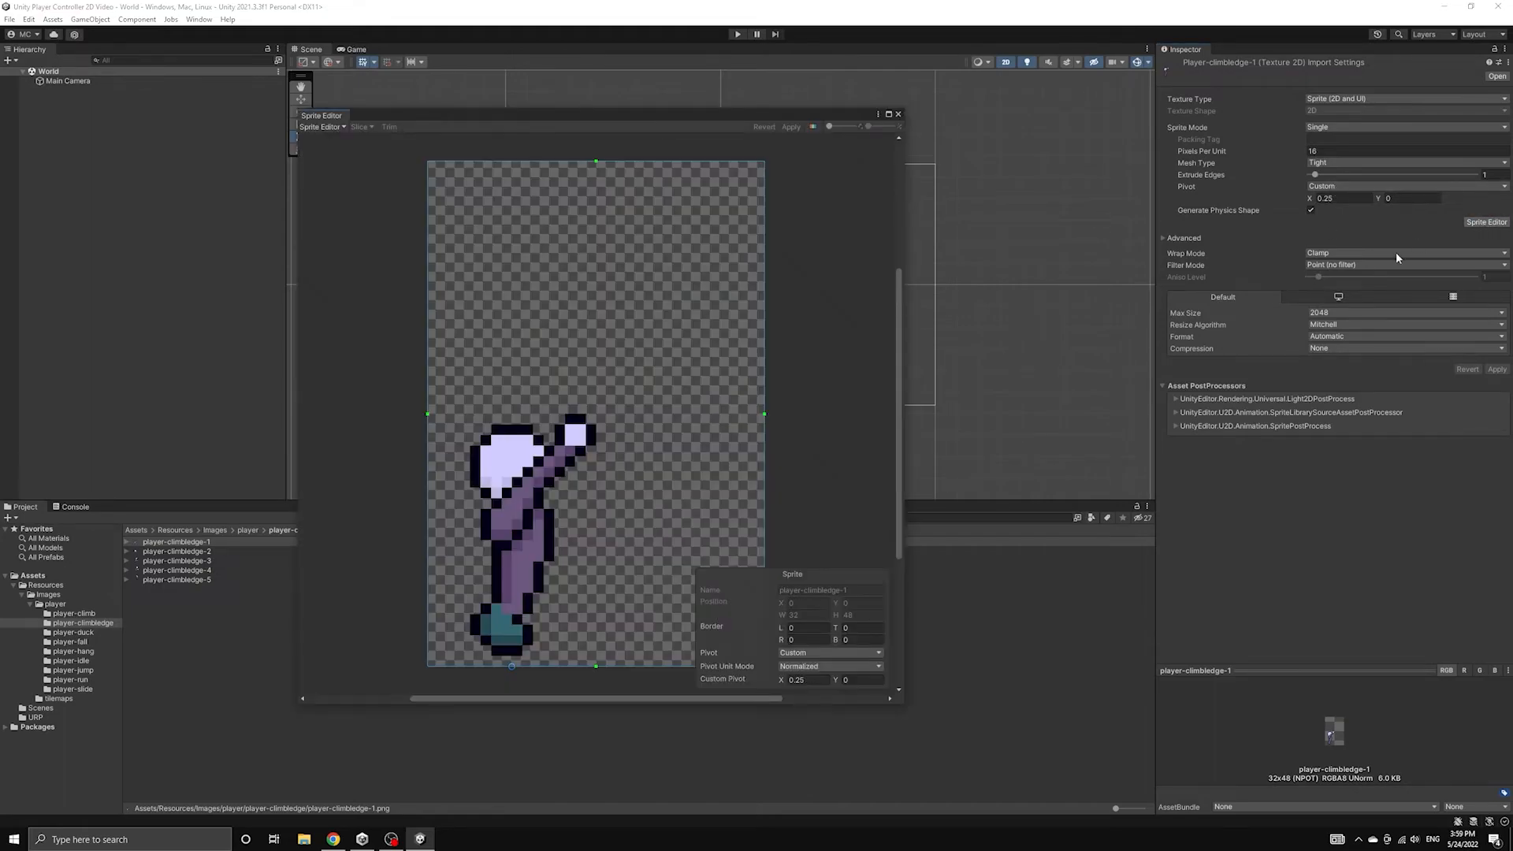
{"action": "mouse_move", "coordinate": [444, 419]}
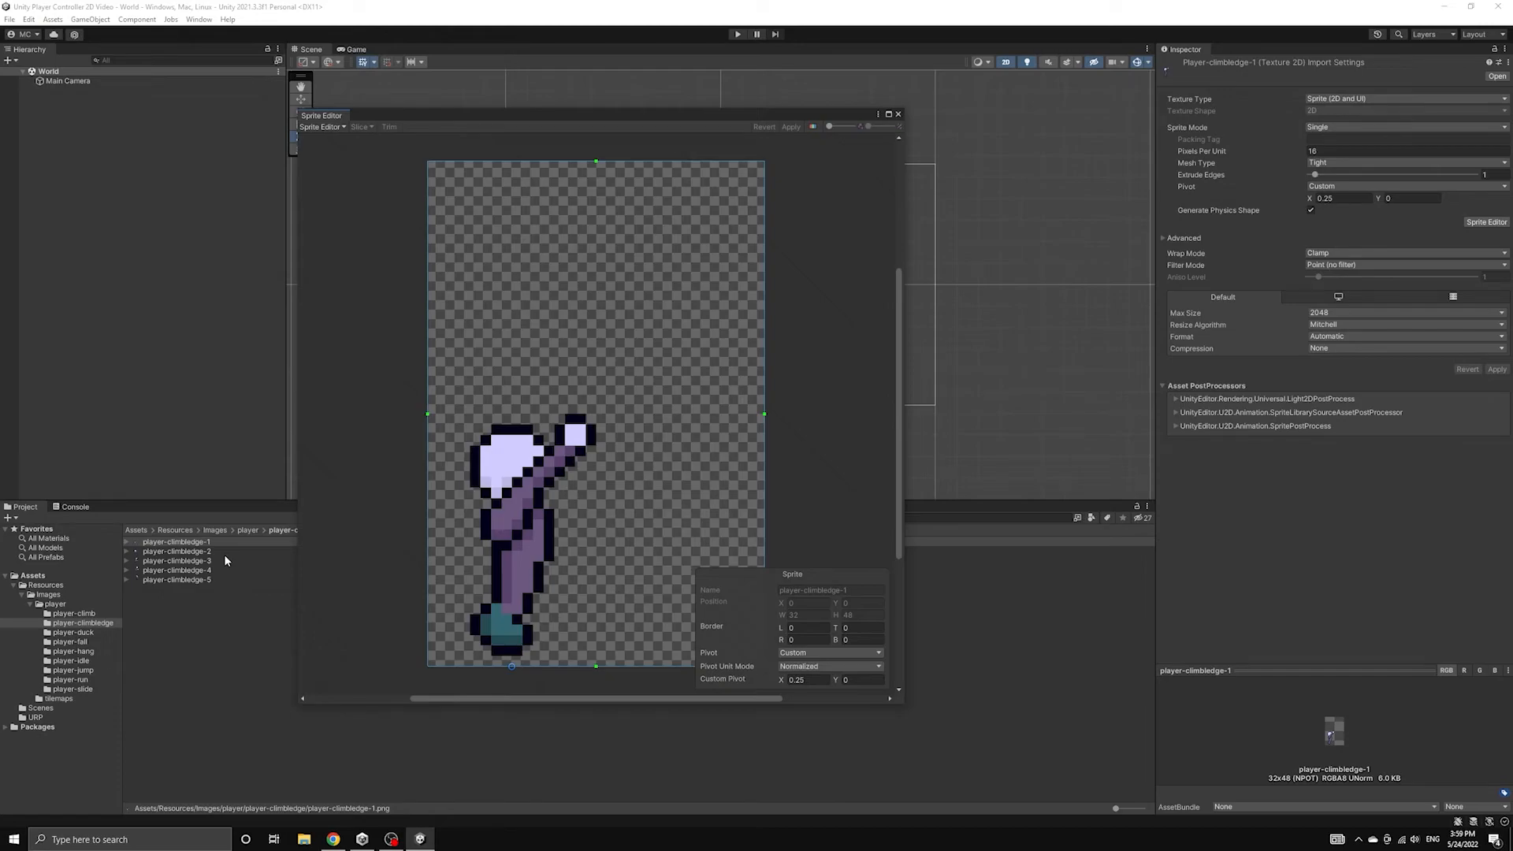
{"action": "left_click", "coordinate": [177, 551]}
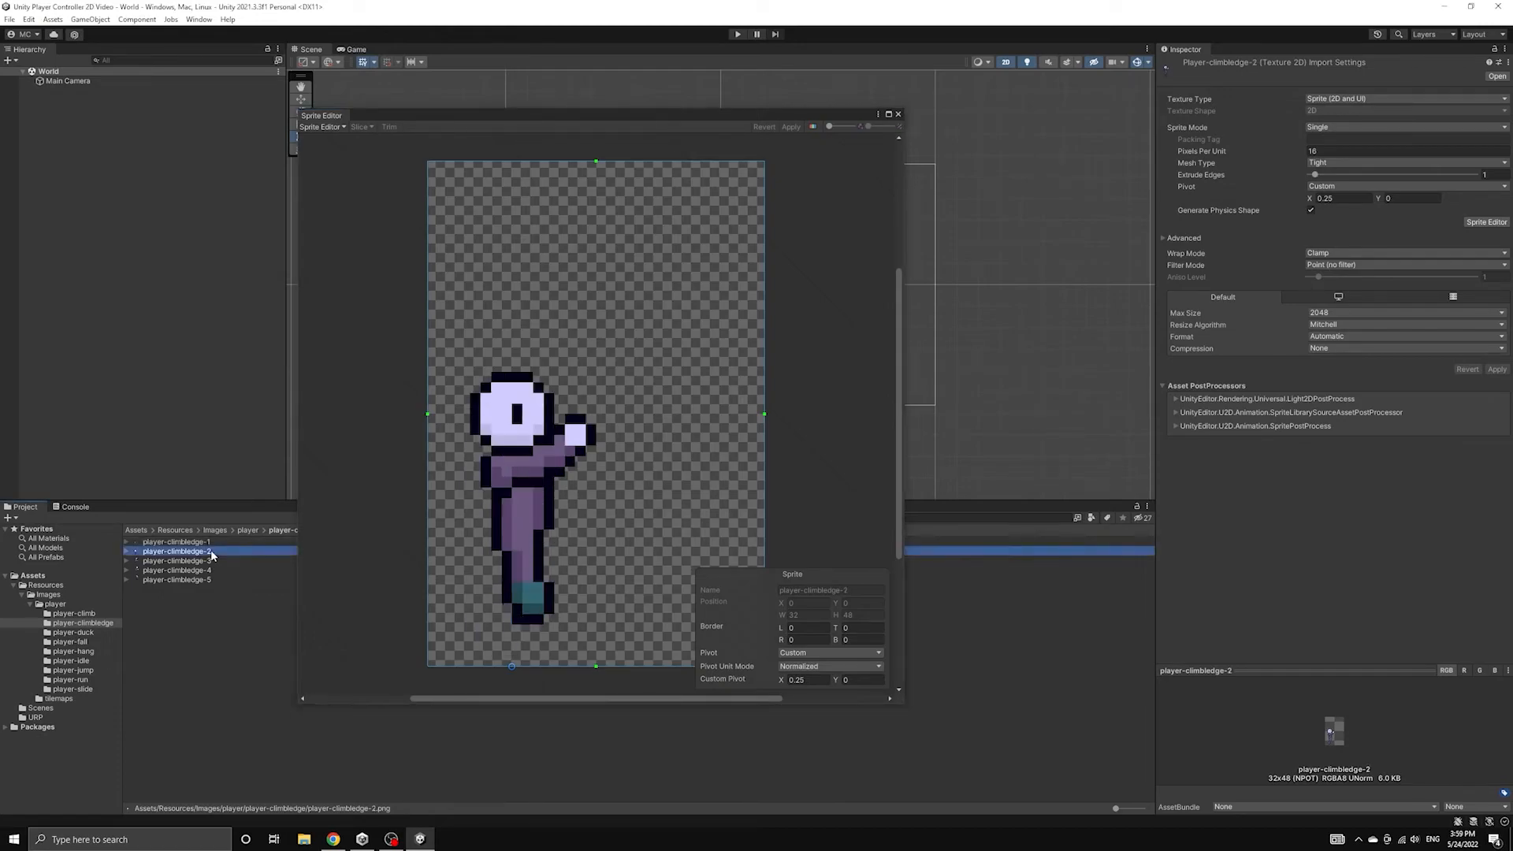
{"action": "left_click", "coordinate": [178, 571]}
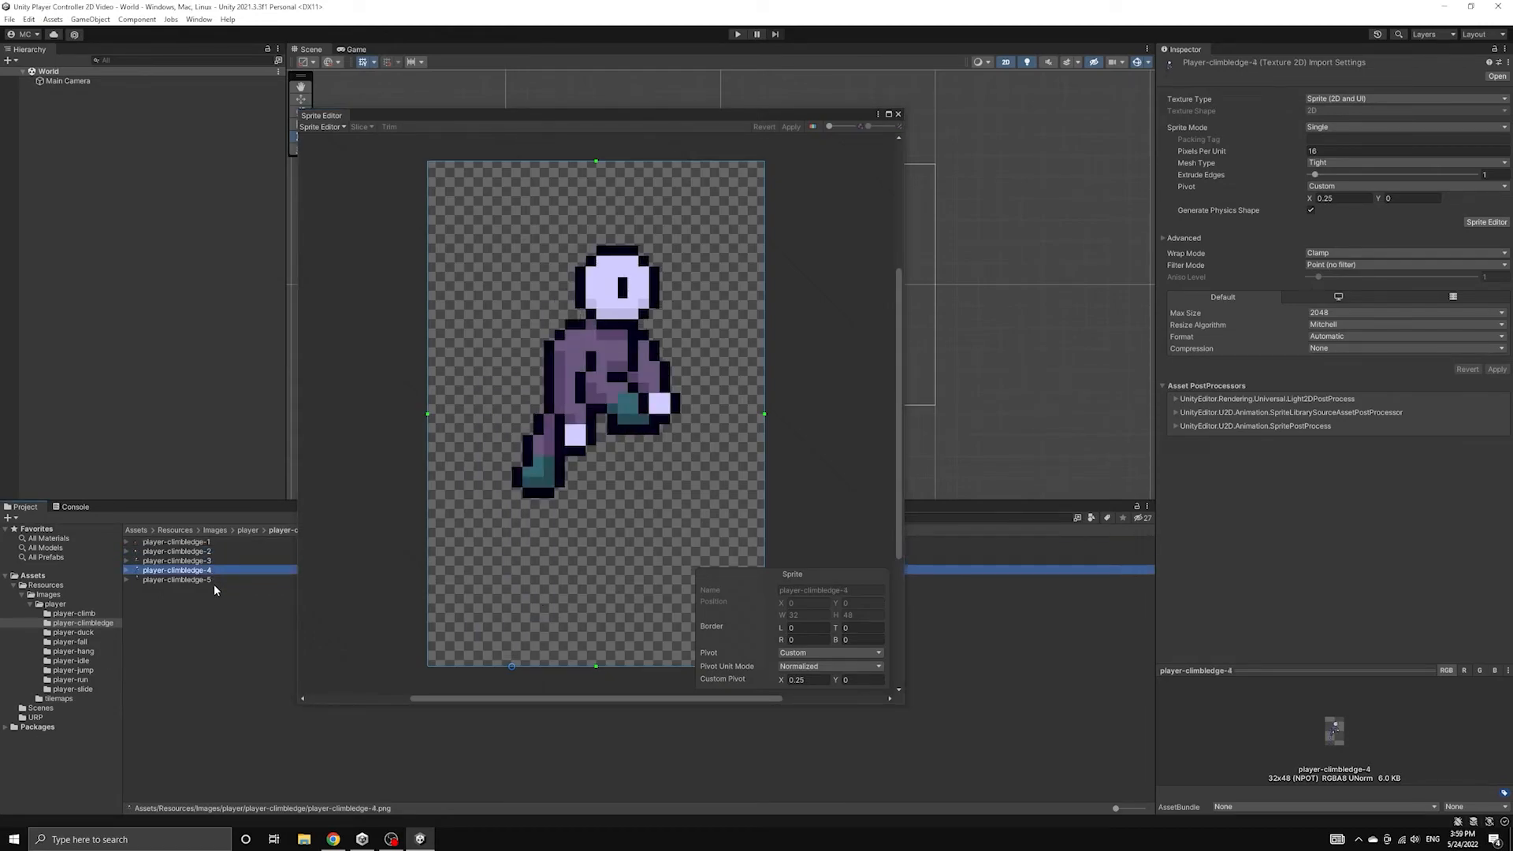
{"action": "left_click", "coordinate": [176, 580]}
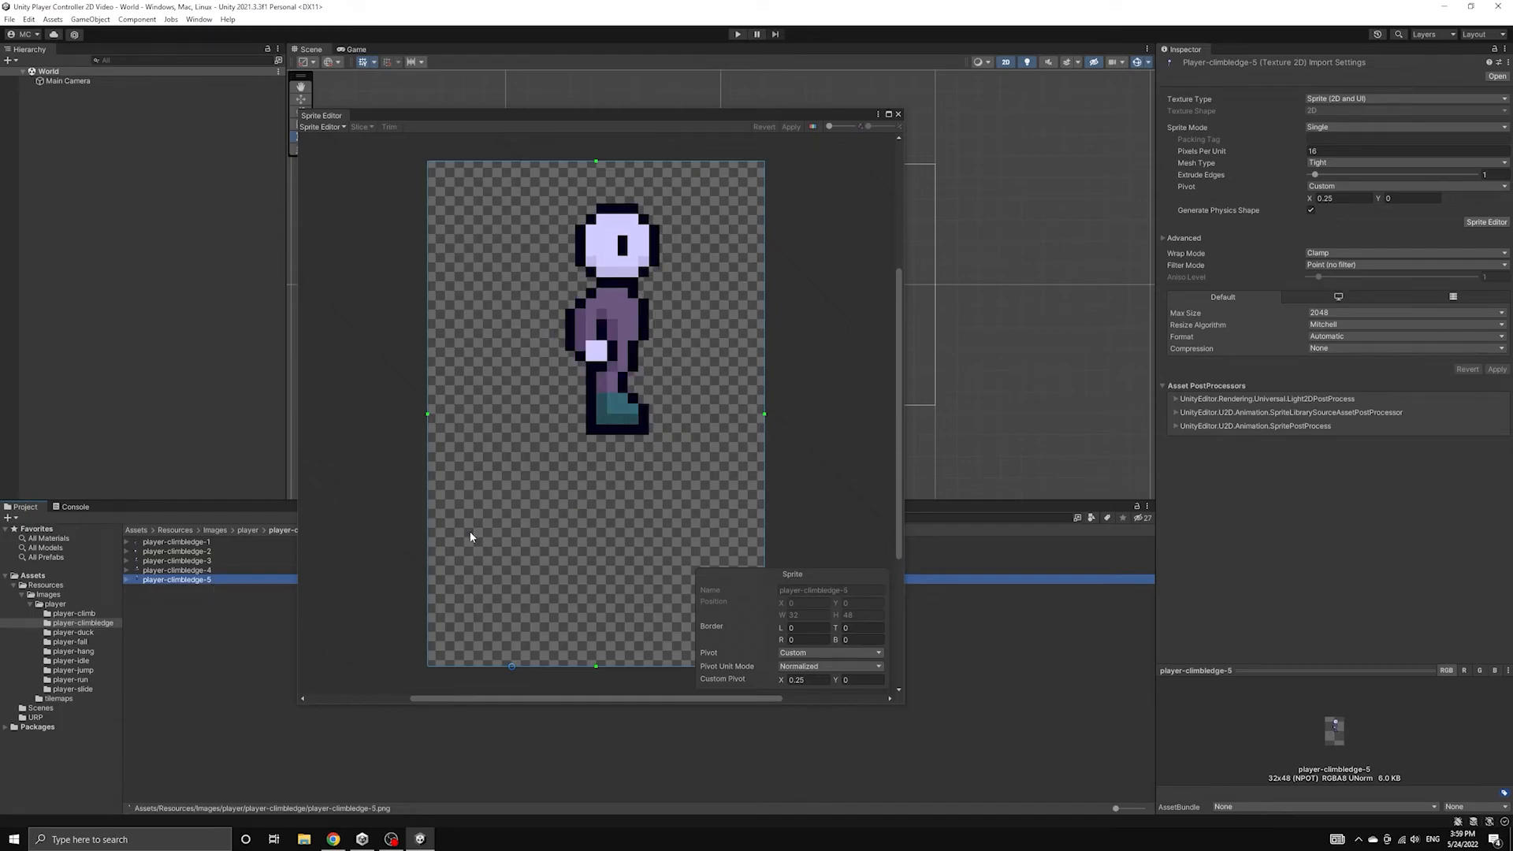
{"action": "left_click", "coordinate": [176, 540]}
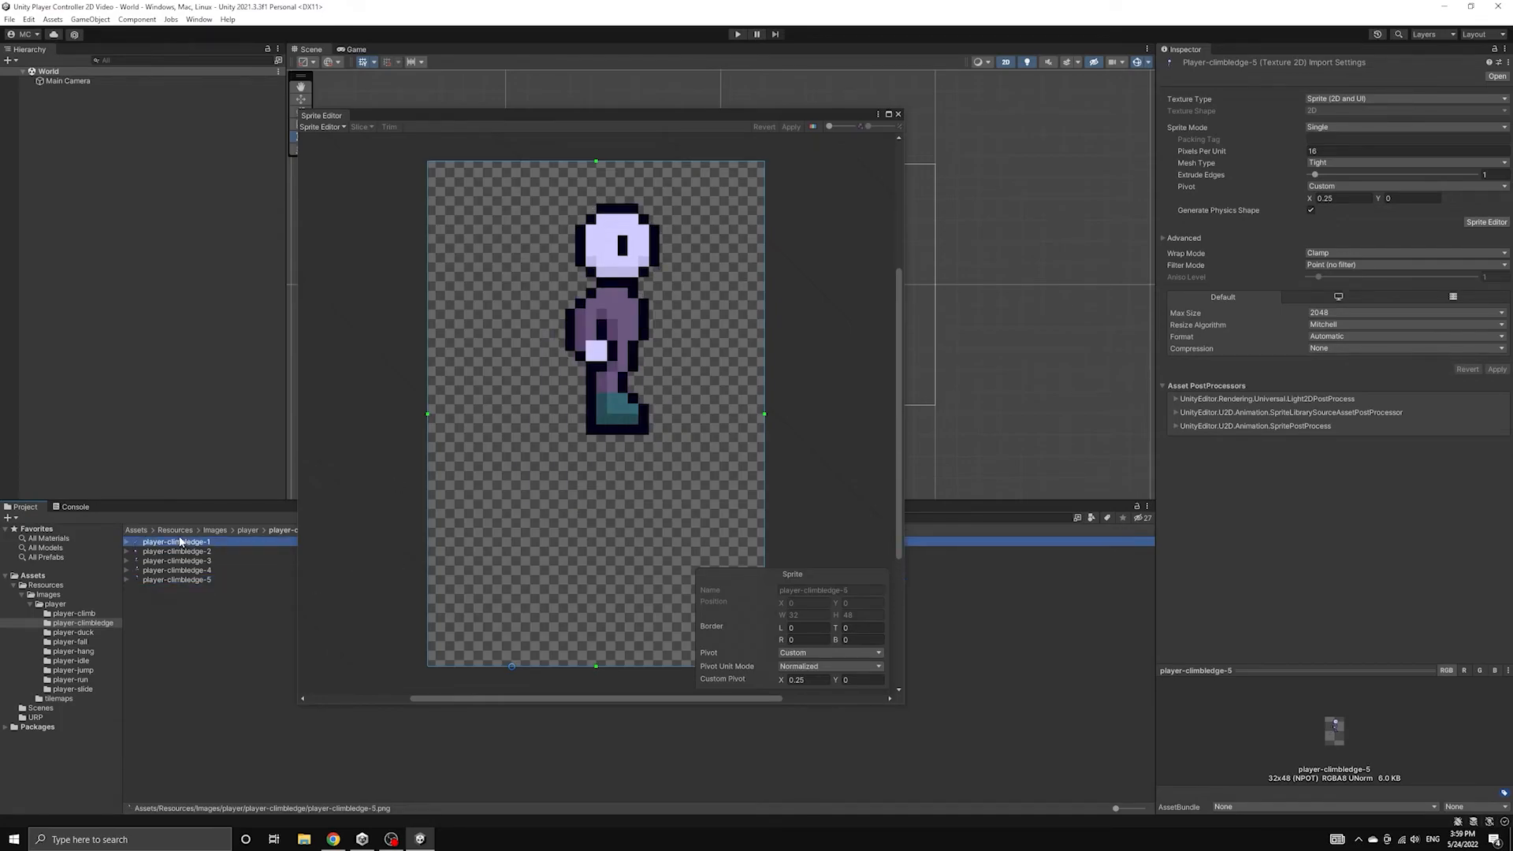
{"action": "left_click", "coordinate": [175, 540]}
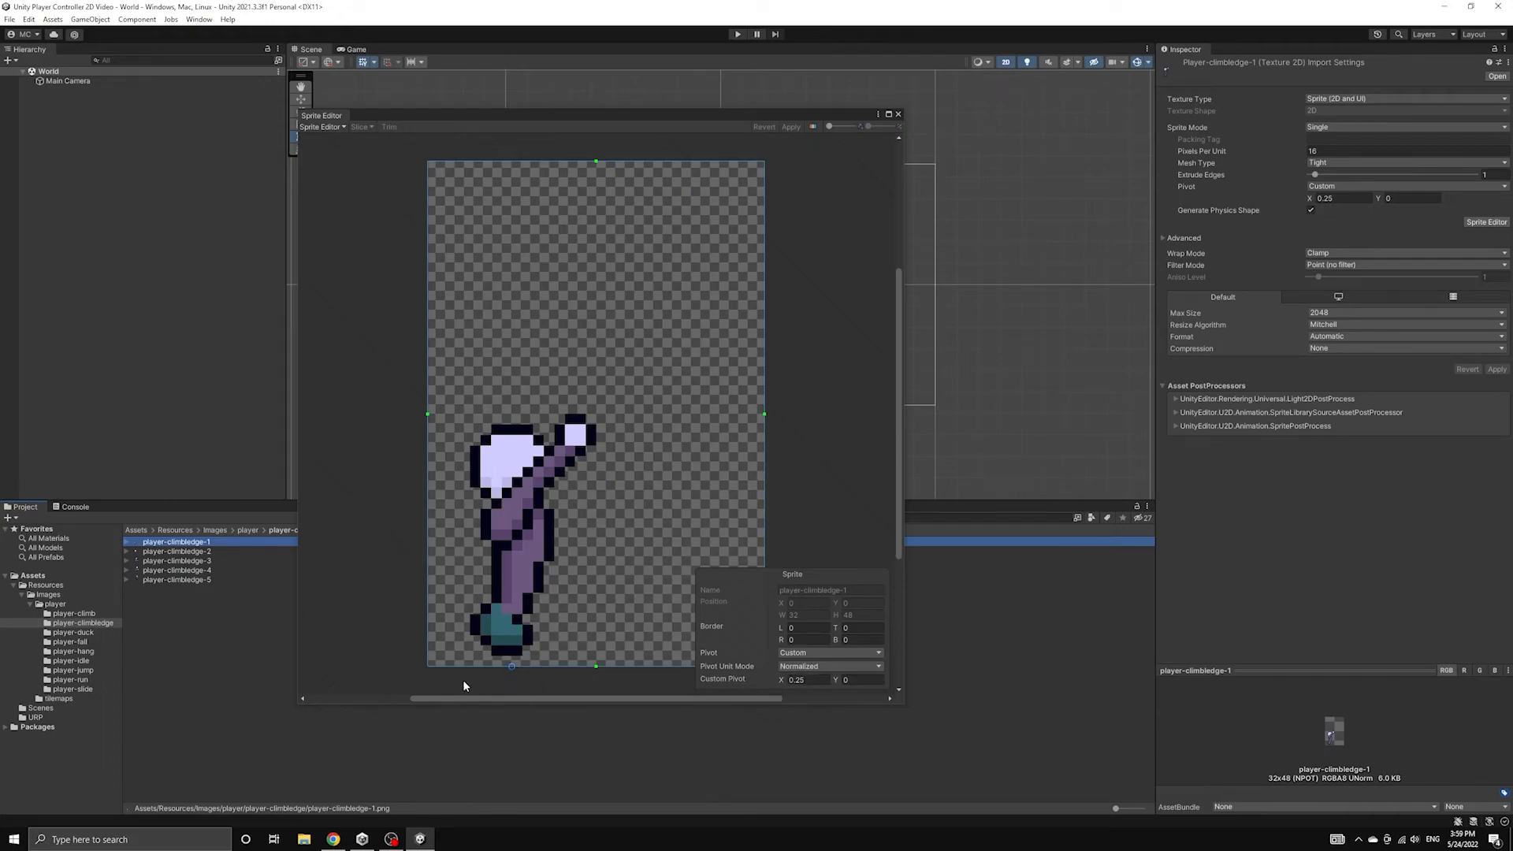
{"action": "mouse_move", "coordinate": [596, 673]}
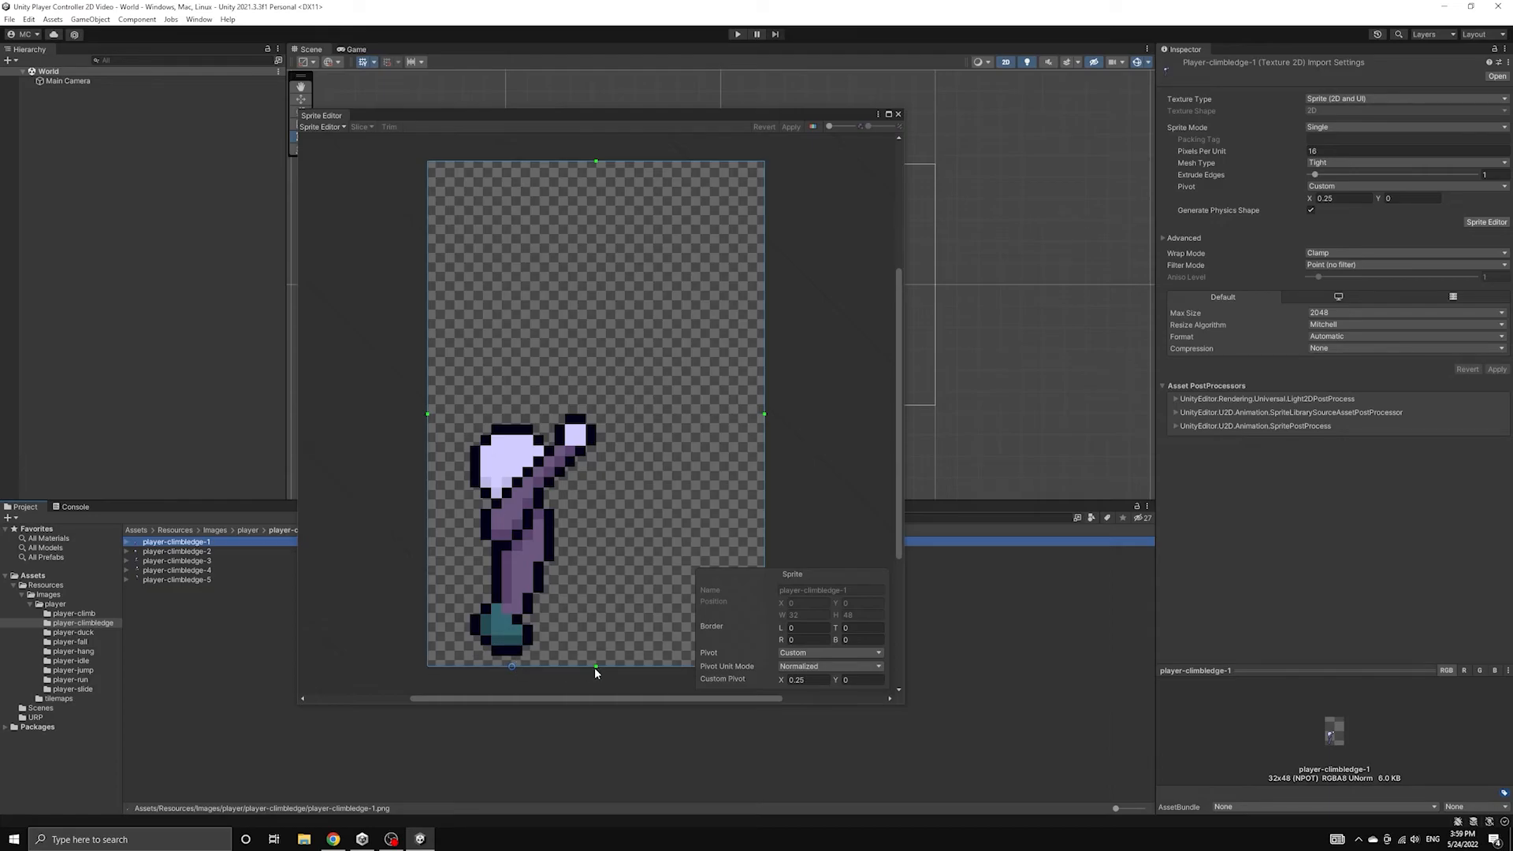
{"action": "mouse_move", "coordinate": [410, 676]}
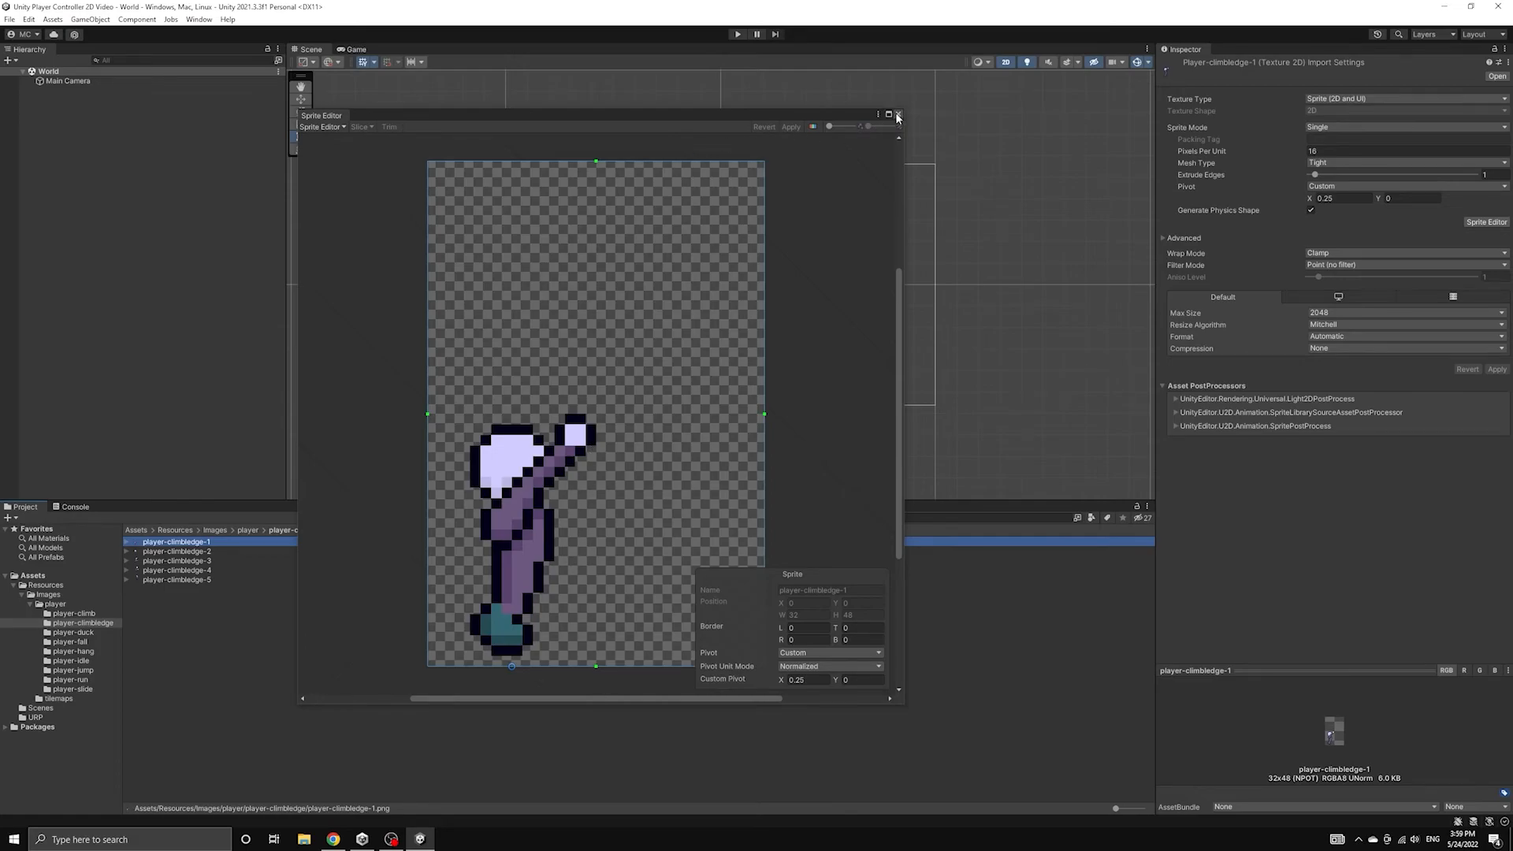
Step: Set tilemap-1 to Multiple sprite mode at 16 pixels per unit and load it for slicing
{"action": "left_click", "coordinate": [897, 115]}
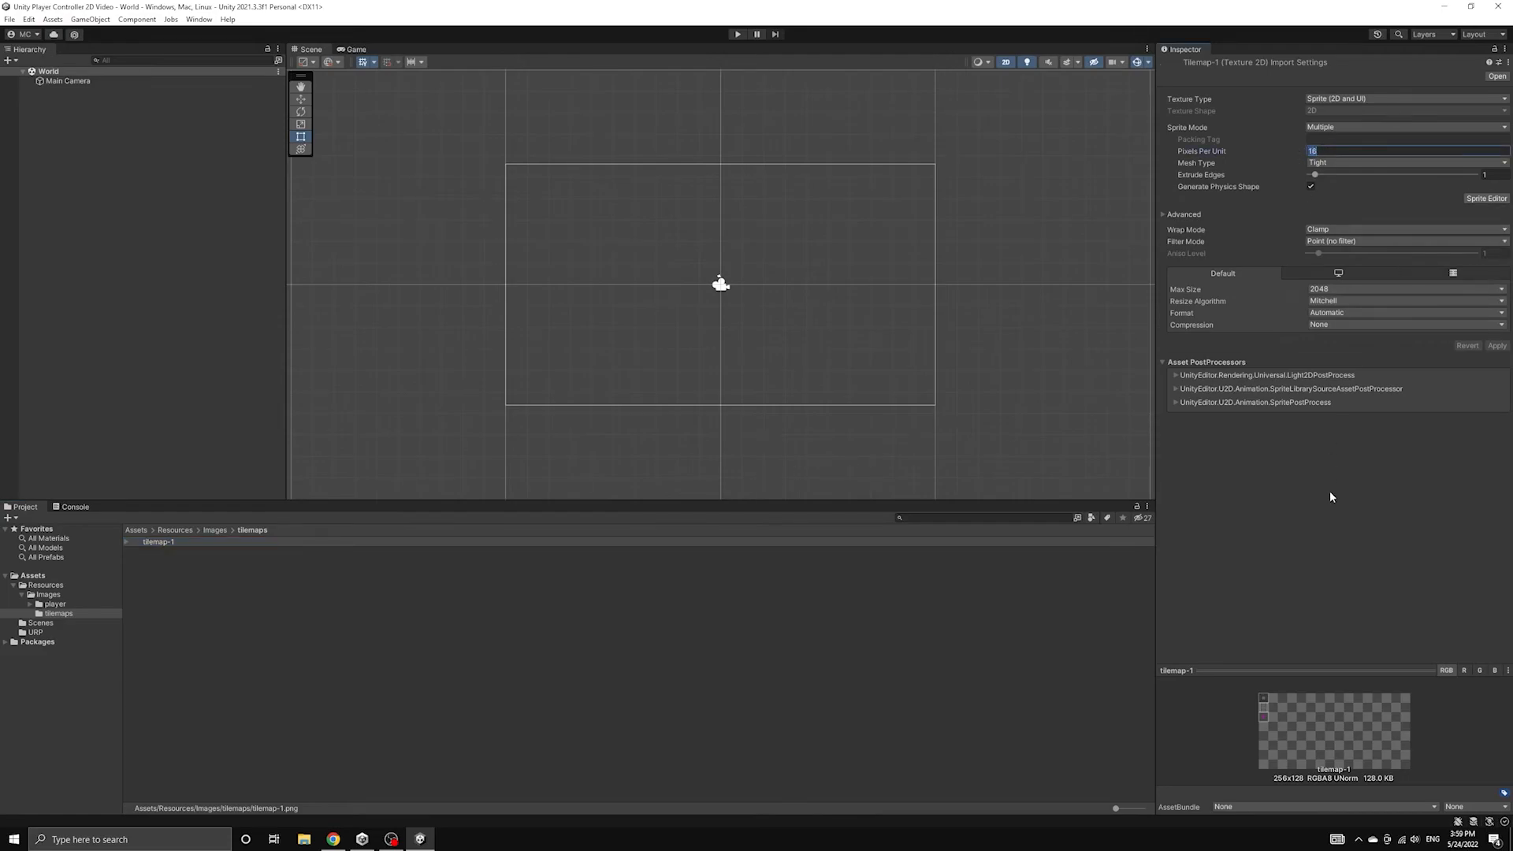
{"action": "left_click", "coordinate": [1404, 127]}
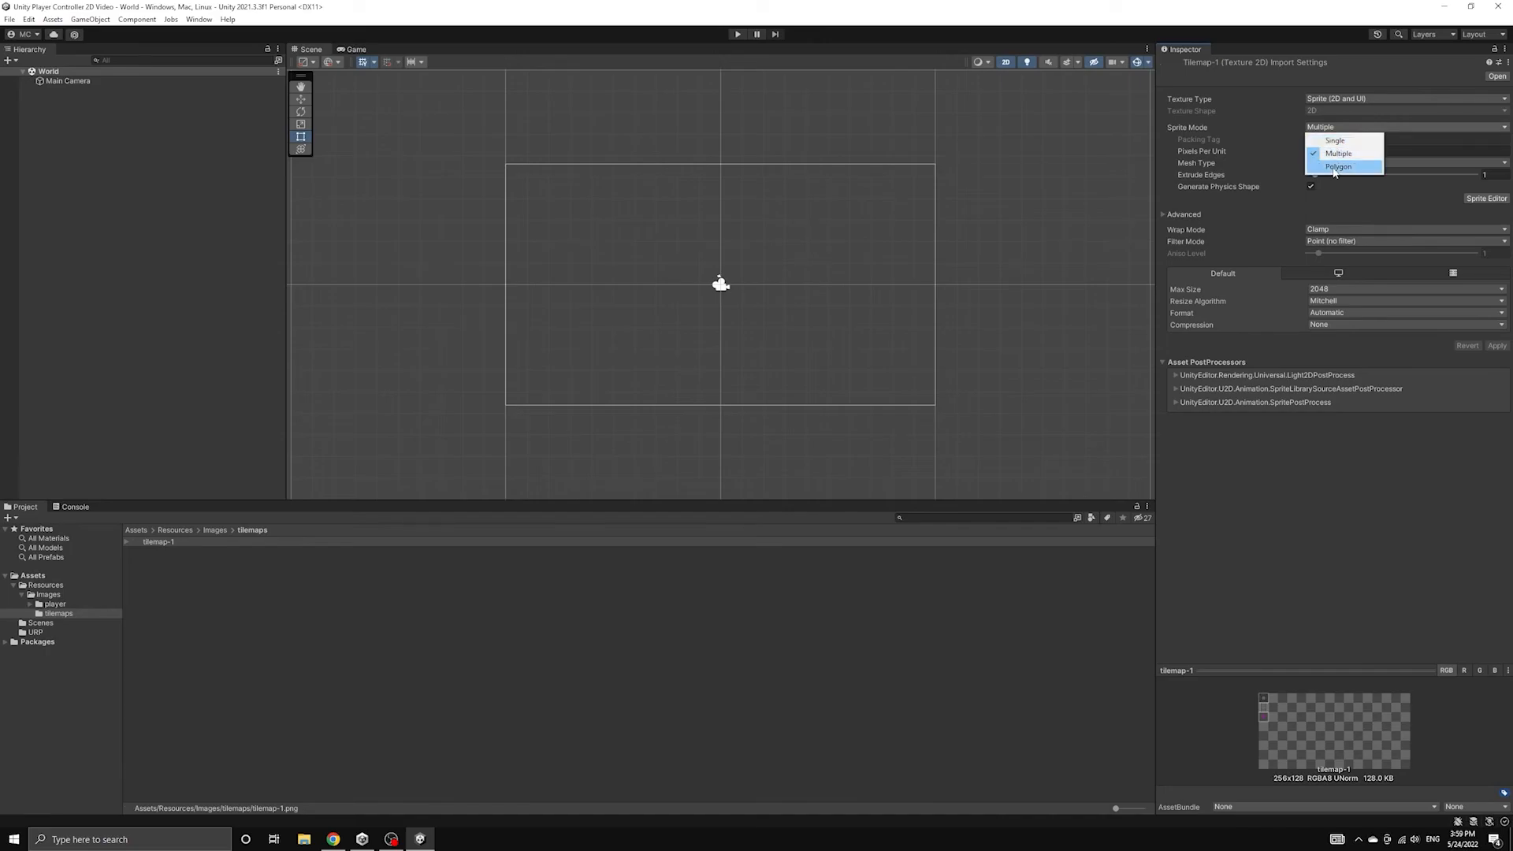
{"action": "left_click", "coordinate": [1338, 153]}
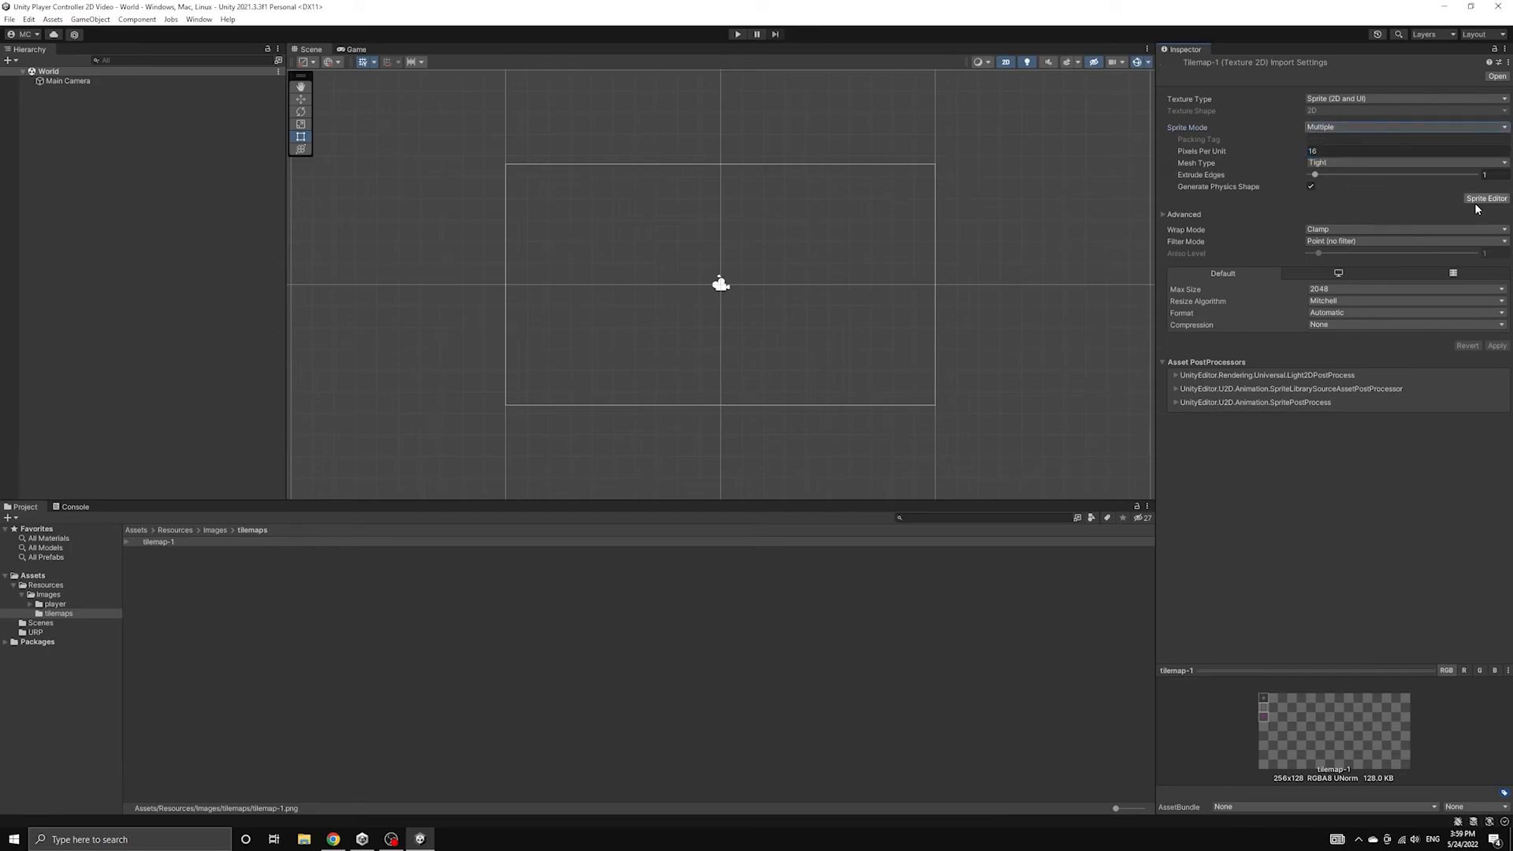
{"action": "left_click", "coordinate": [1486, 198]}
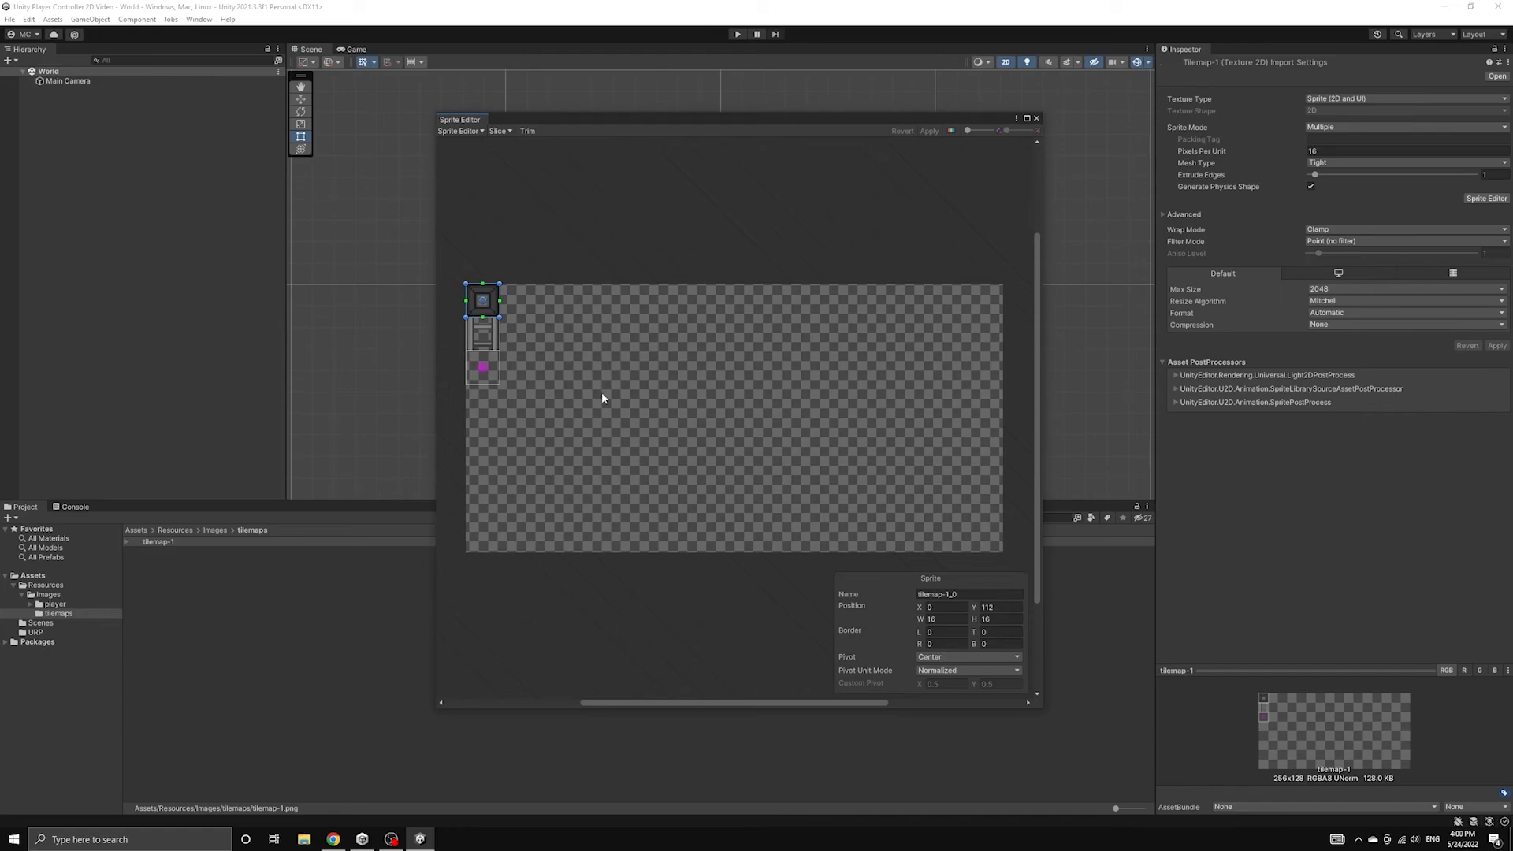
Step: Slice tilemap-1 with Grid By Cell Size at 16×16 pixels and apply the slices
{"action": "left_click", "coordinate": [500, 131]}
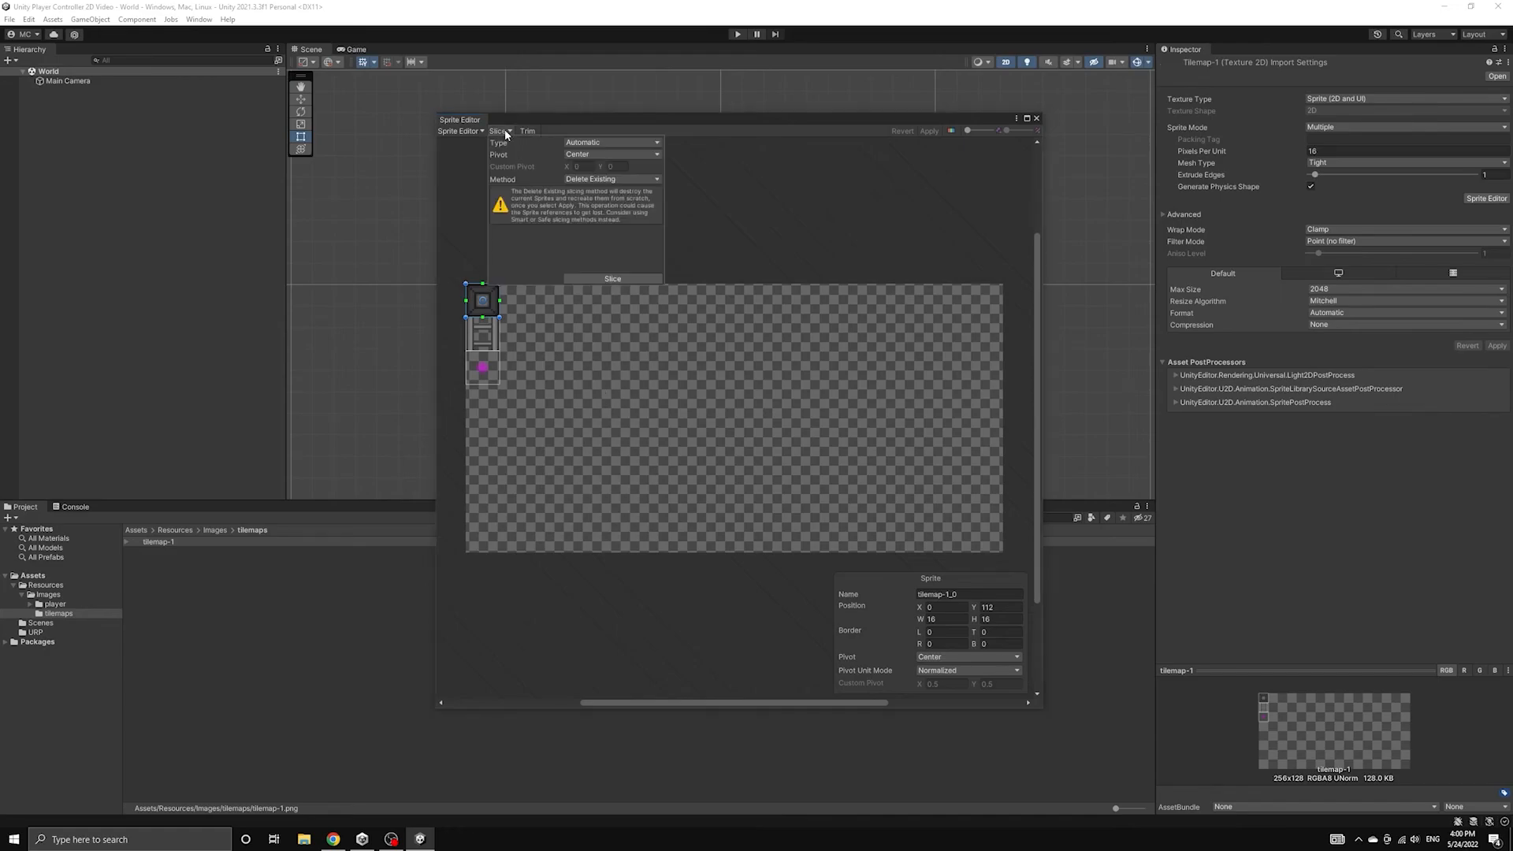
{"action": "left_click", "coordinate": [611, 142]}
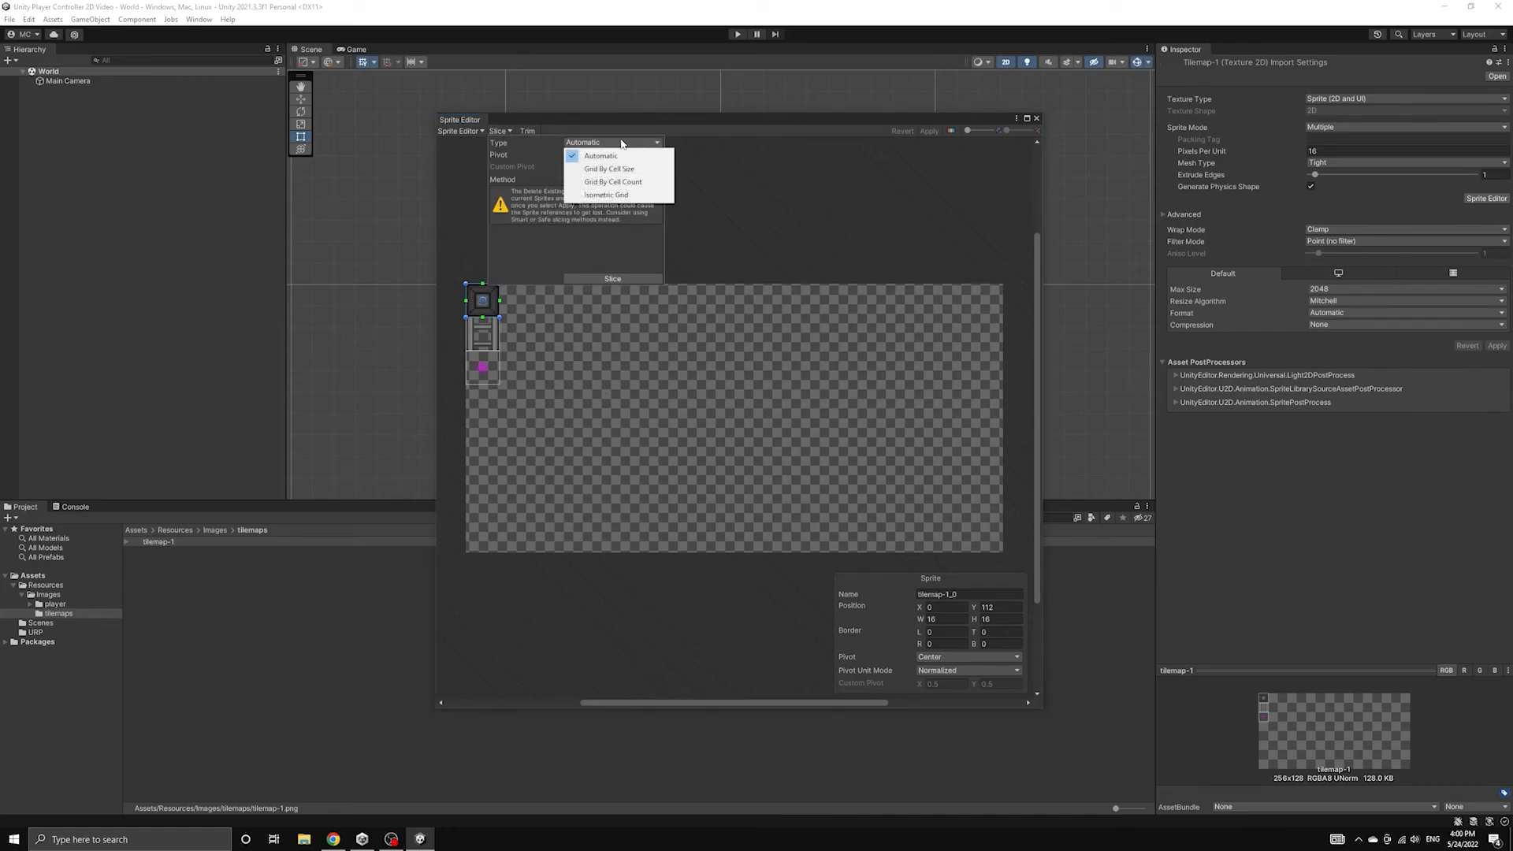
{"action": "left_click", "coordinate": [611, 169]}
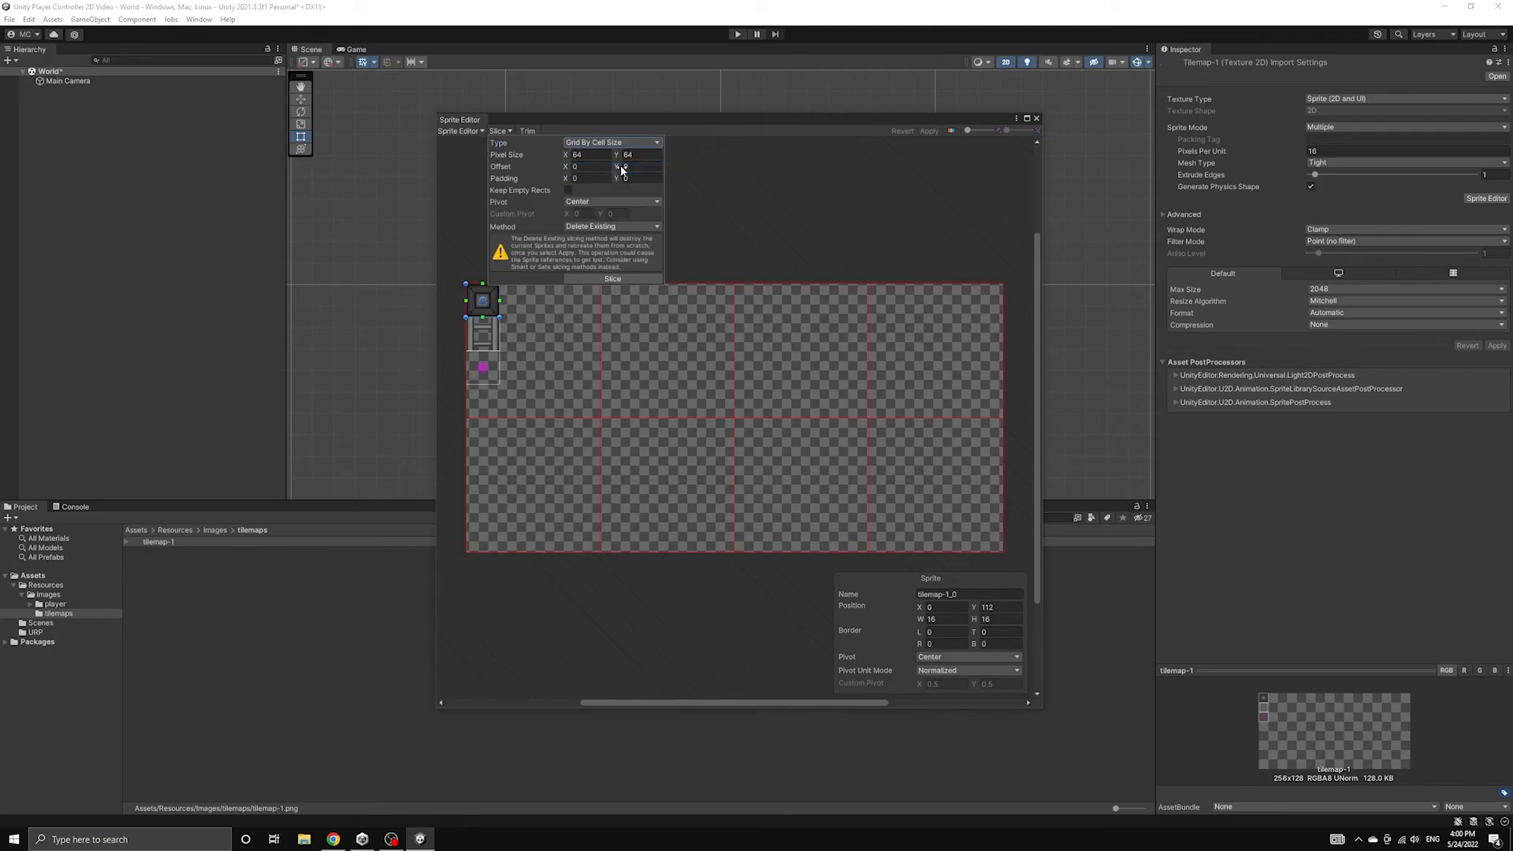
{"action": "left_click", "coordinate": [588, 155]}
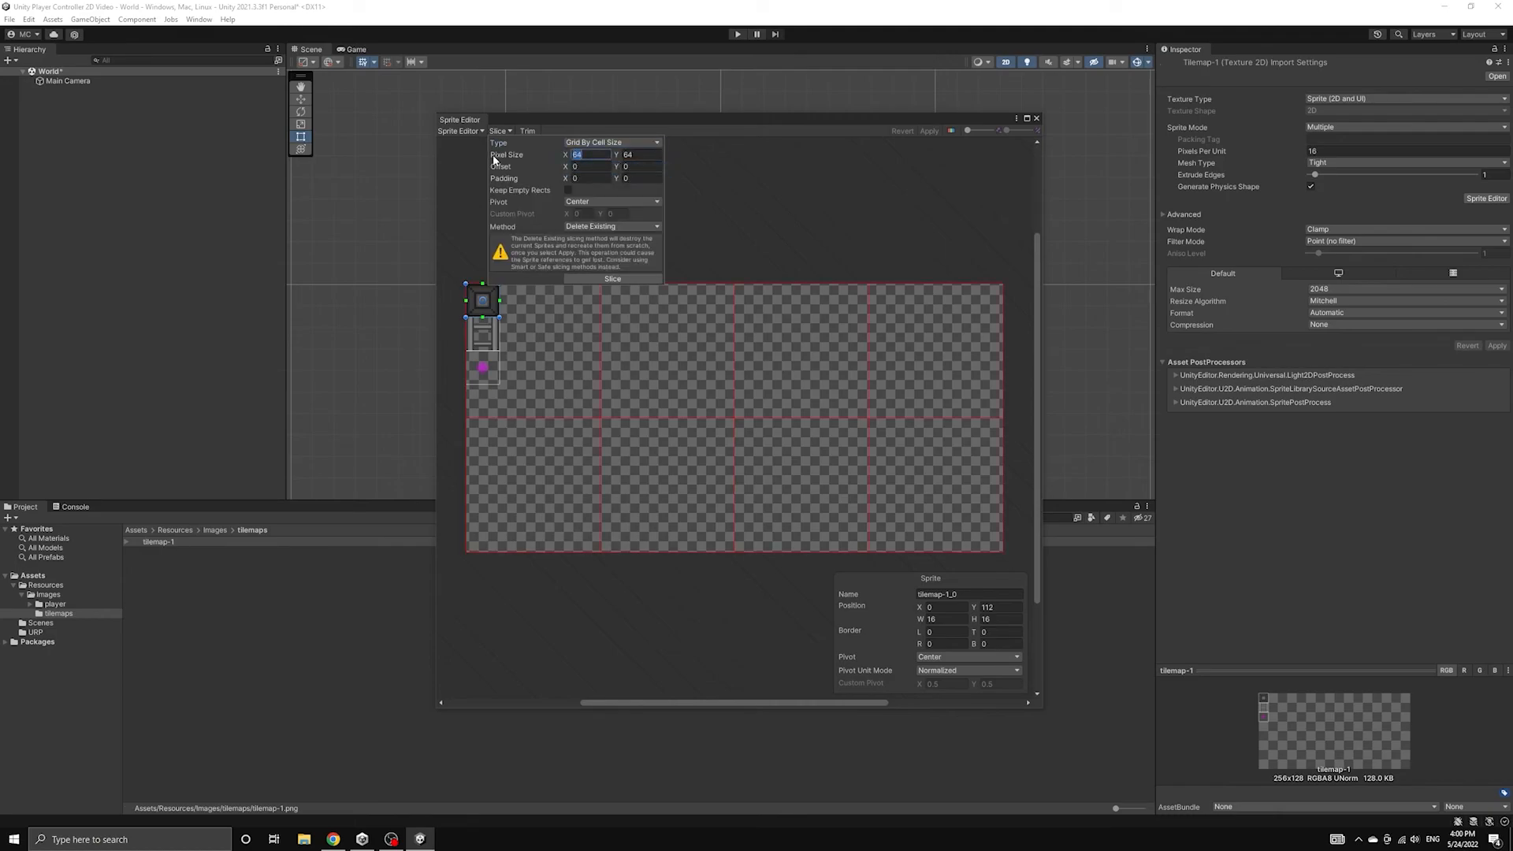
{"action": "type", "text": "16"}
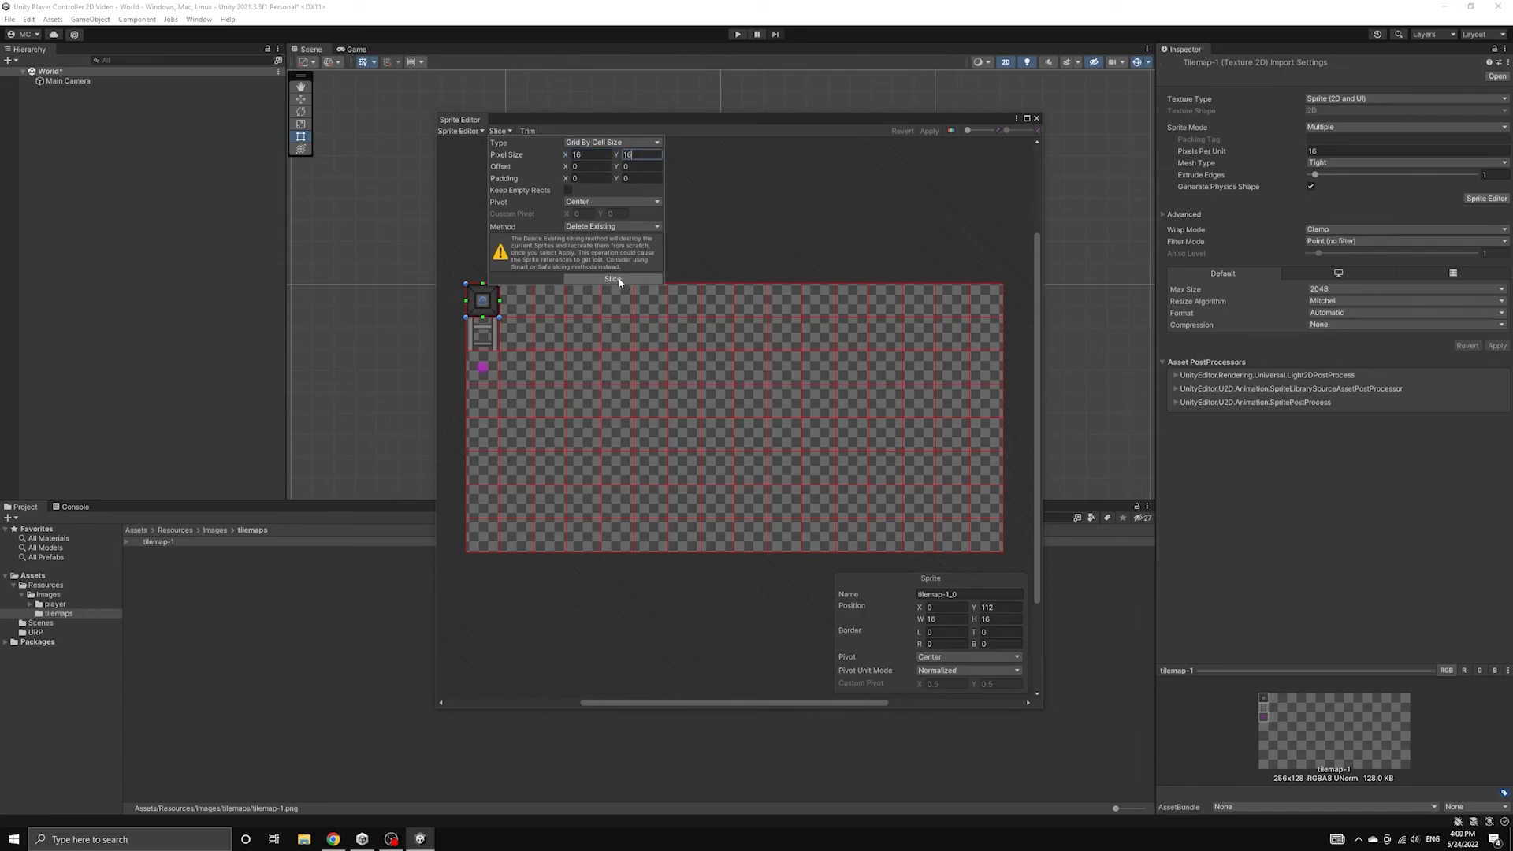
{"action": "left_click", "coordinate": [611, 279]}
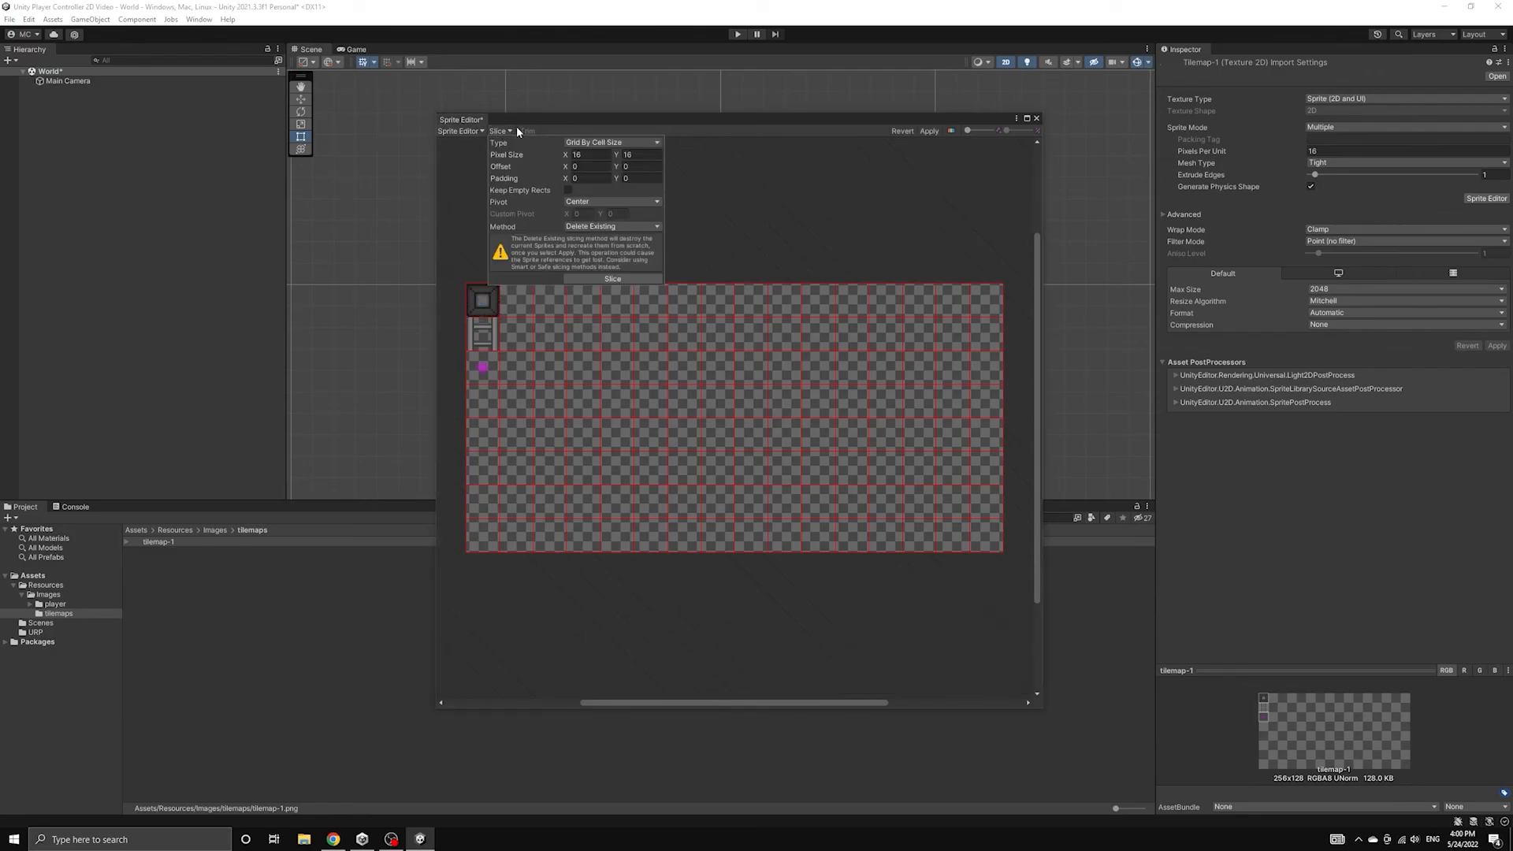
{"action": "left_click", "coordinate": [500, 130]}
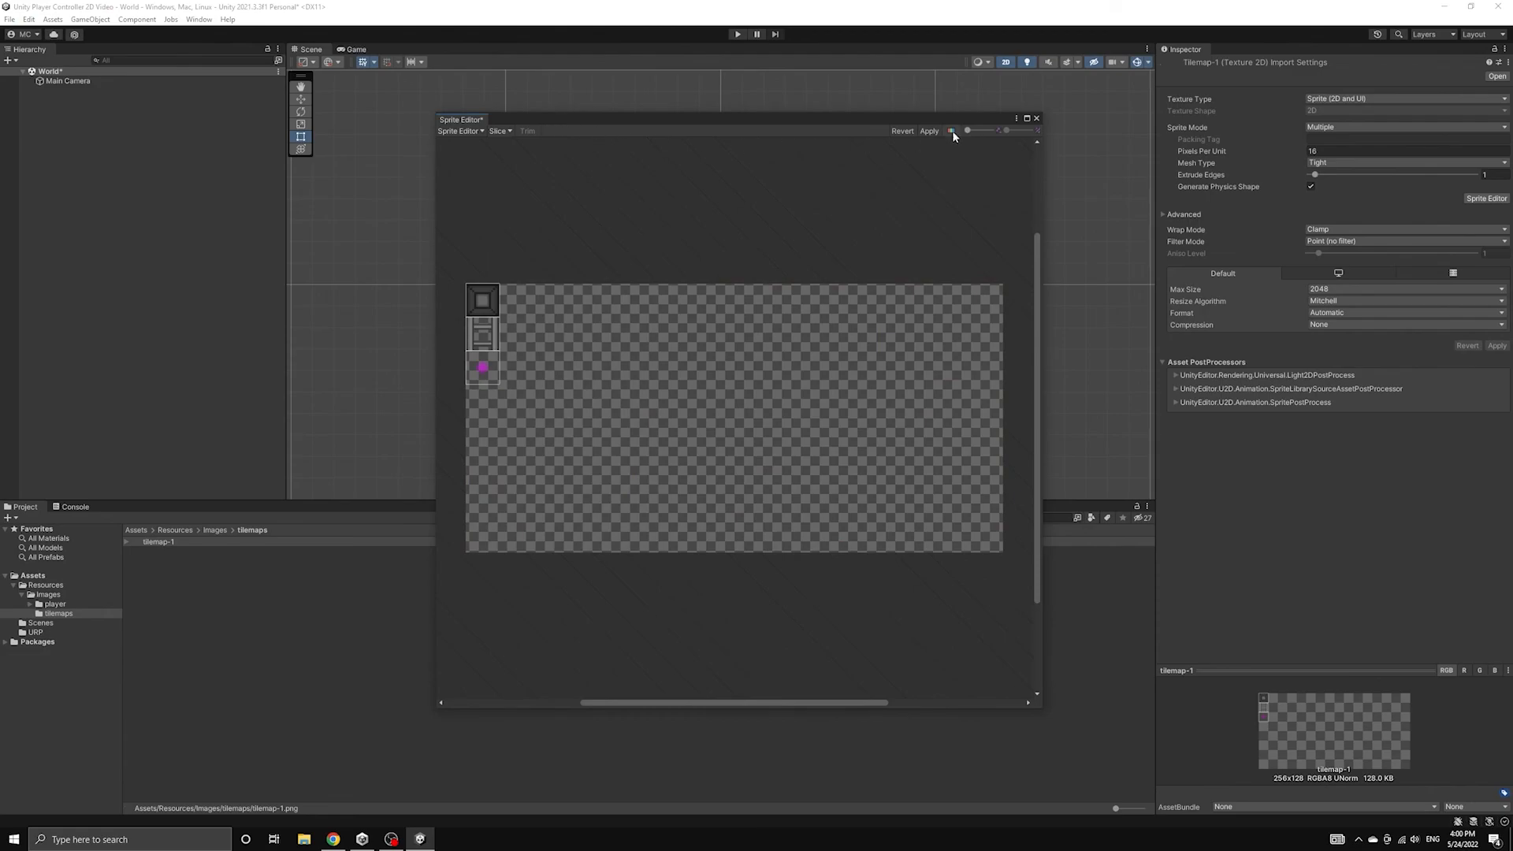
{"action": "left_click", "coordinate": [482, 300]}
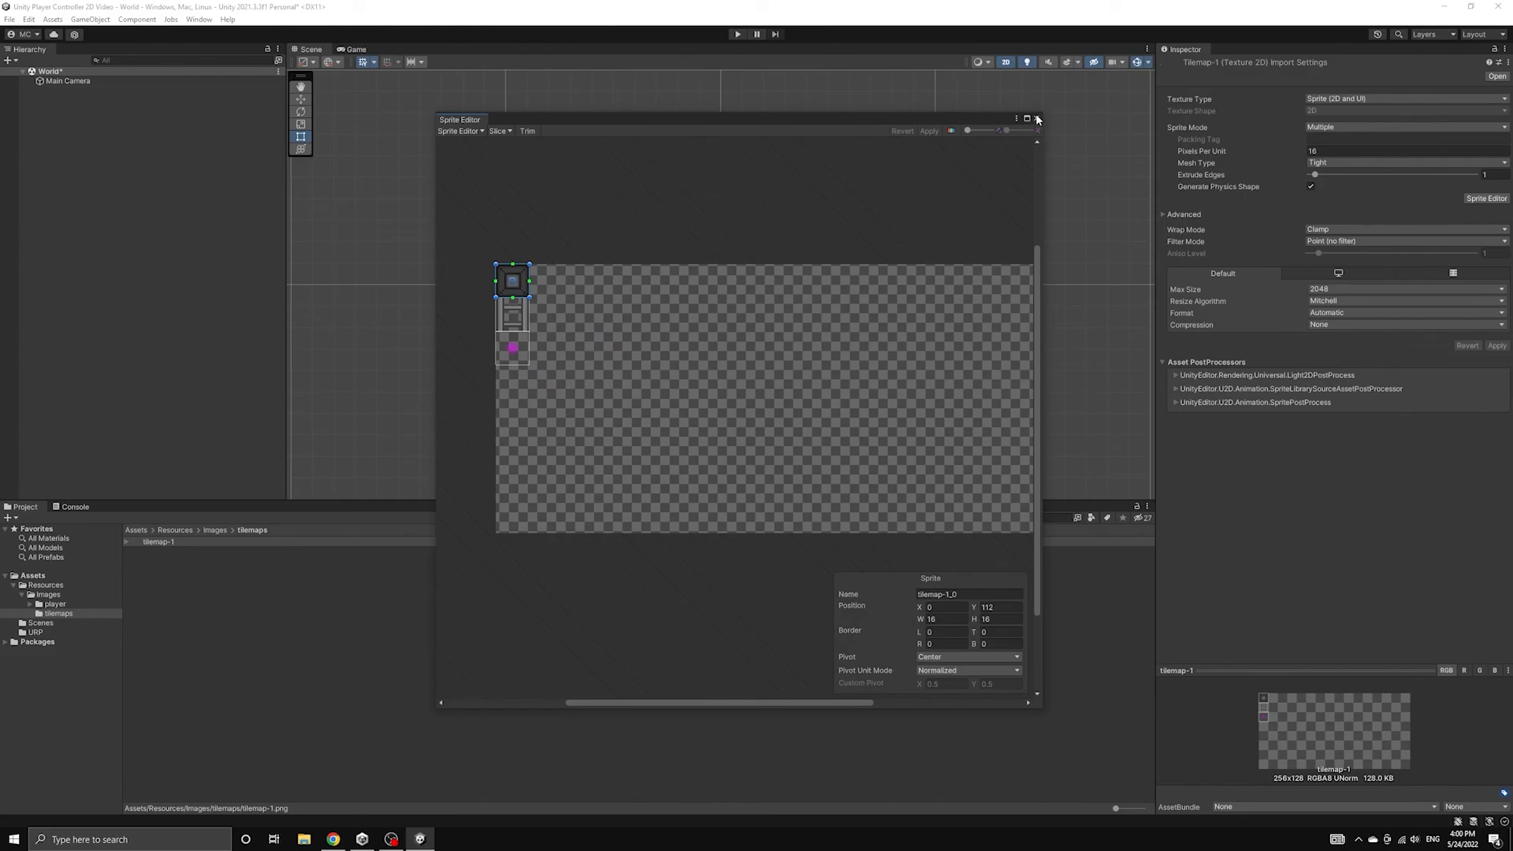
Step: Close the Sprite Editor and preview tilemap-1_0, _1 and _2 inside tilemap-1, then collapse it
{"action": "left_click", "coordinate": [1037, 119]}
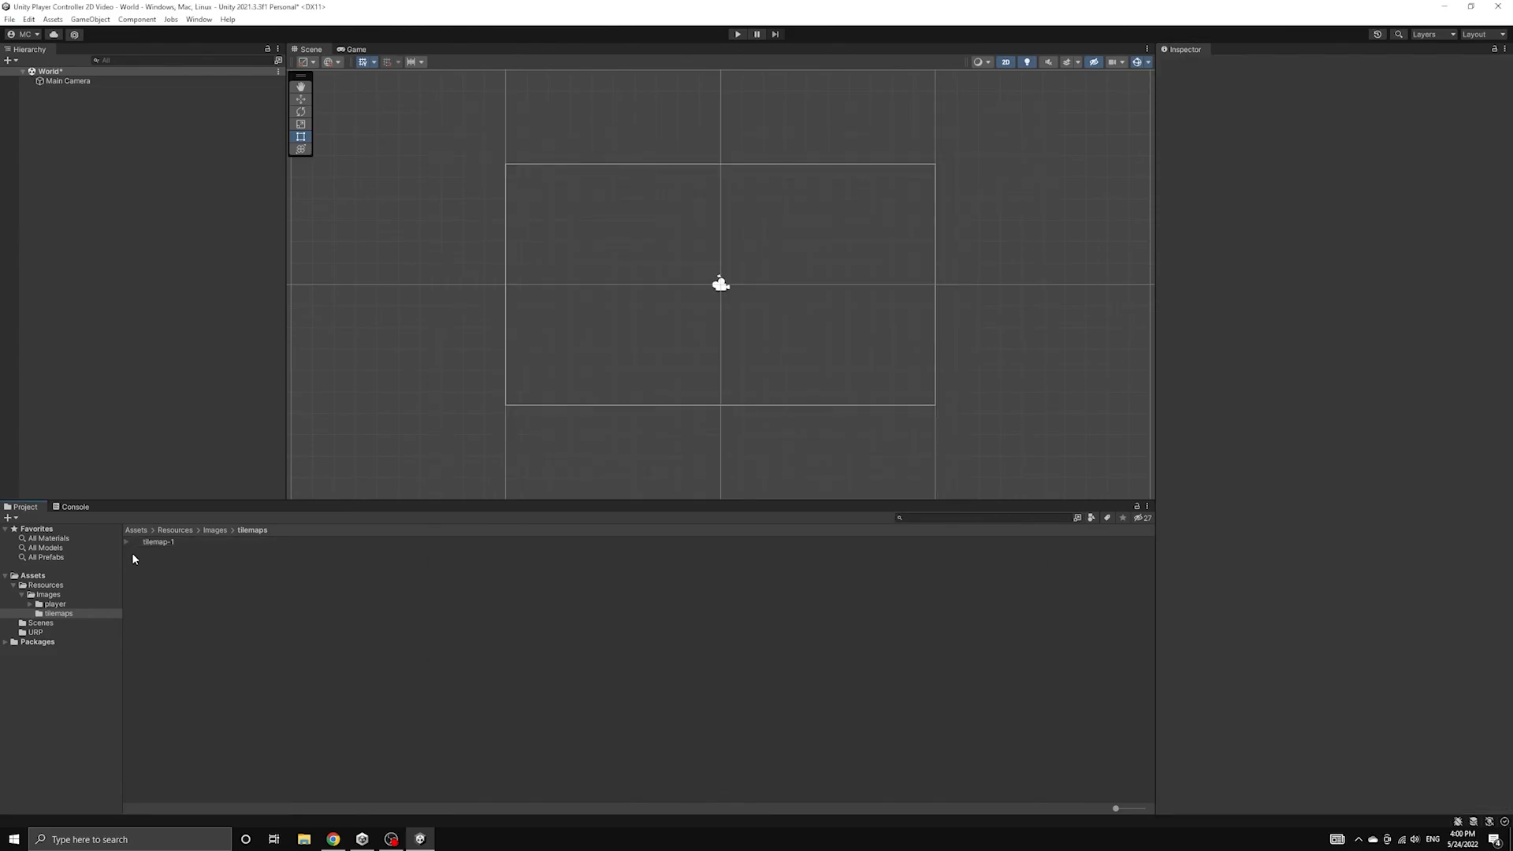
{"action": "left_click", "coordinate": [127, 541]}
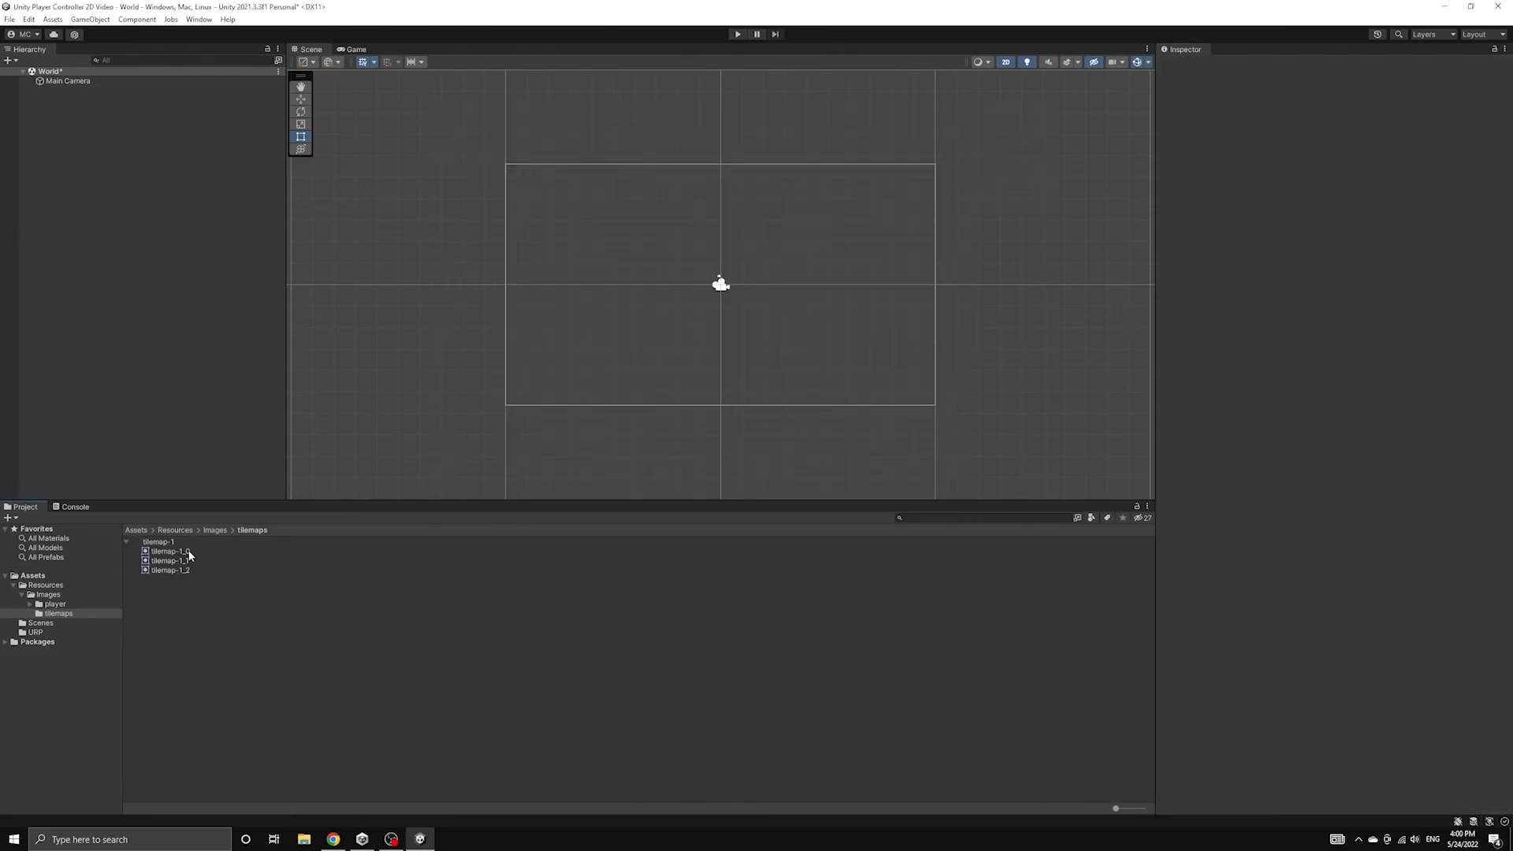
{"action": "left_click", "coordinate": [168, 552]}
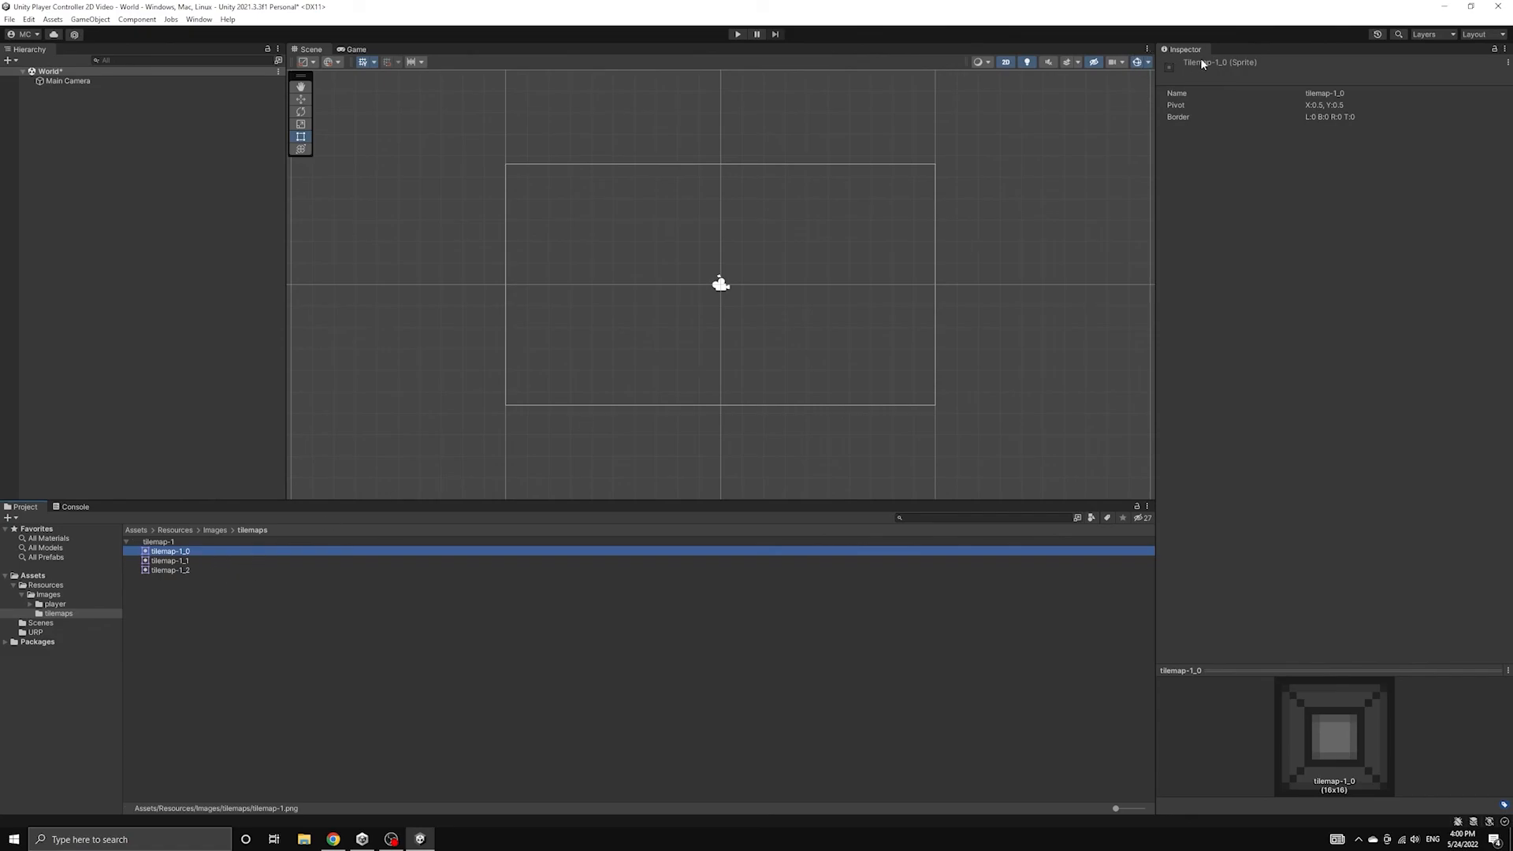
{"action": "mouse_move", "coordinate": [186, 568]}
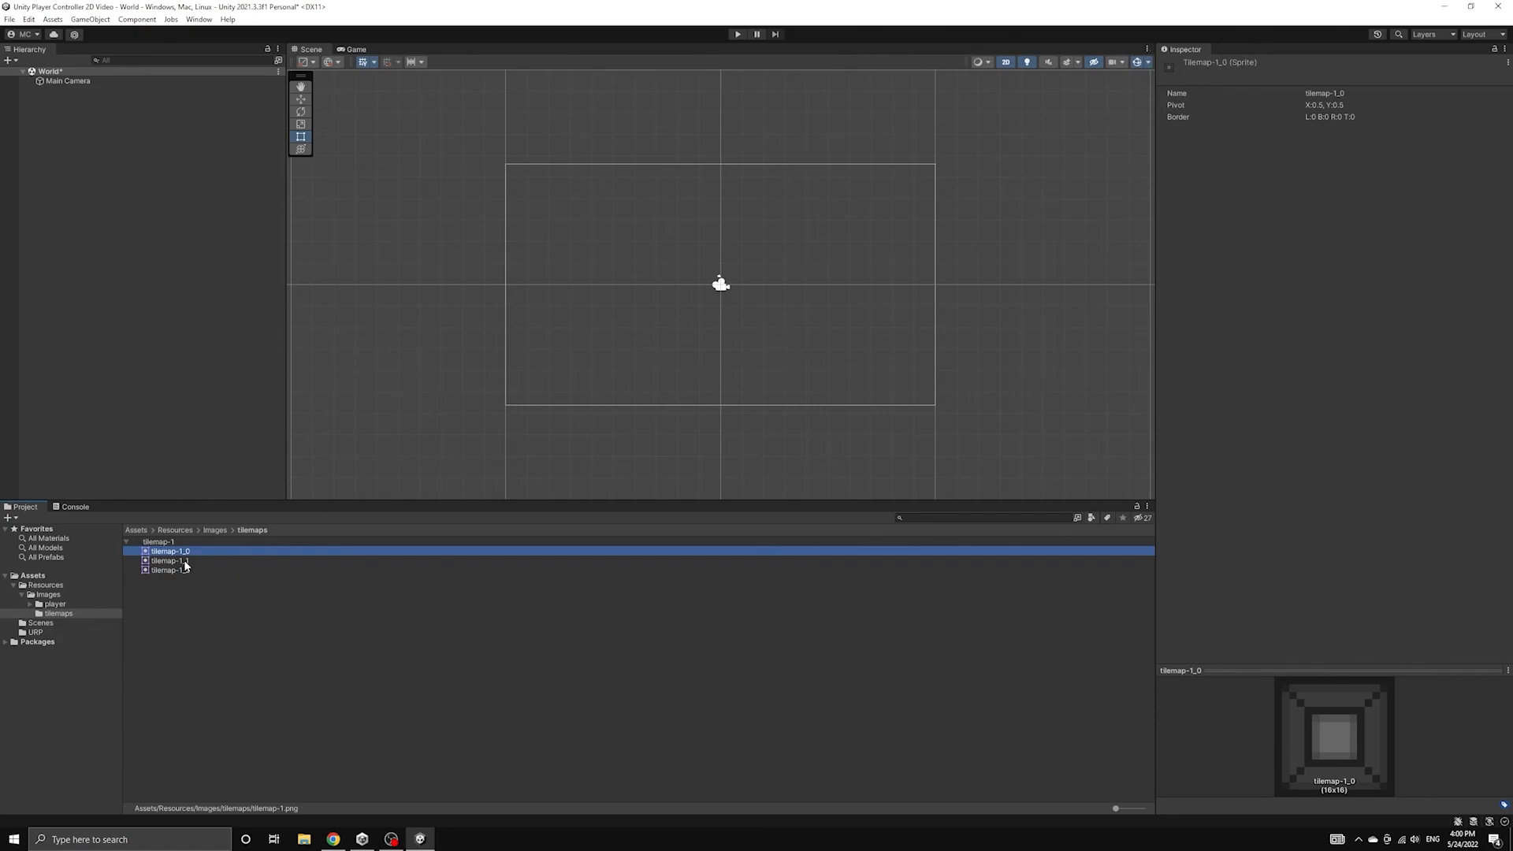
{"action": "left_click", "coordinate": [171, 568]}
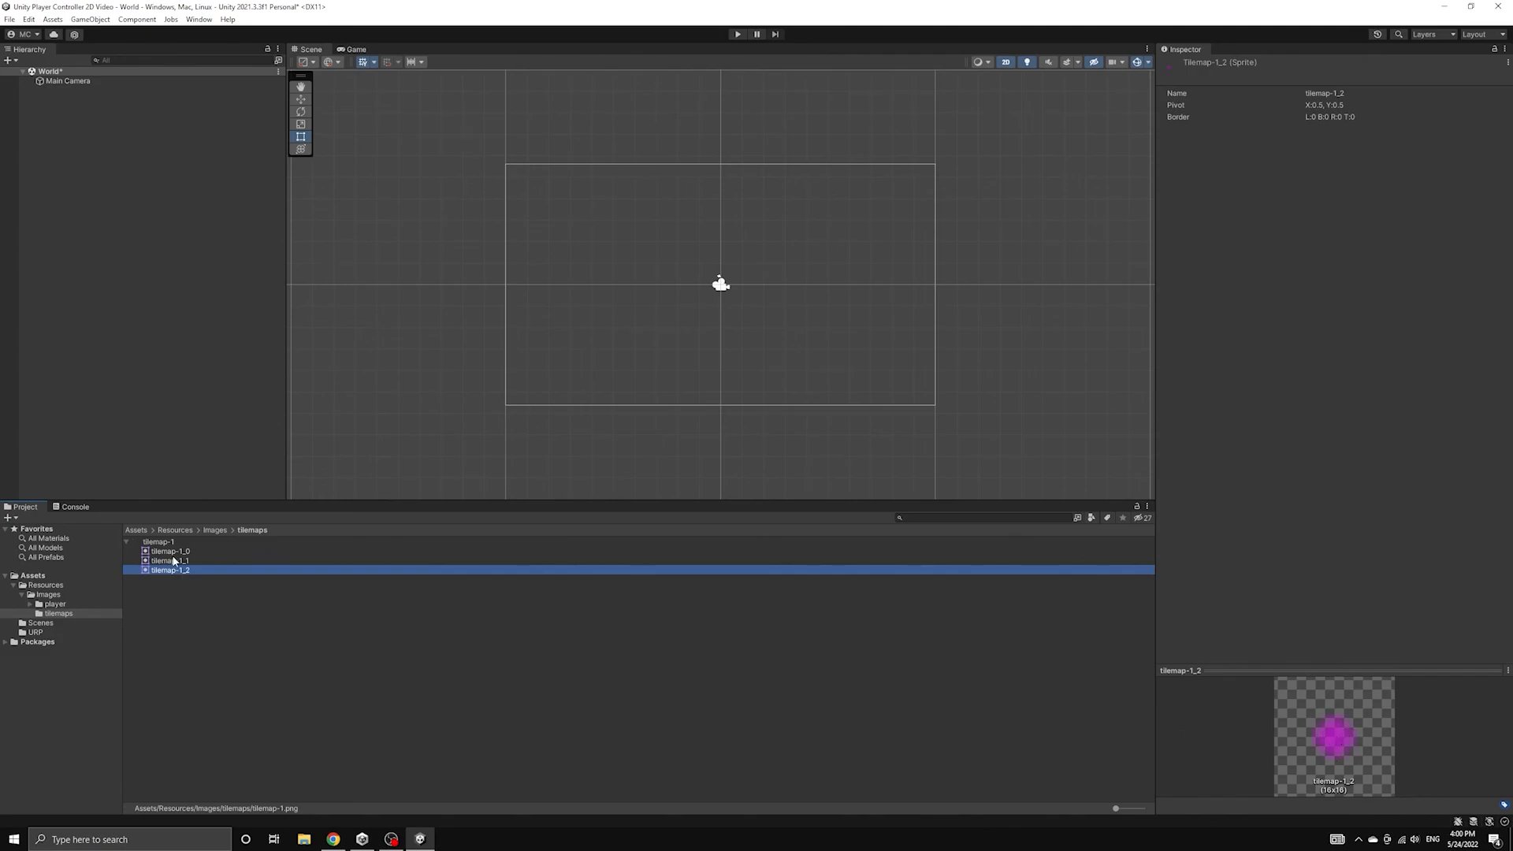
{"action": "left_click", "coordinate": [171, 552]}
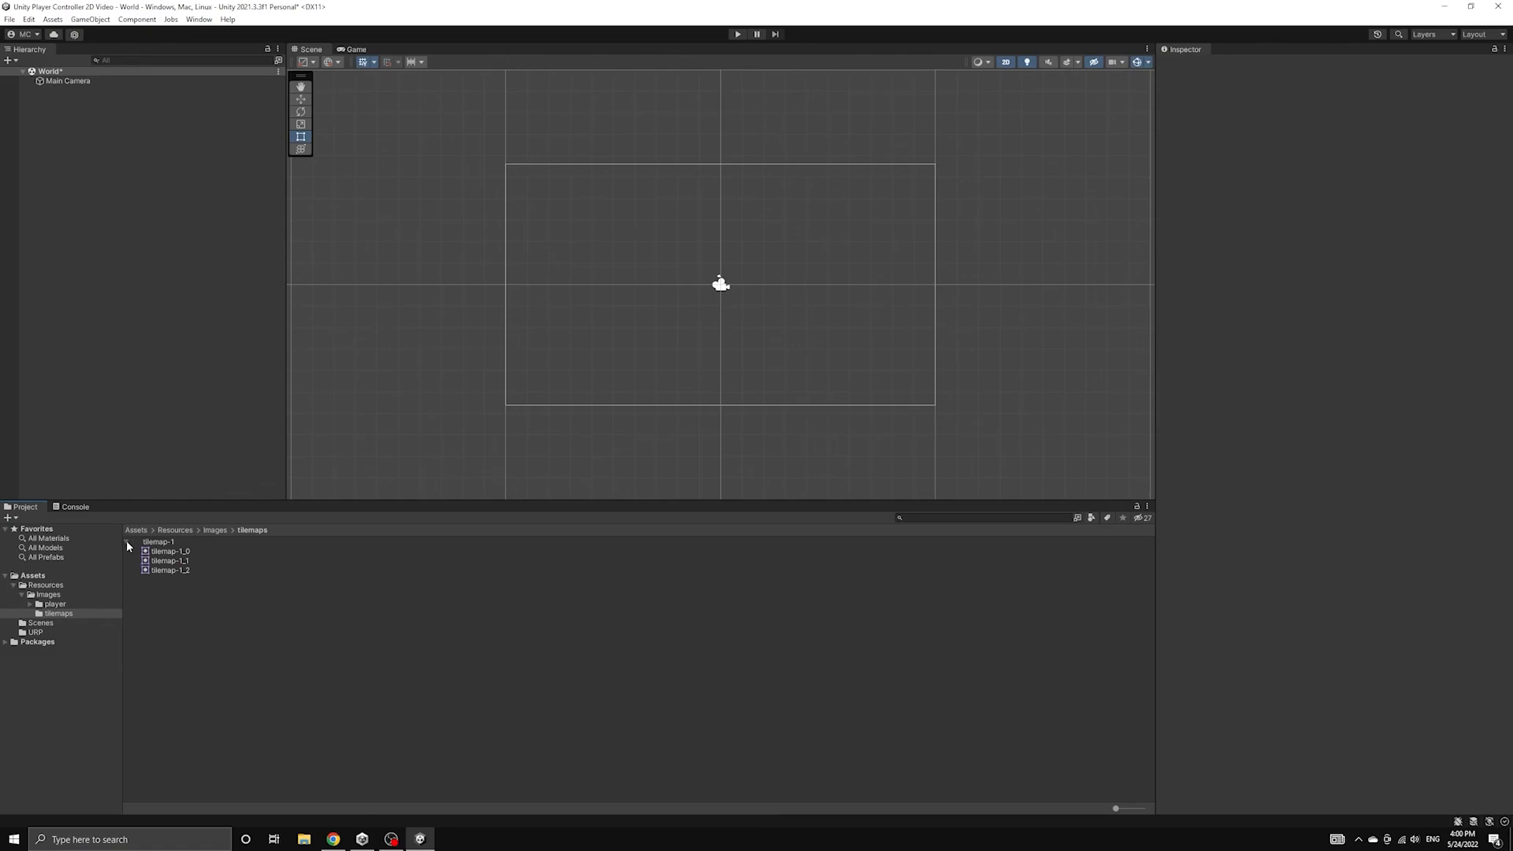
{"action": "left_click", "coordinate": [126, 541]}
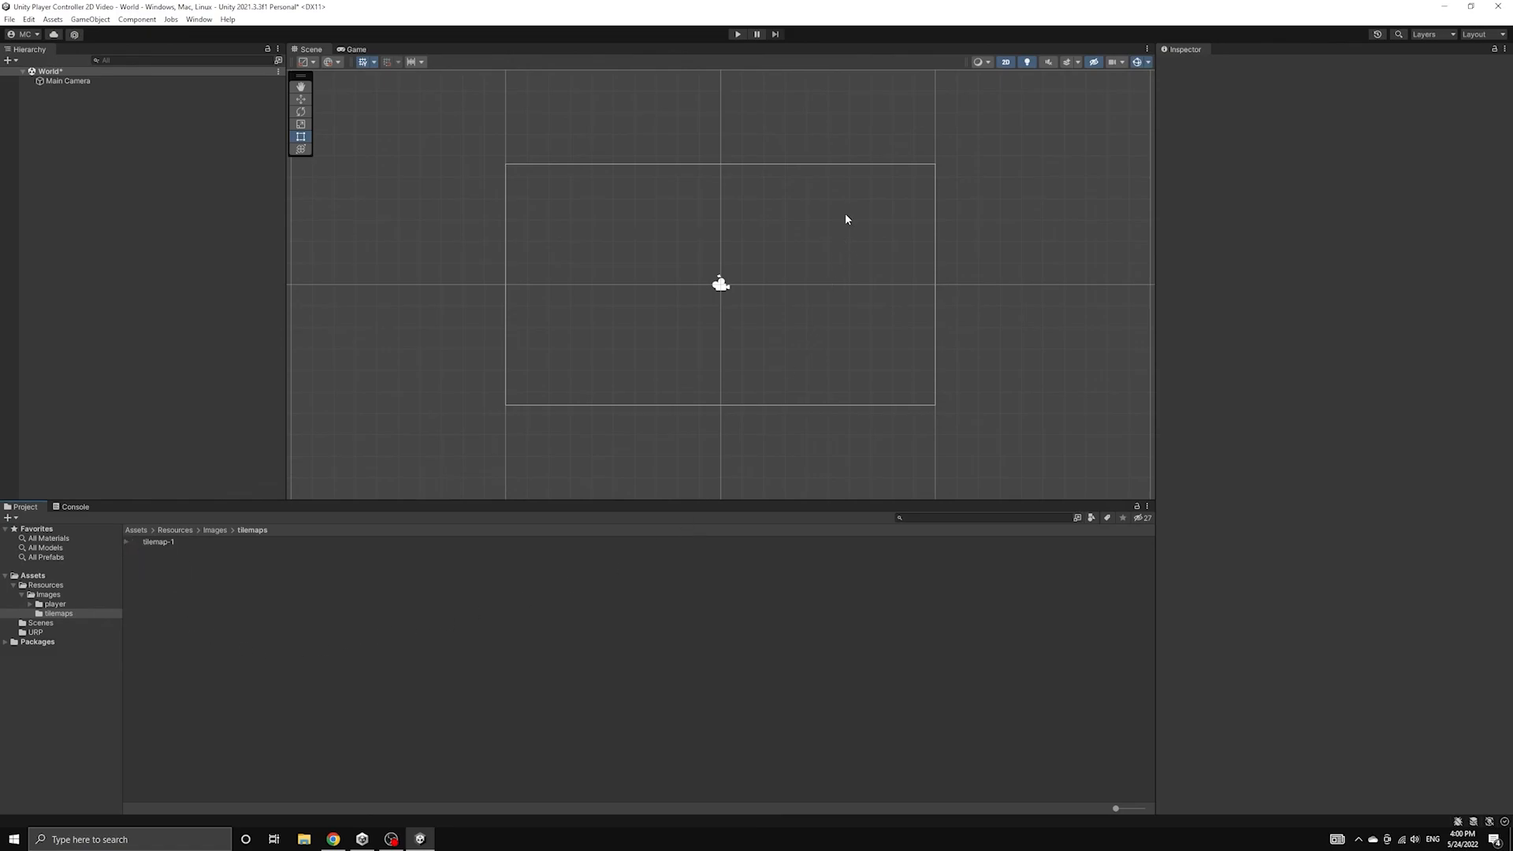